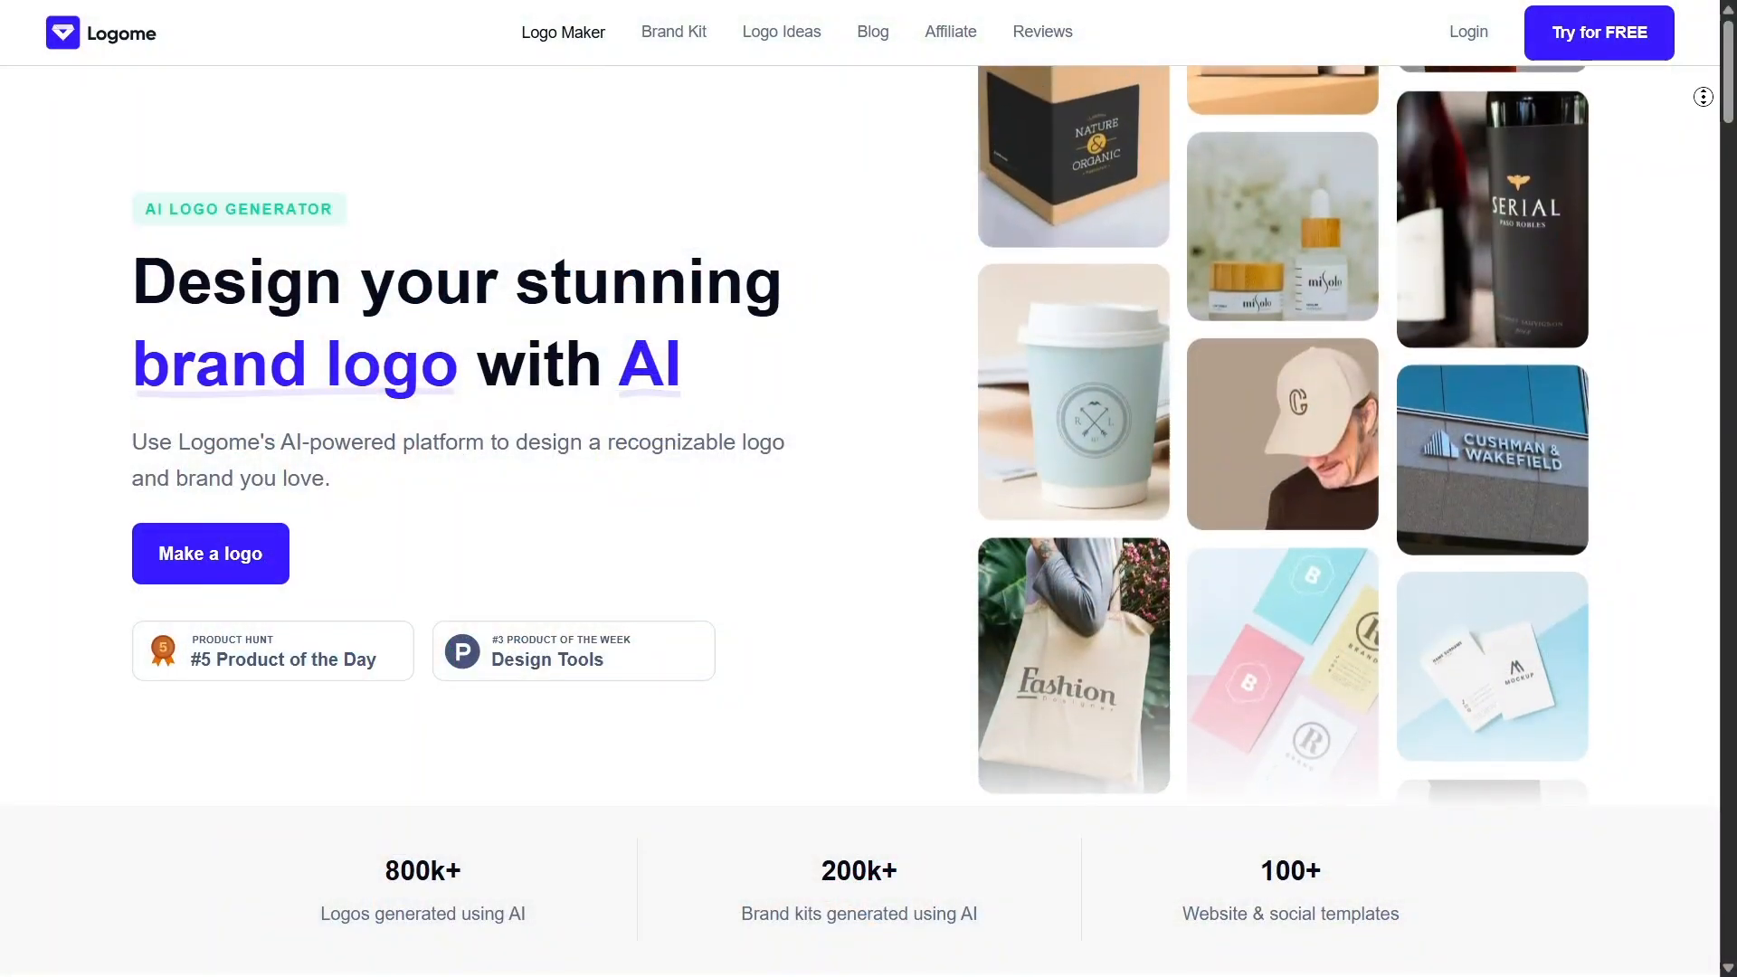
Scroll down through the Logome home page to reach the Make a logo entry point
scroll(down, 3)
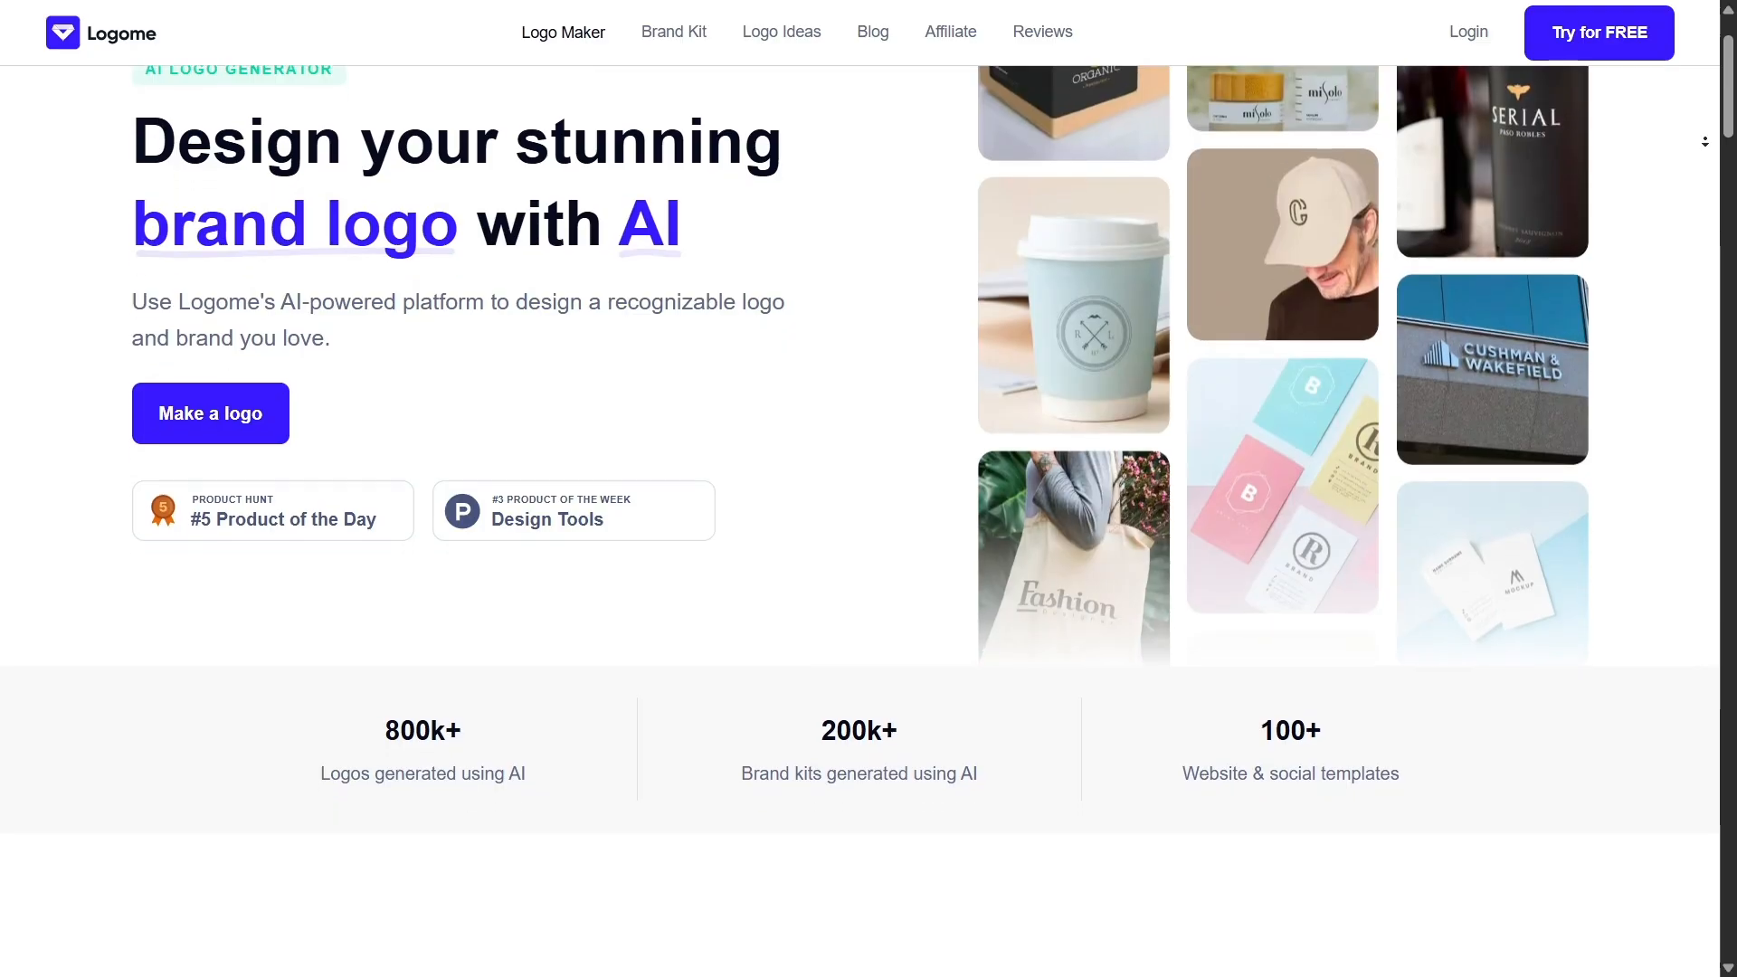
scroll(down, 3)
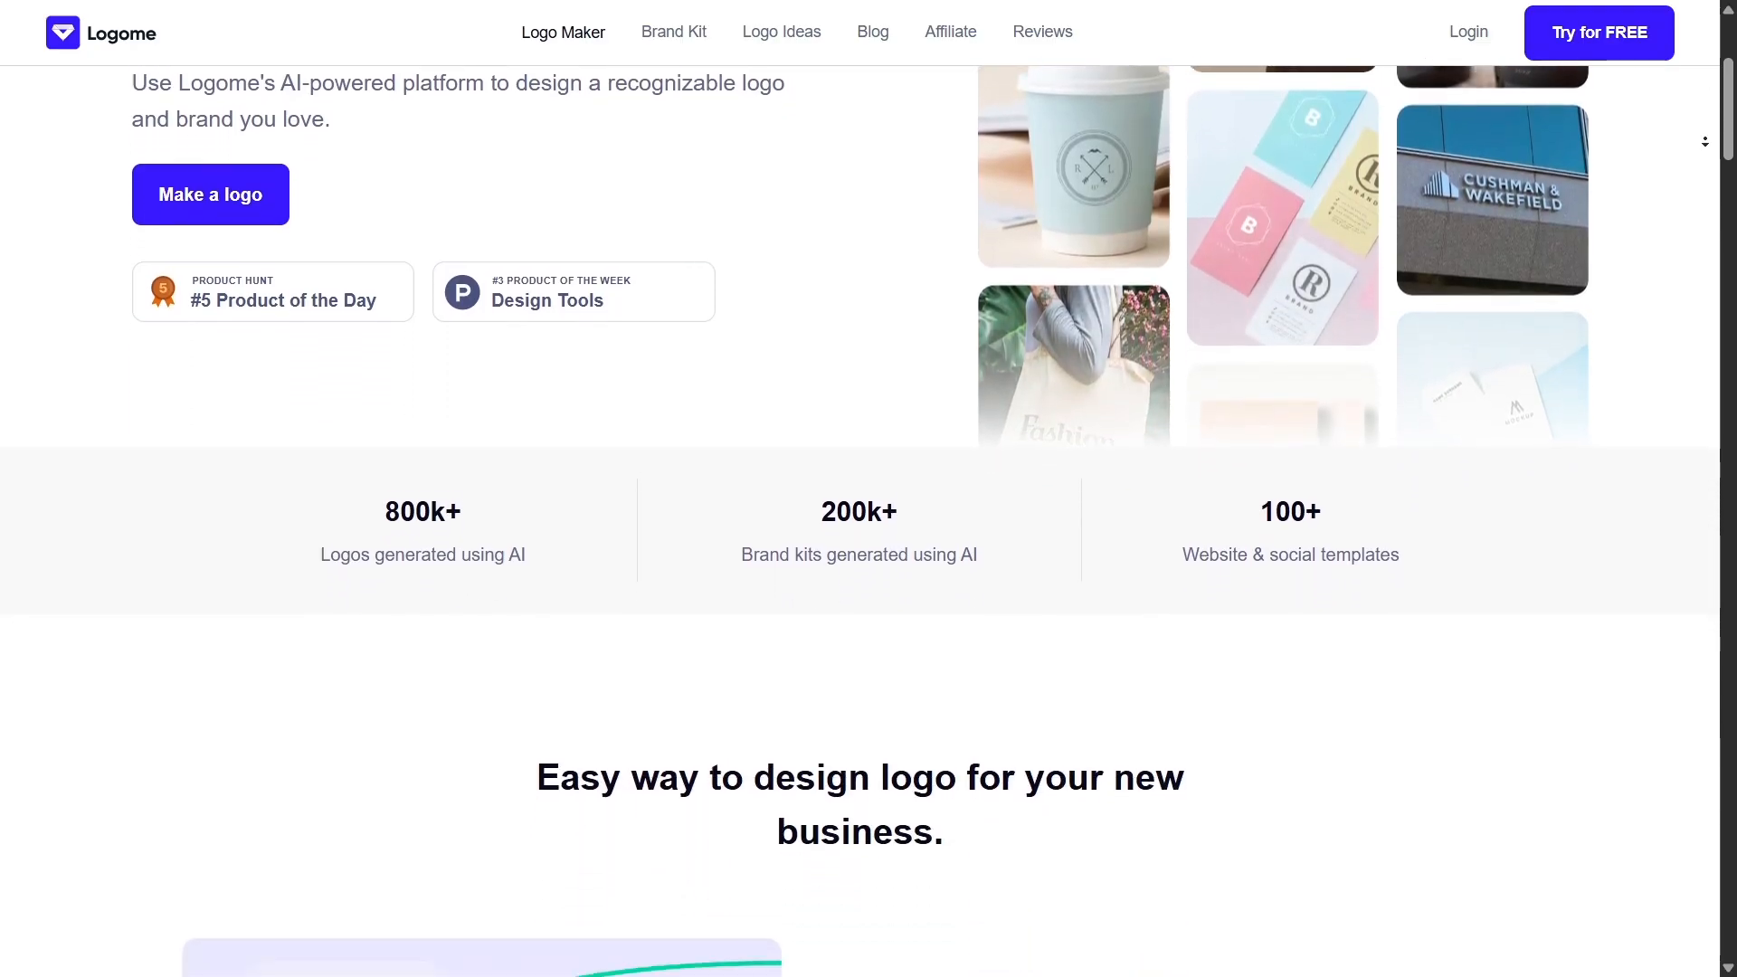
scroll(down, 3)
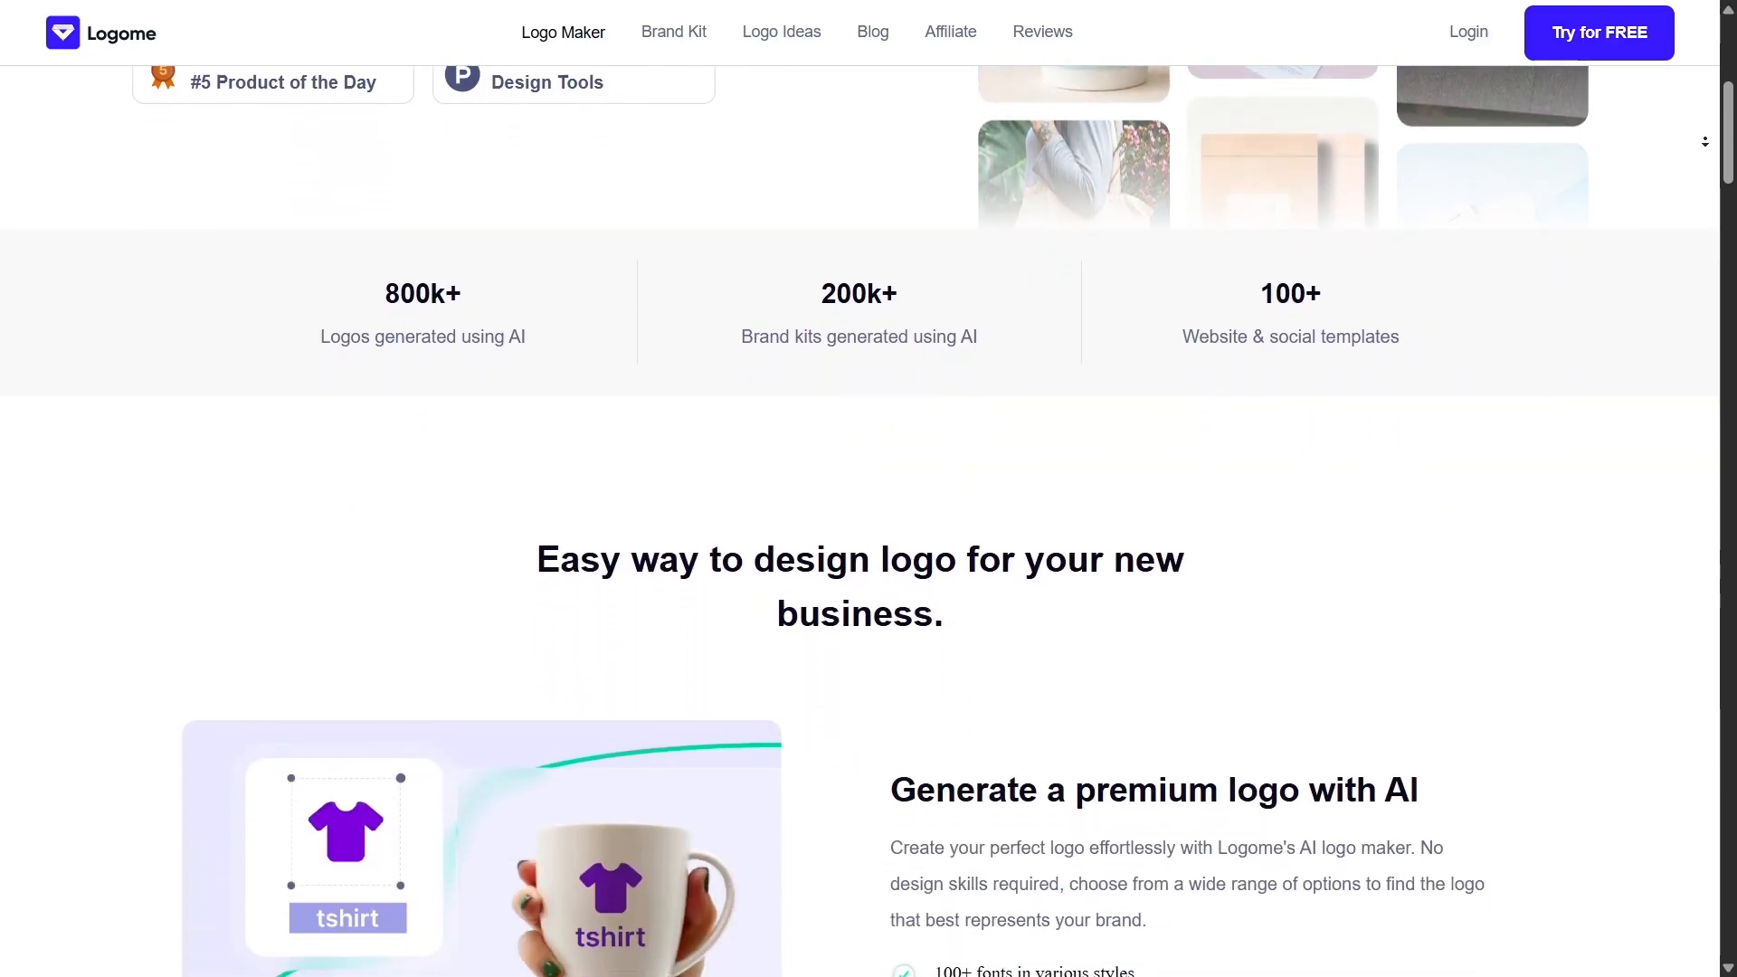
scroll(down, 3)
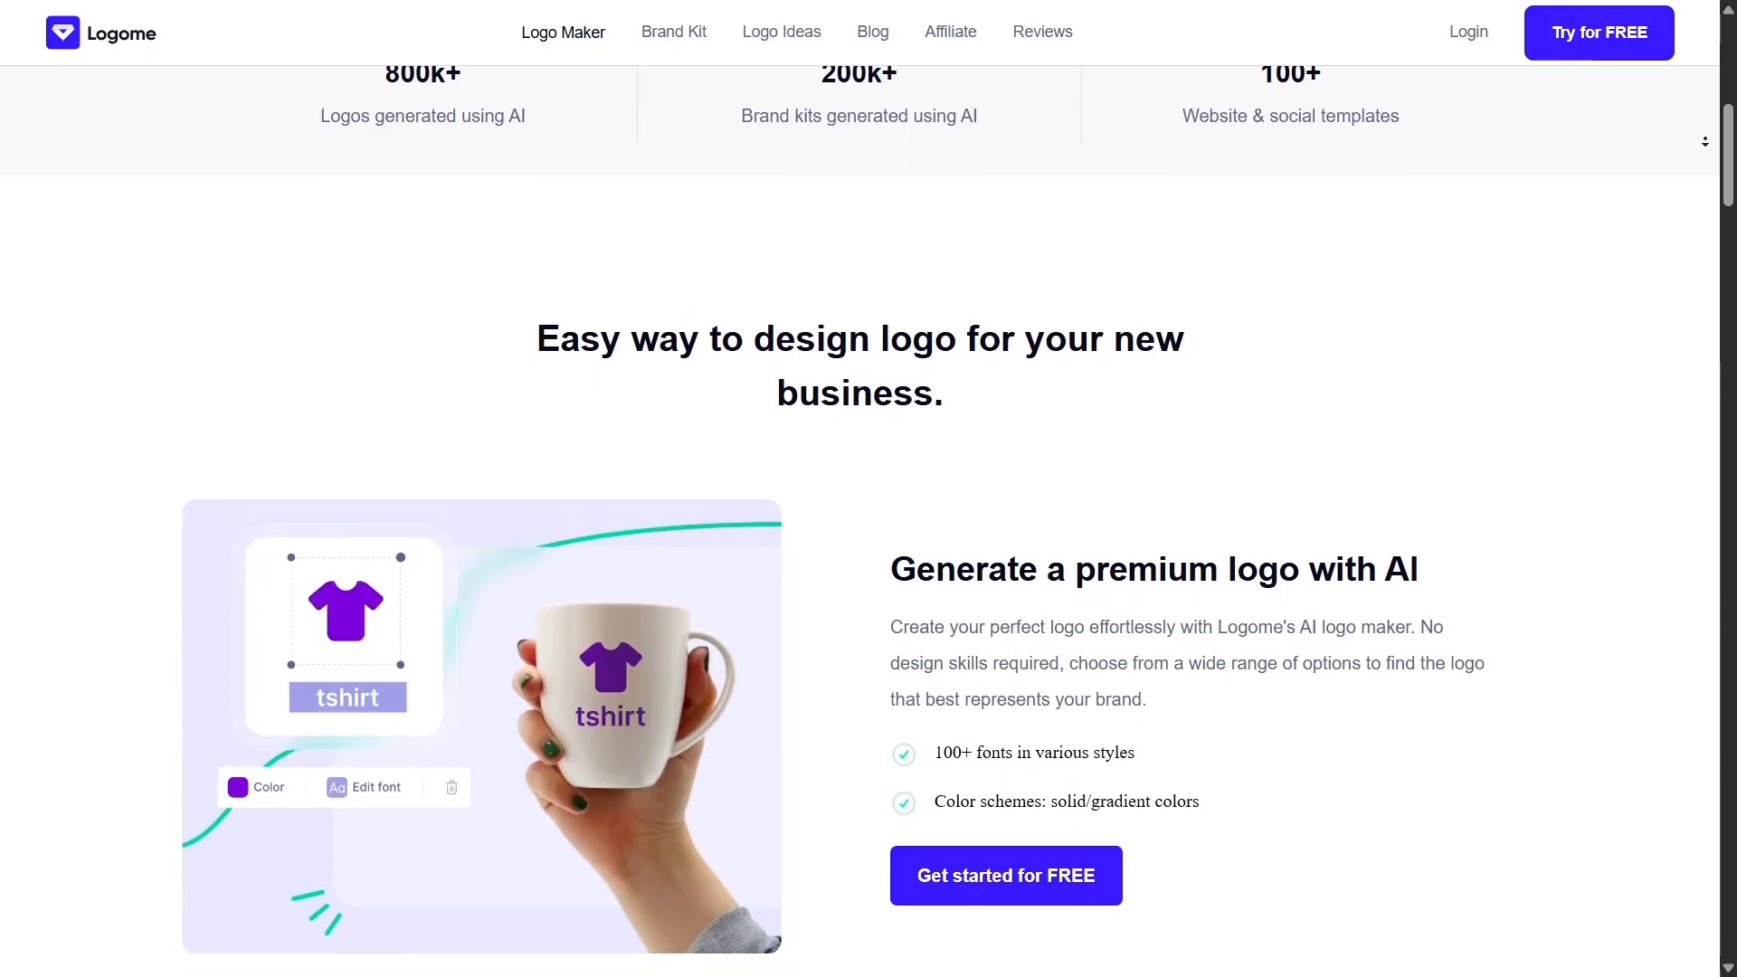
scroll(down, 3)
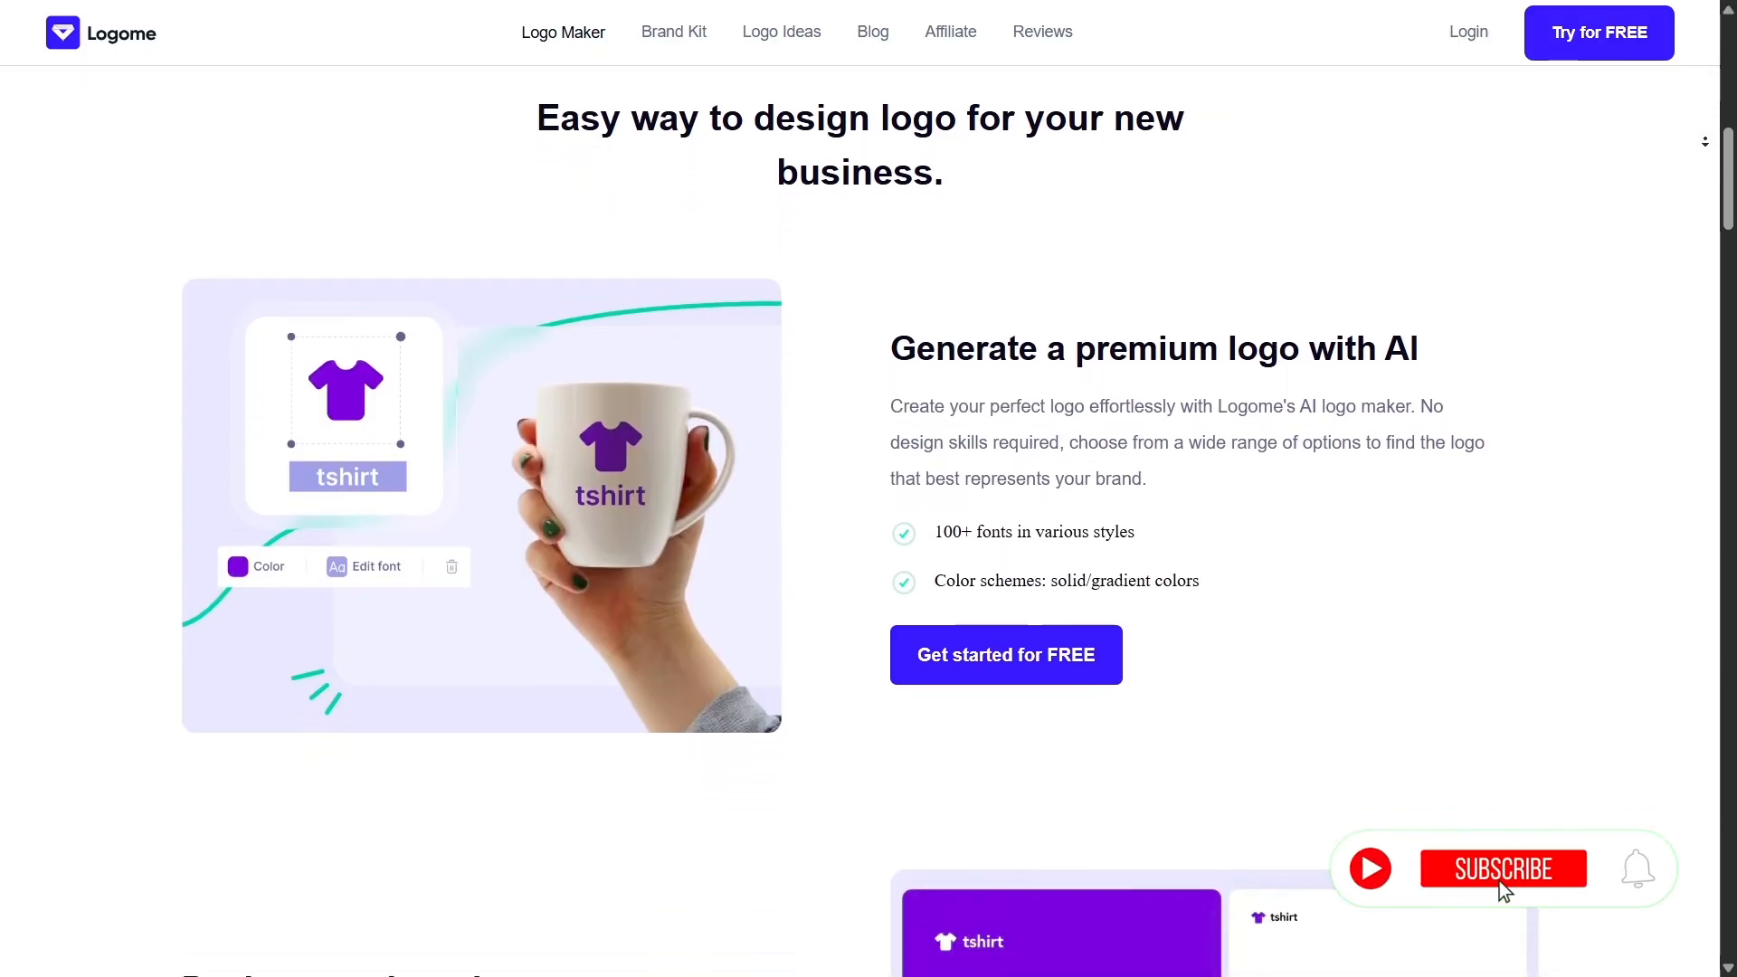
scroll(down, 3)
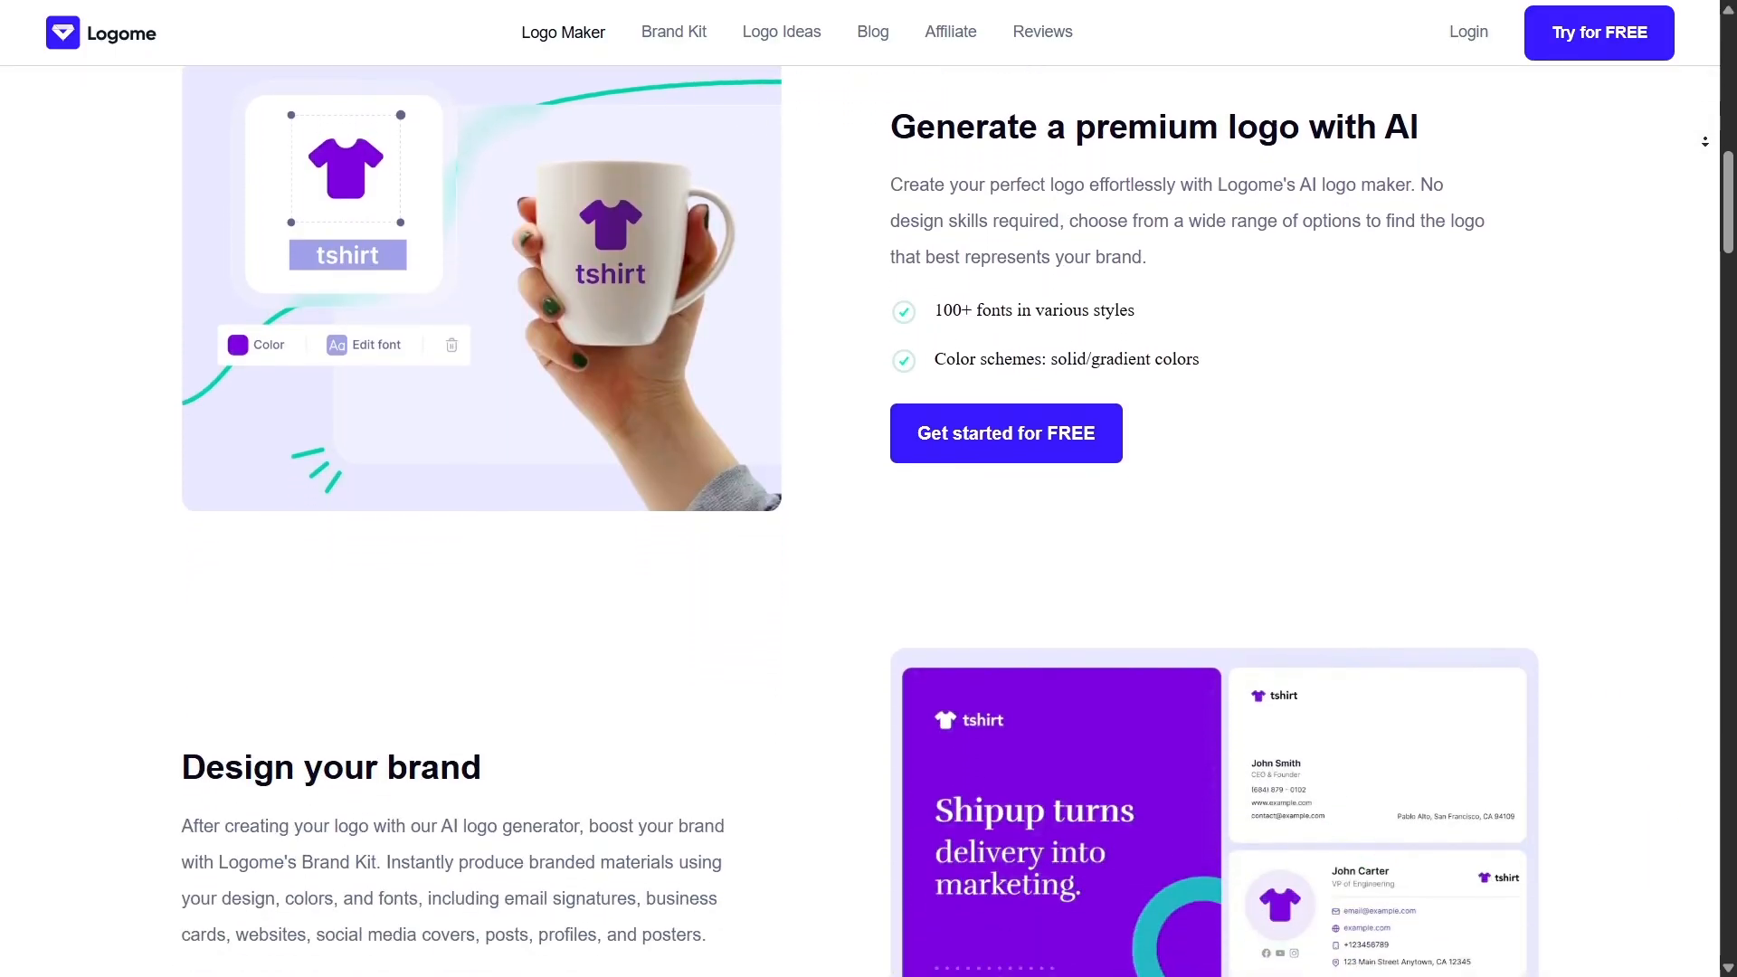
scroll(down, 3)
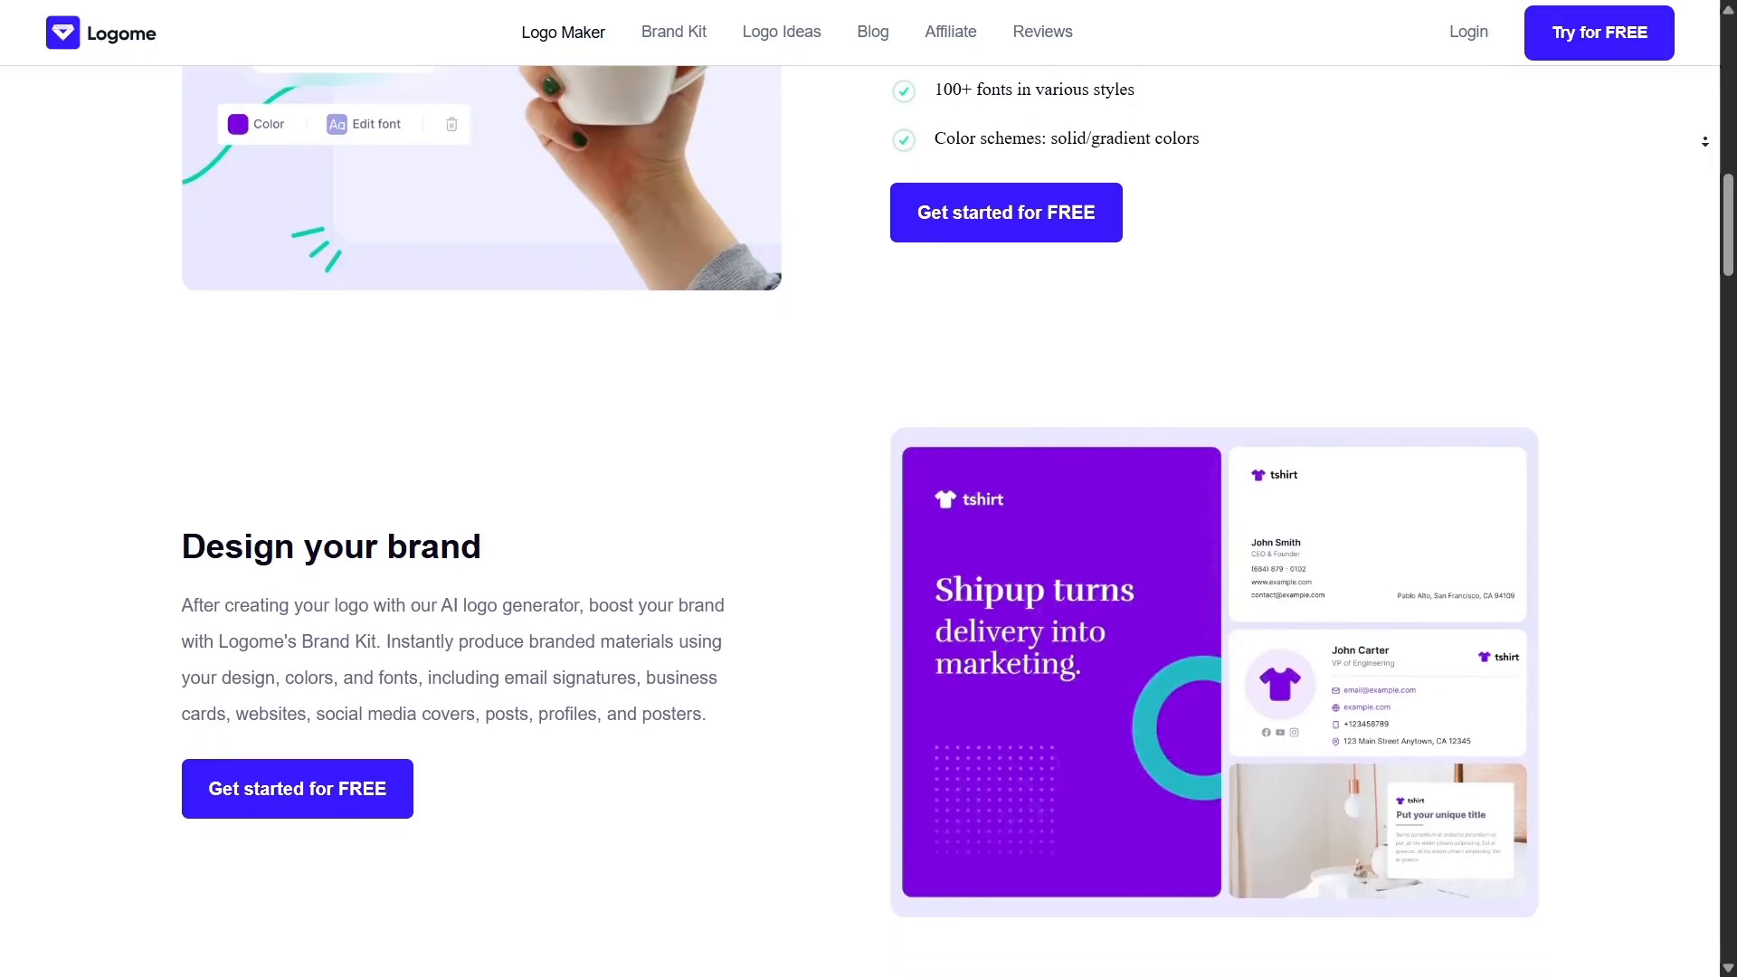
scroll(down, 3)
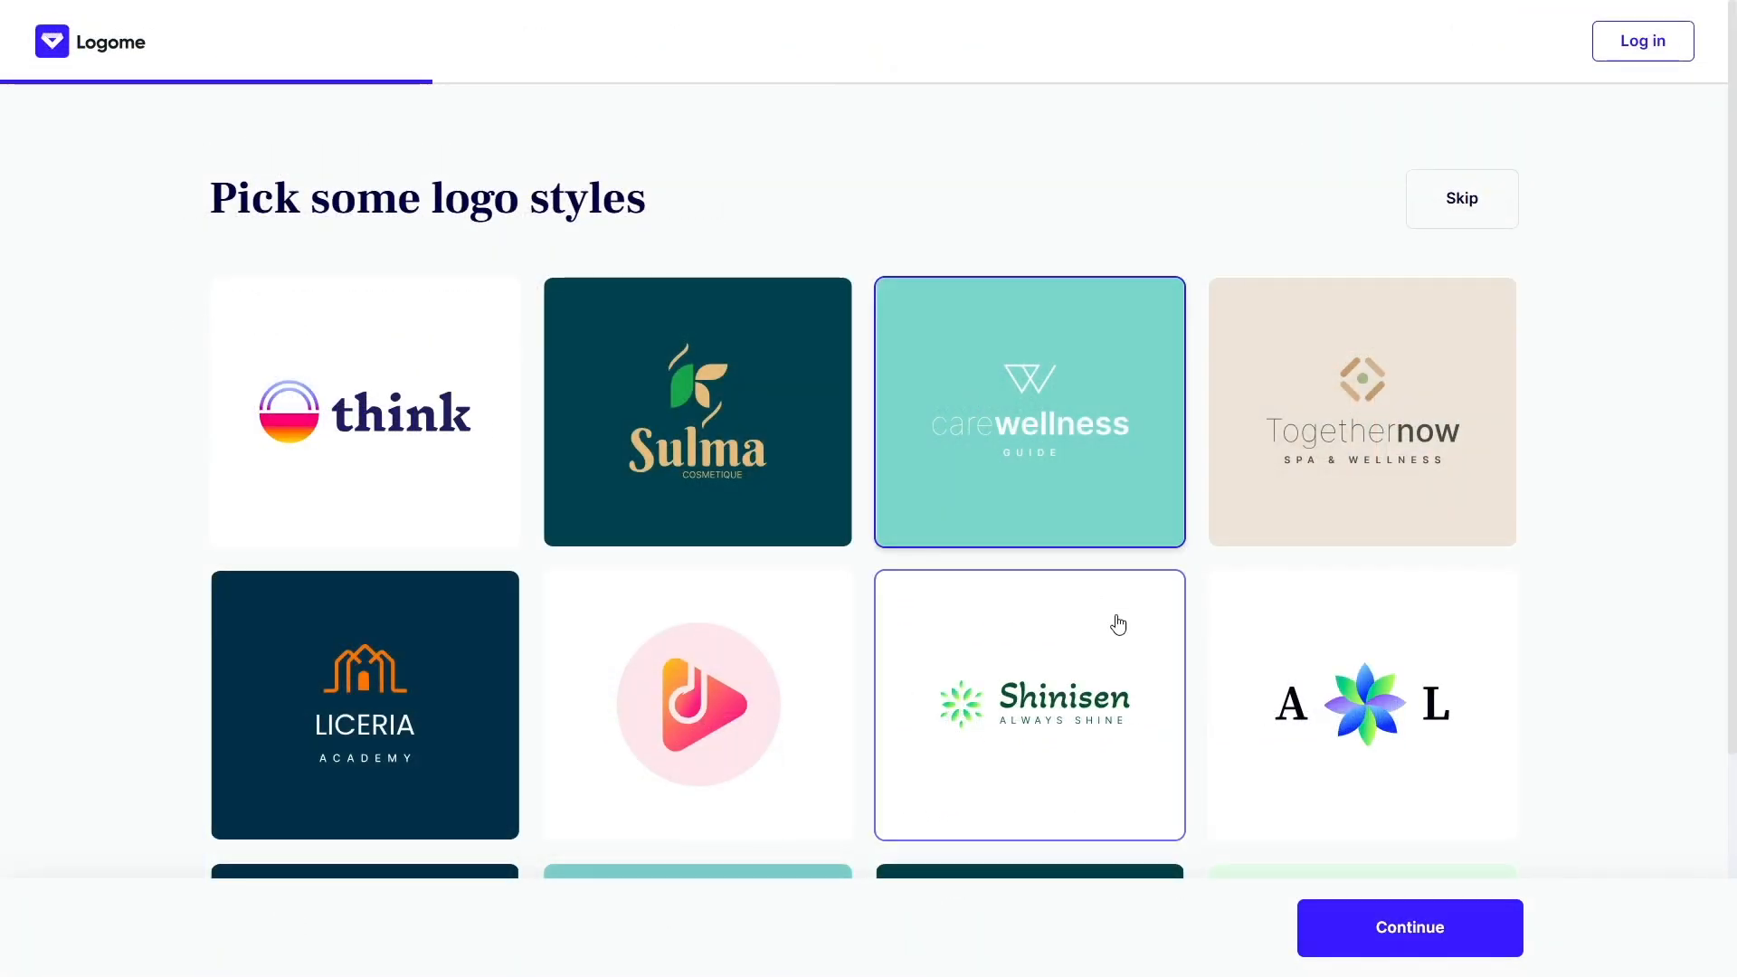
Choose a sample logo style, the Orange colour and the Festival industry for the new logo
click(1409, 927)
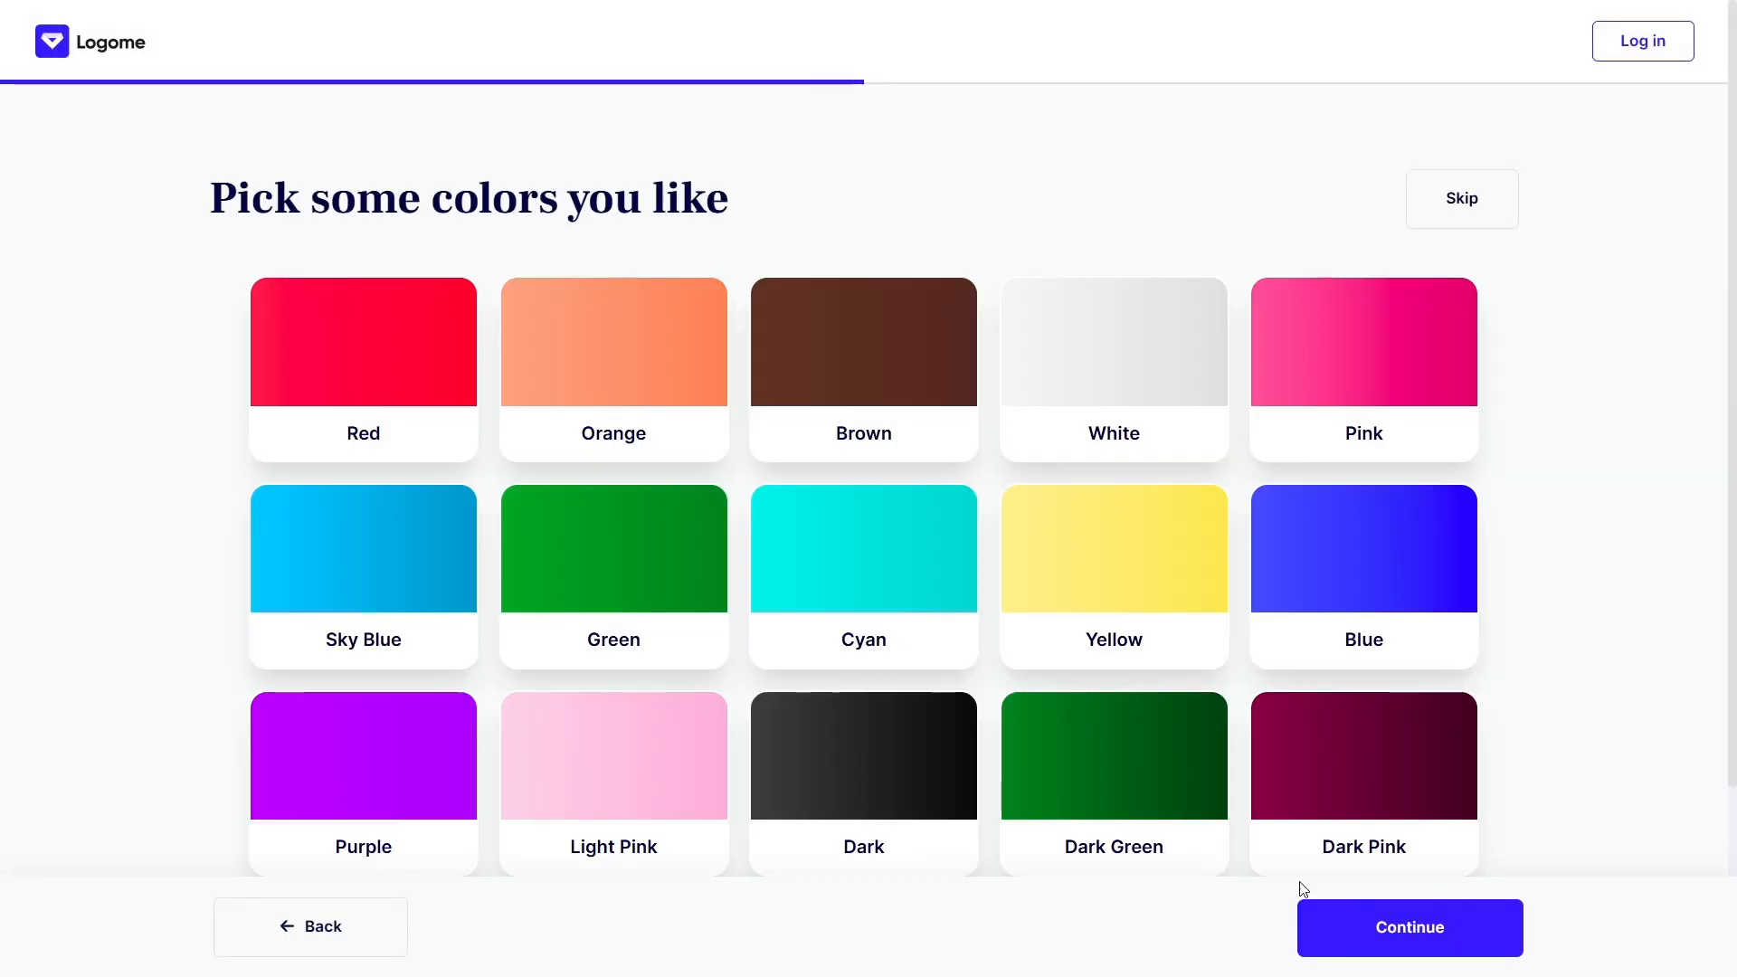
click(613, 367)
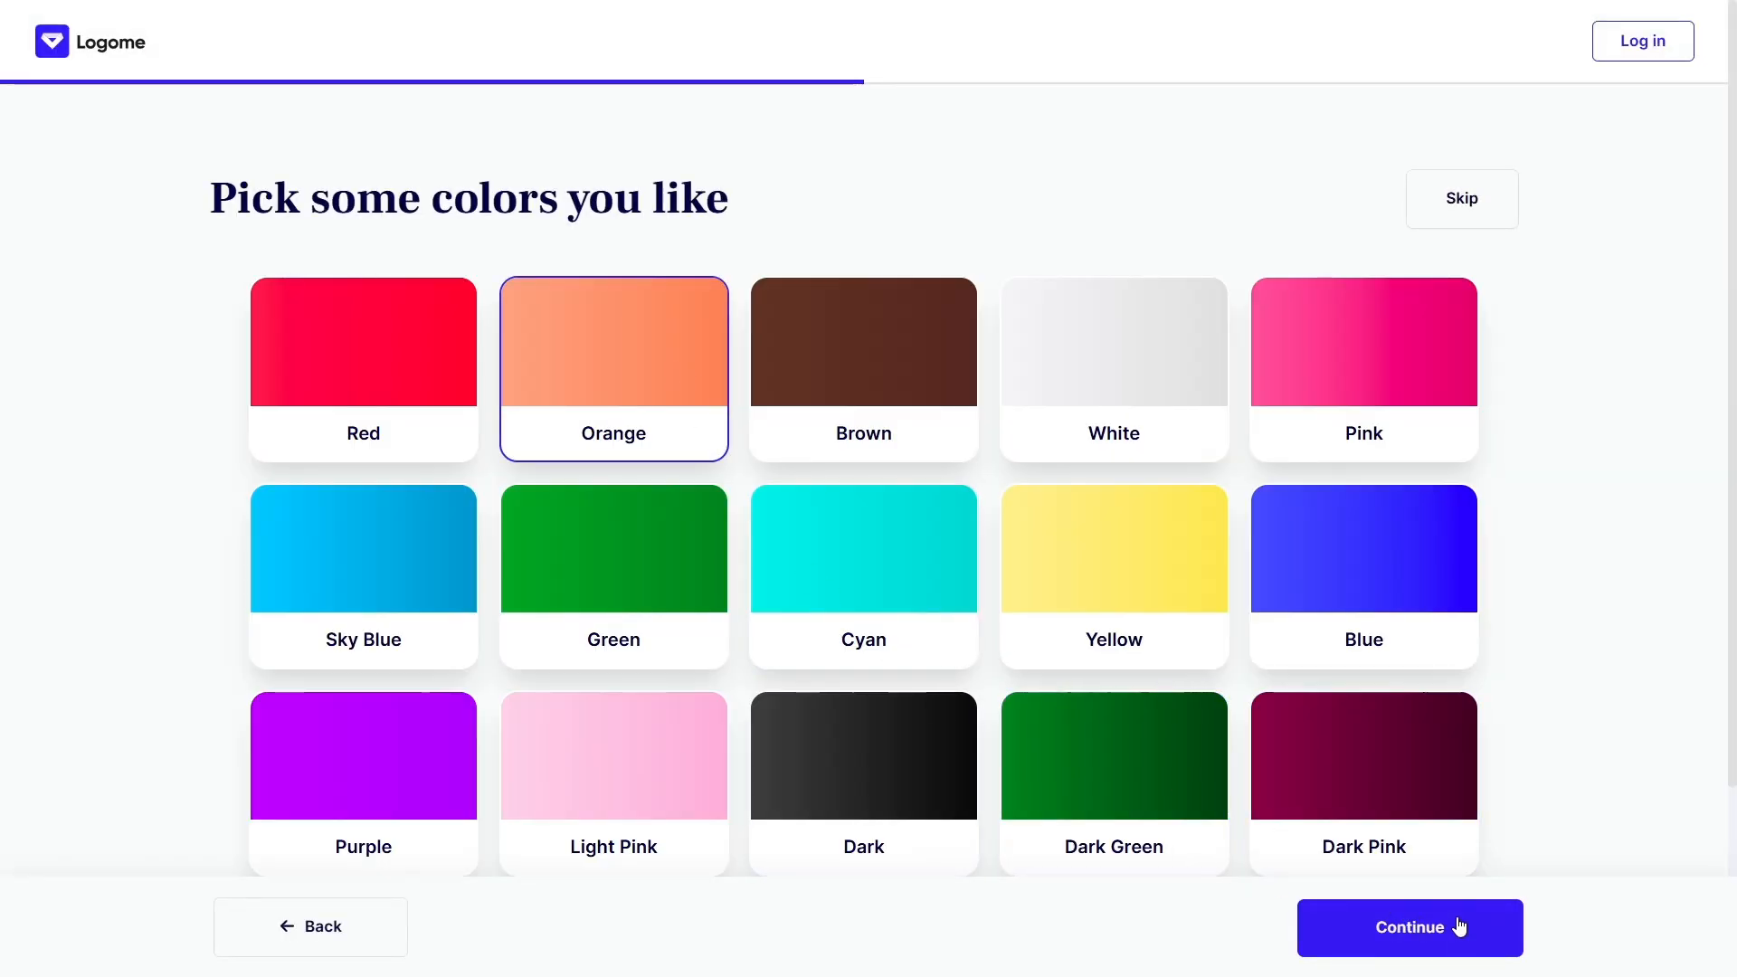
click(1408, 926)
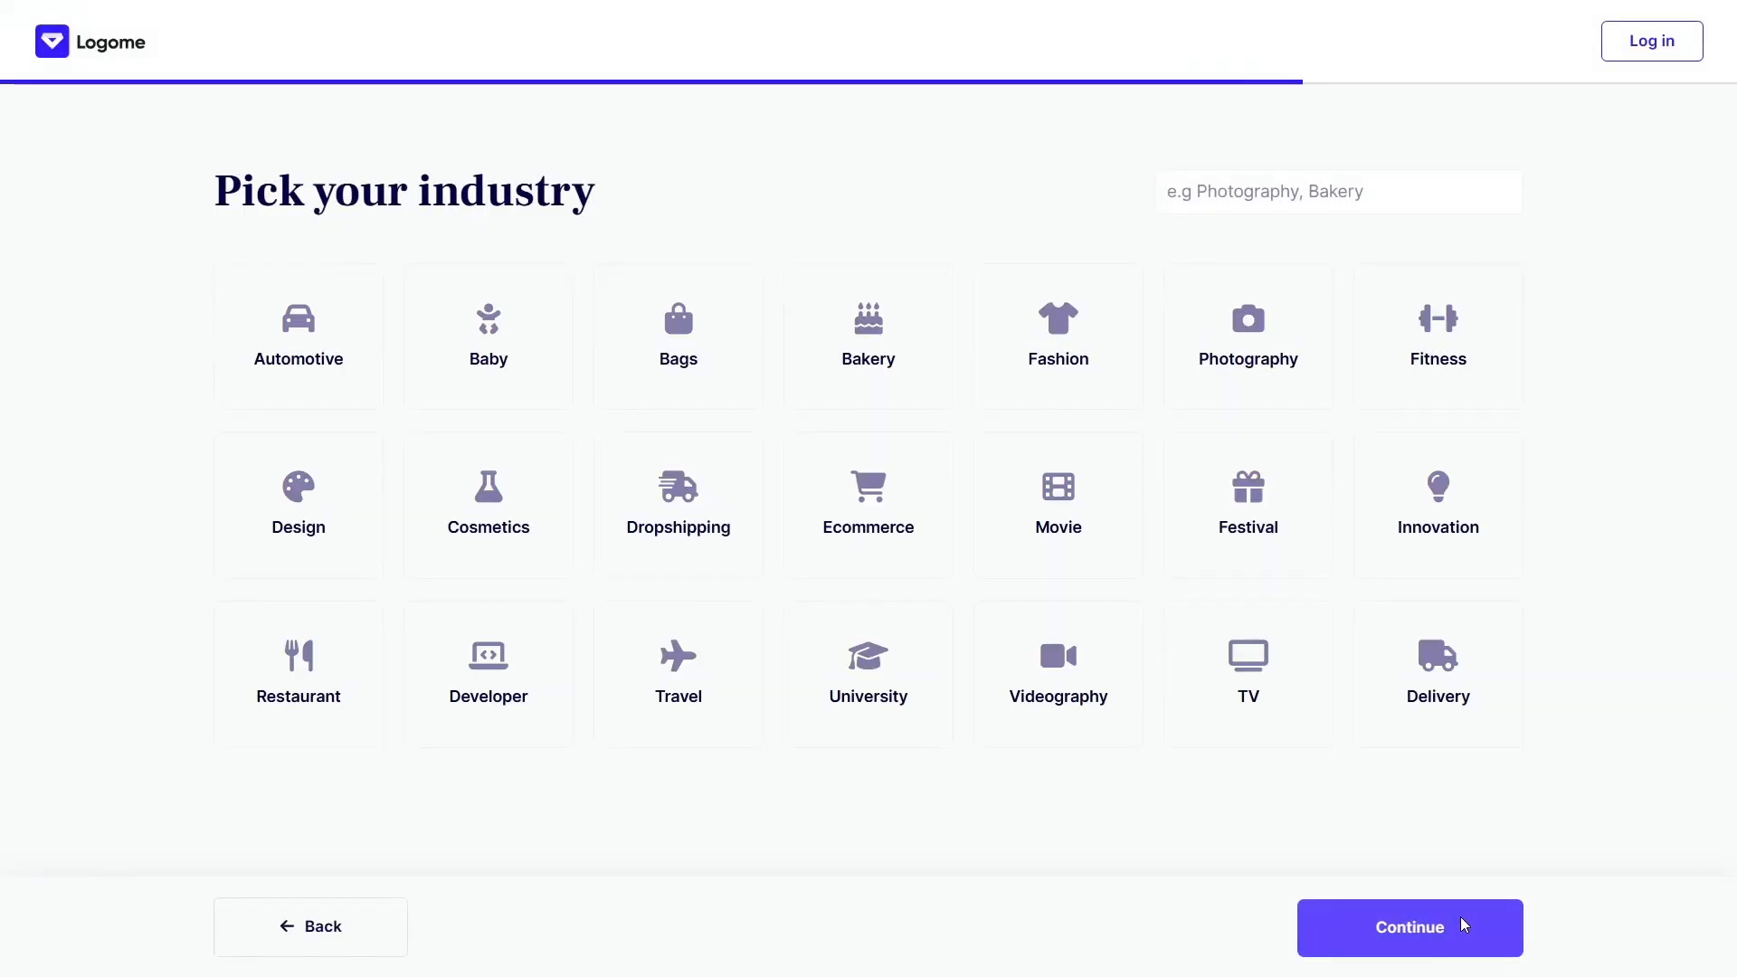
click(1247, 505)
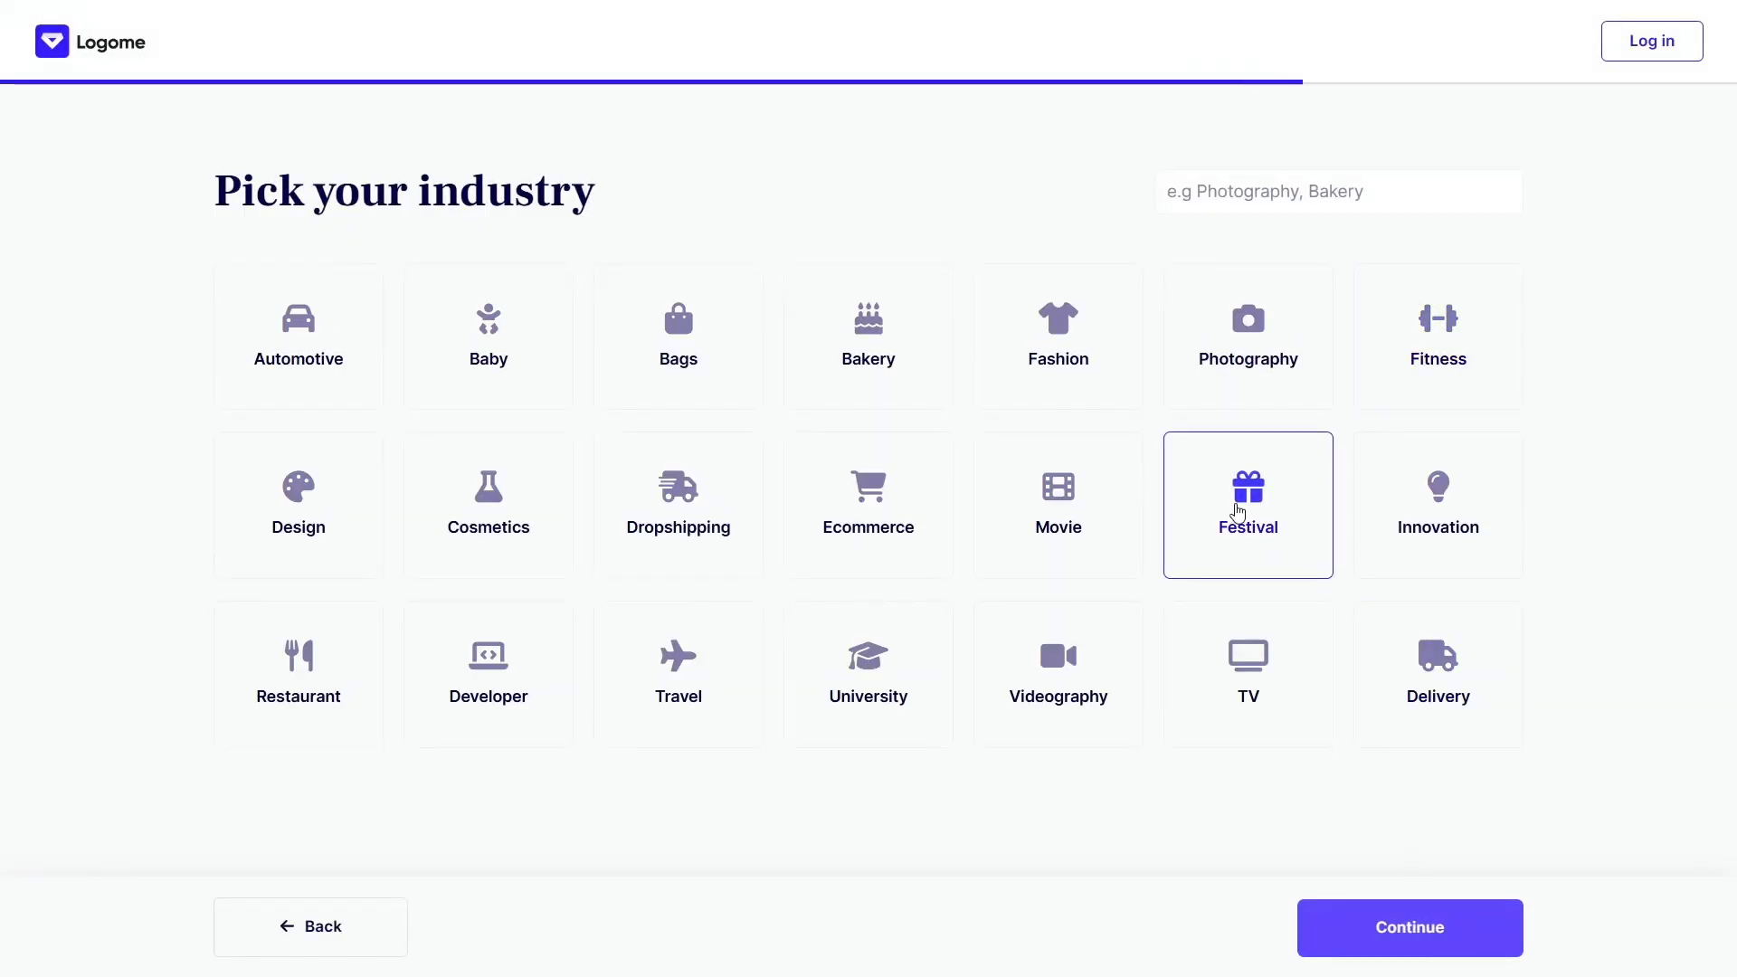
click(1408, 927)
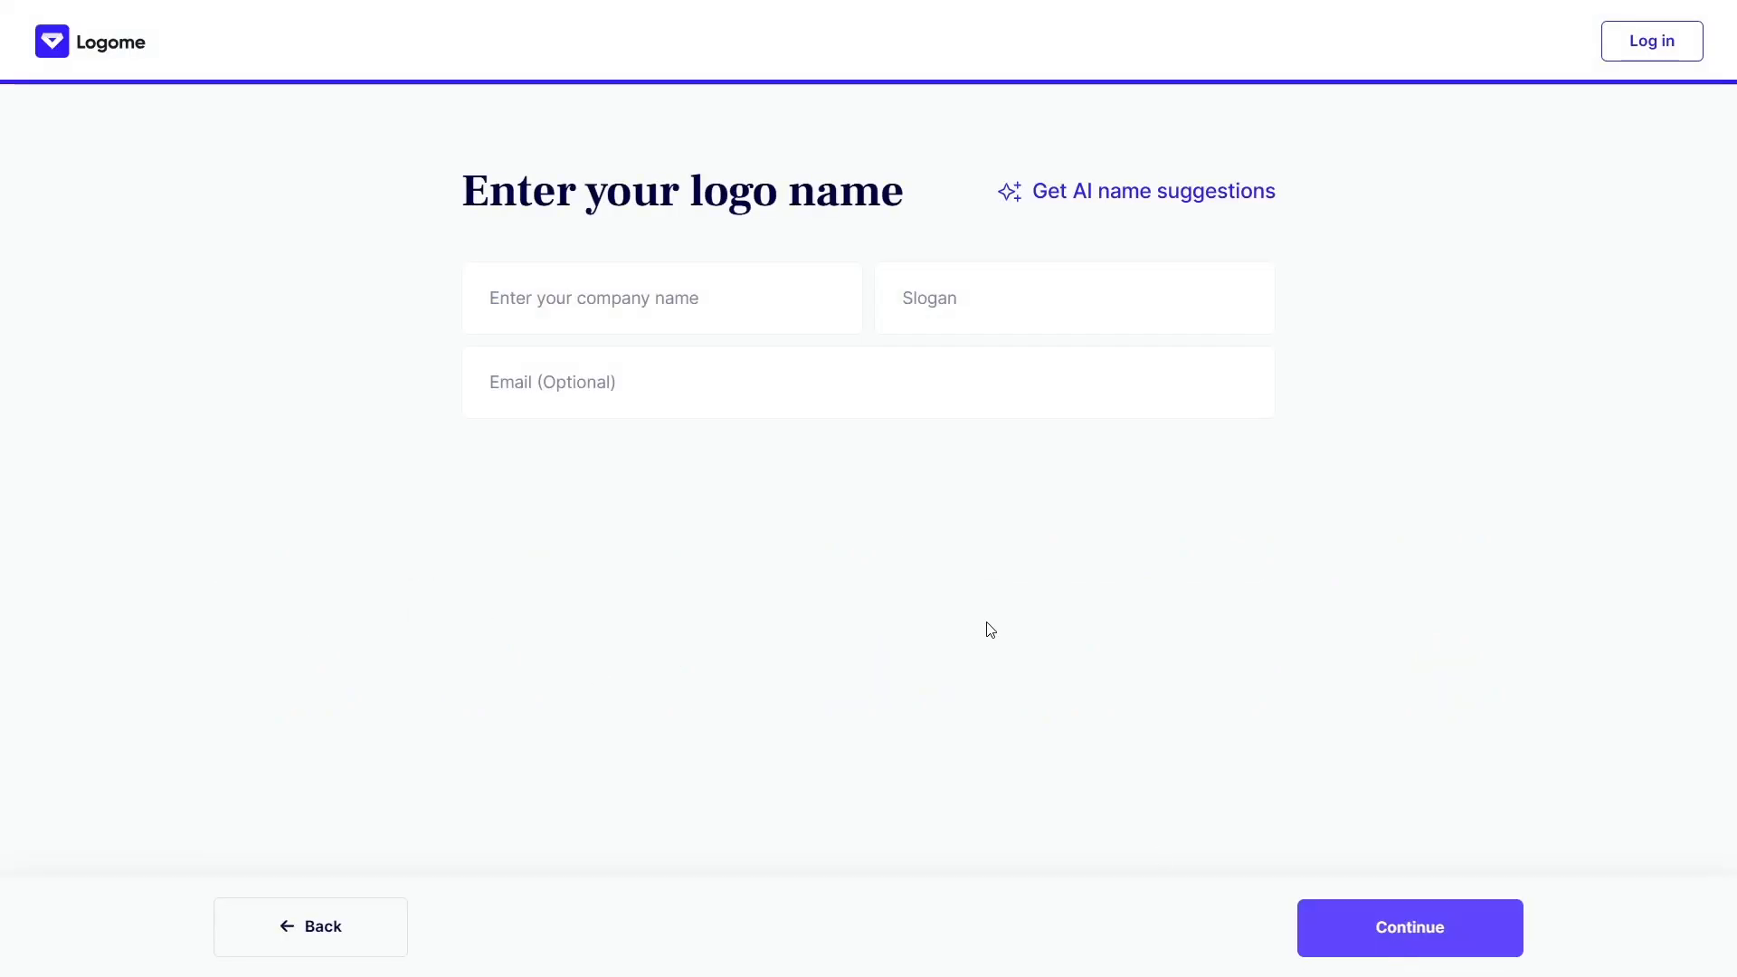
Enter 'Ai Solutes' as the company name
text(Ai)
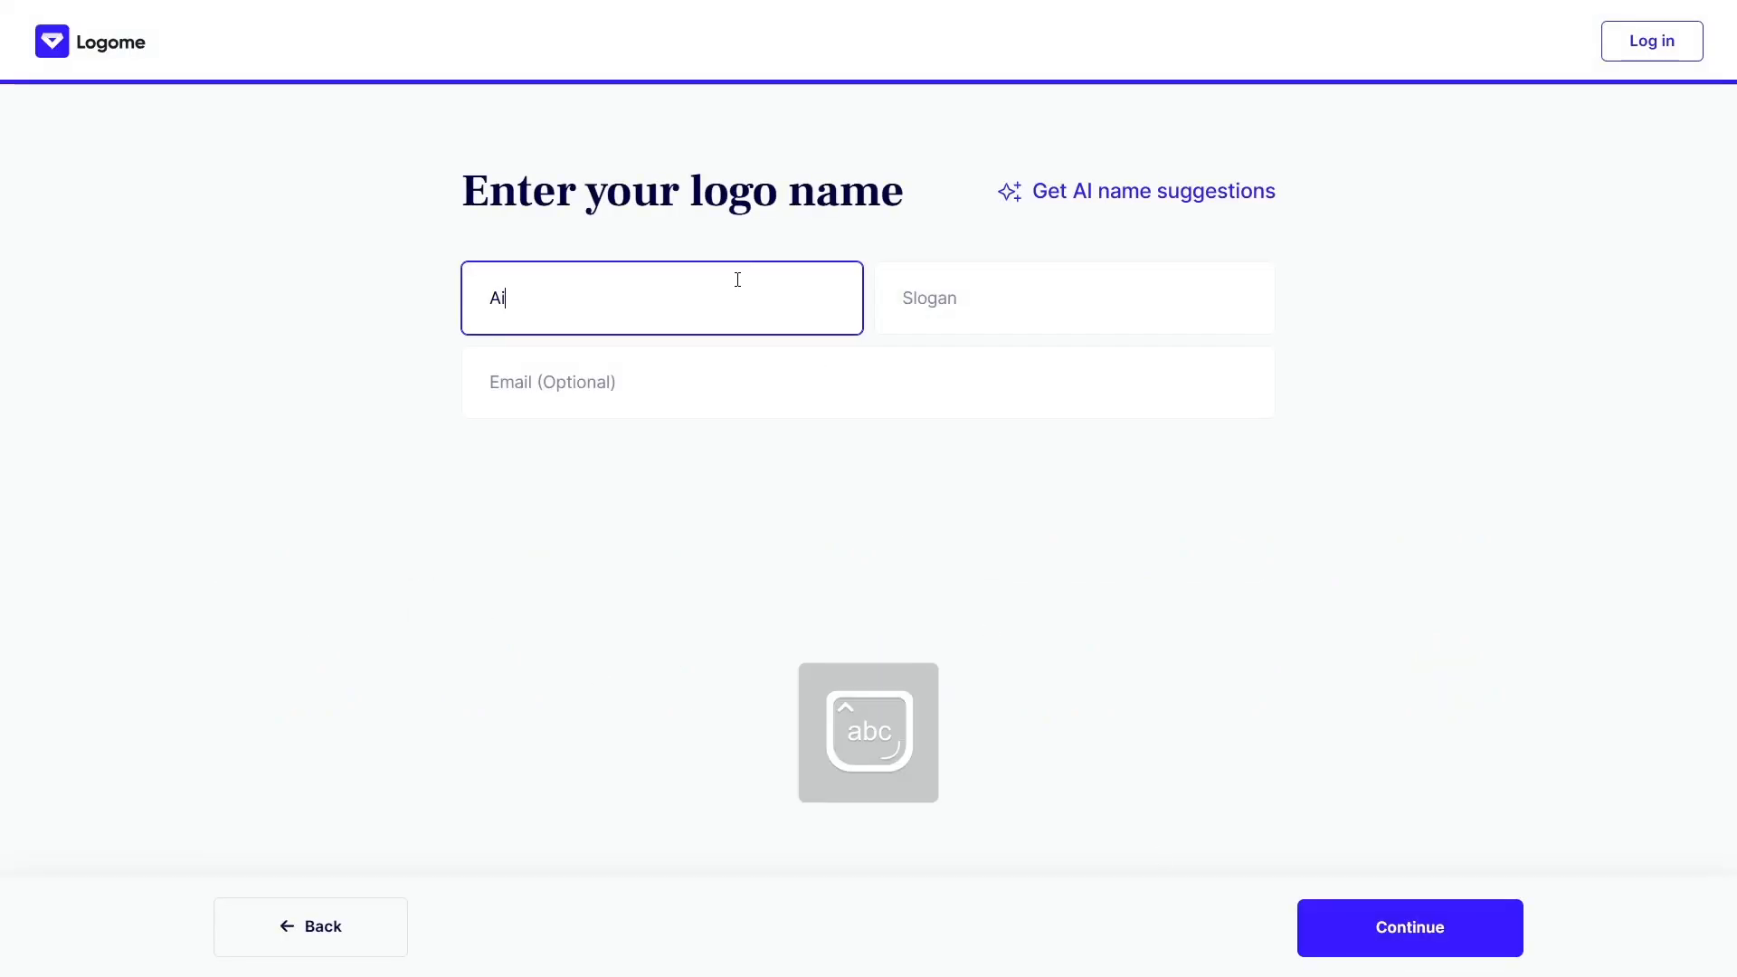
text(Solutes)
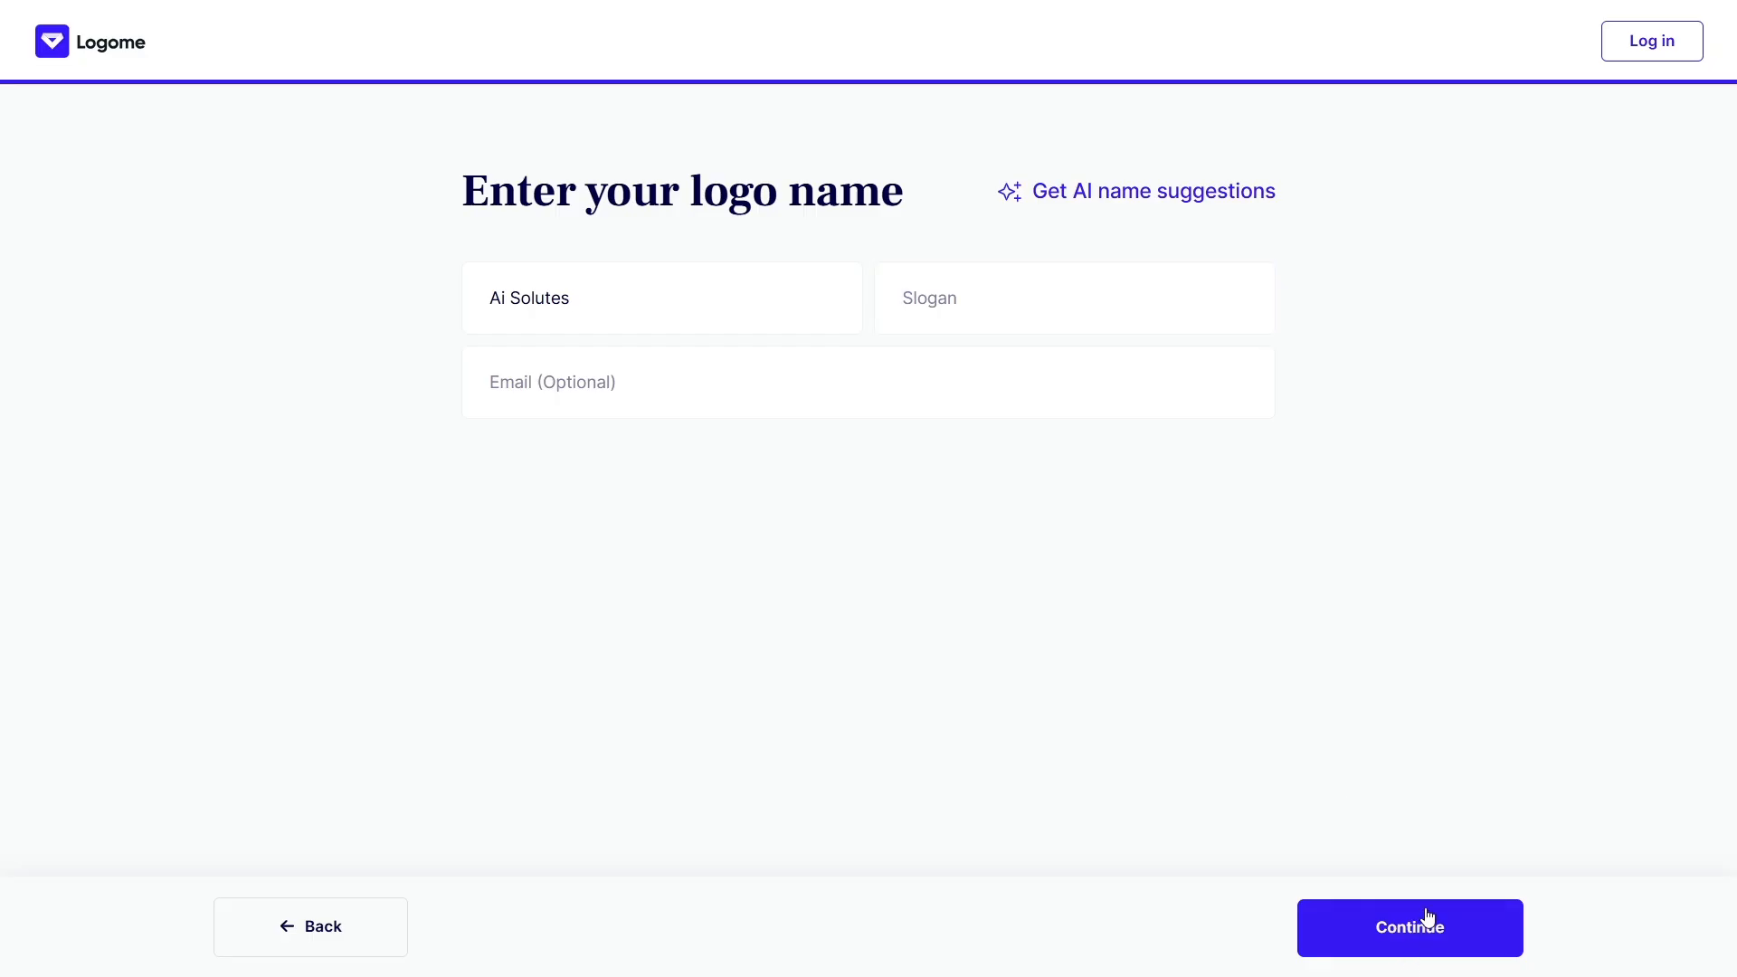
Start AI logo generation for Ai Solutes and return to the Logome home page
click(1410, 926)
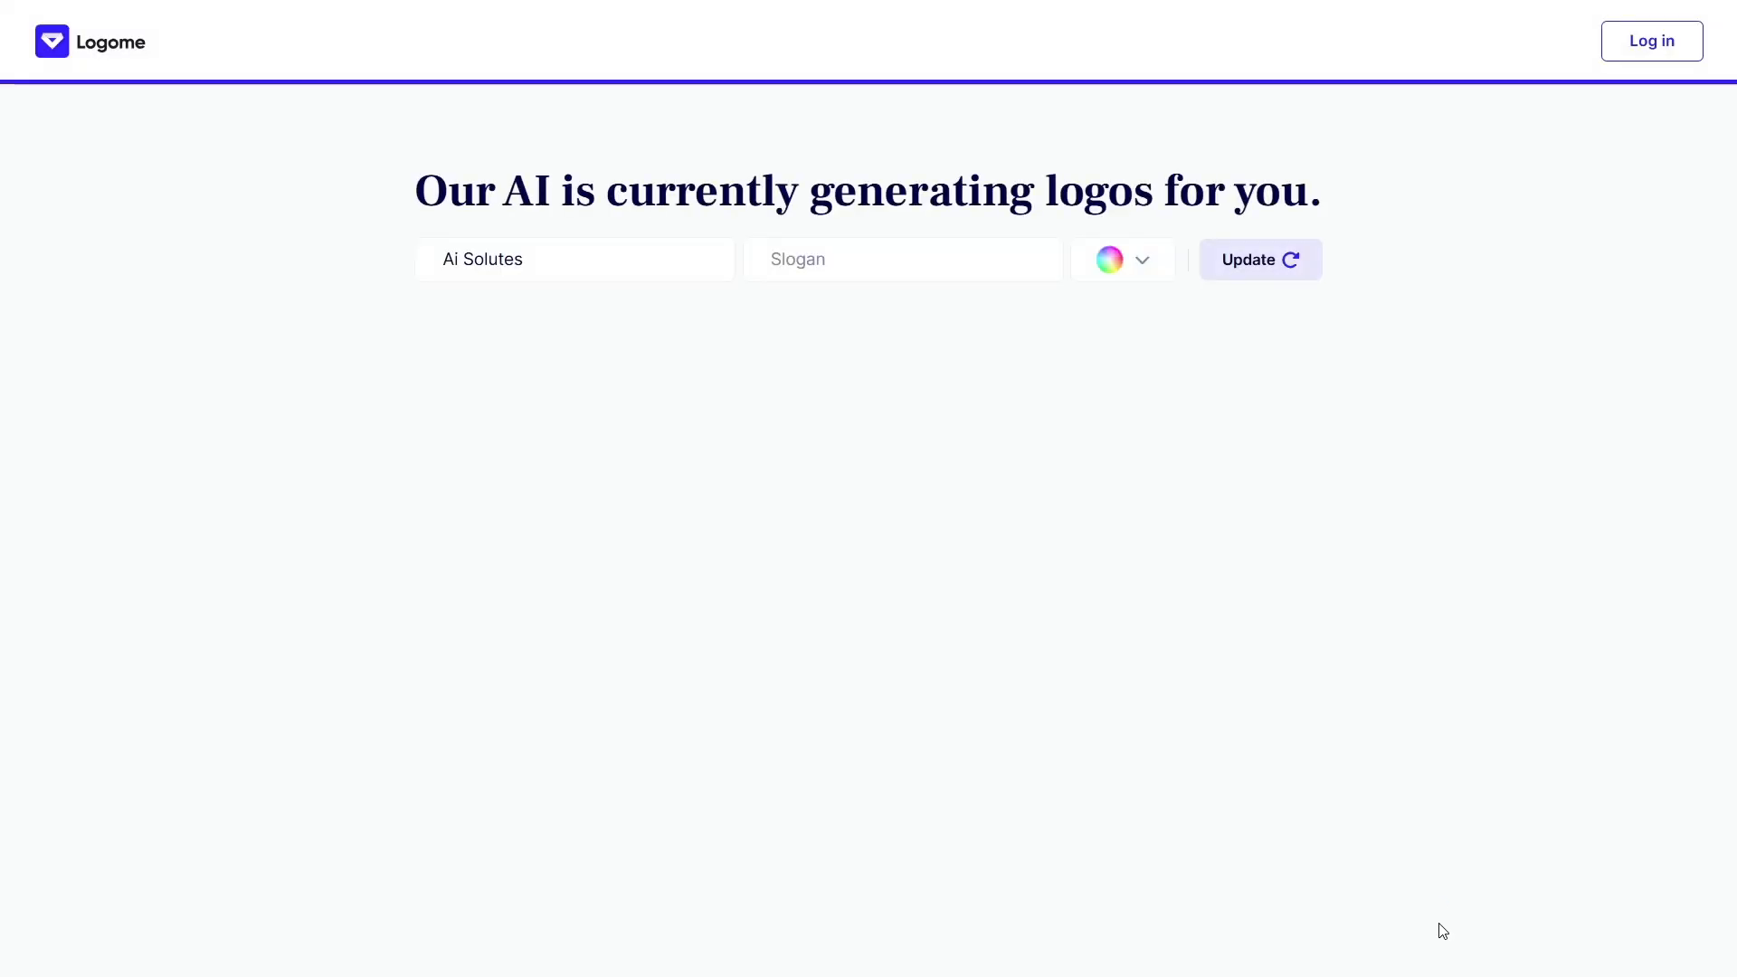
click(1260, 259)
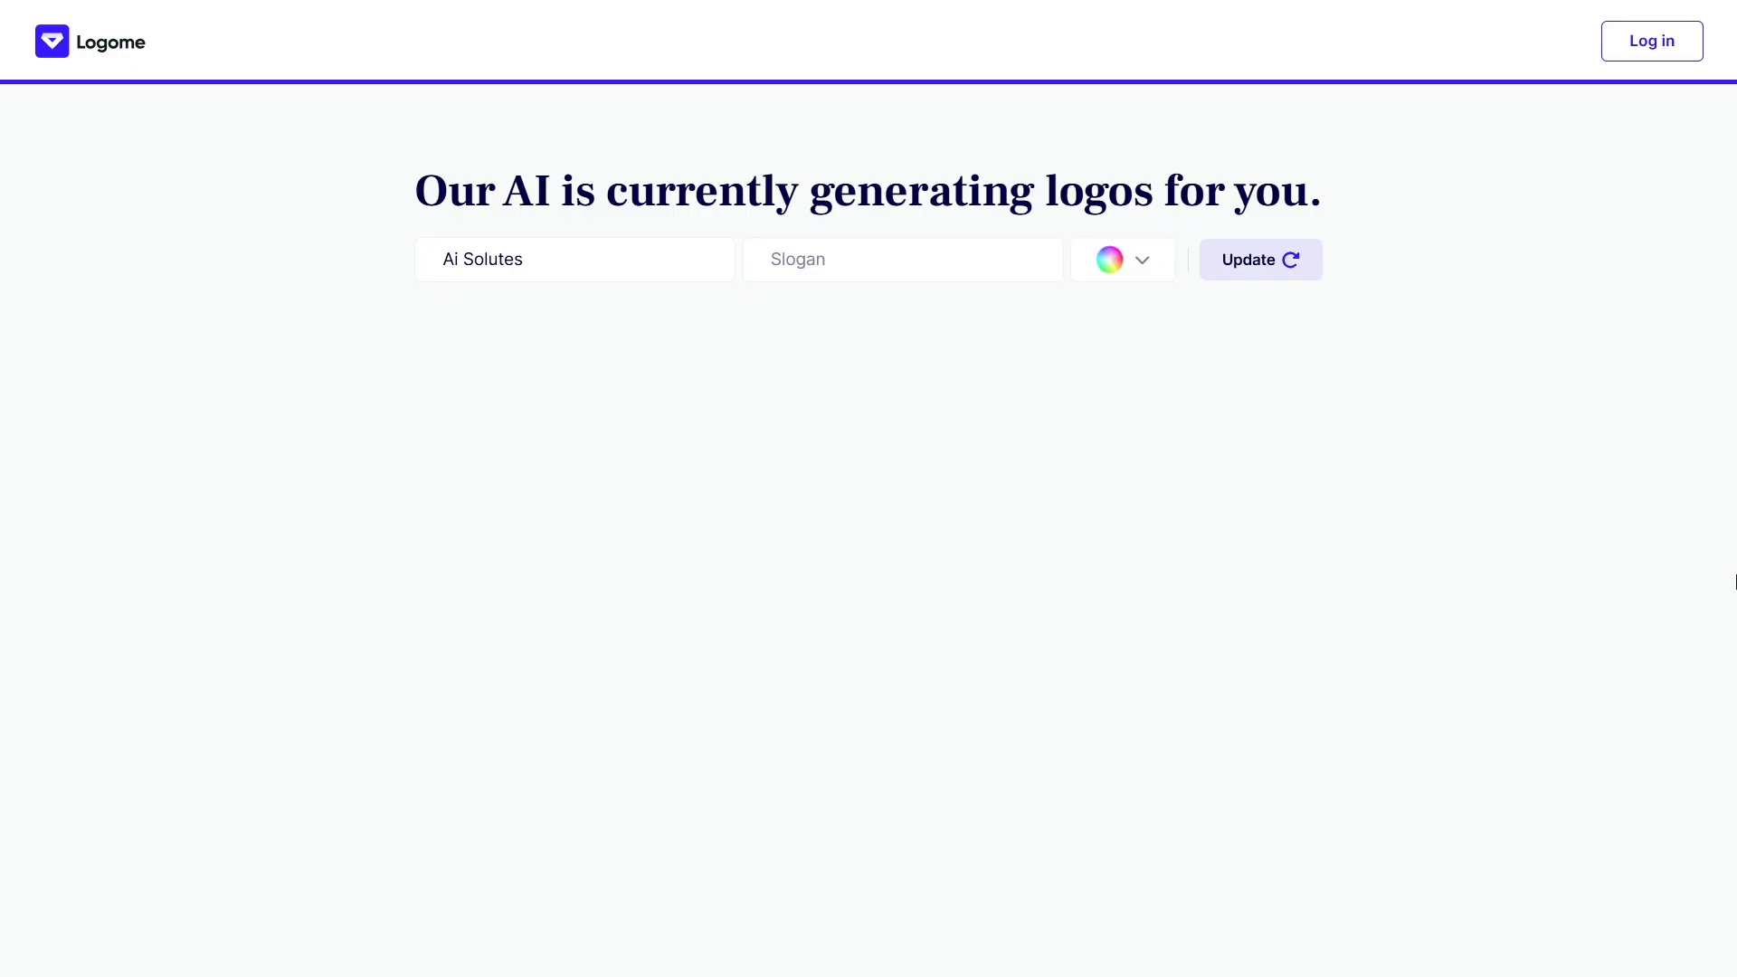
mouse_move(1707, 575)
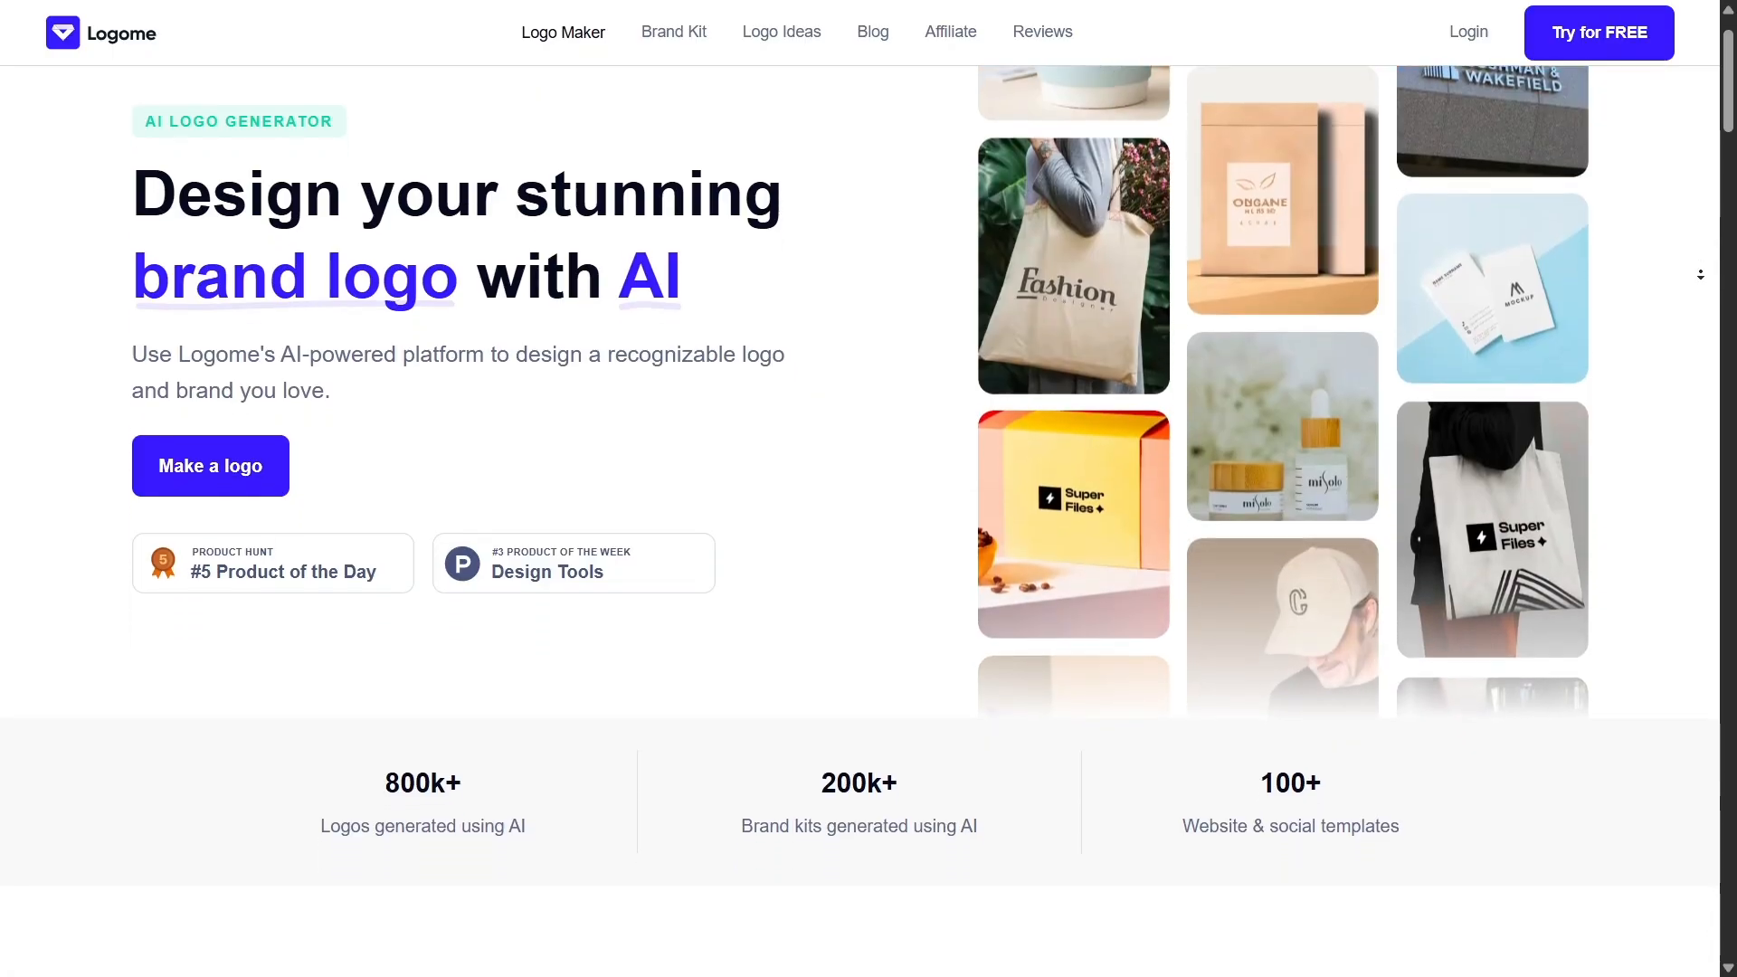
scroll(down, 3)
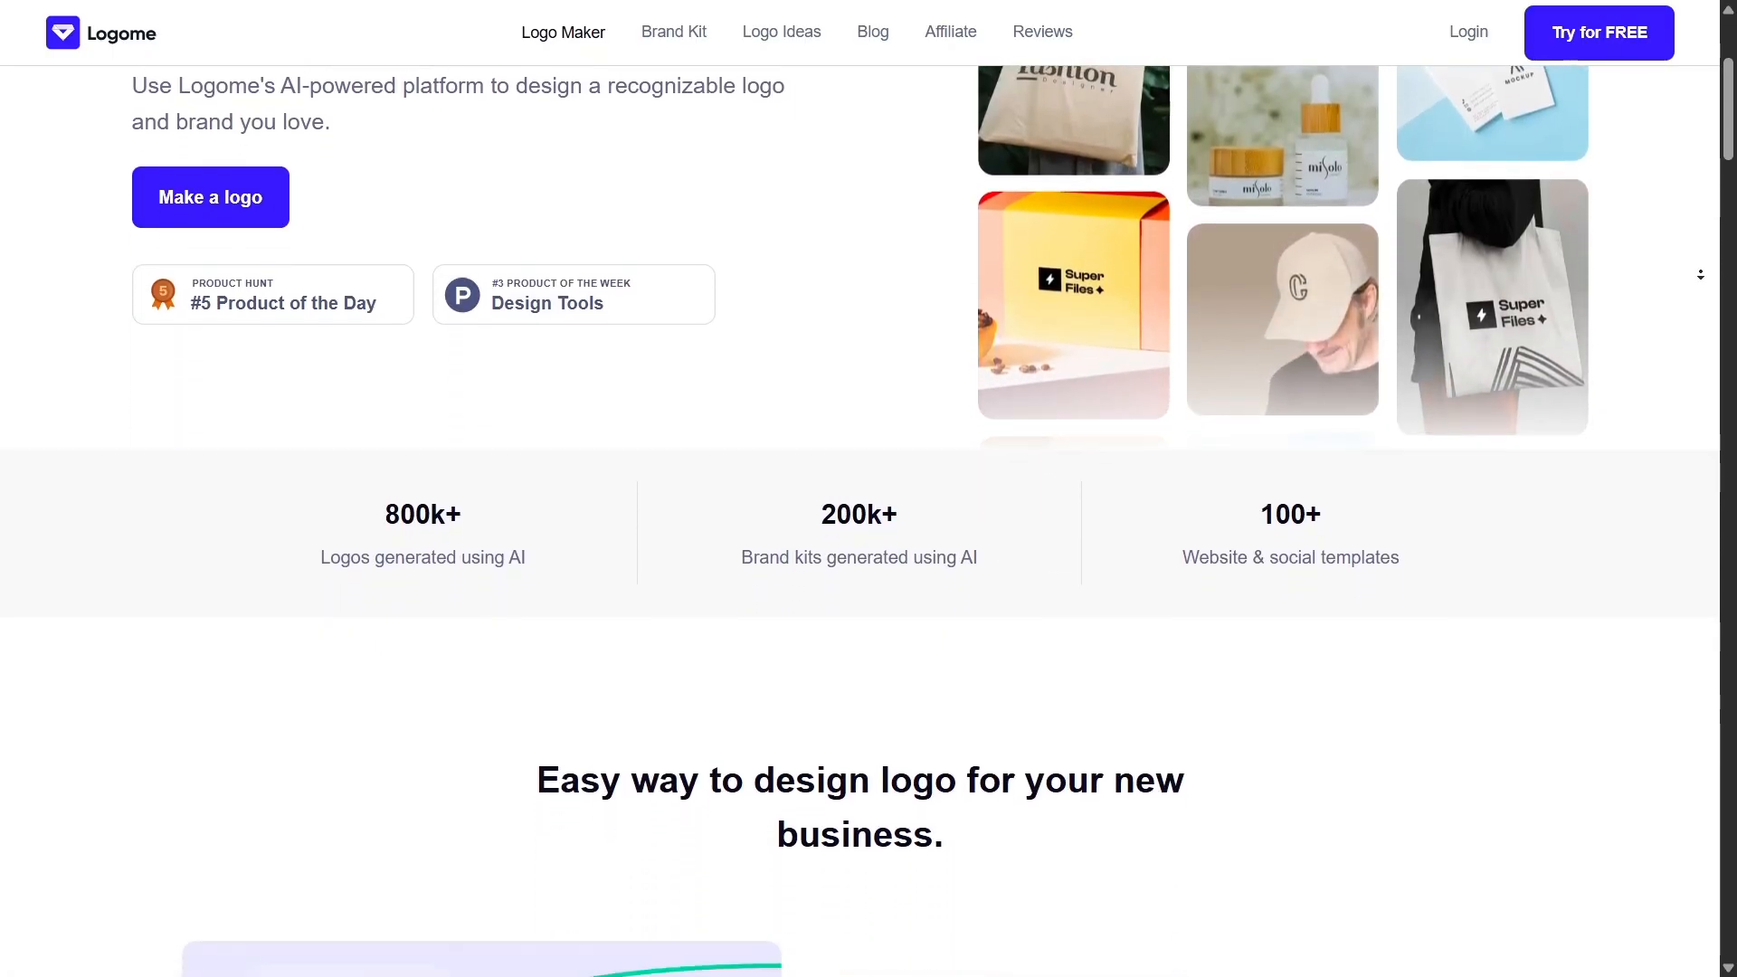
scroll(down, 3)
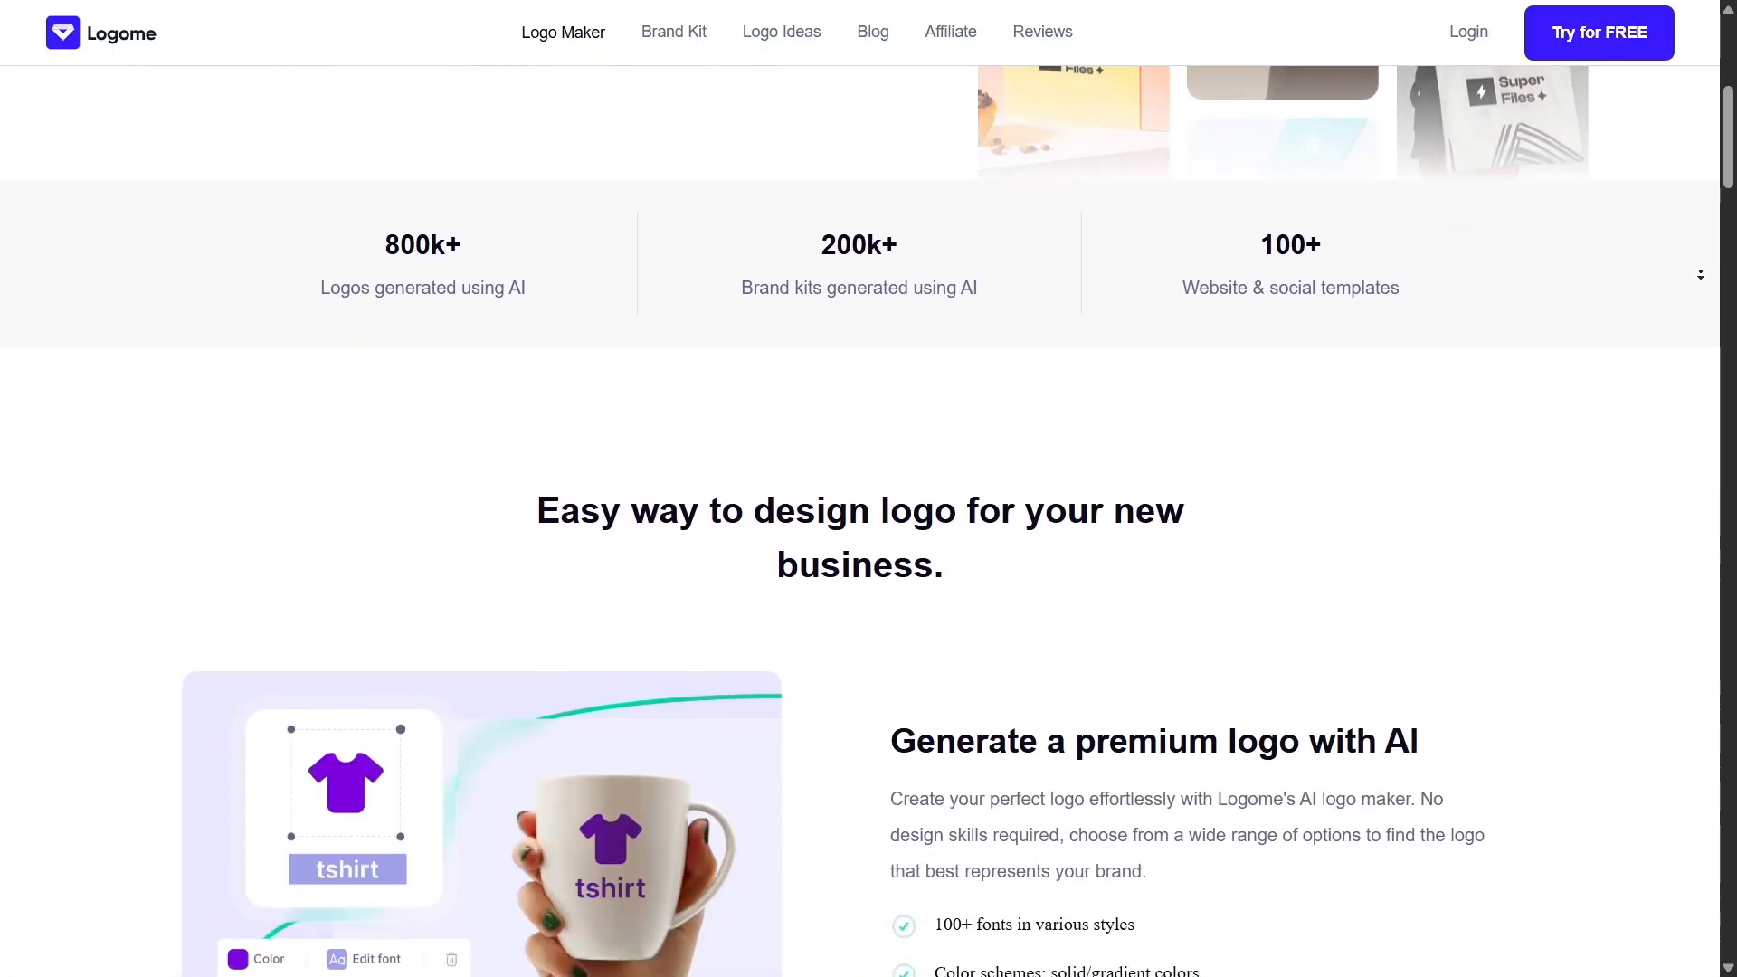
scroll(down, 3)
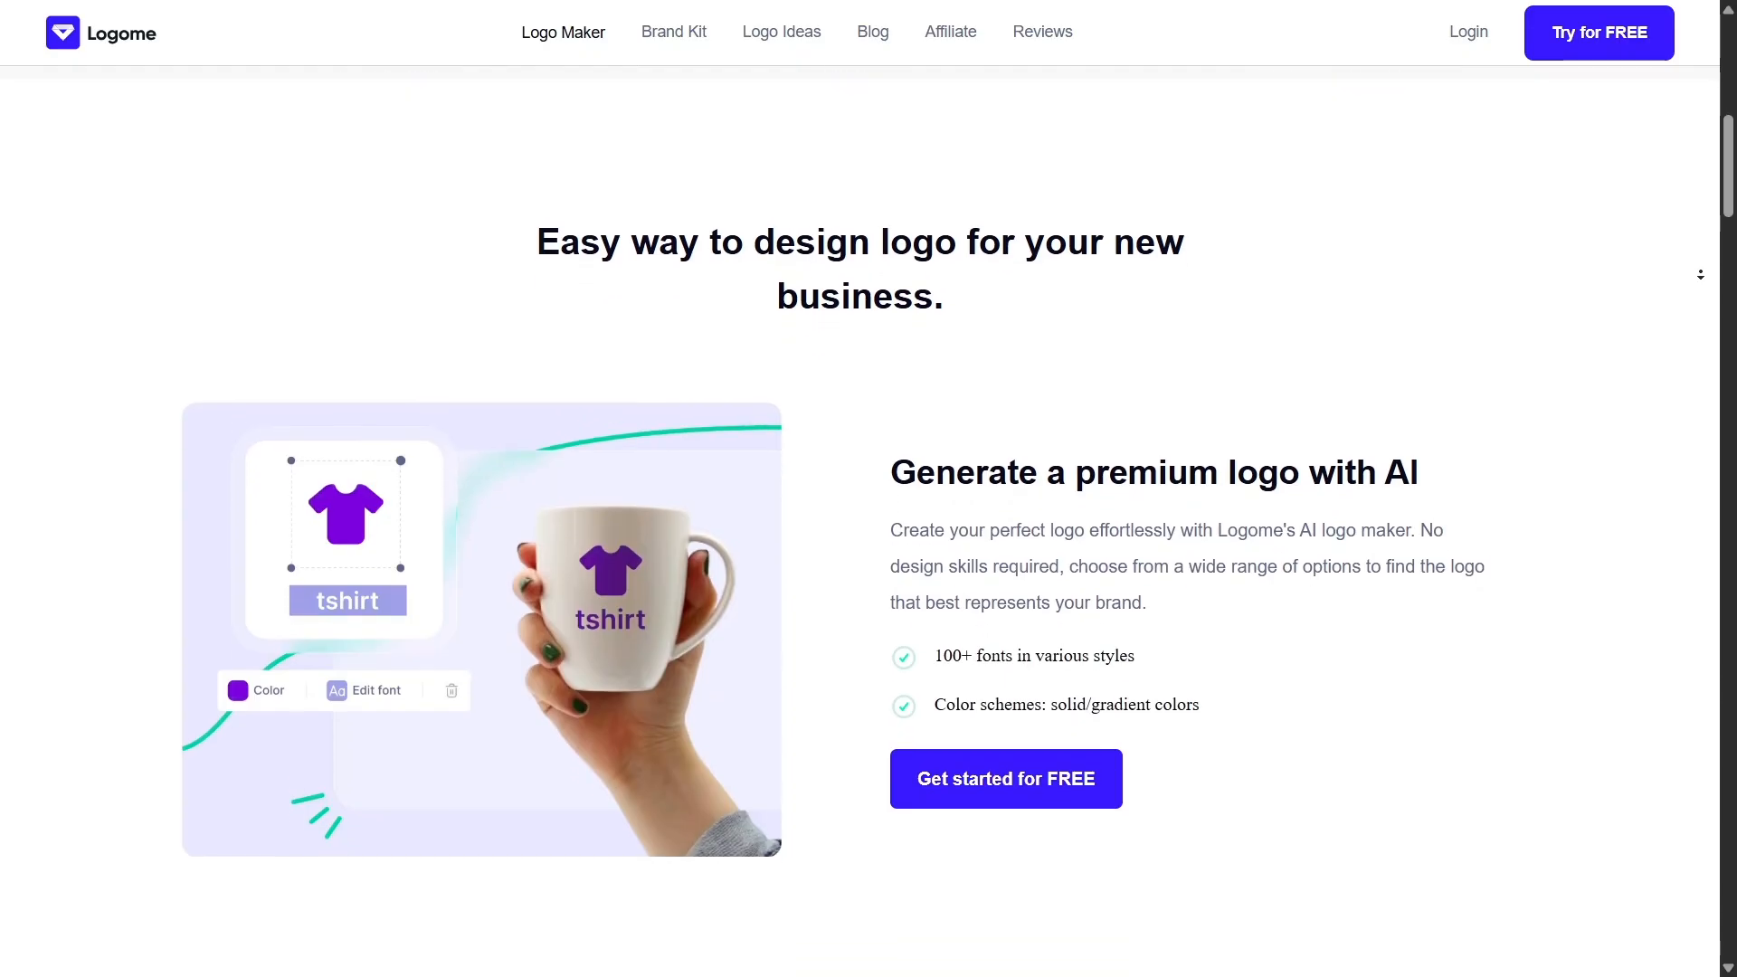
scroll(down, 3)
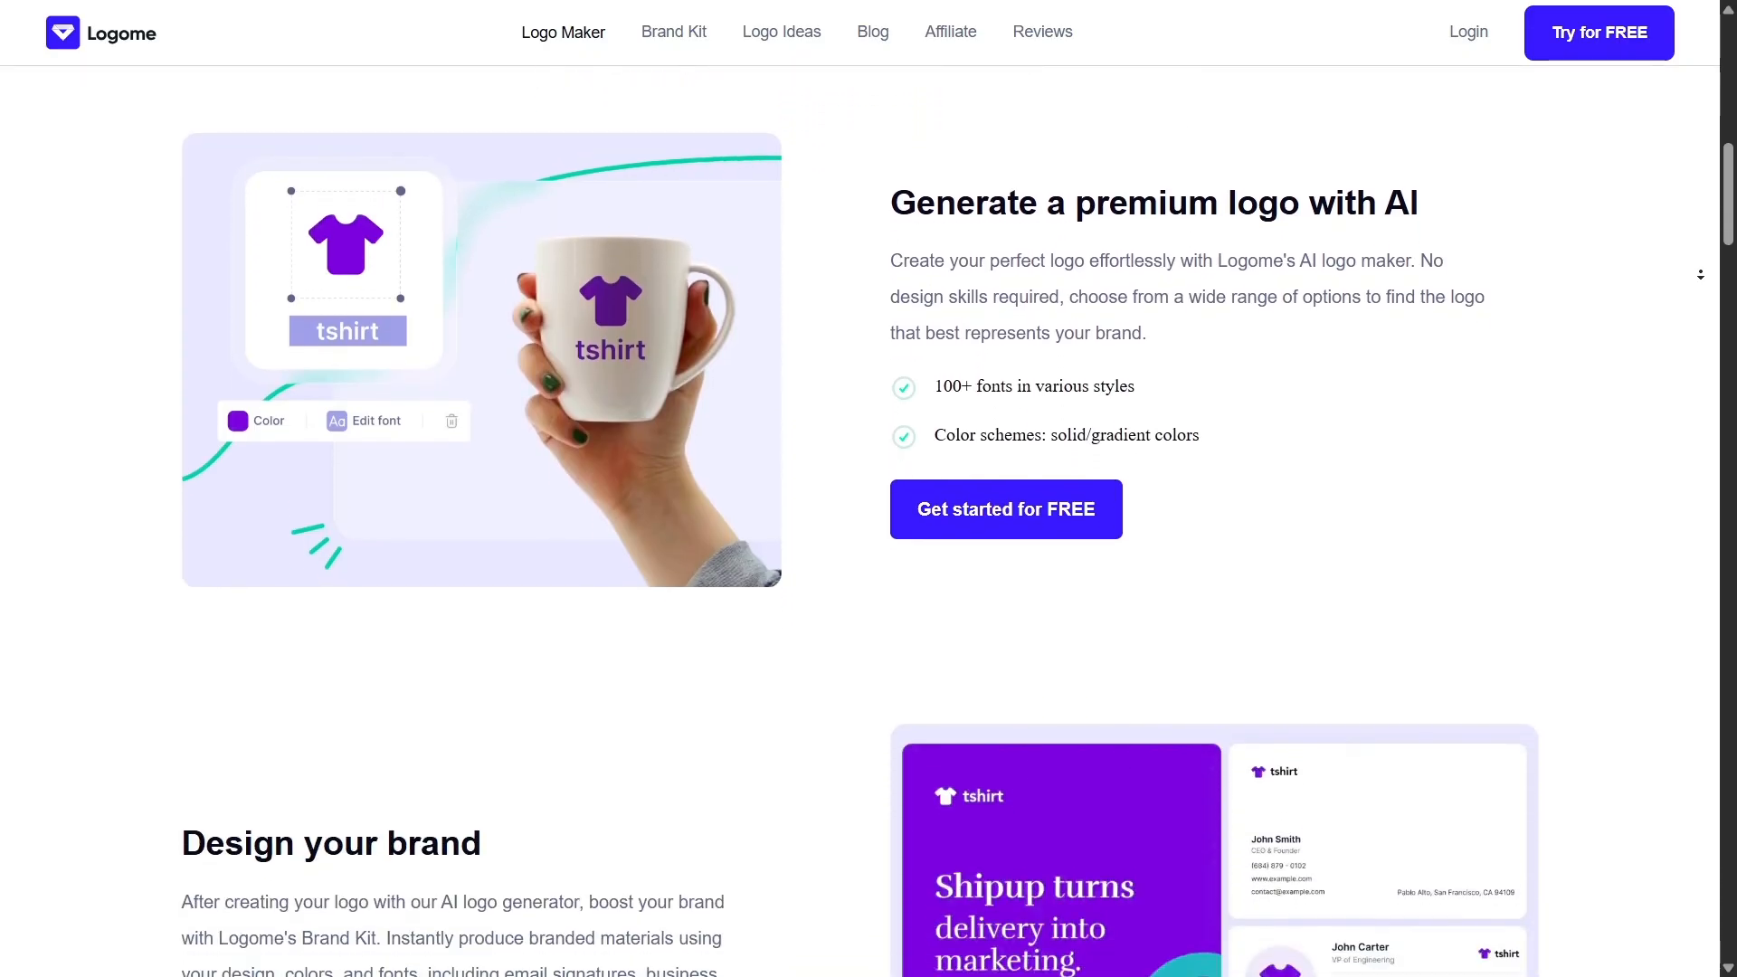
scroll(down, 3)
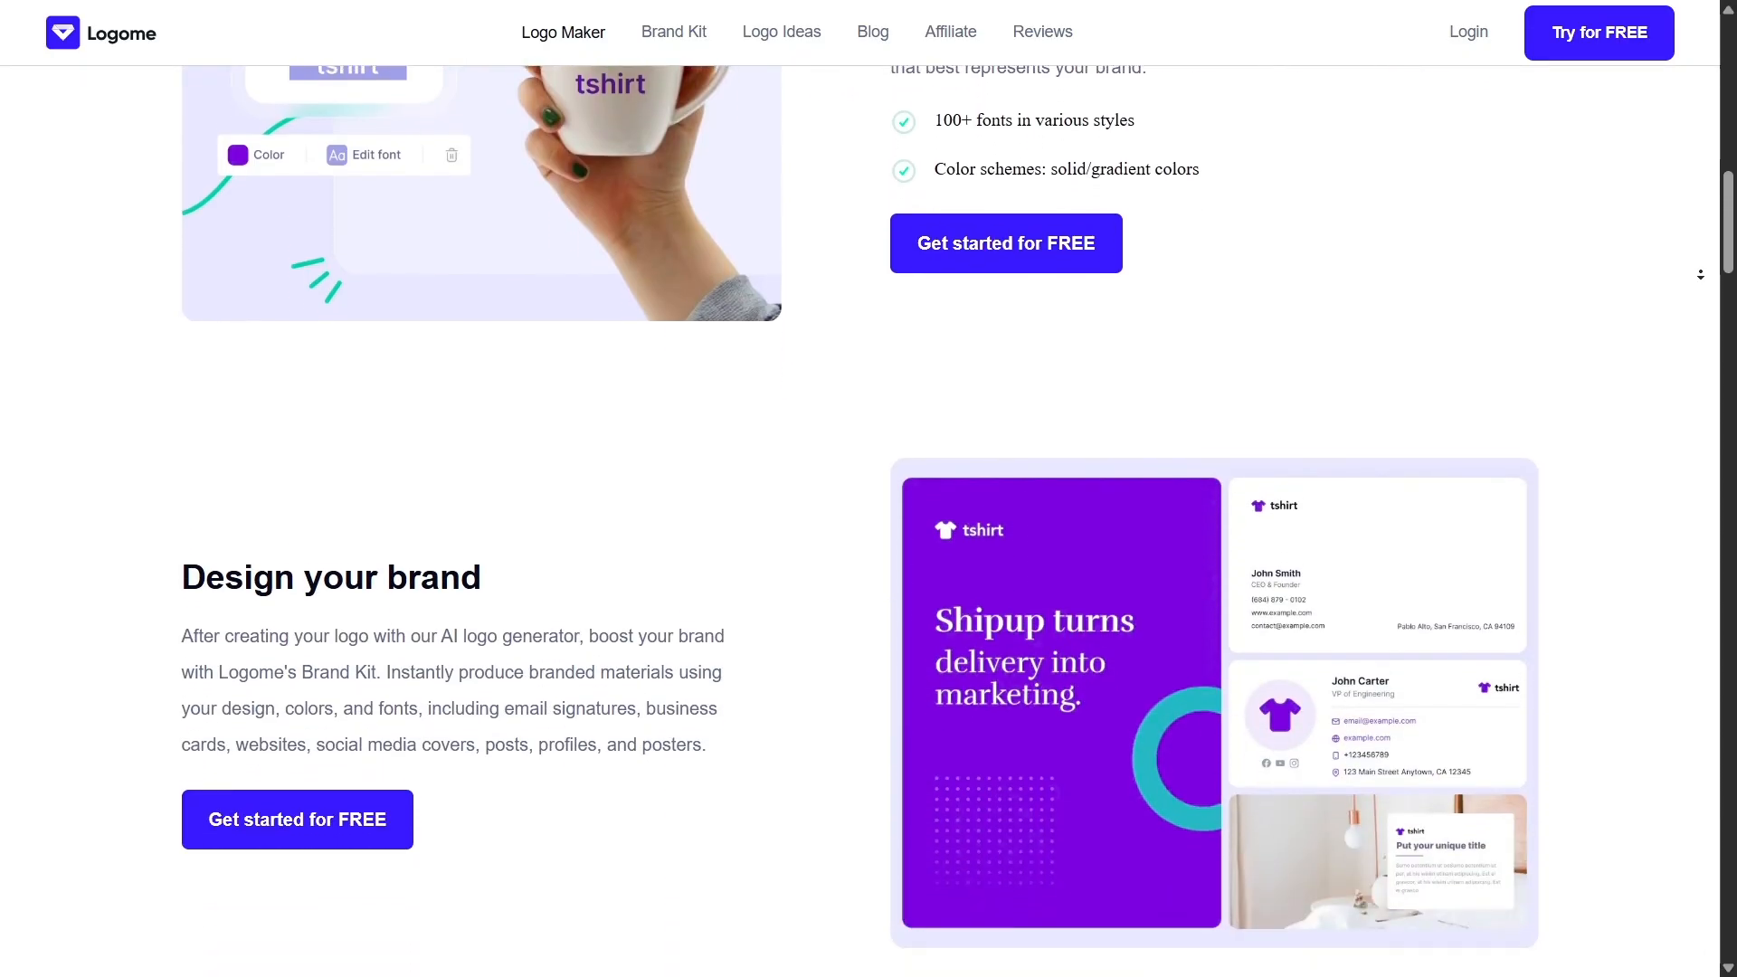
scroll(down, 3)
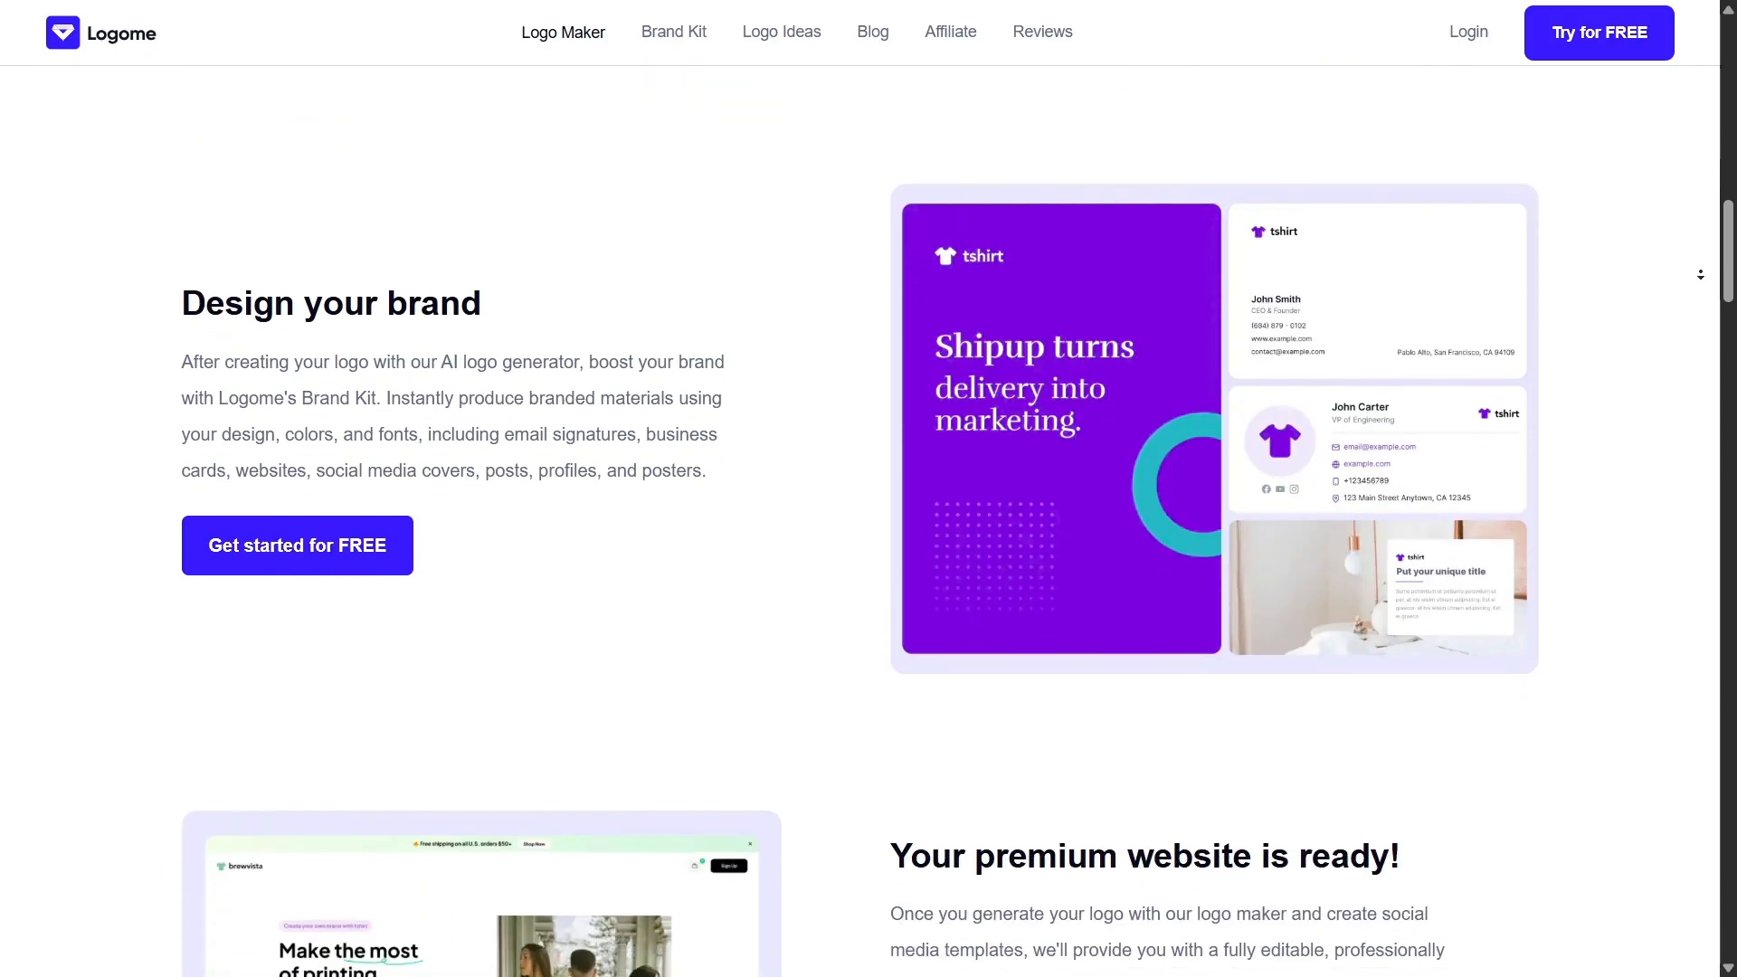
scroll(down, 3)
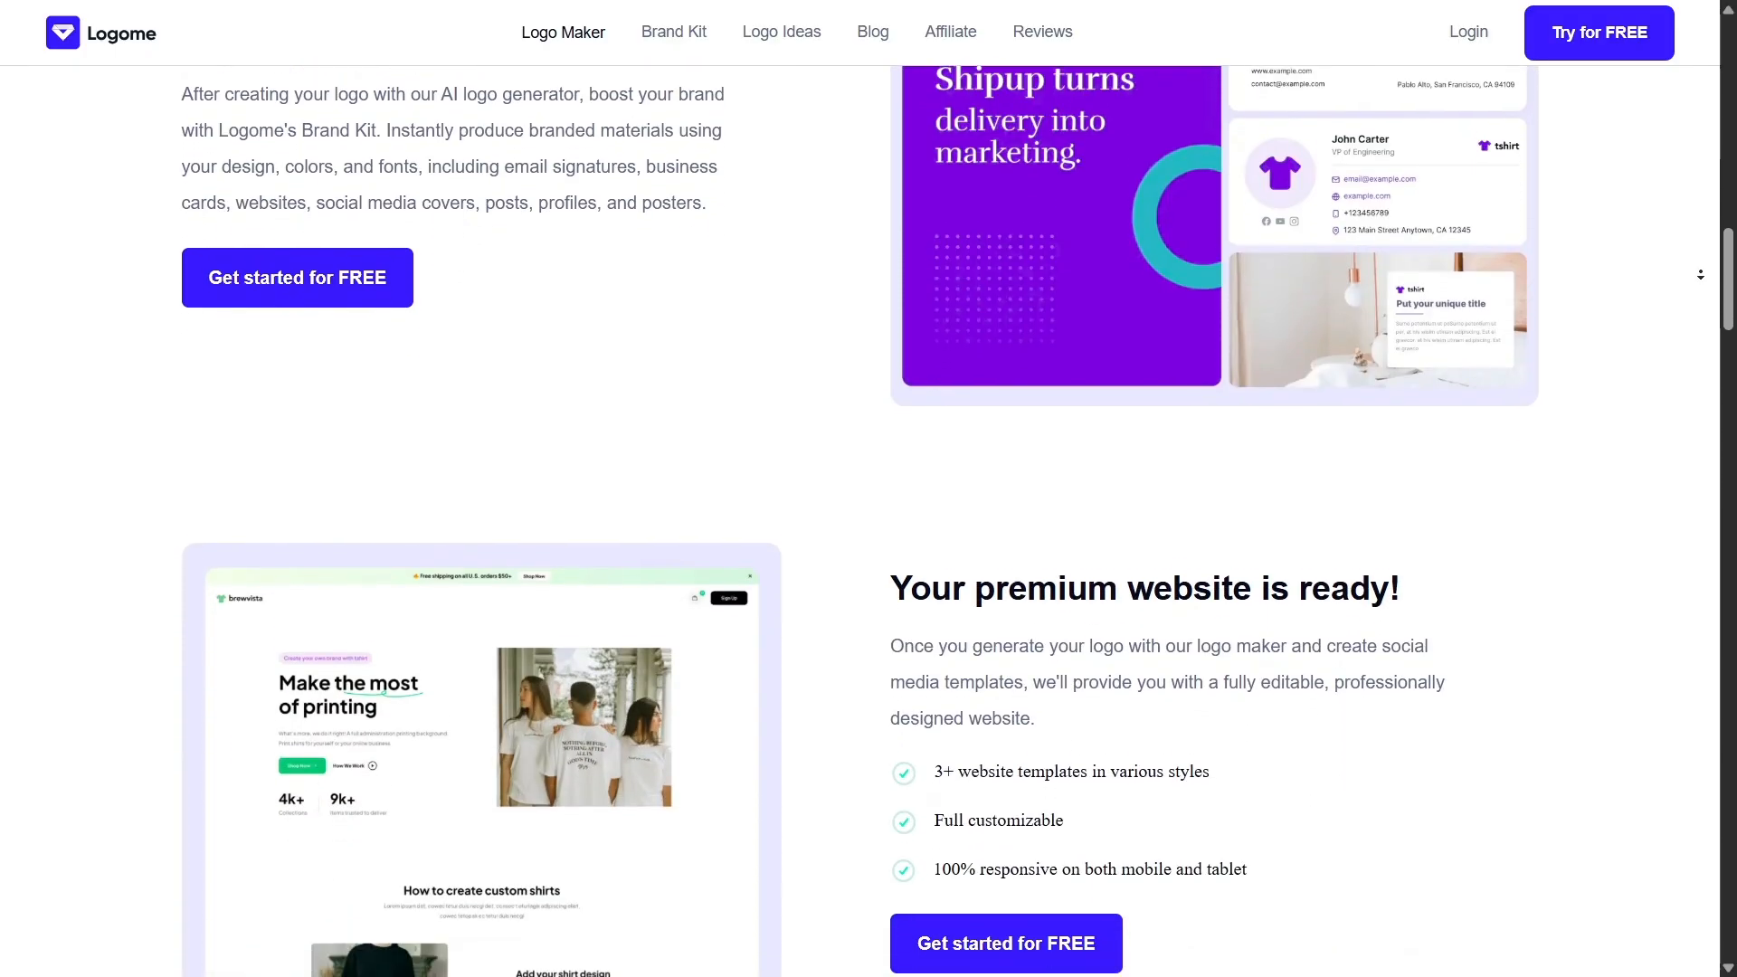
scroll(down, 3)
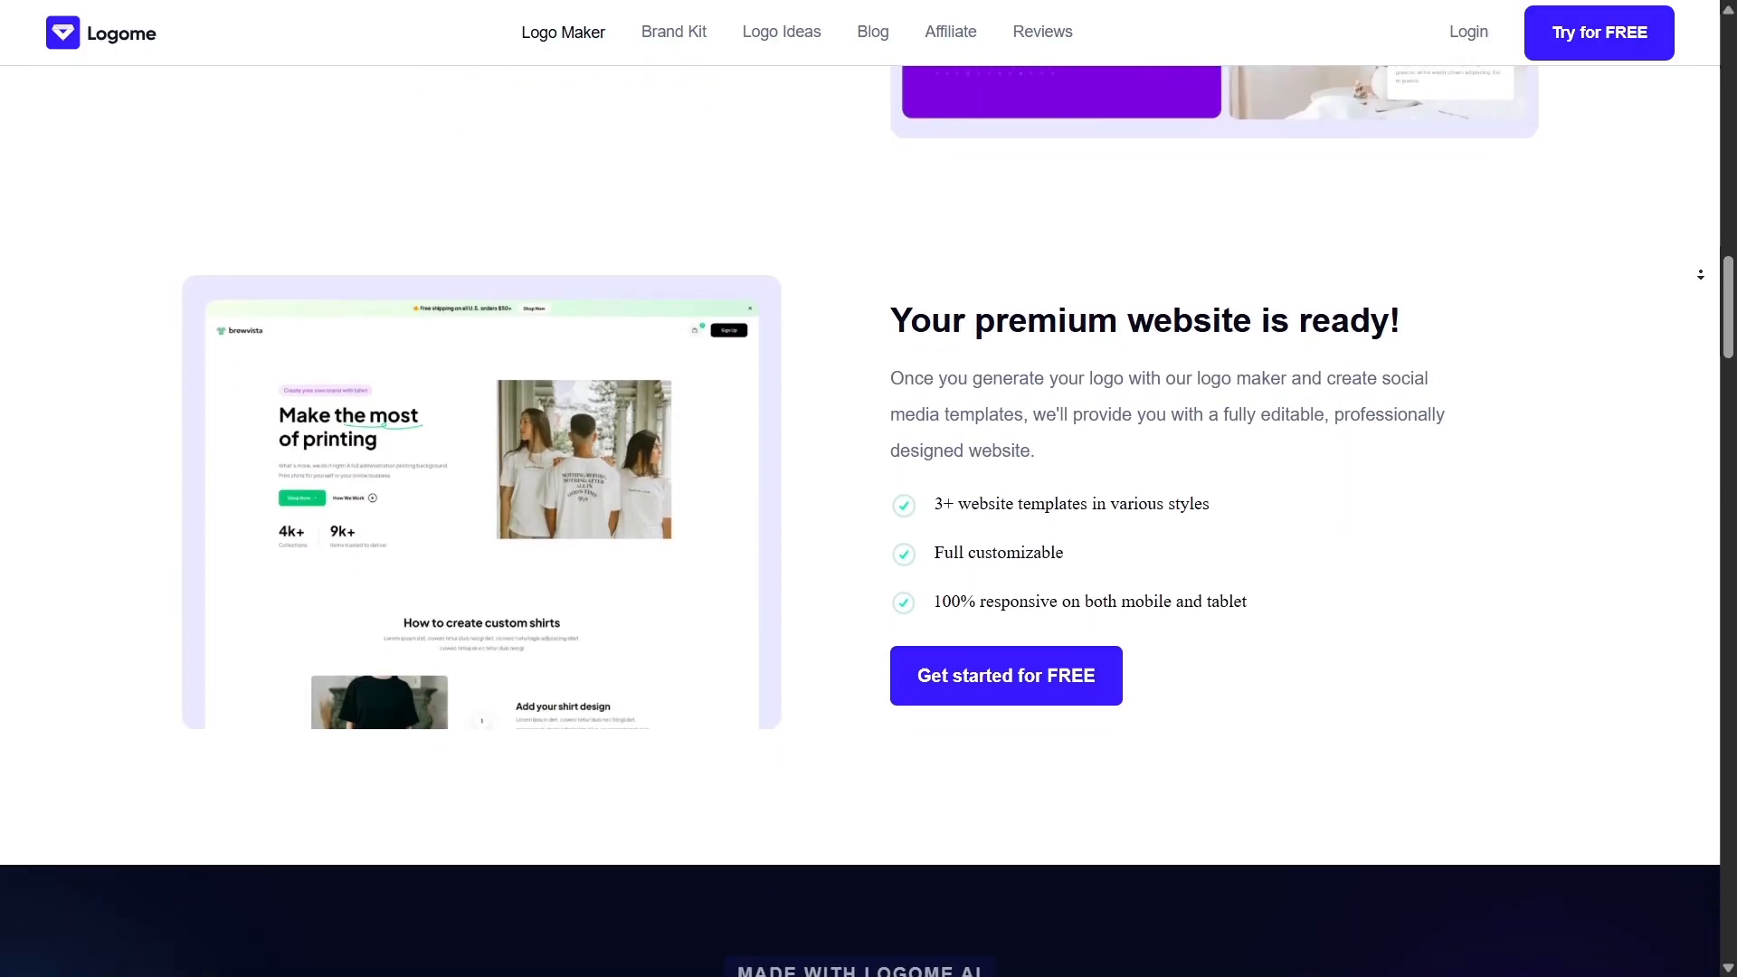
scroll(down, 3)
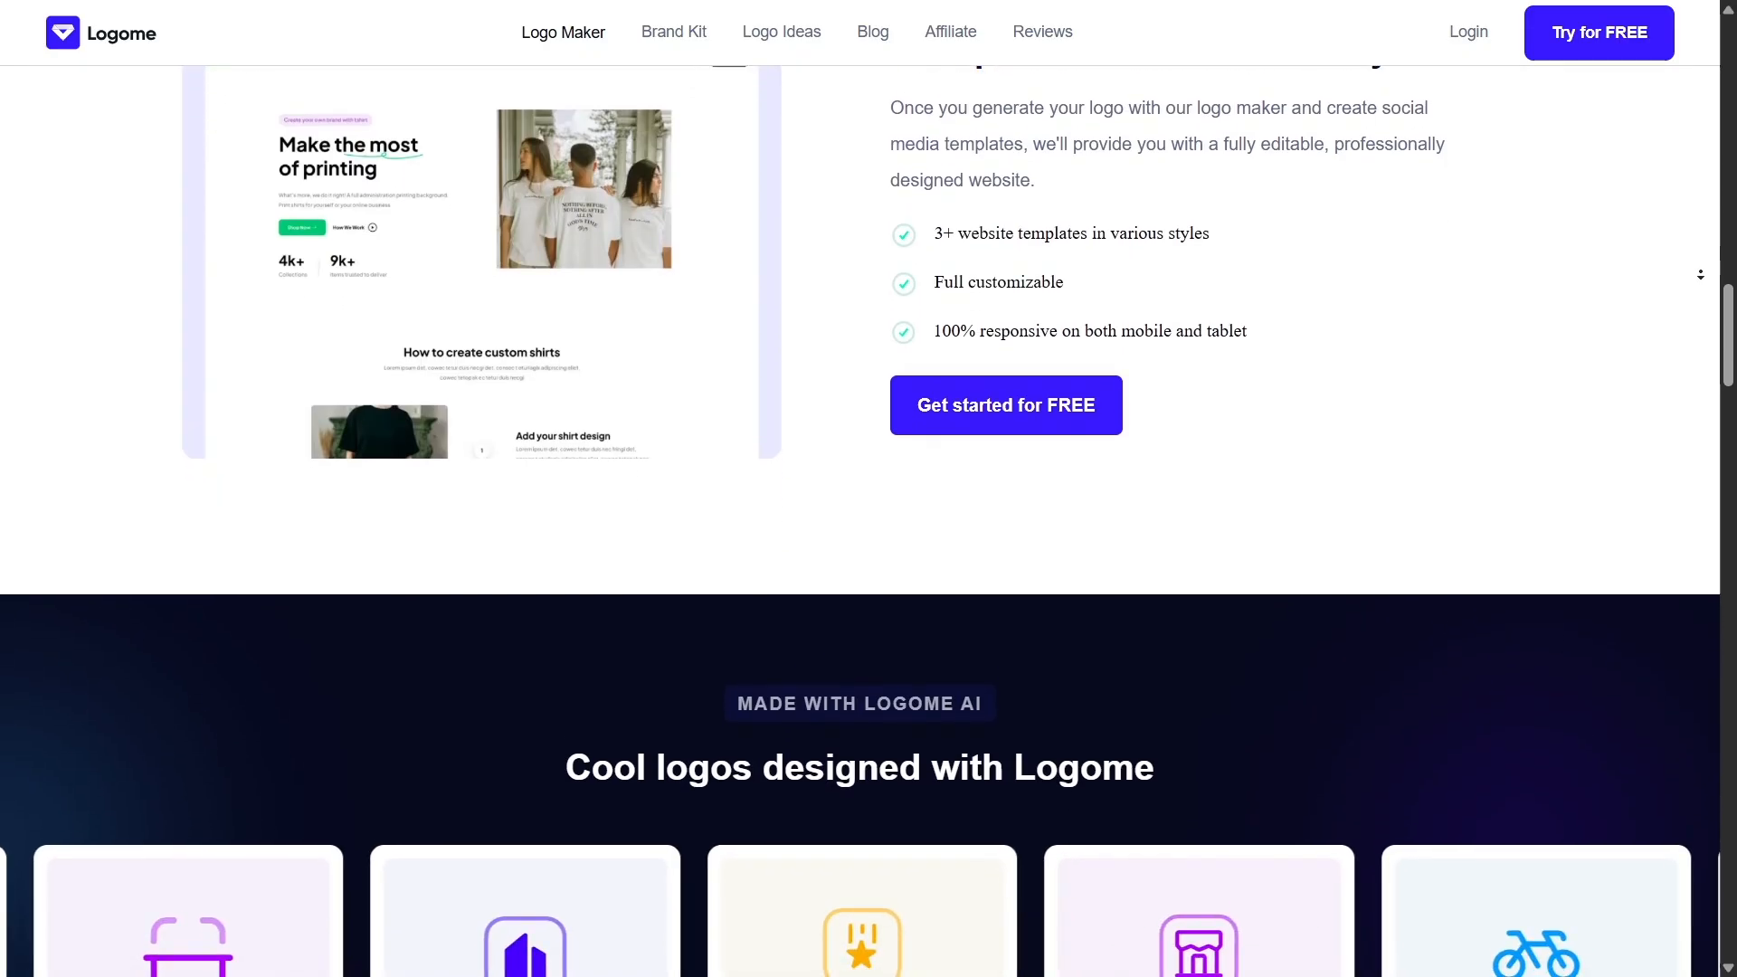
scroll(down, 3)
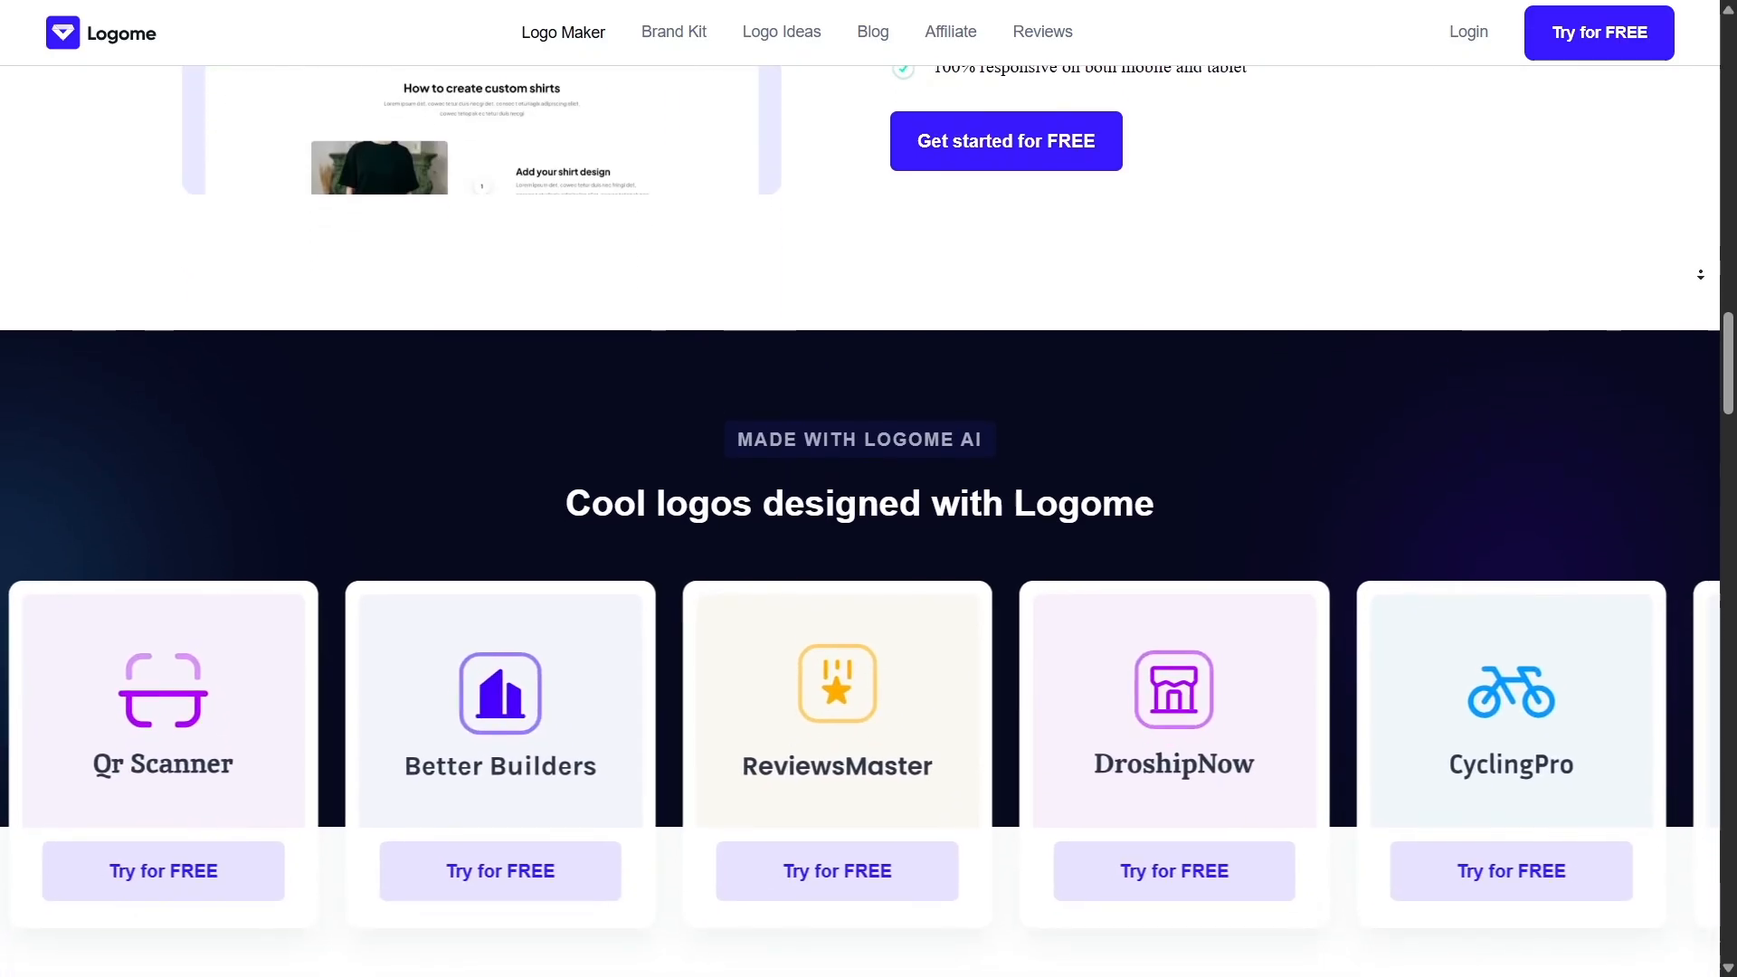
scroll(down, 3)
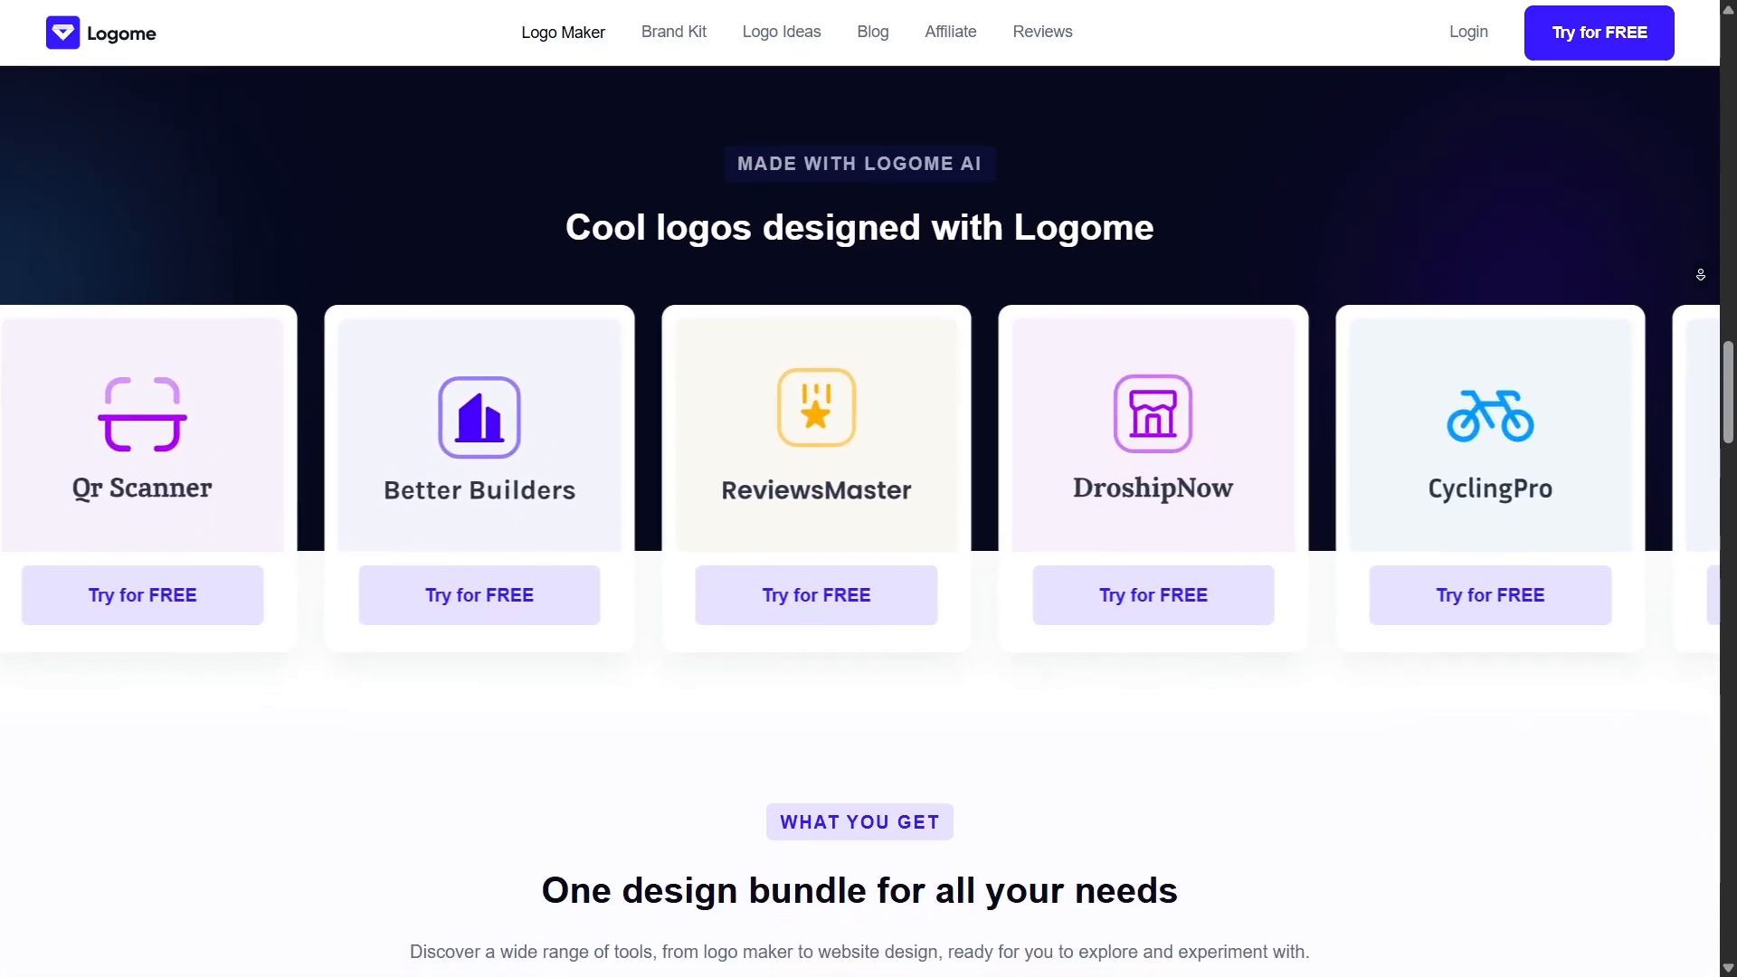
scroll(down, 3)
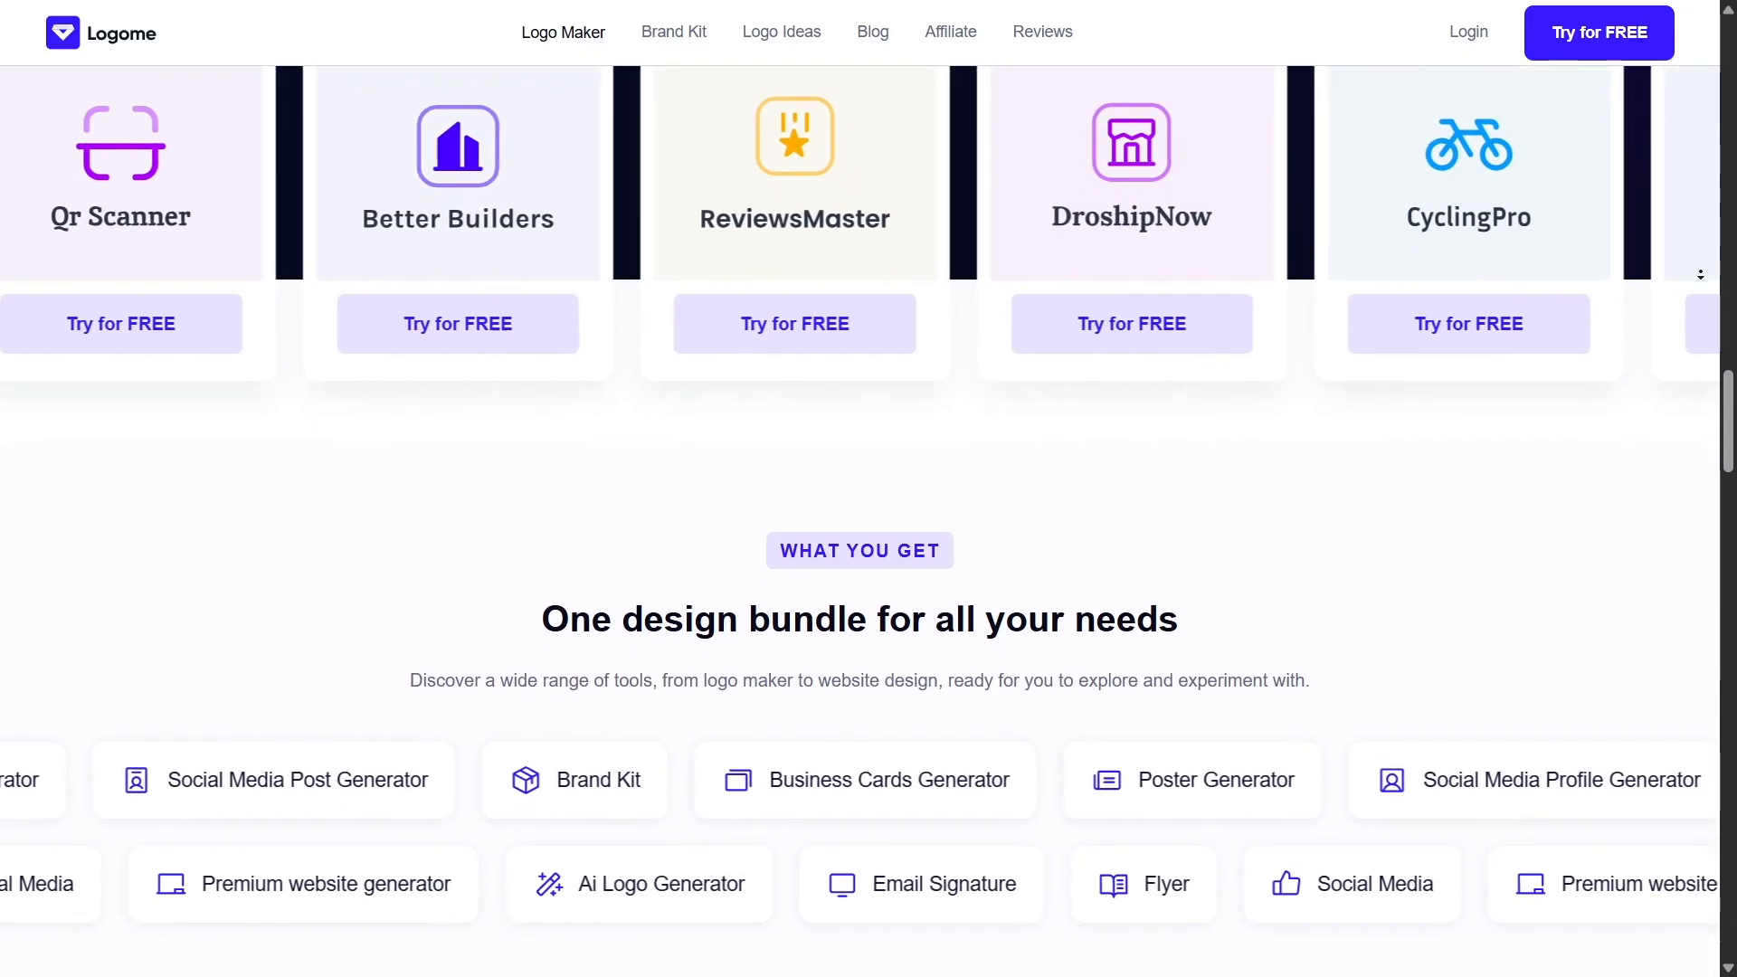
scroll(down, 3)
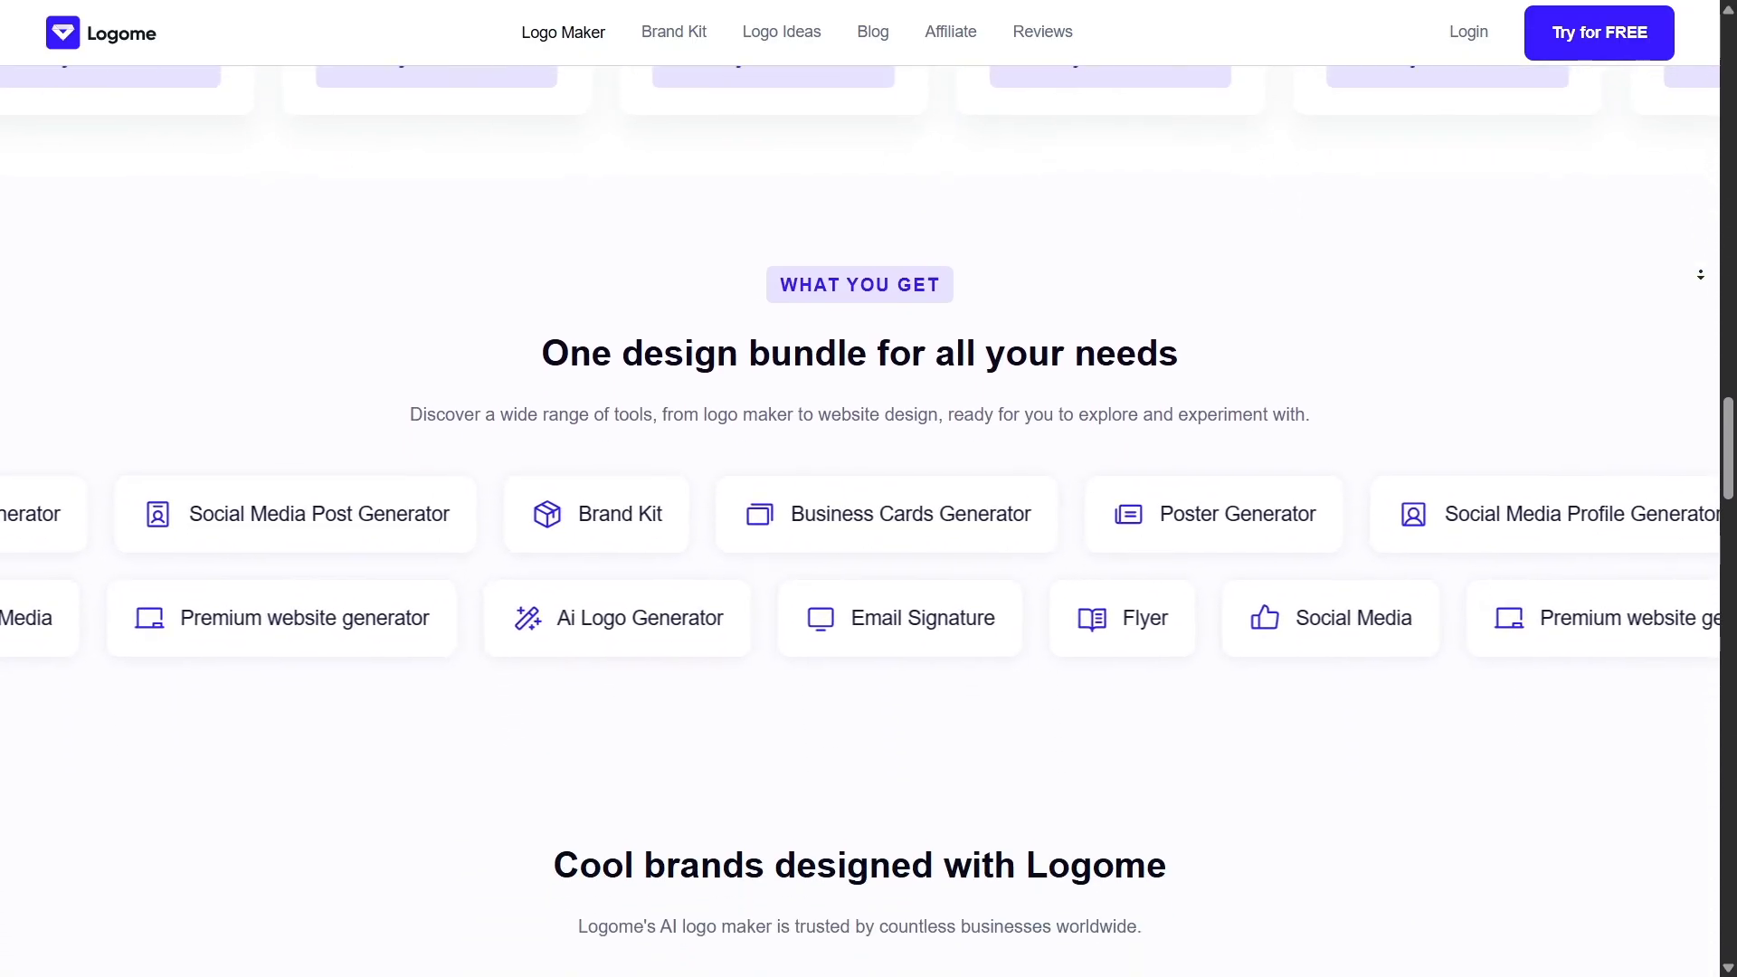
scroll(down, 3)
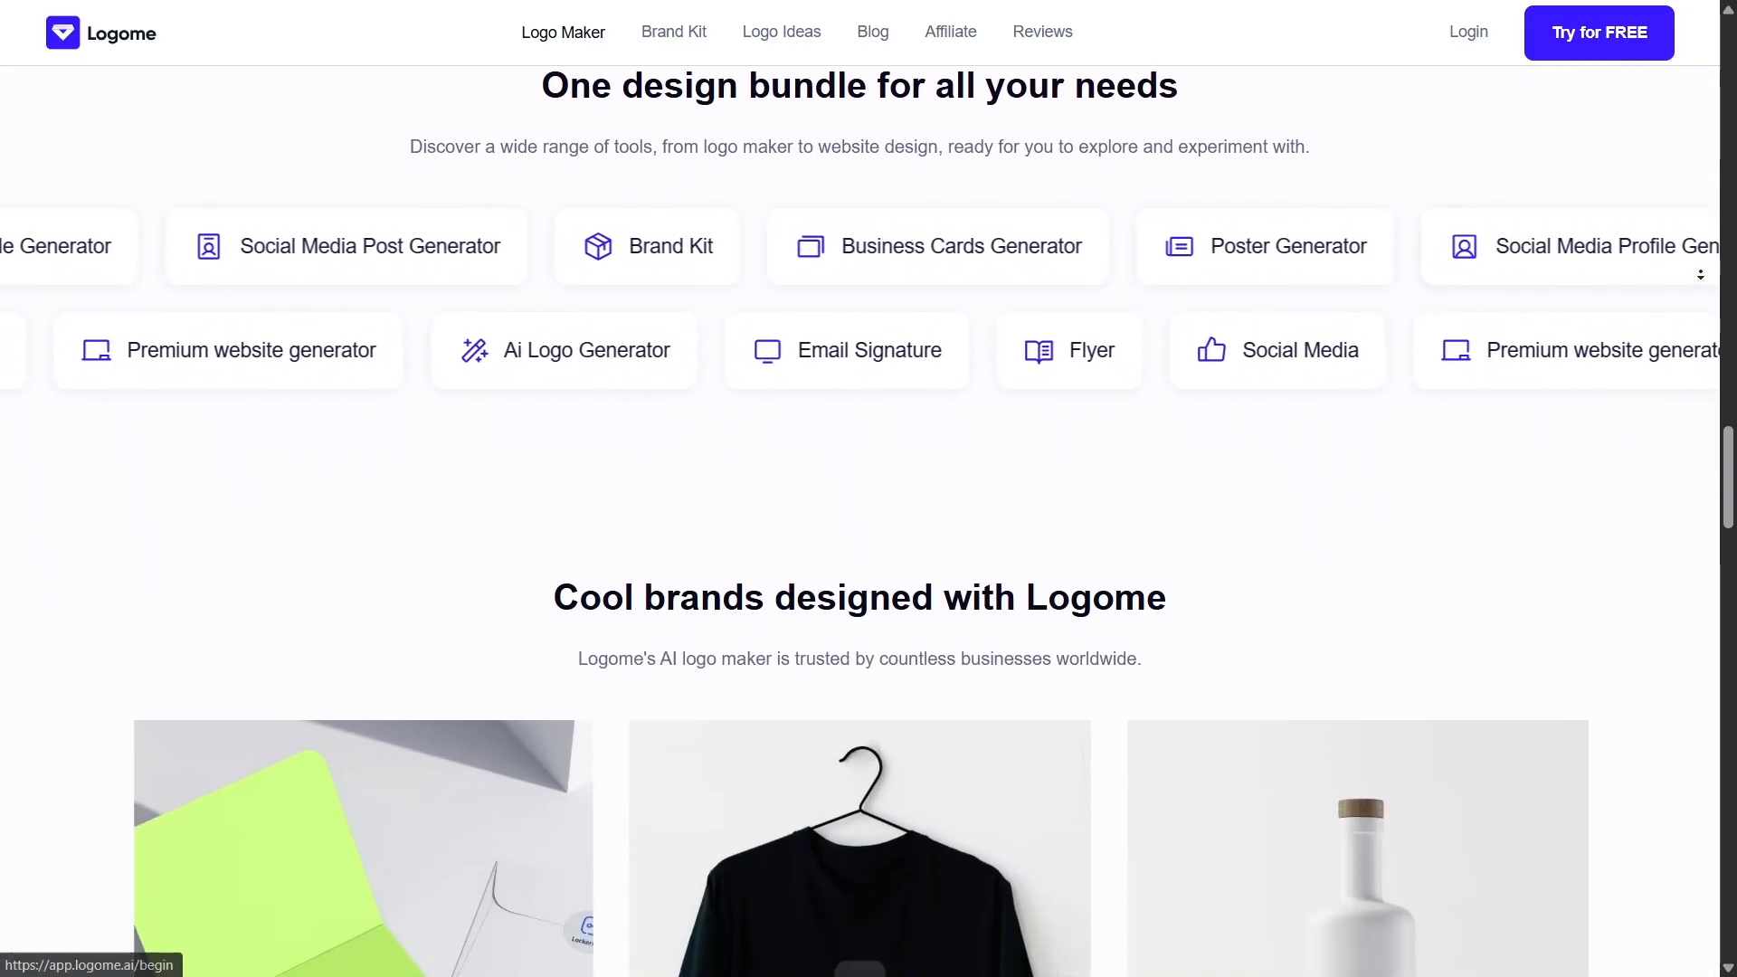
scroll(down, 3)
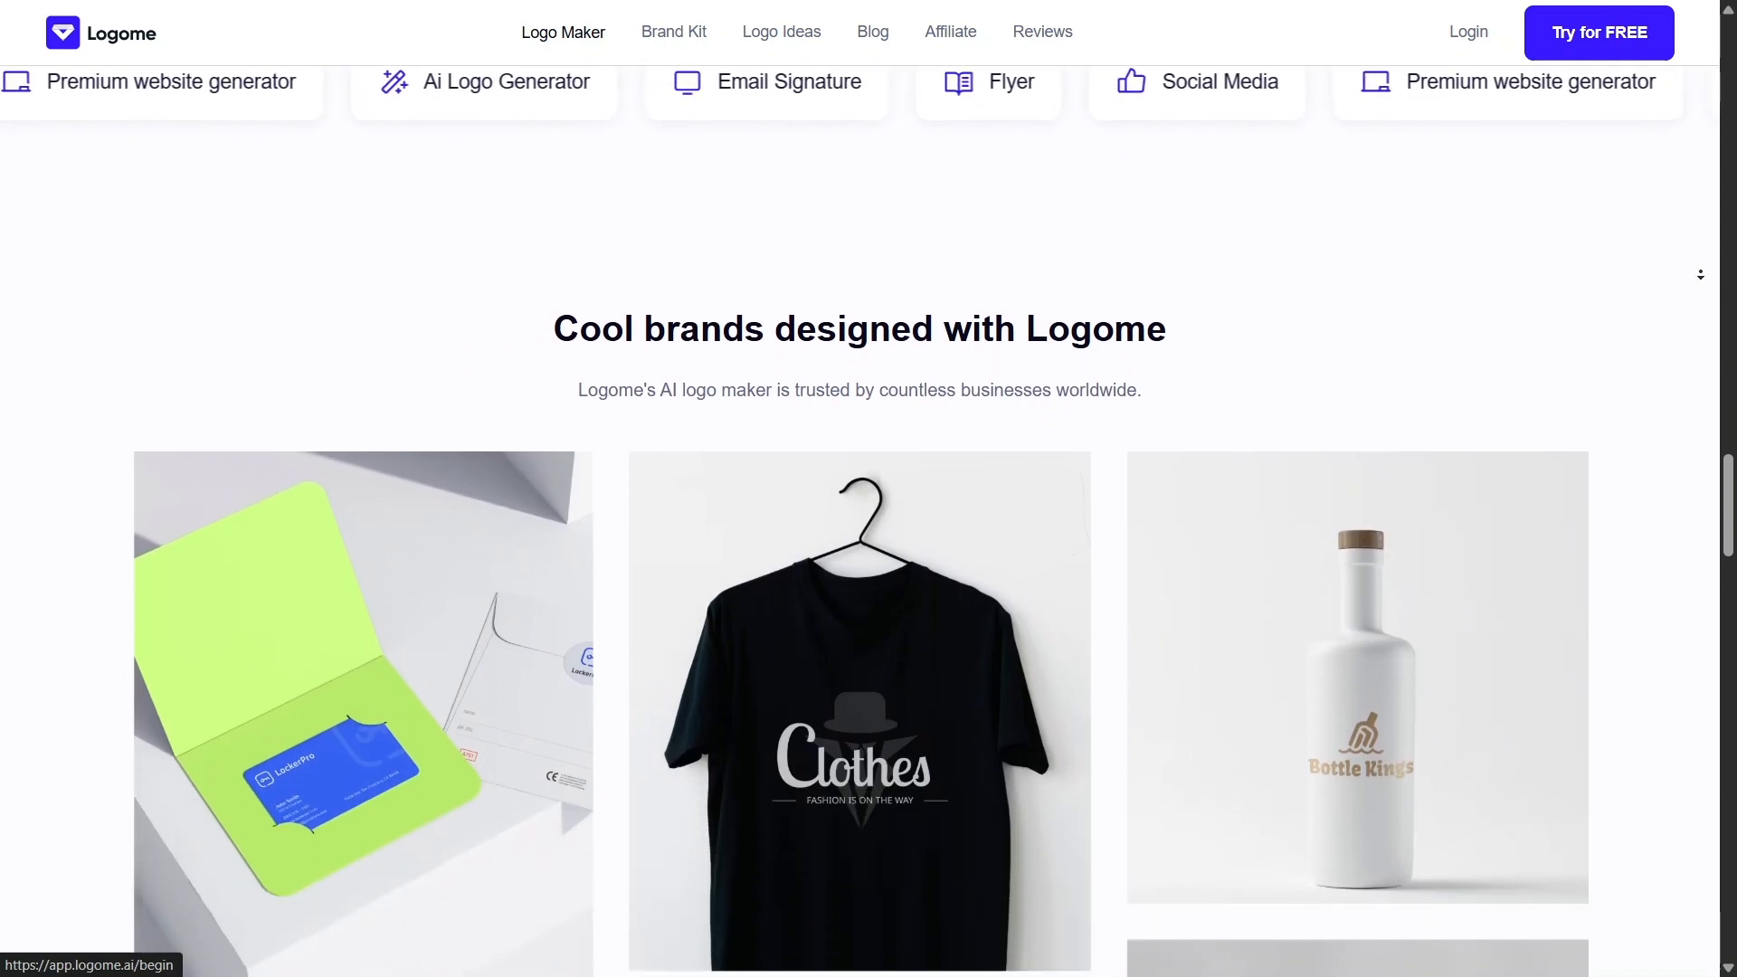
scroll(down, 3)
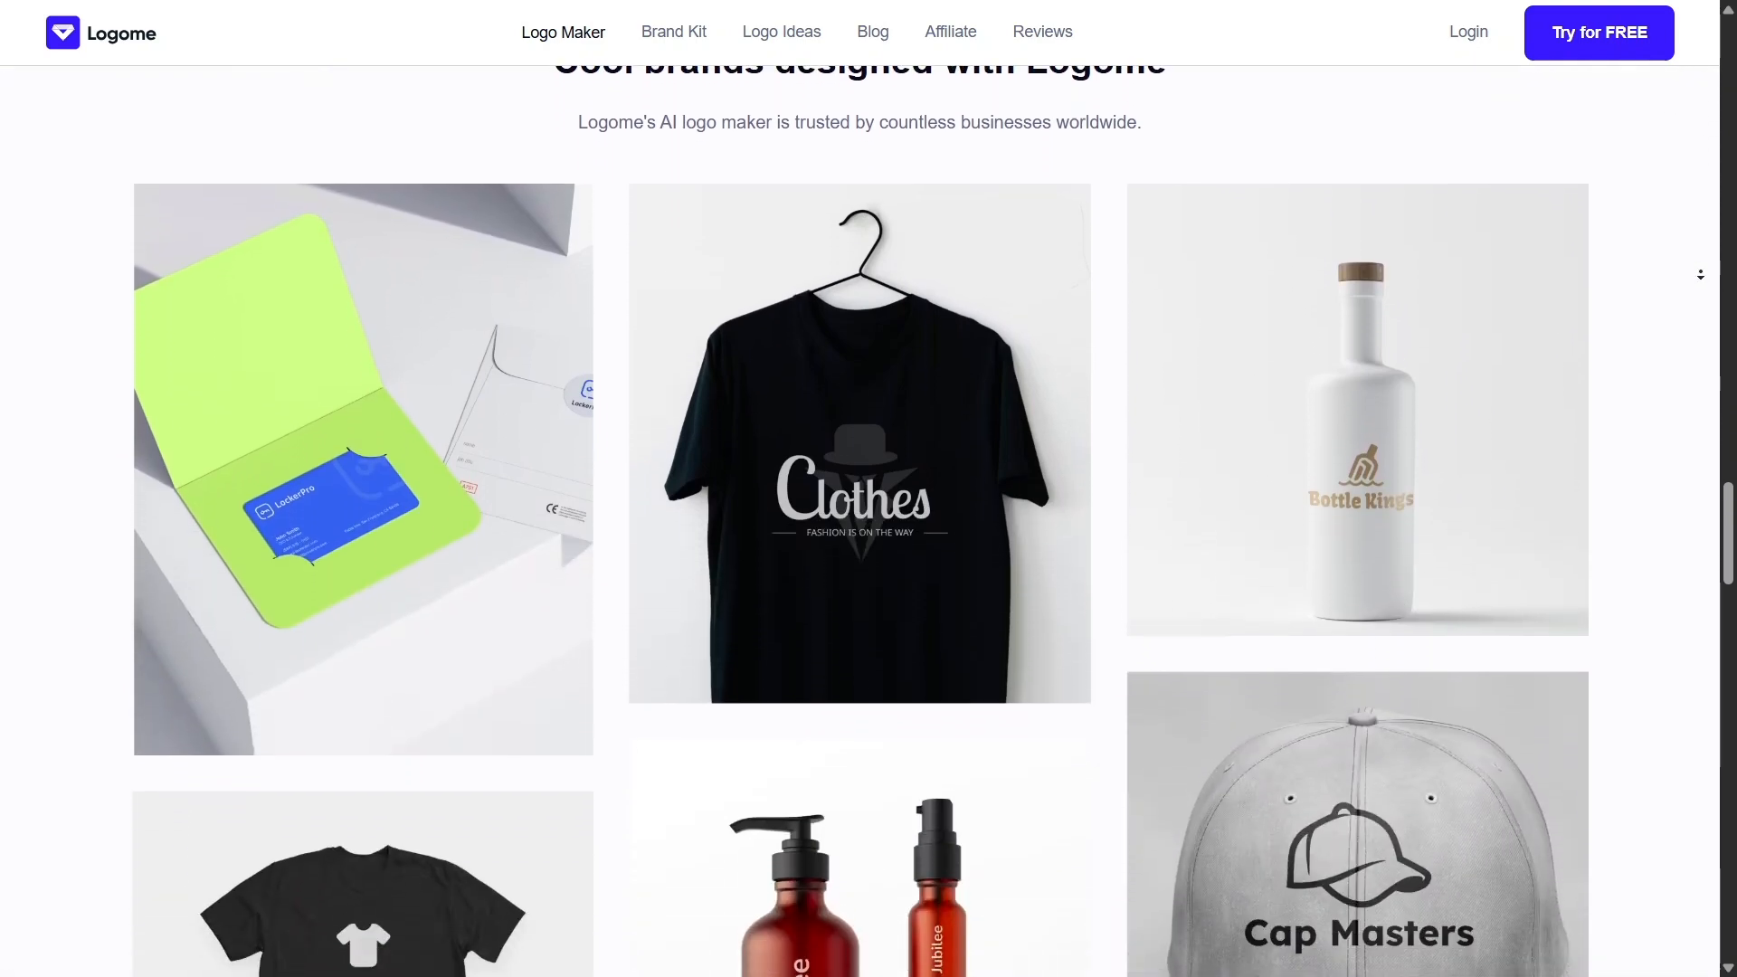
scroll(down, 3)
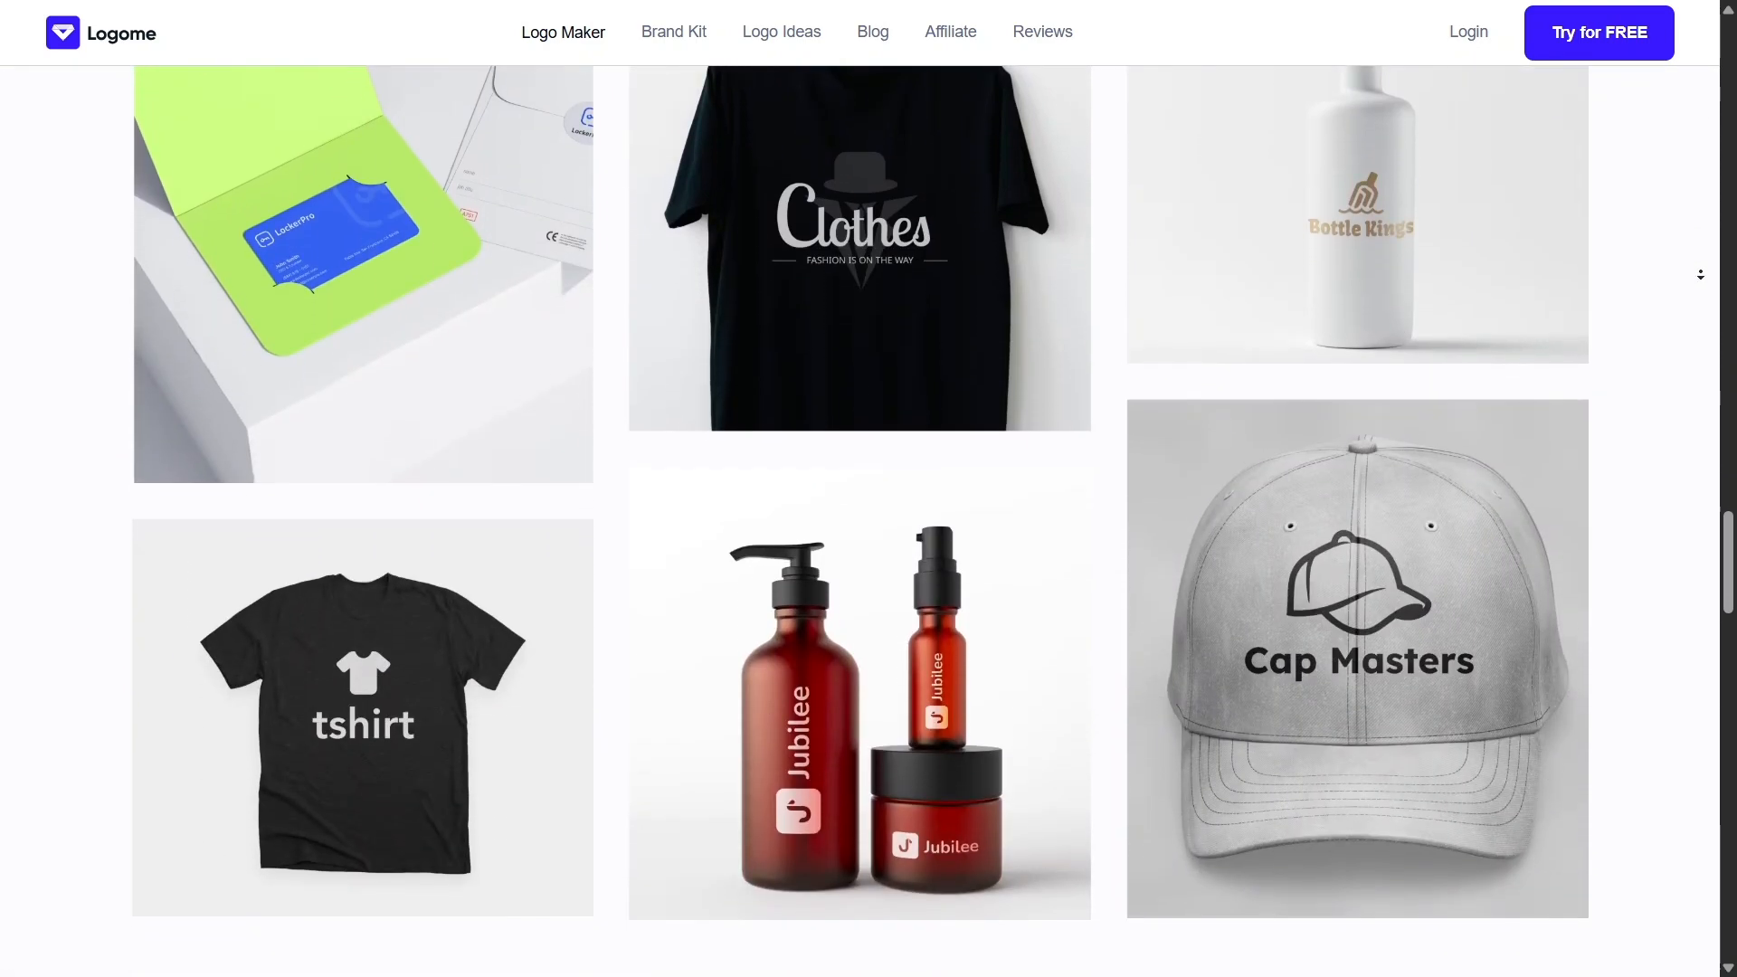
scroll(down, 3)
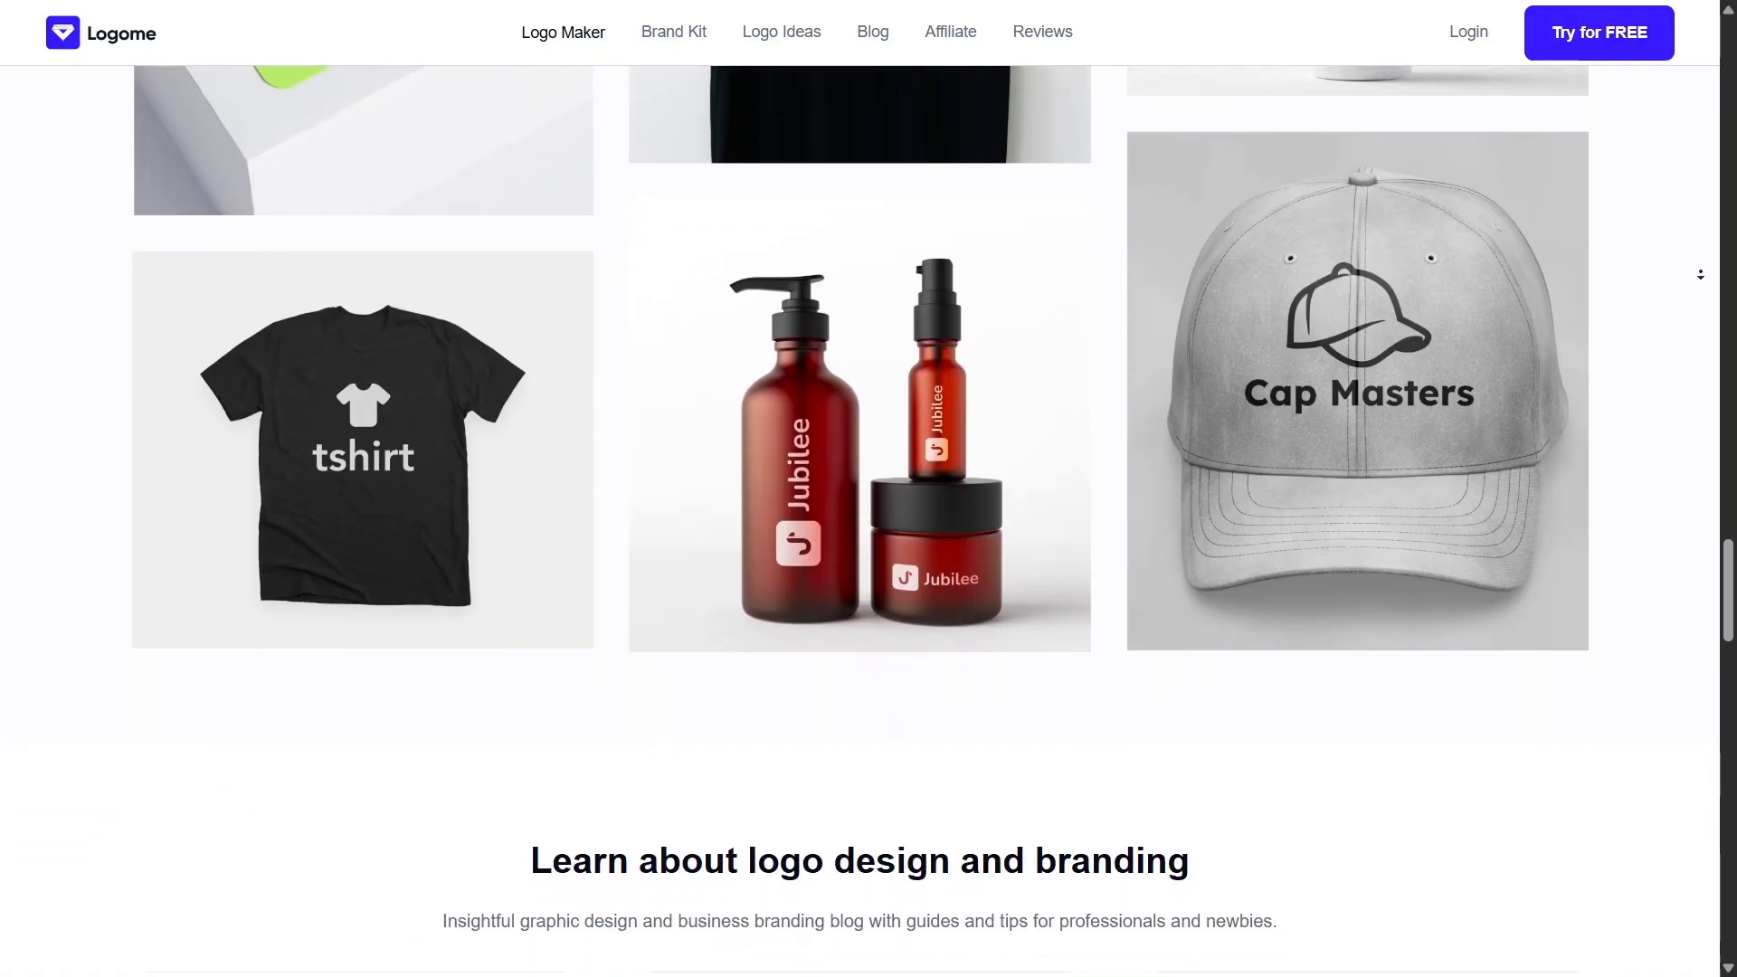
scroll(down, 3)
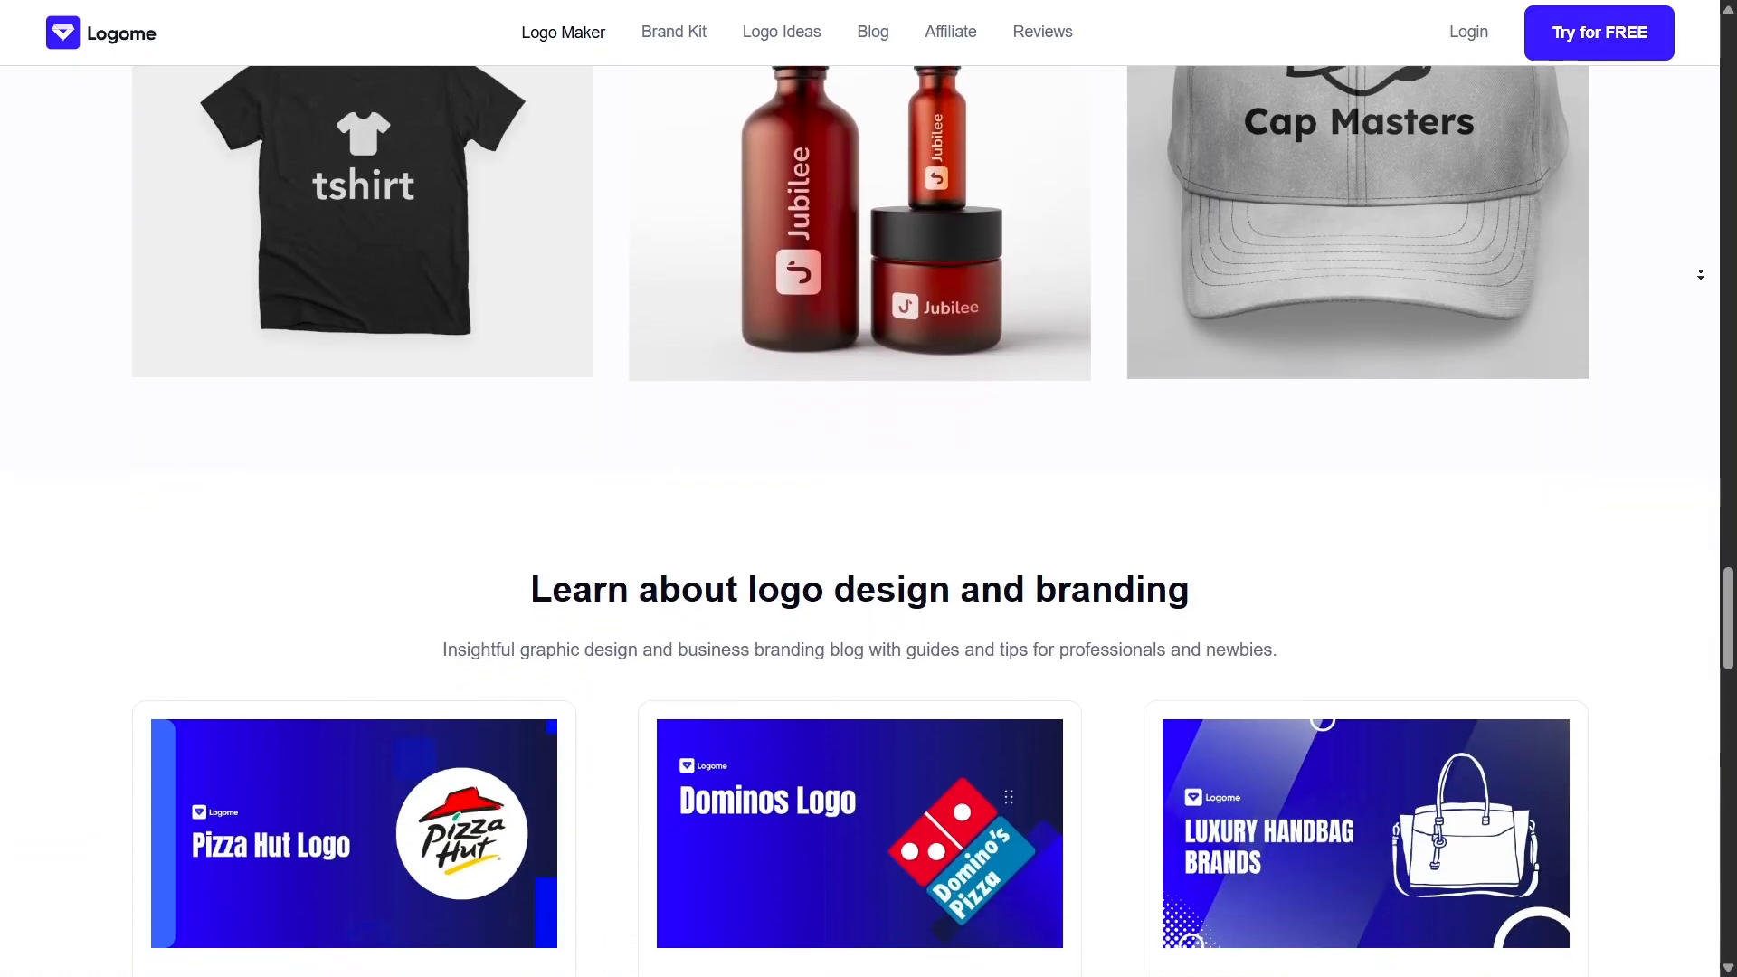
scroll(down, 3)
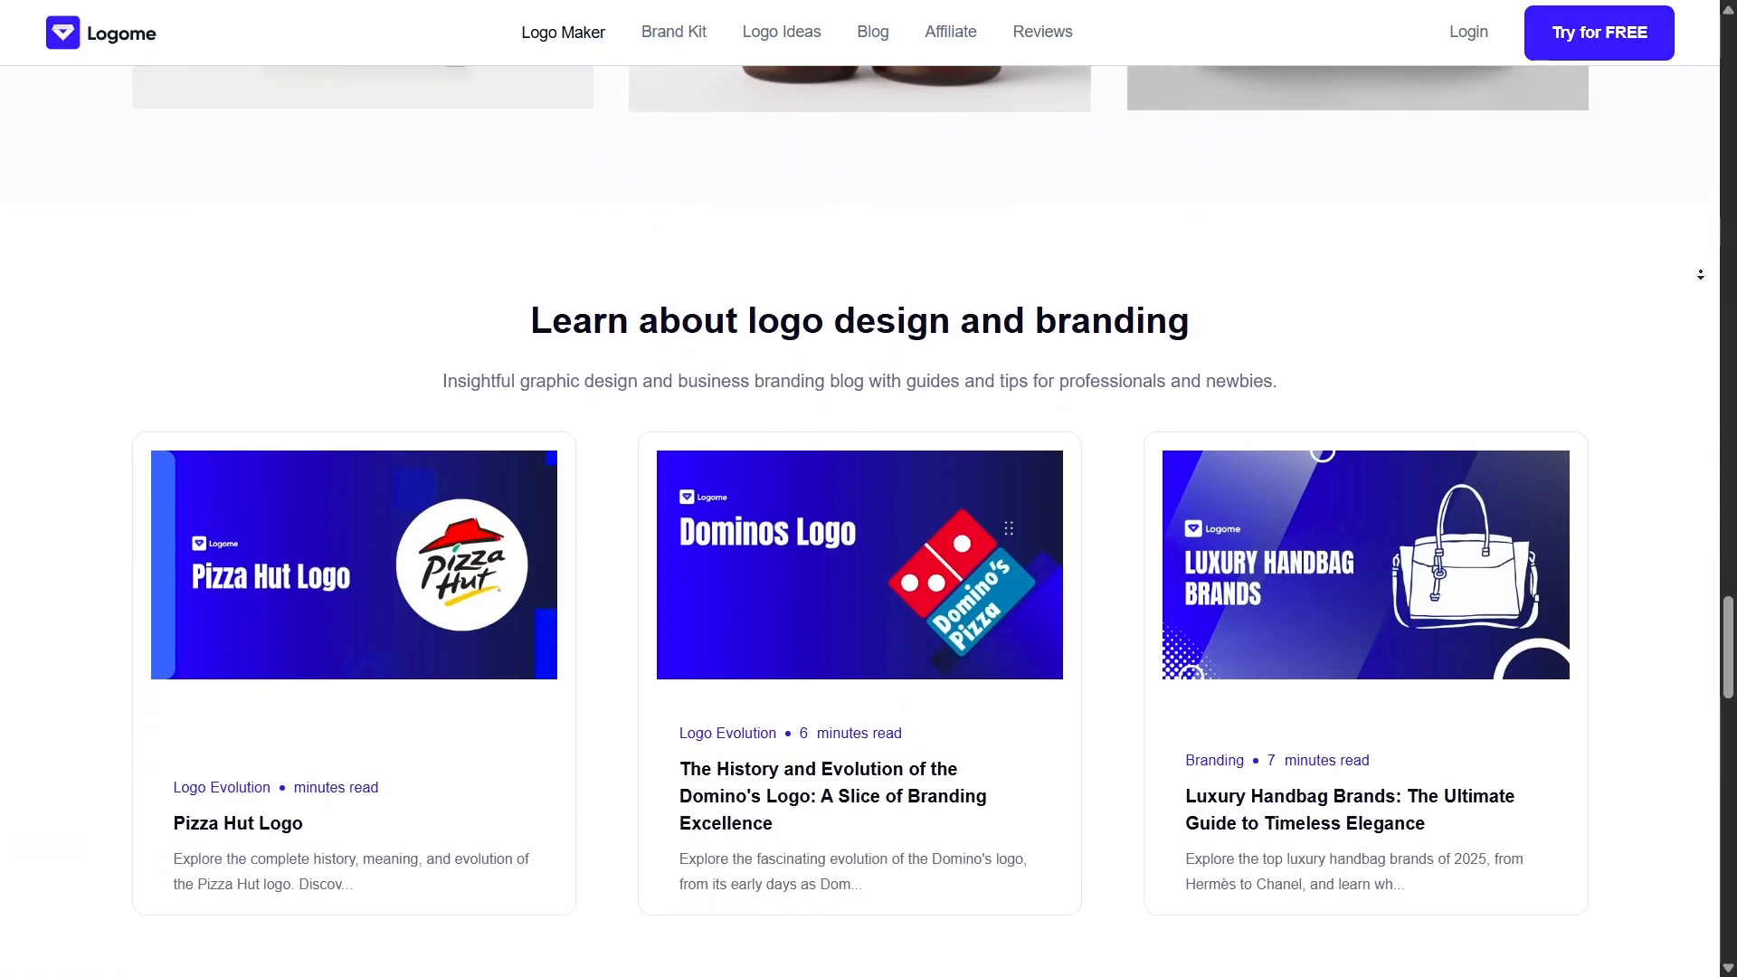
scroll(down, 3)
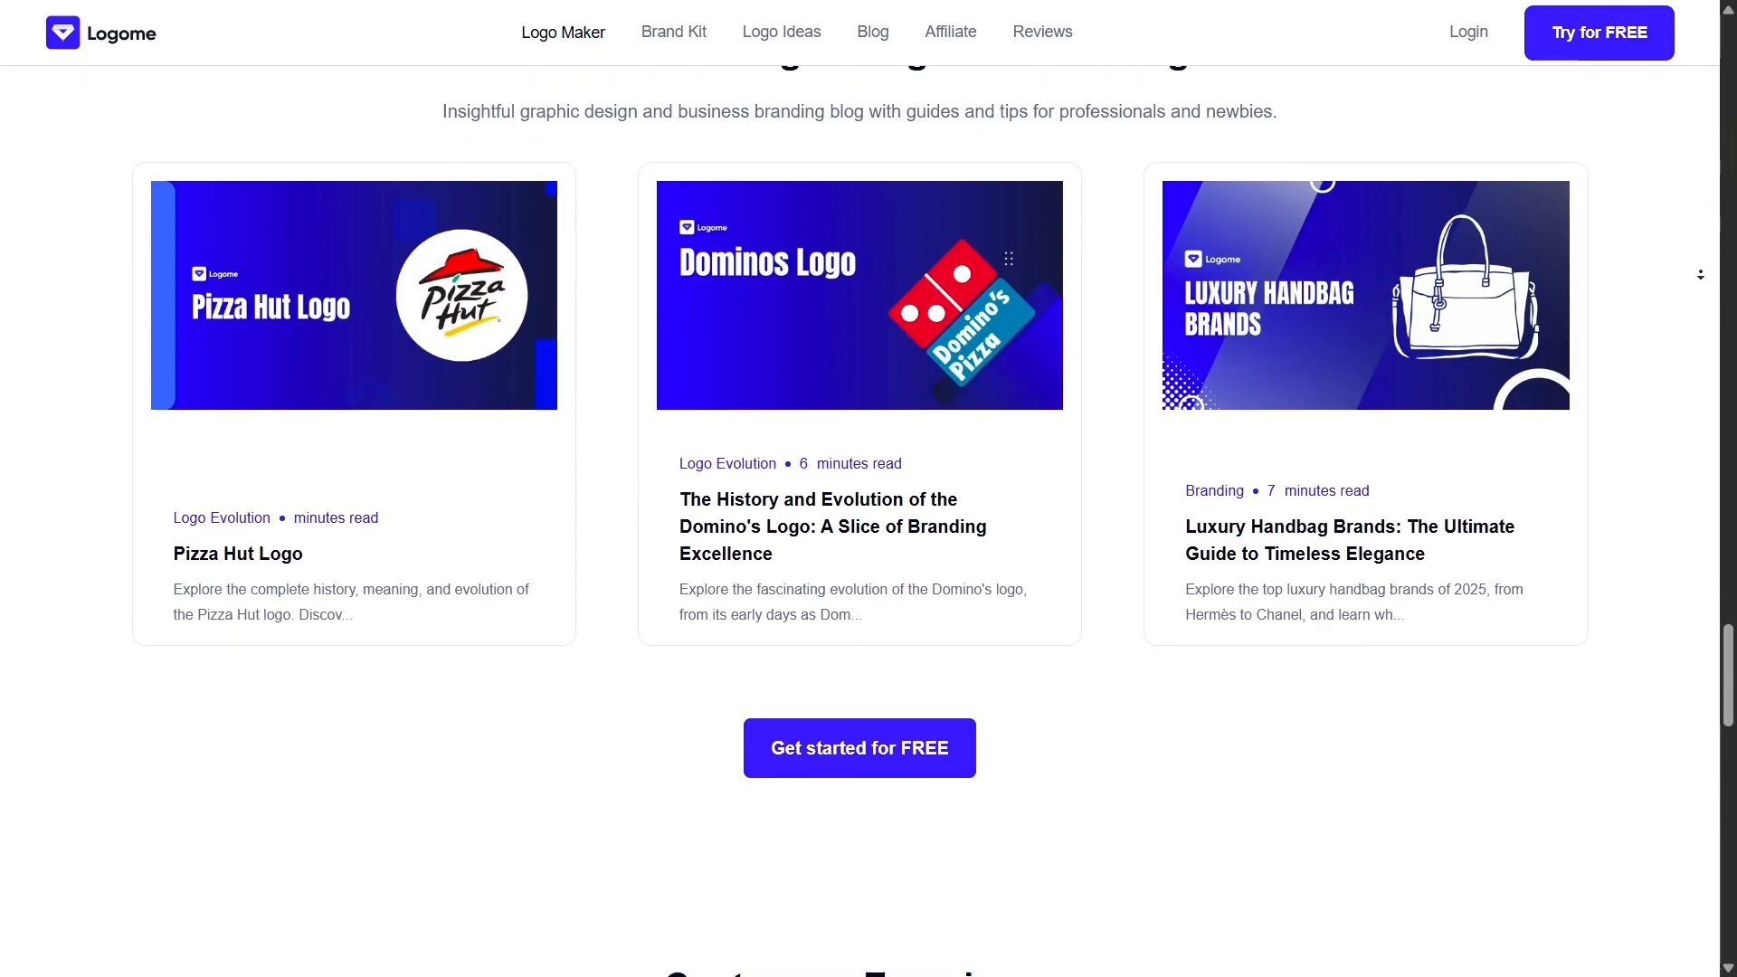
scroll(down, 3)
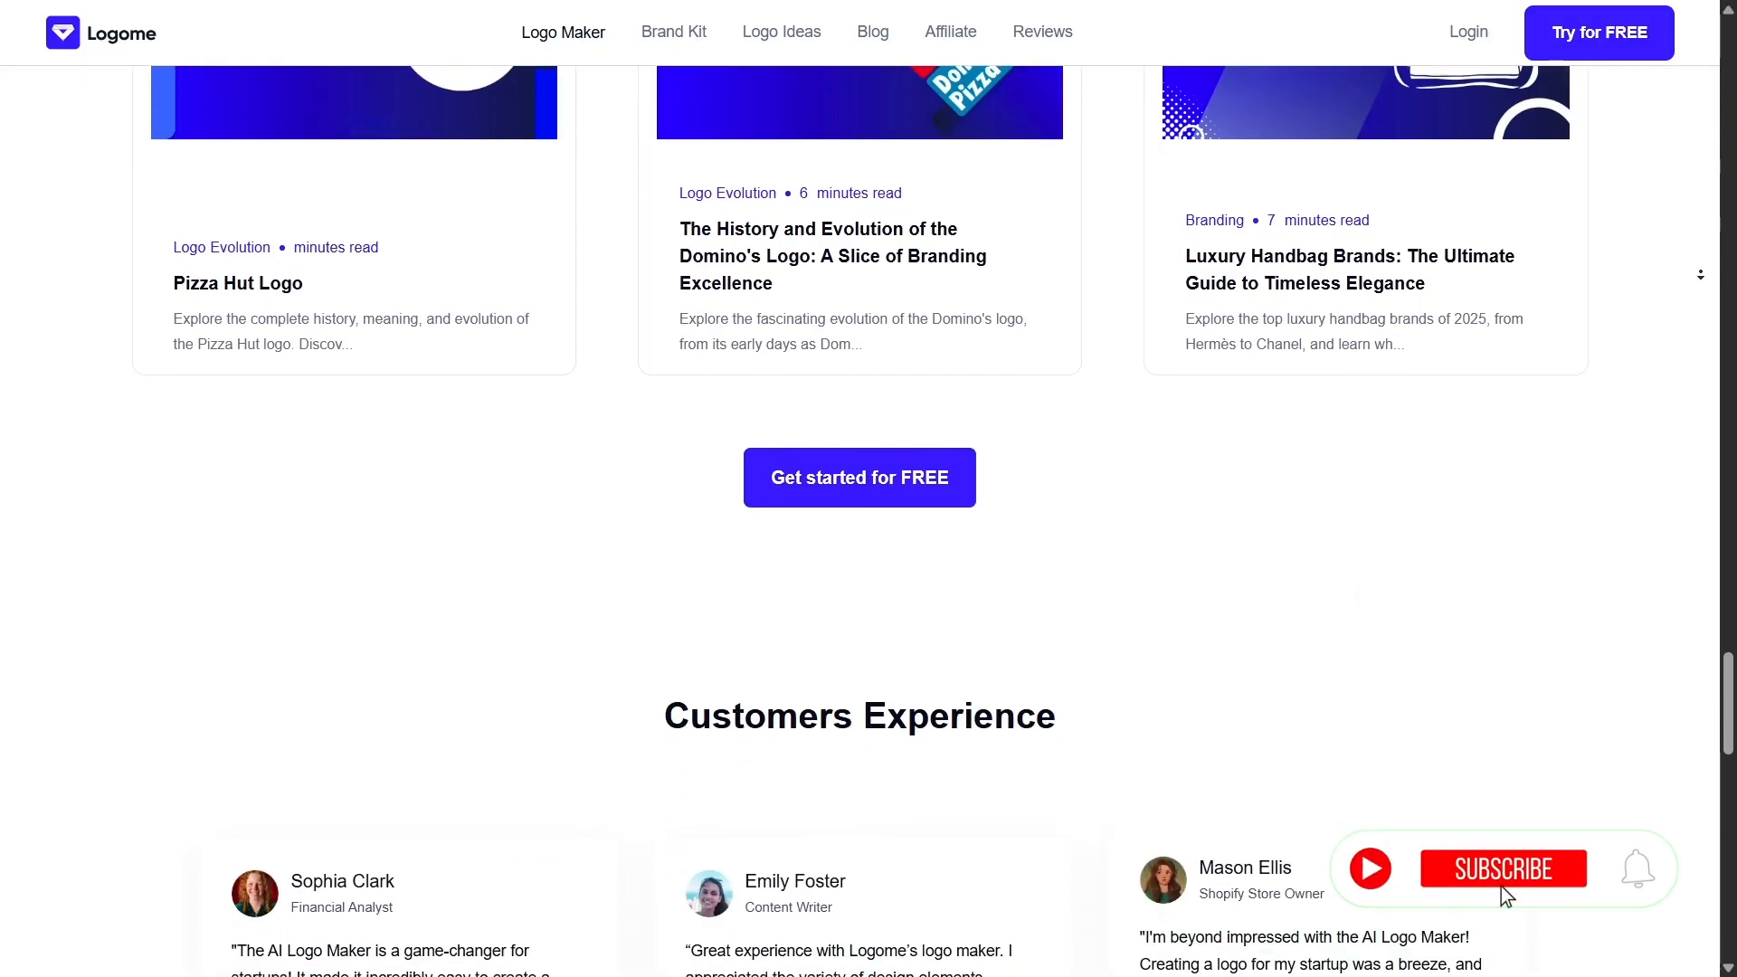
scroll(down, 3)
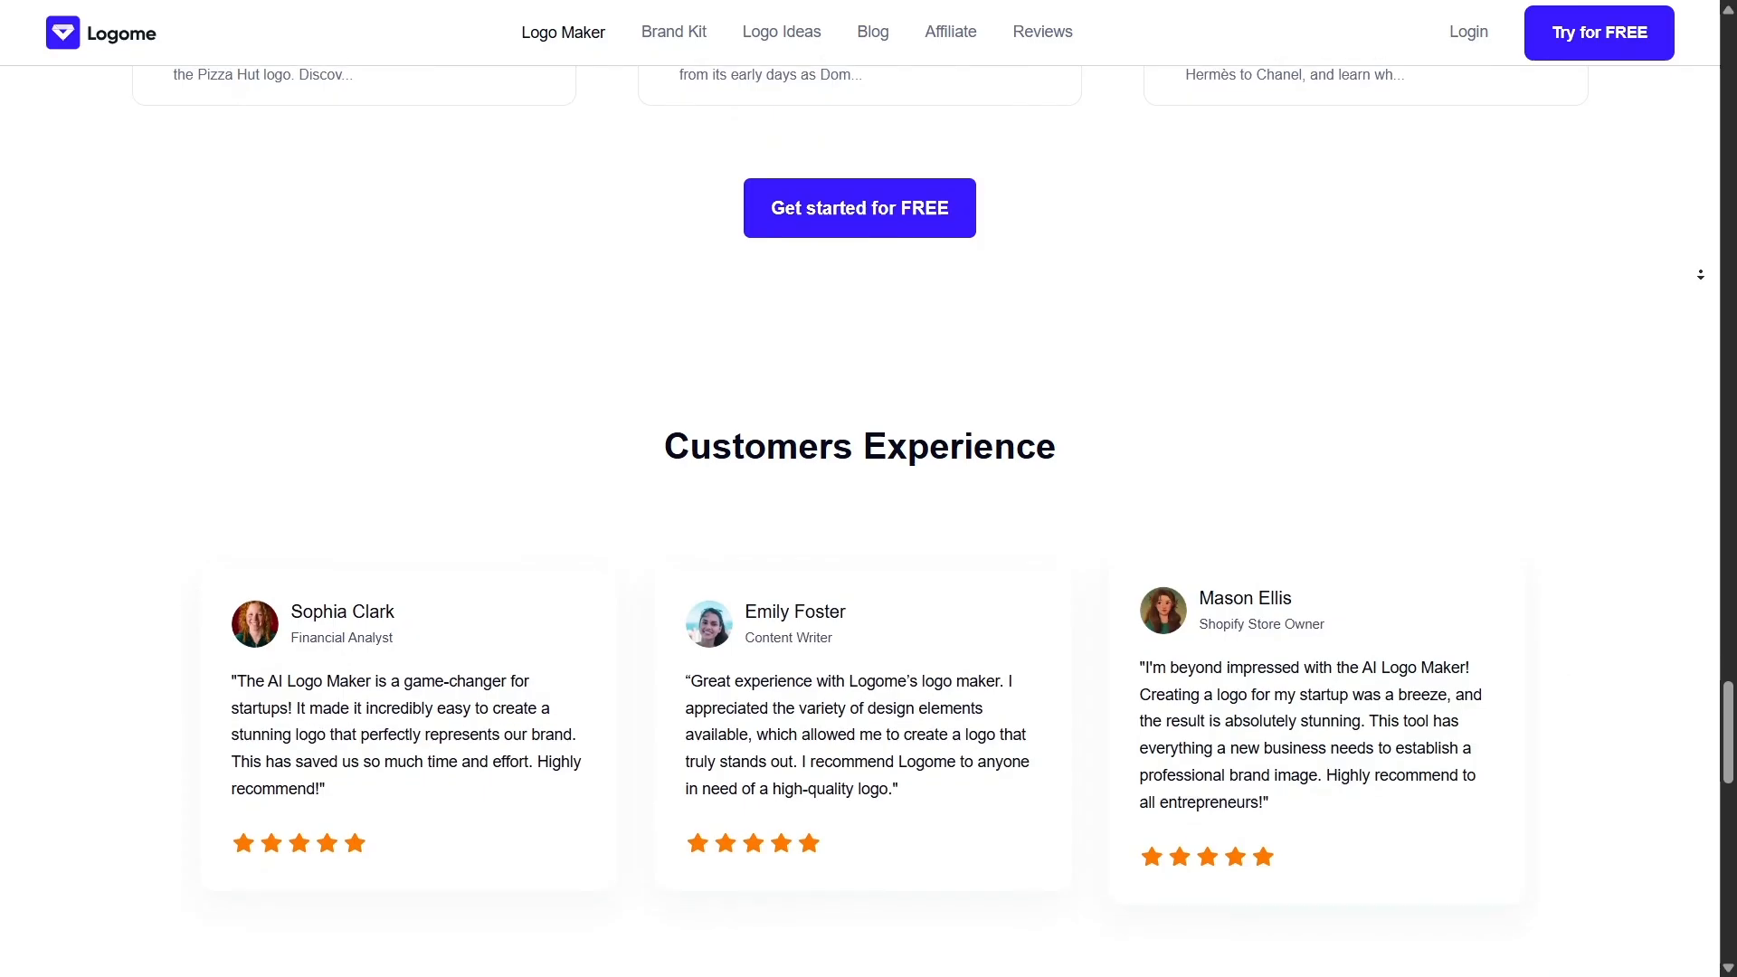
click(673, 31)
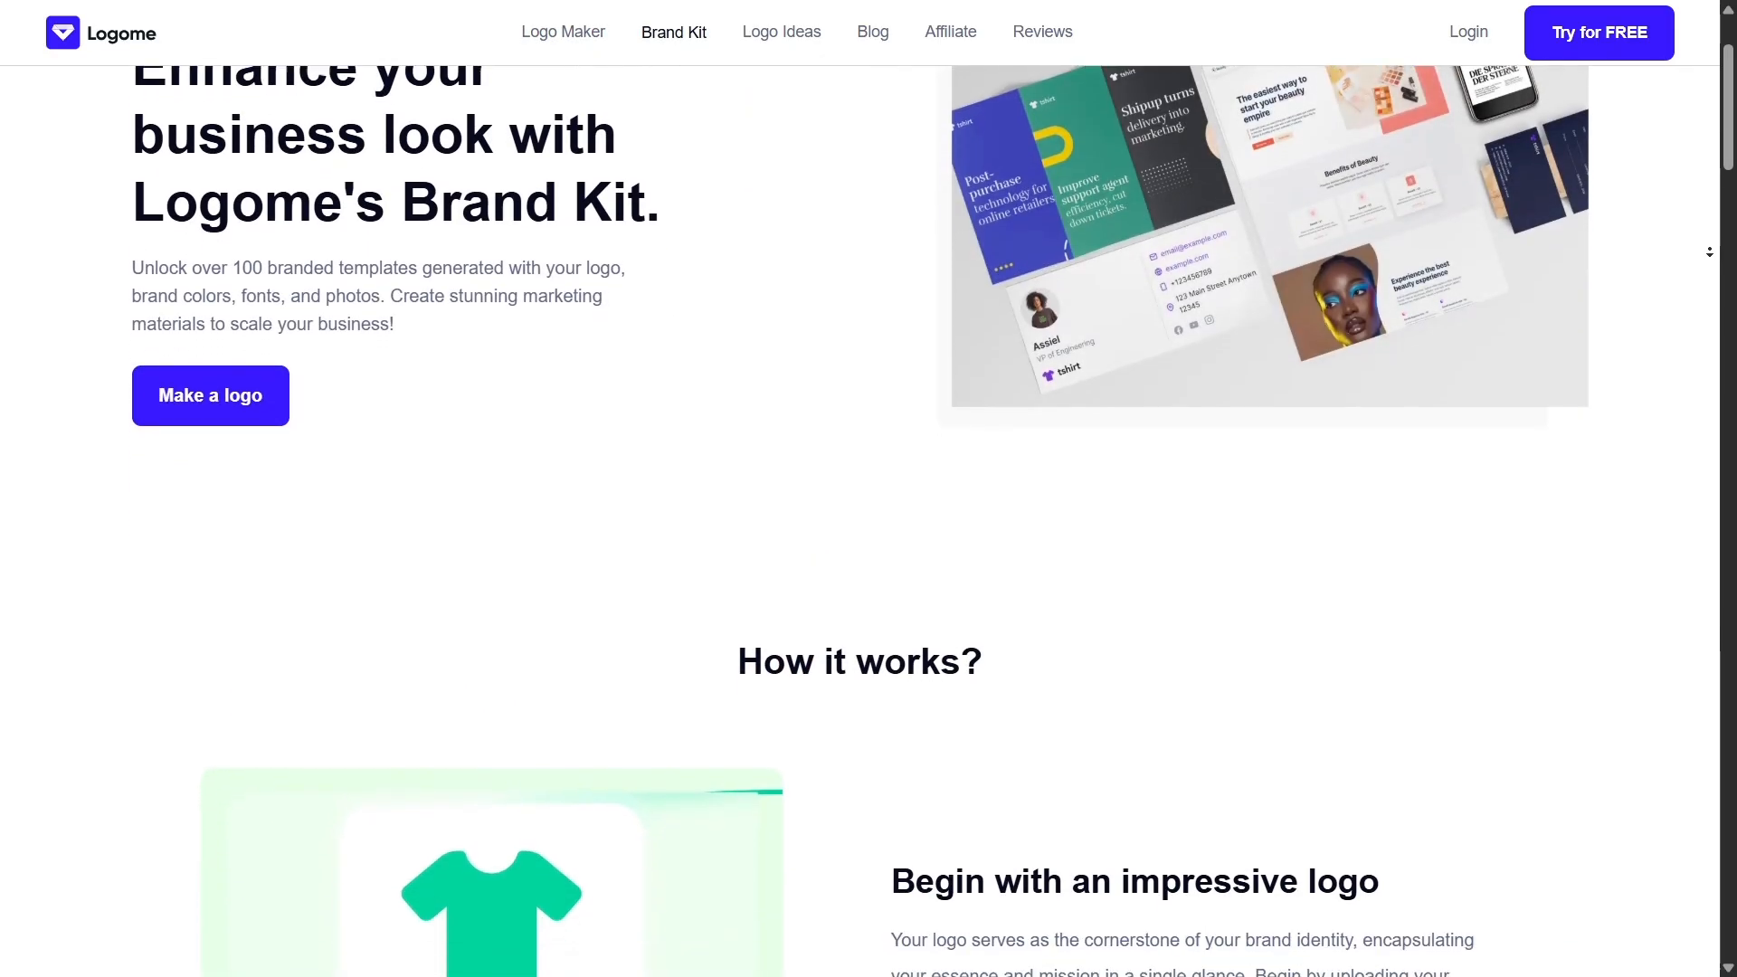
scroll(down, 3)
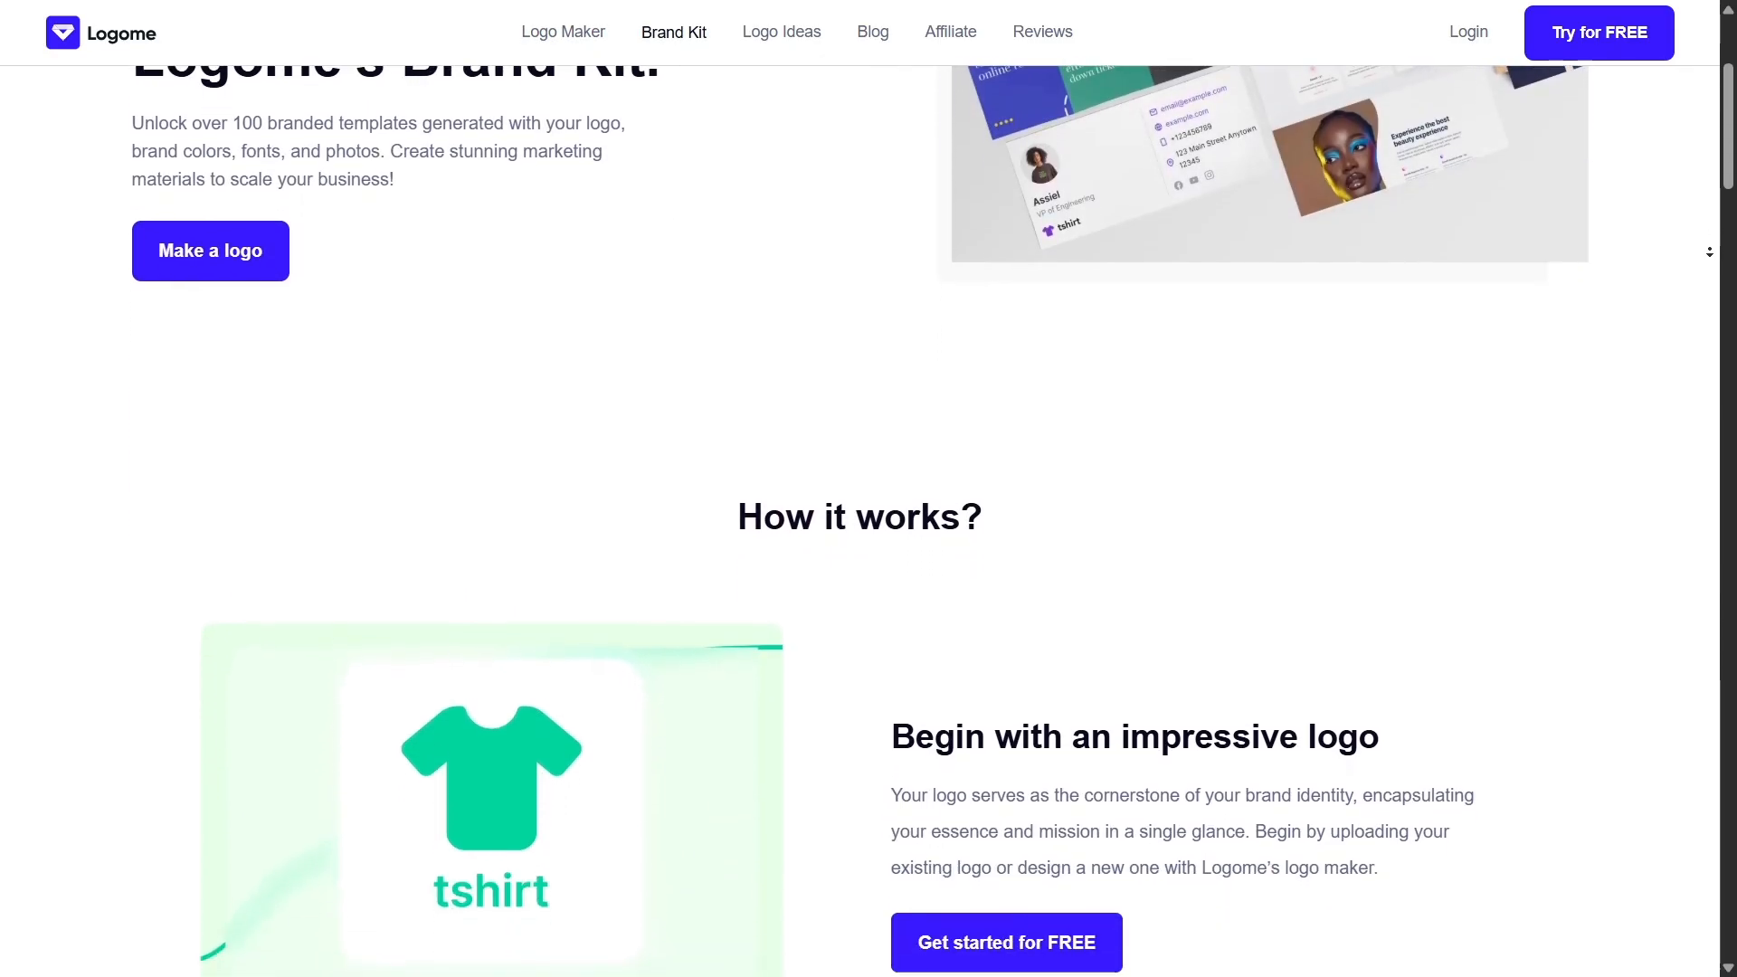
scroll(down, 3)
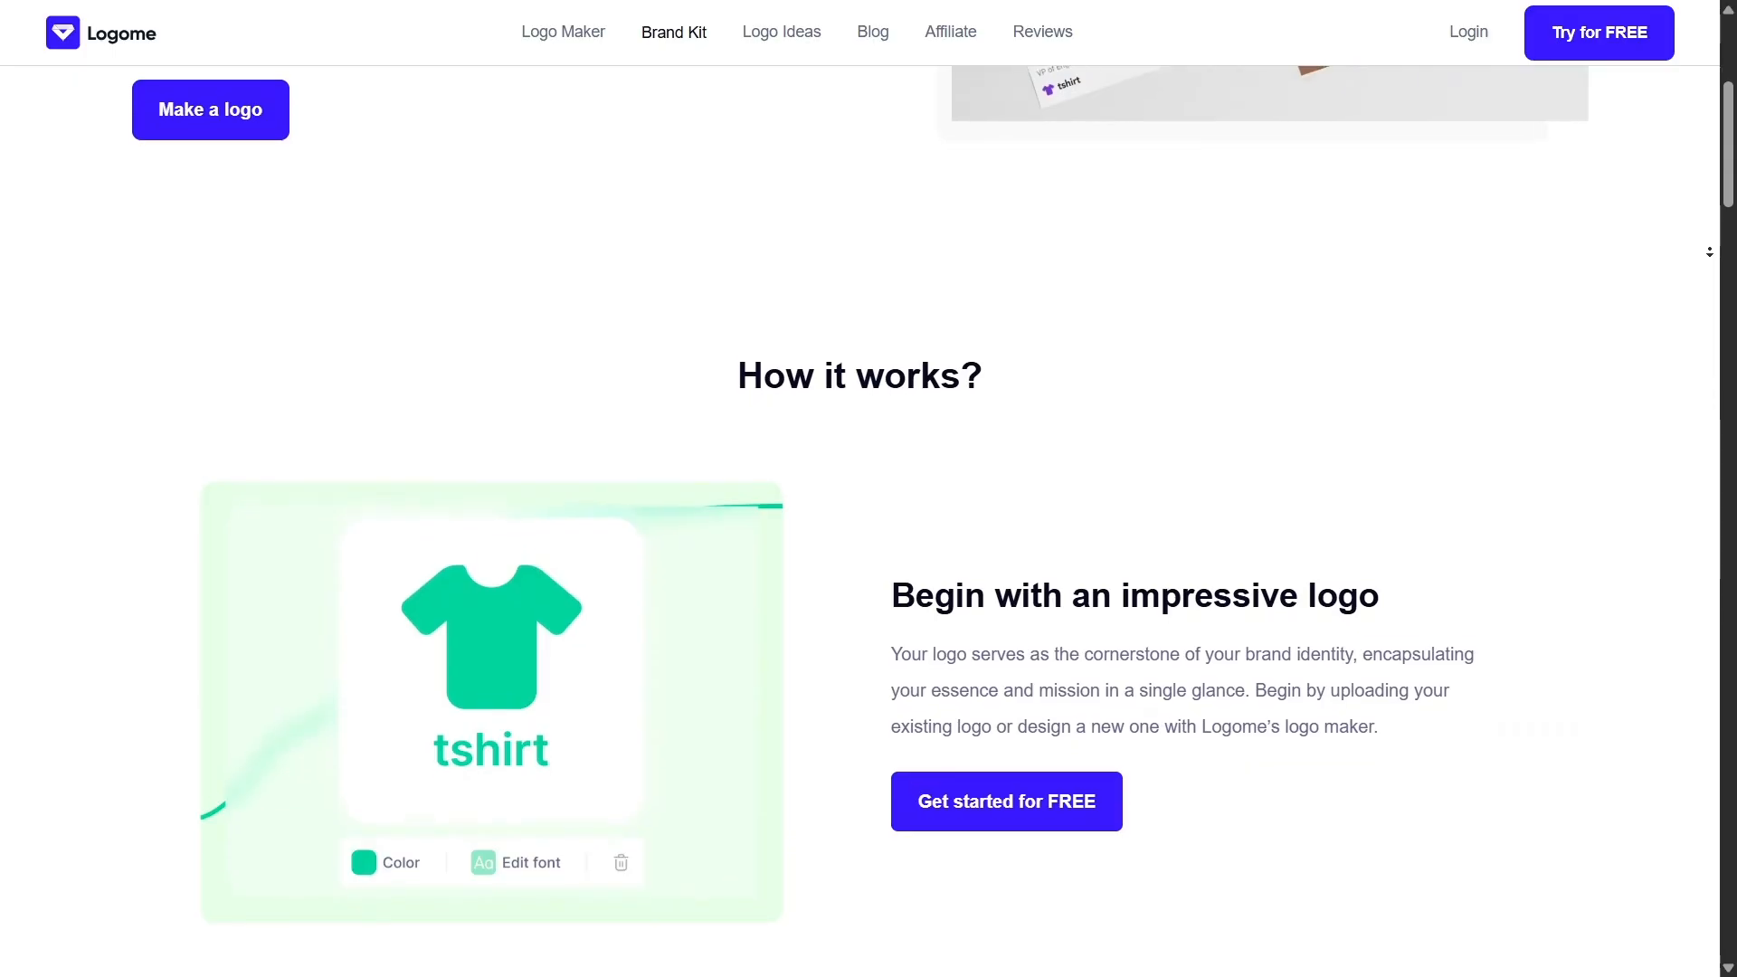
scroll(down, 3)
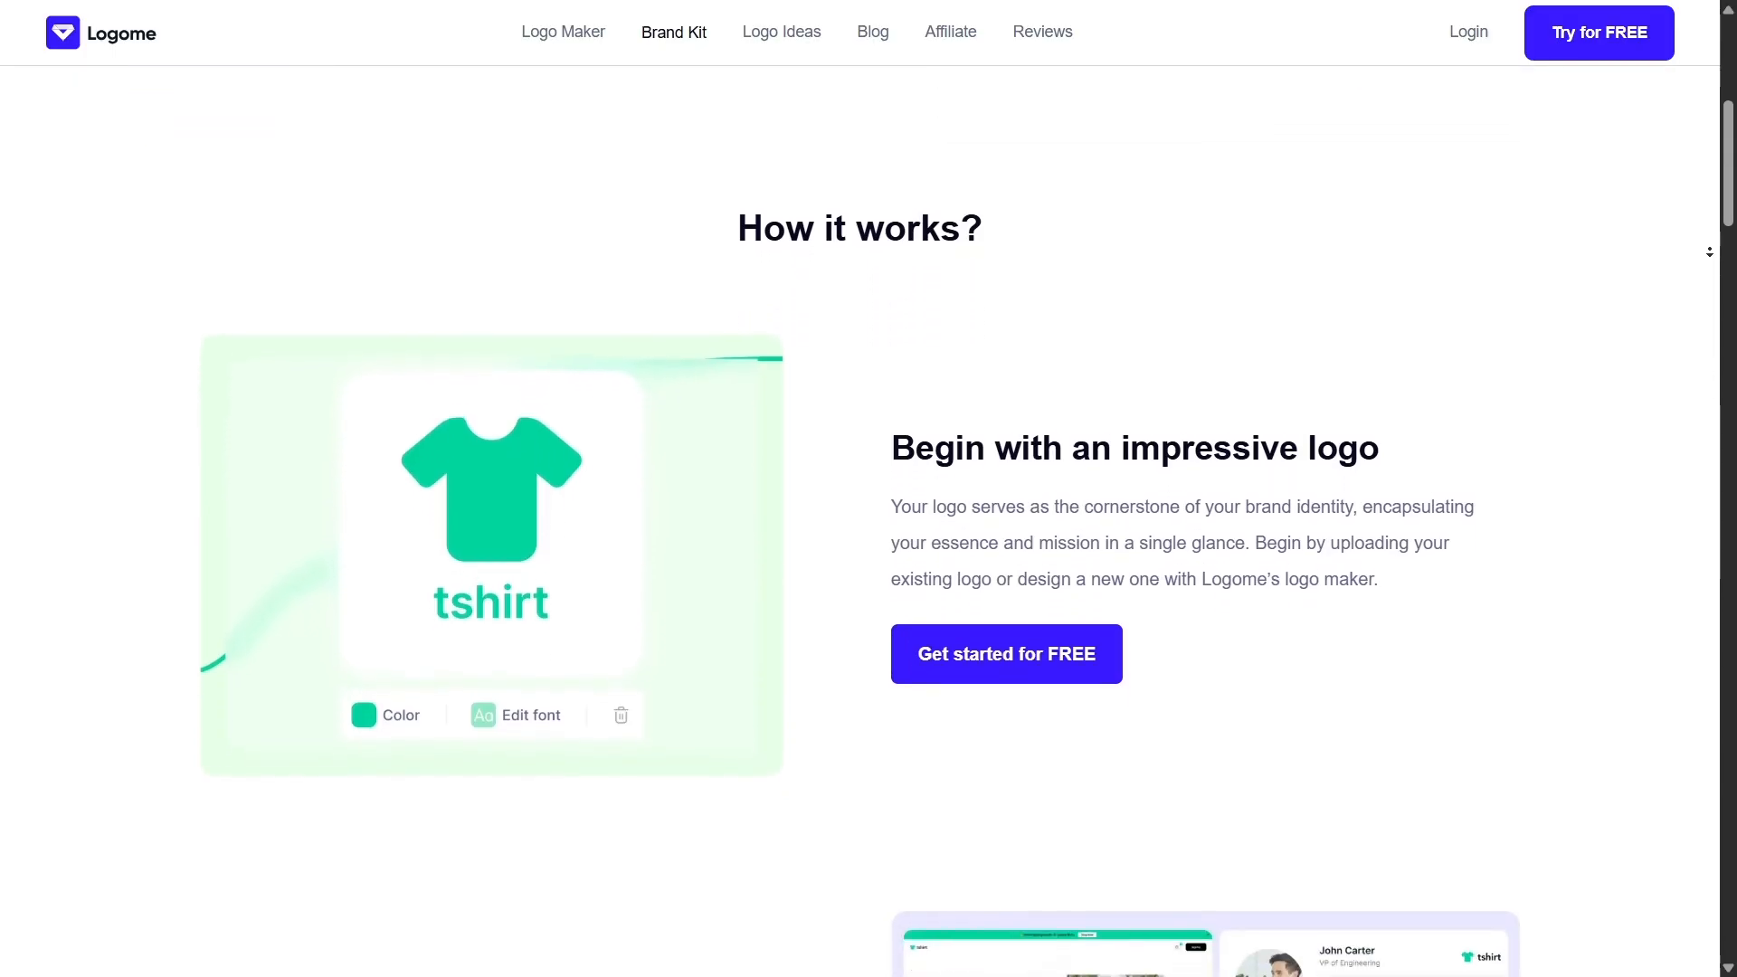
scroll(down, 3)
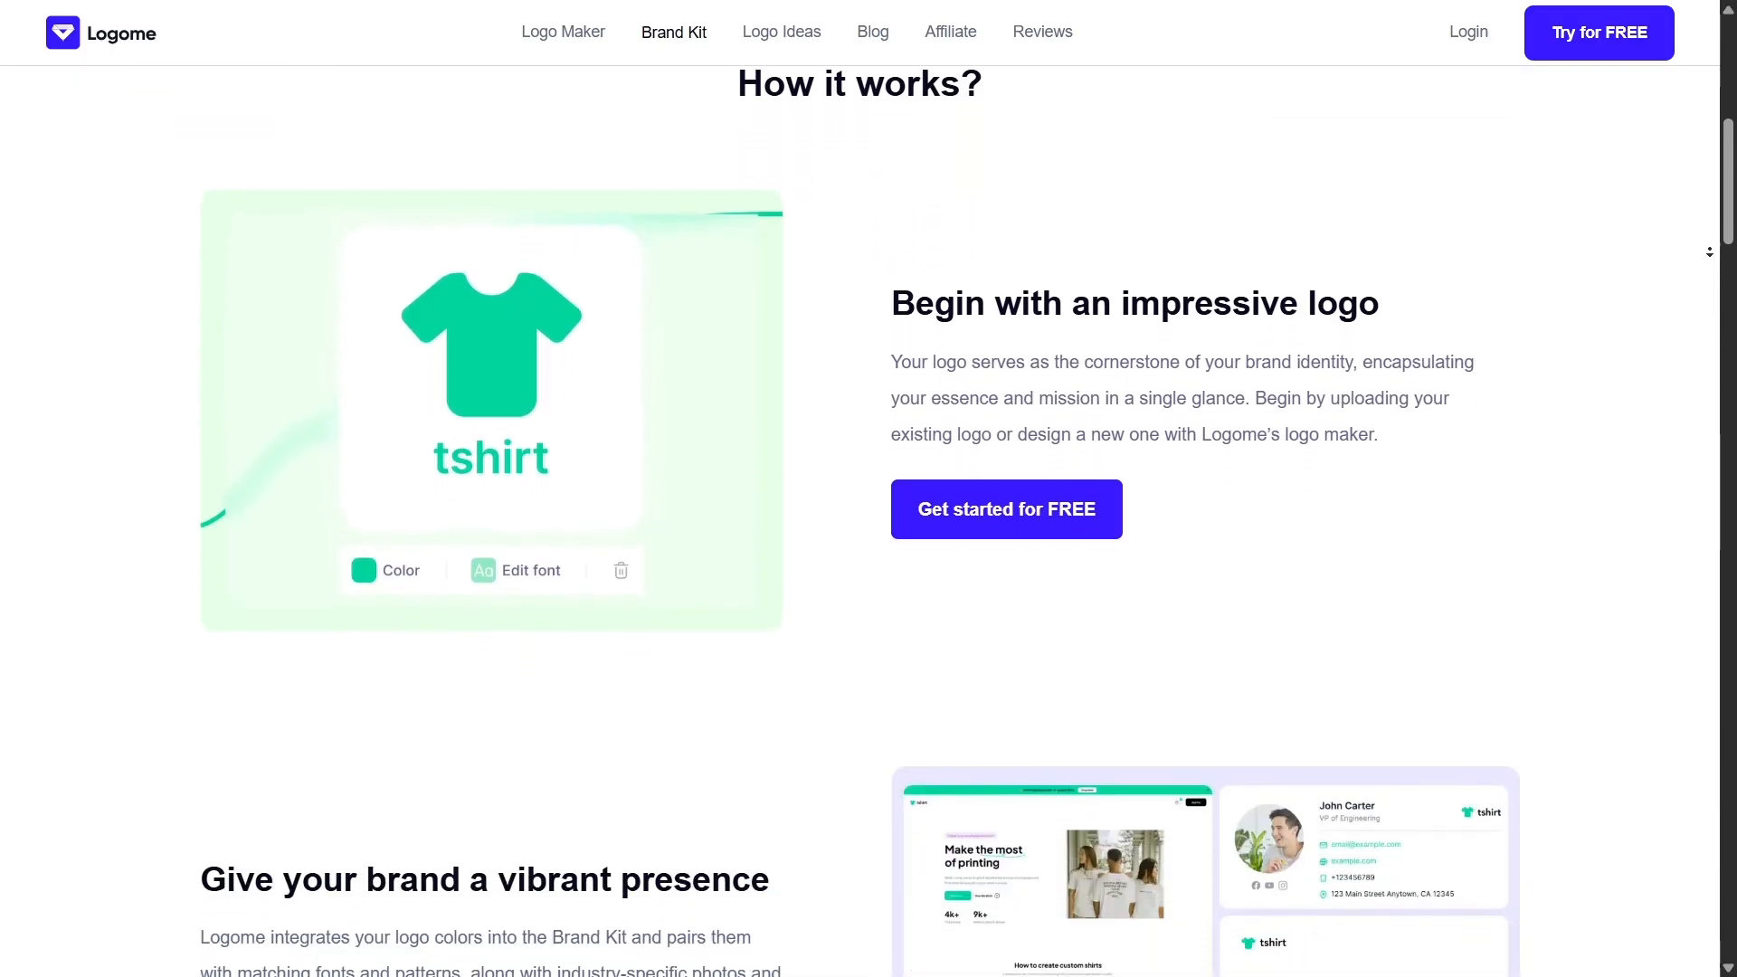
scroll(down, 3)
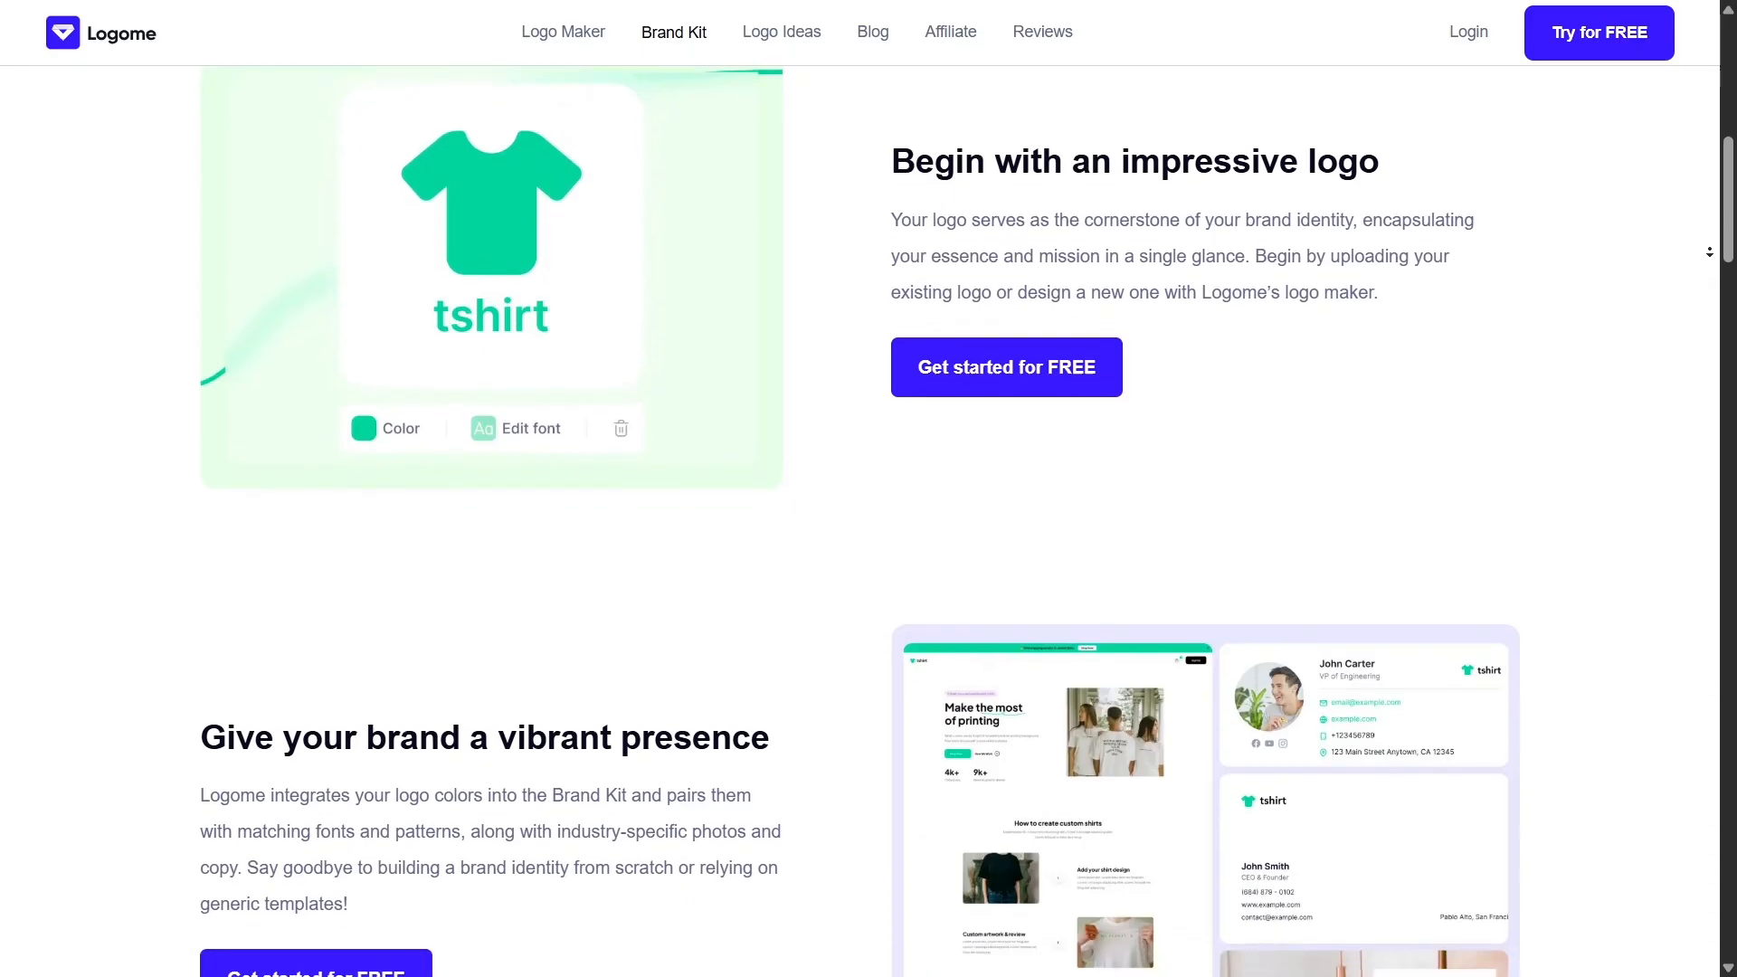
scroll(down, 3)
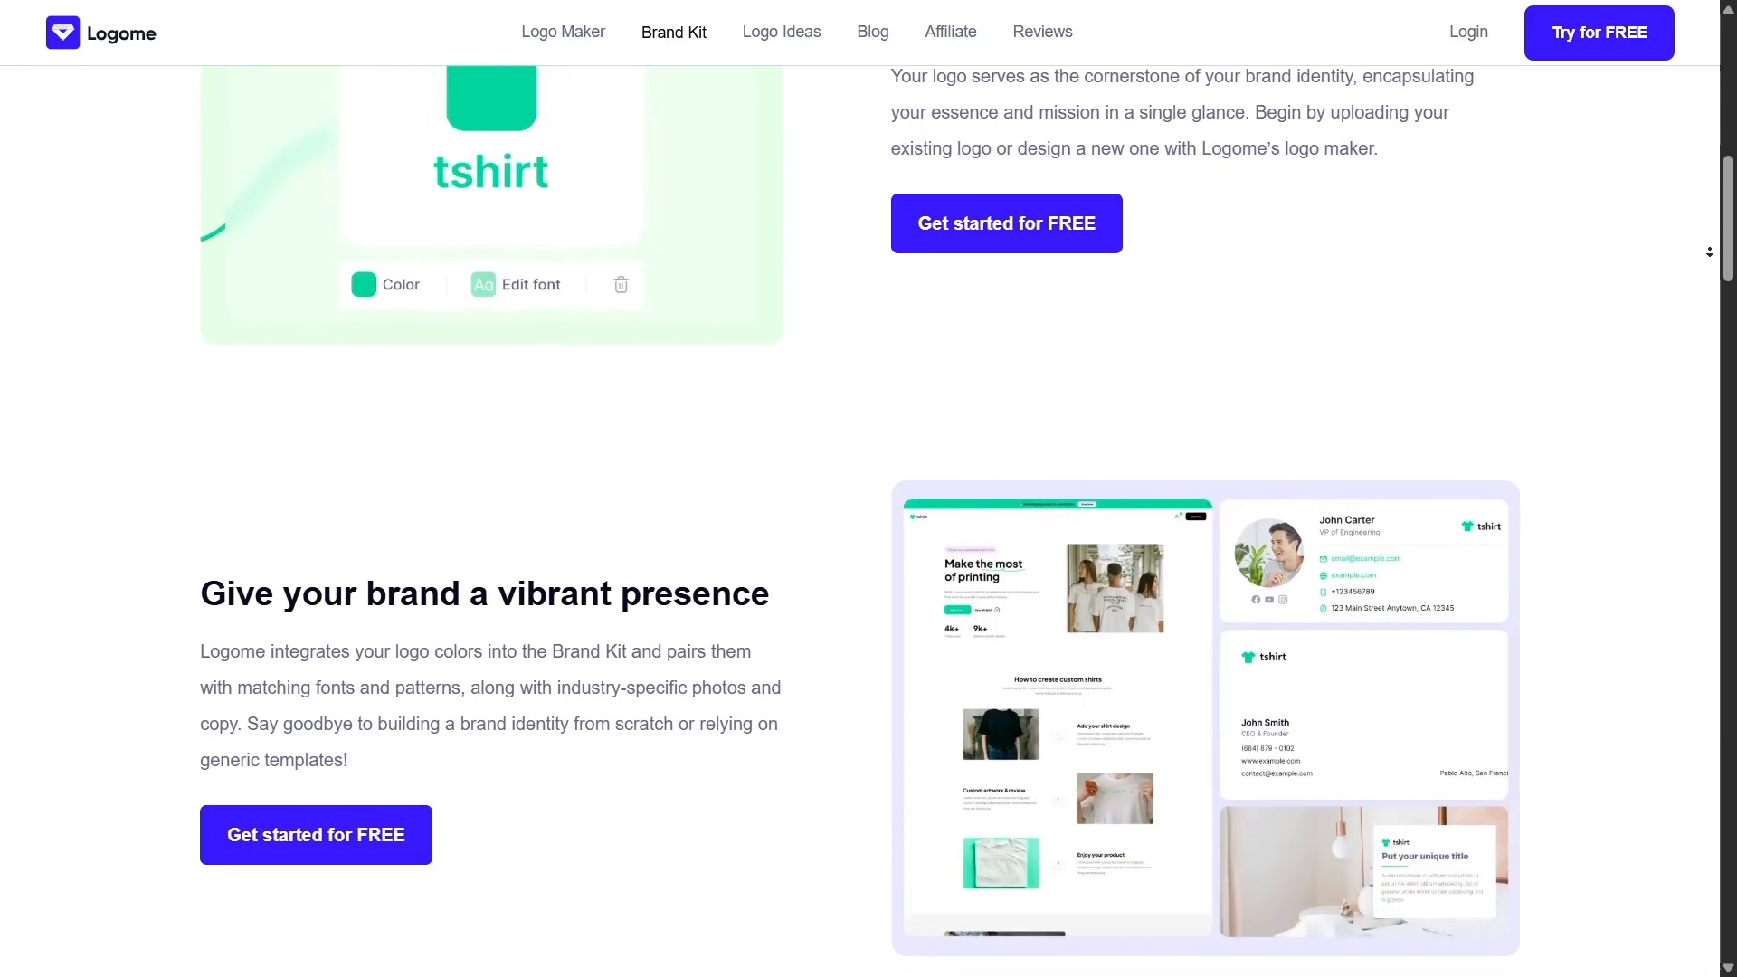
scroll(down, 3)
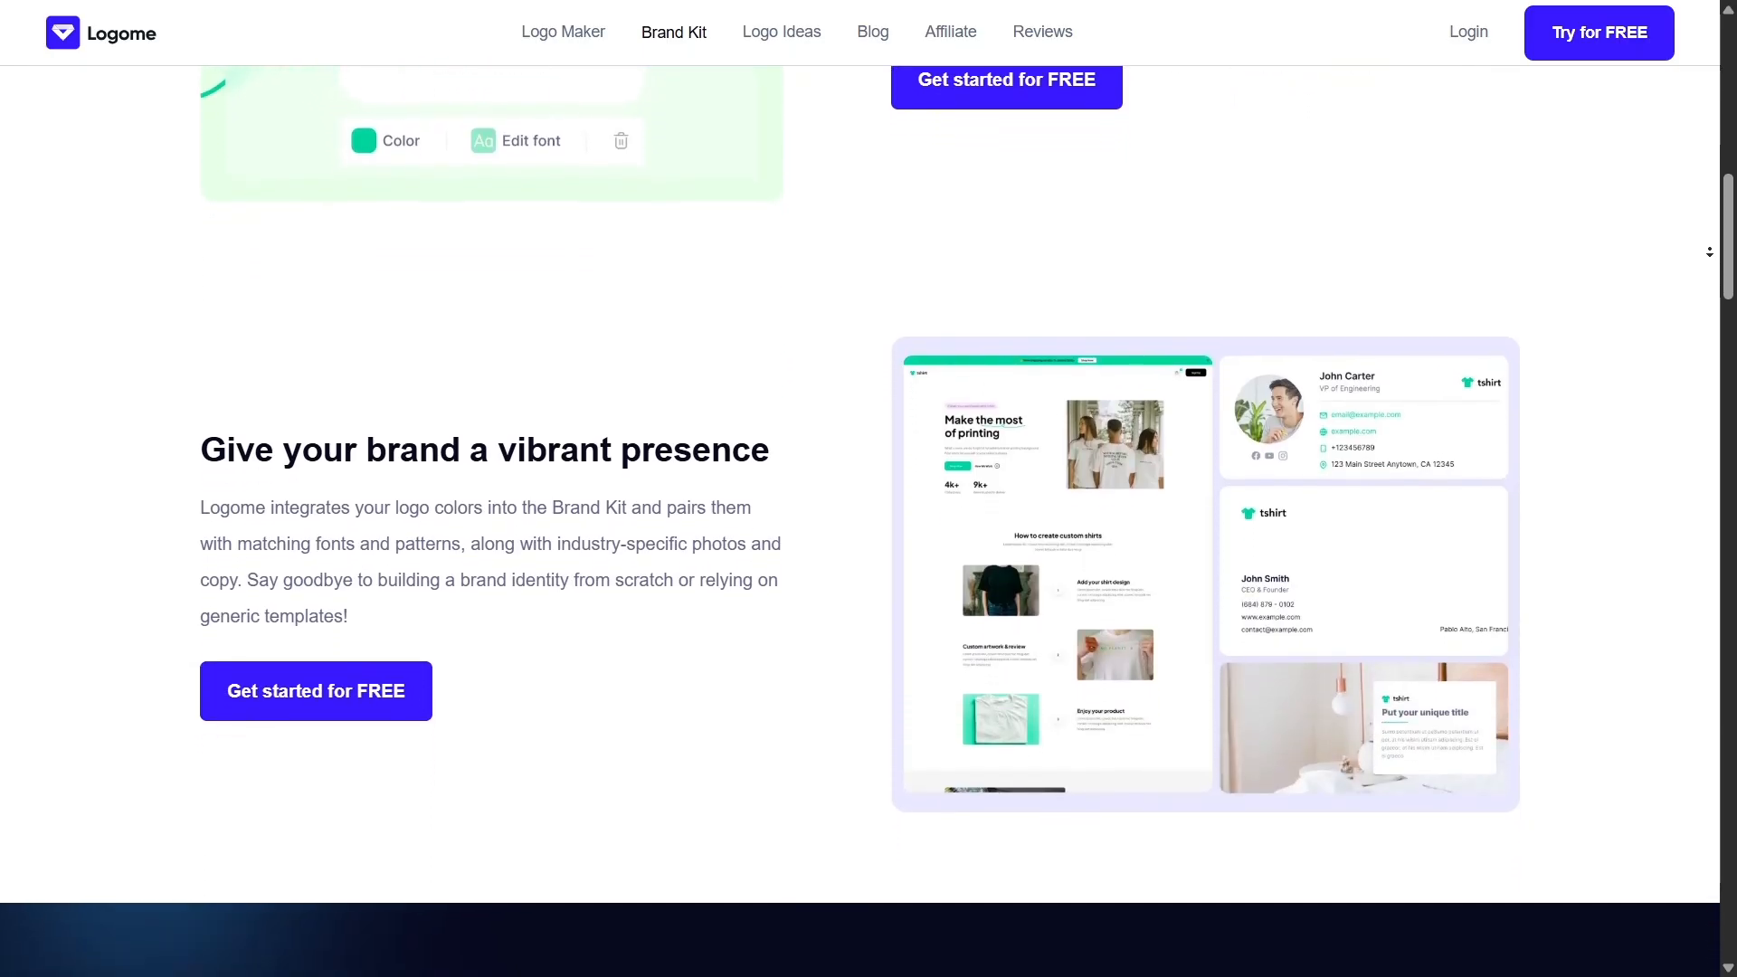
scroll(down, 3)
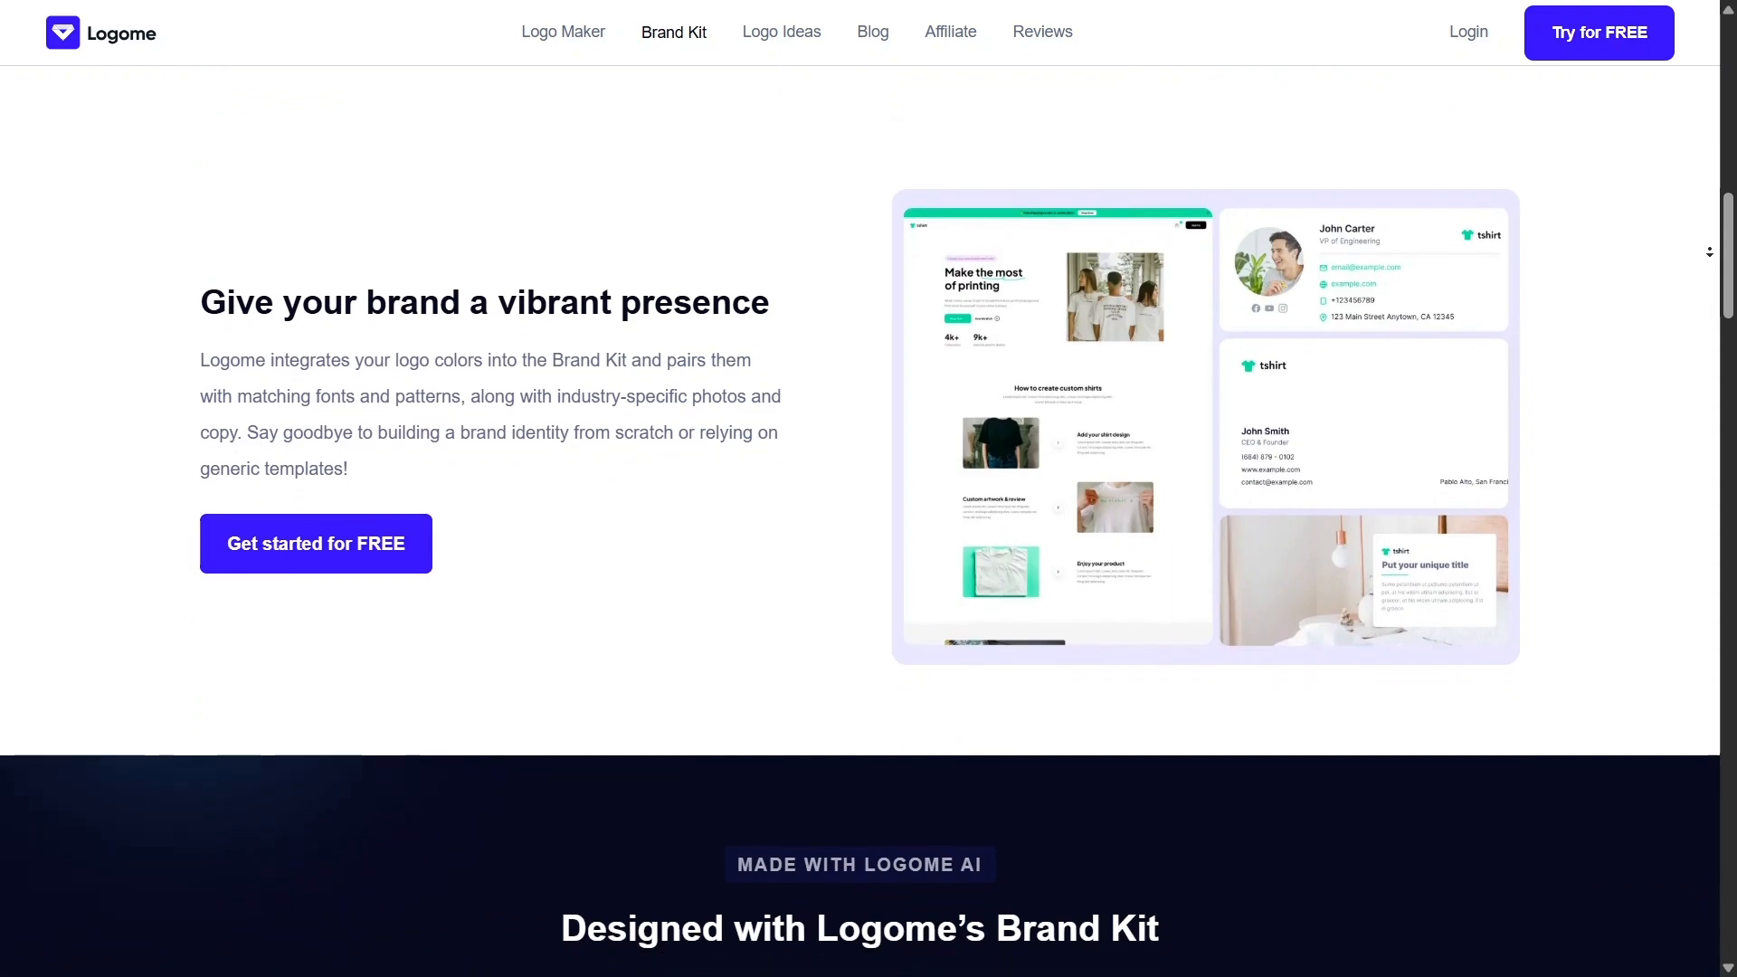
scroll(down, 3)
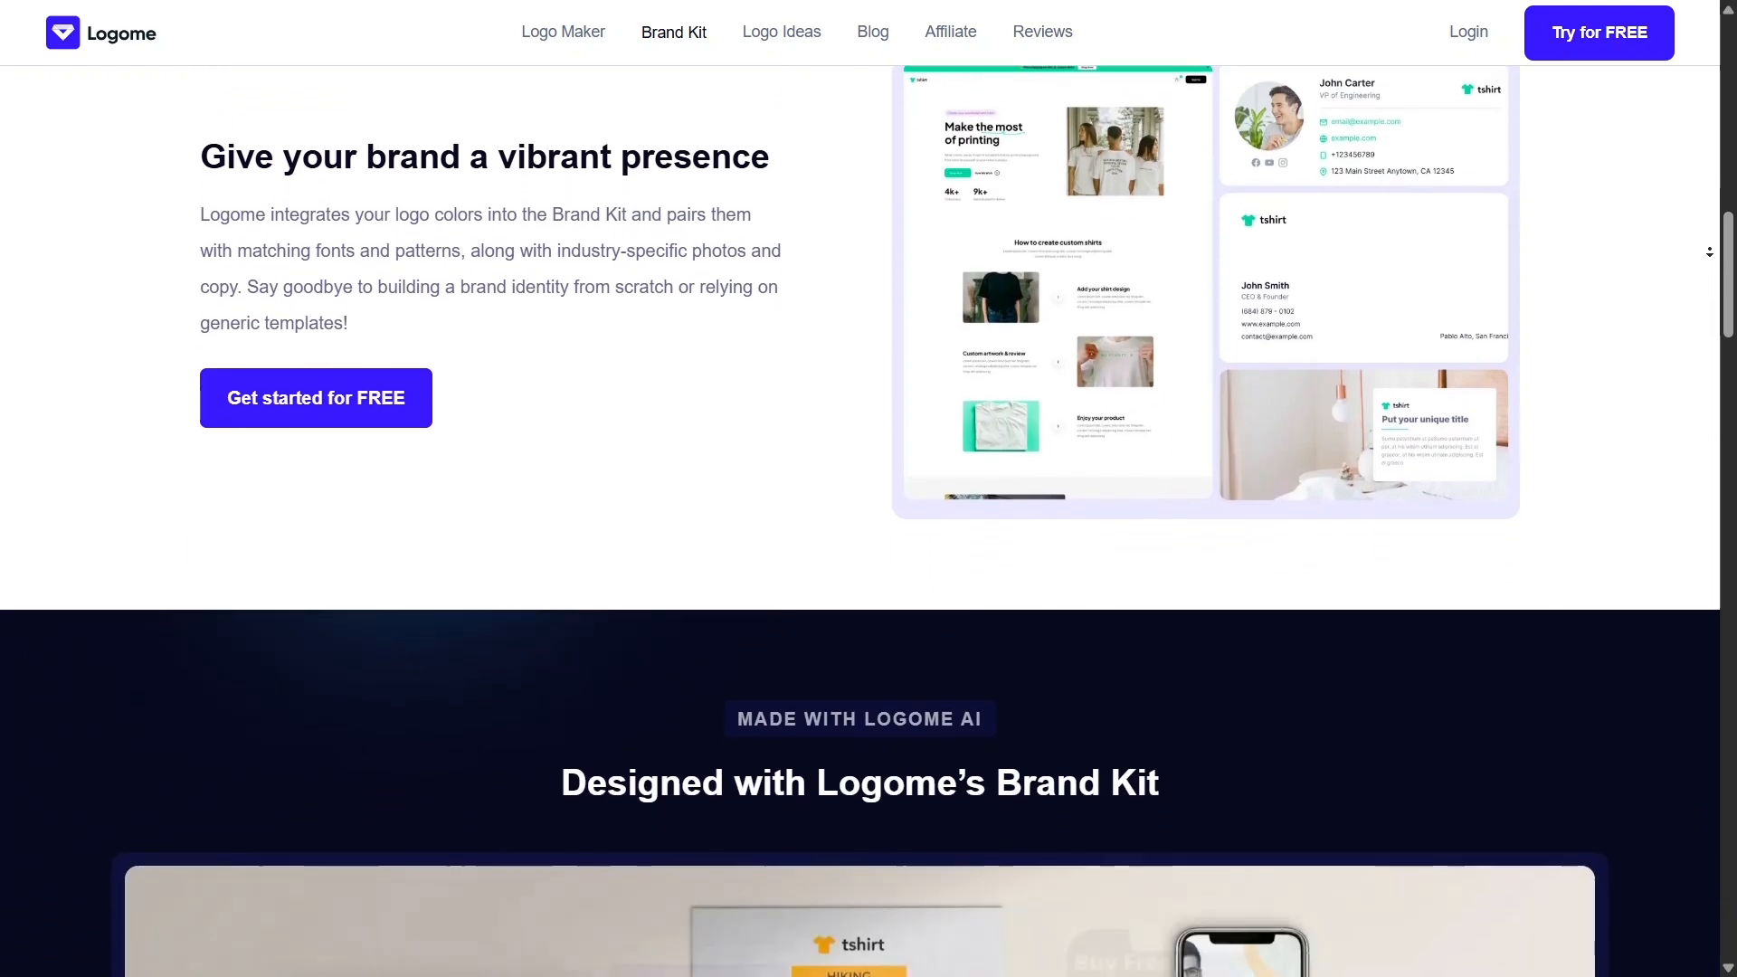
scroll(down, 3)
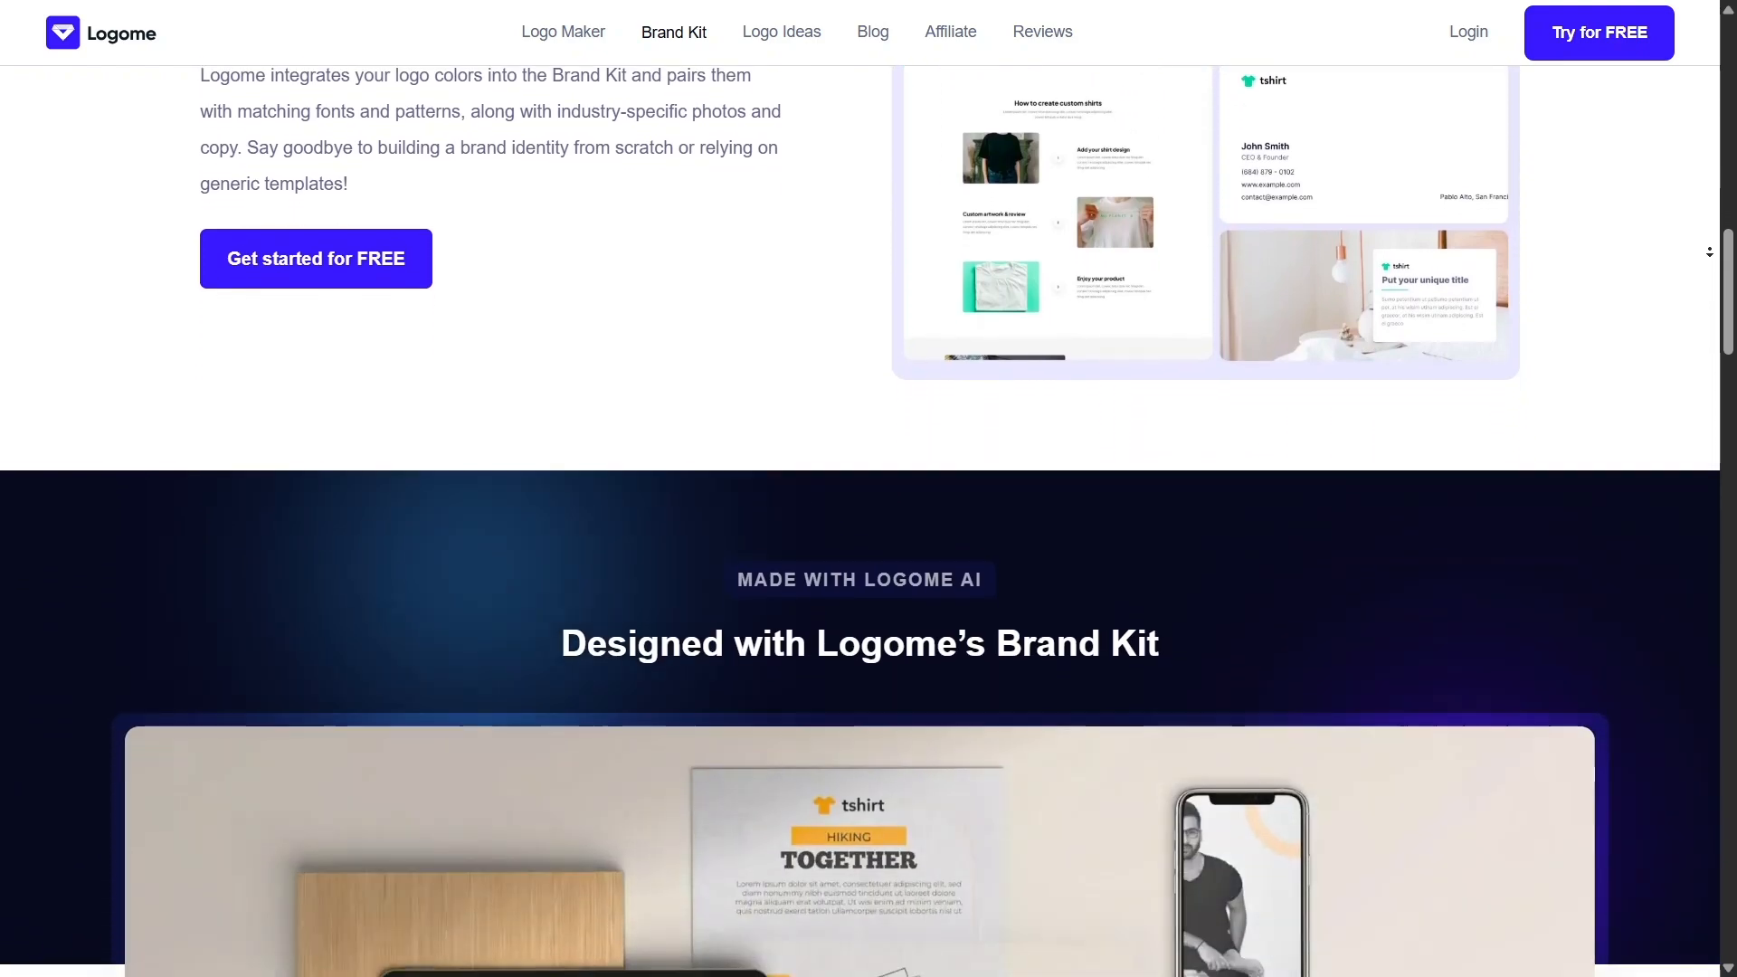
scroll(down, 3)
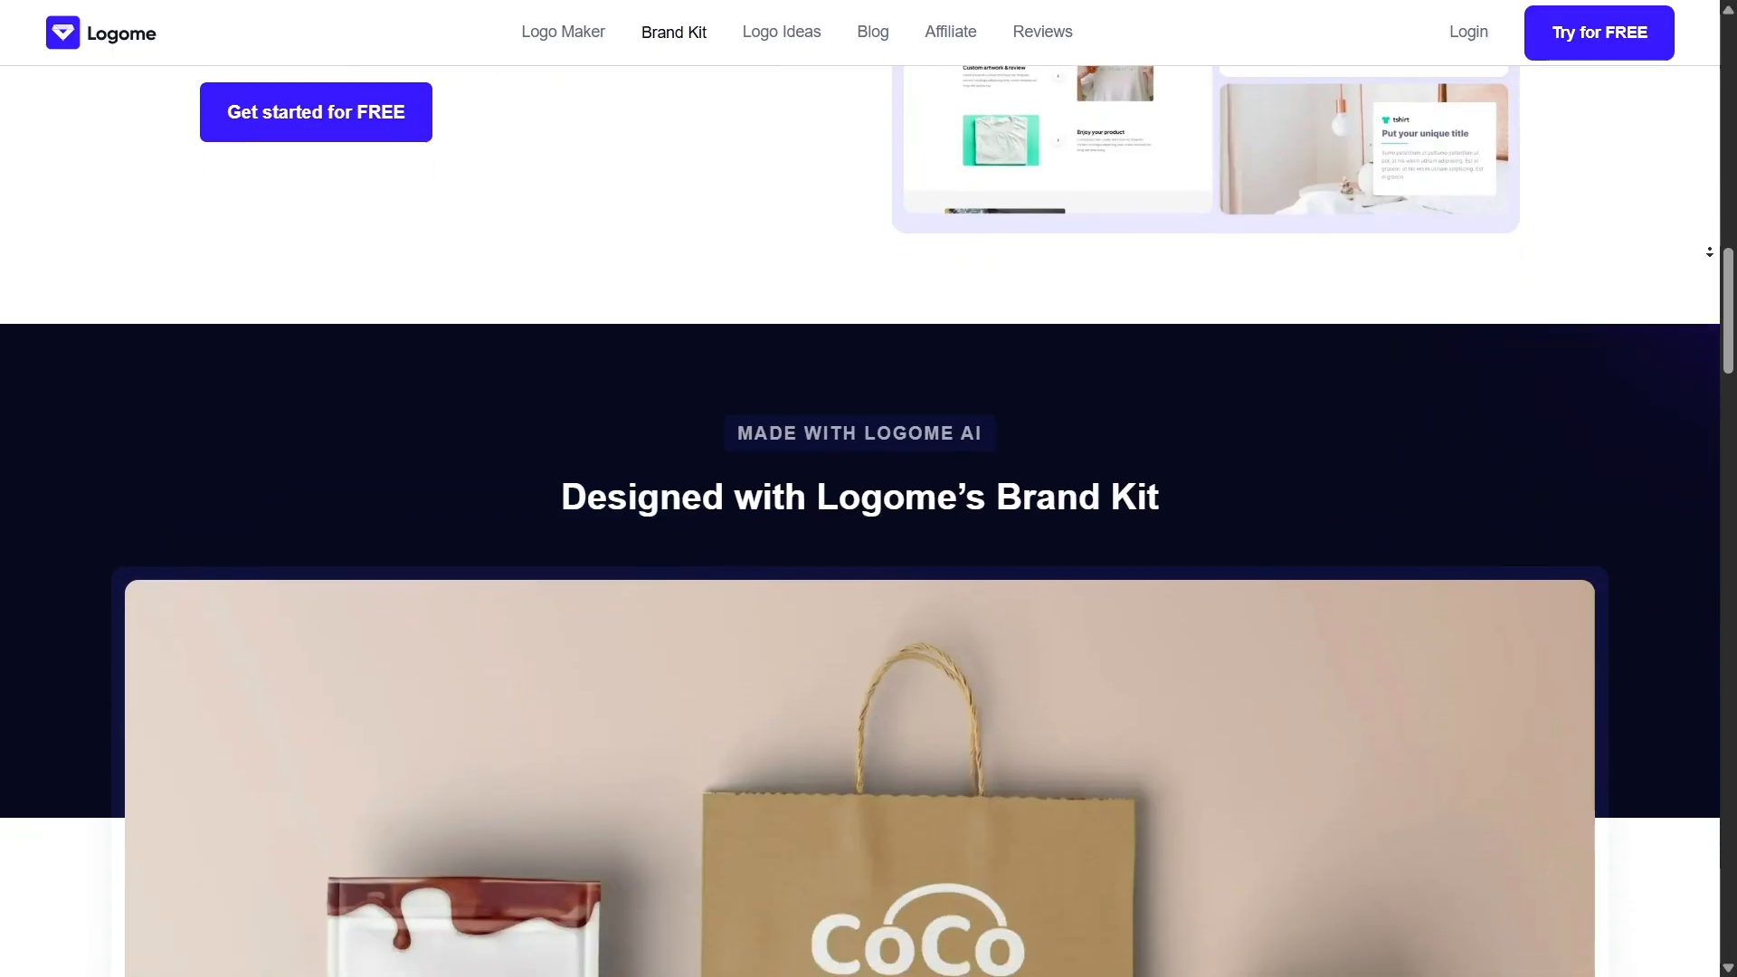
scroll(down, 3)
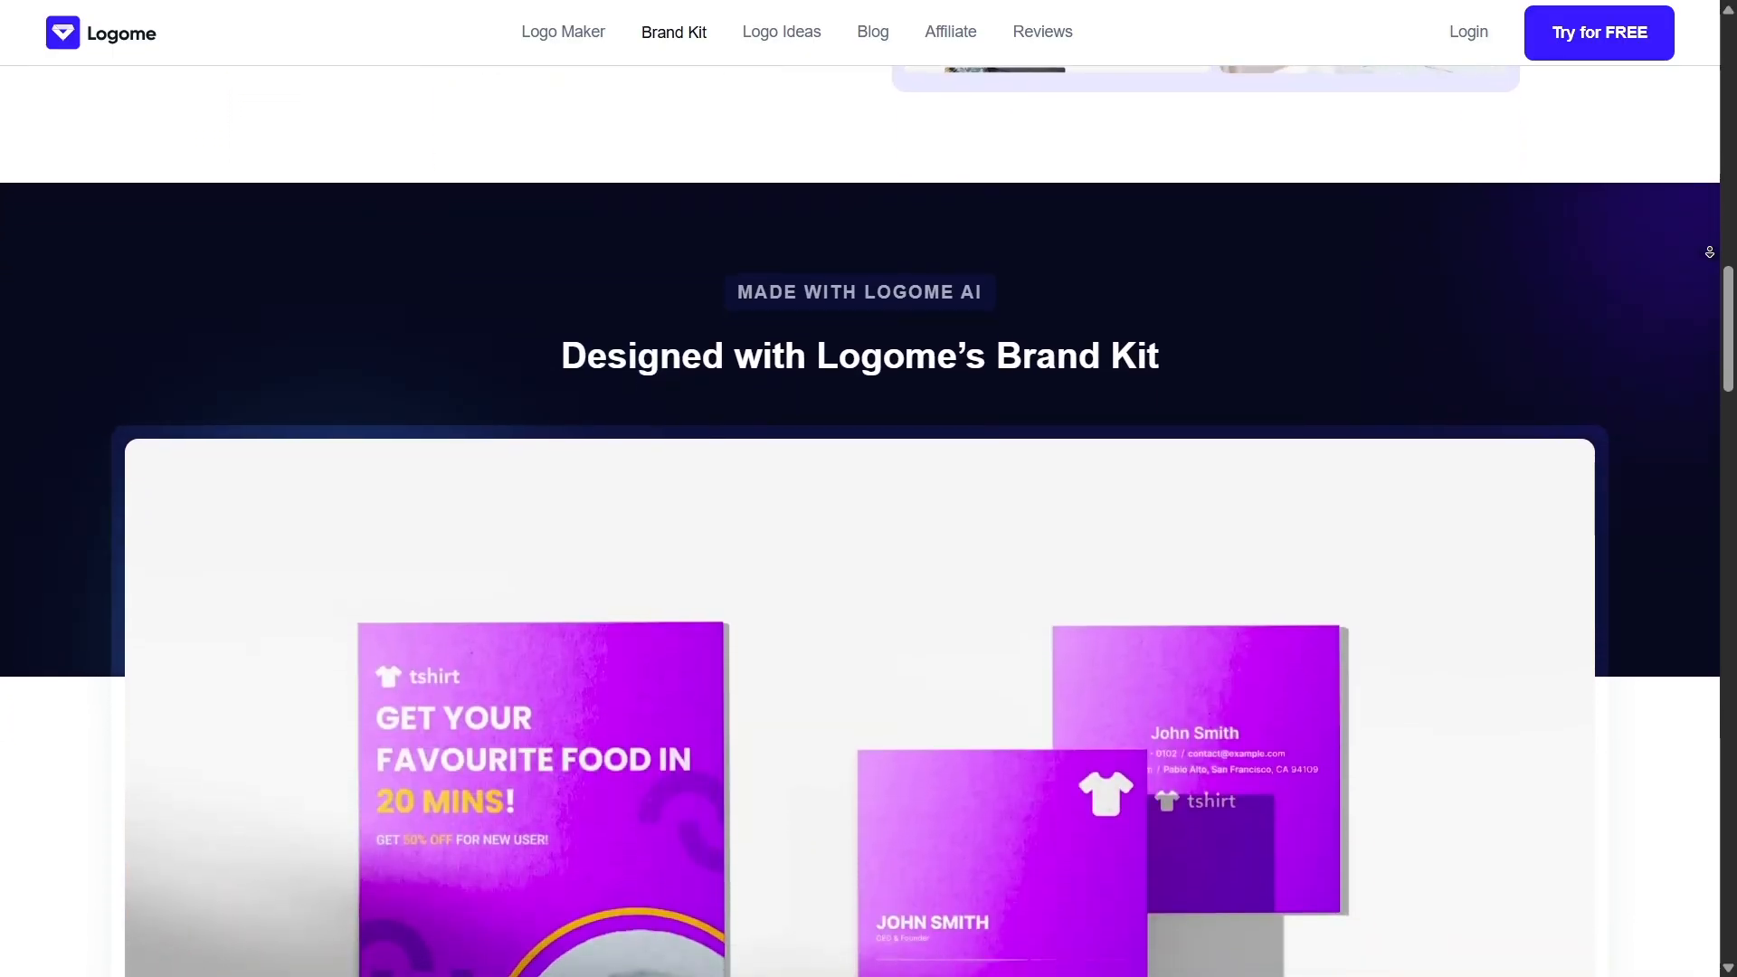
scroll(down, 3)
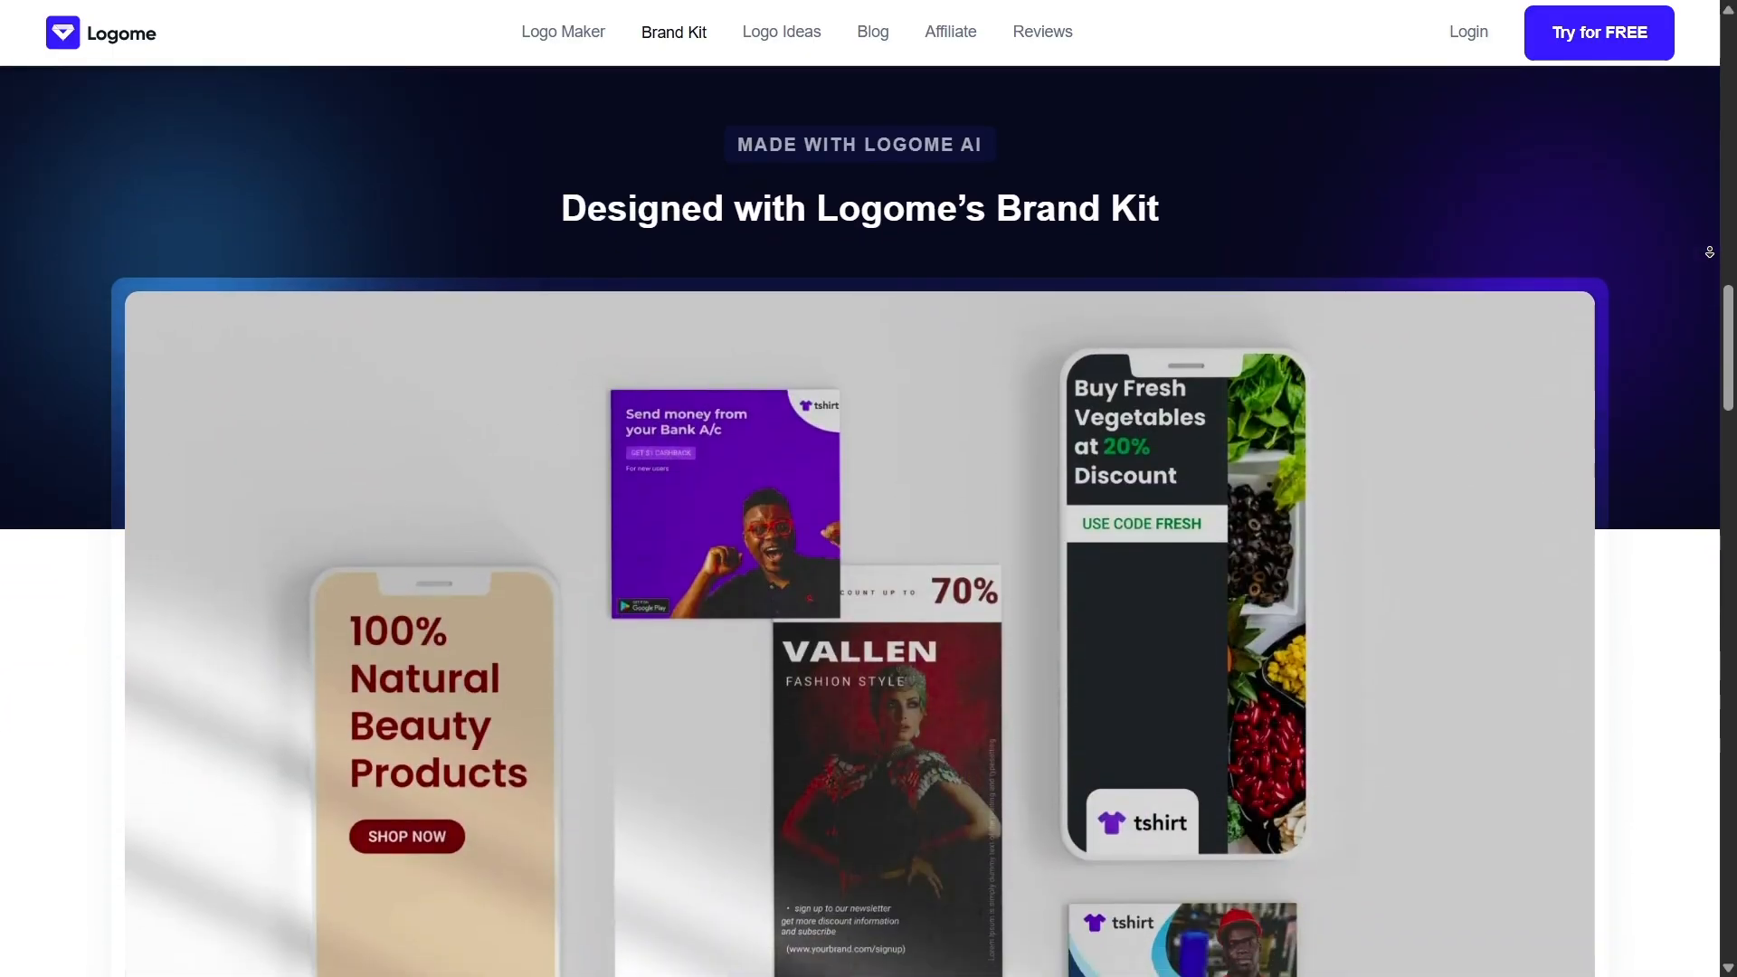
scroll(down, 3)
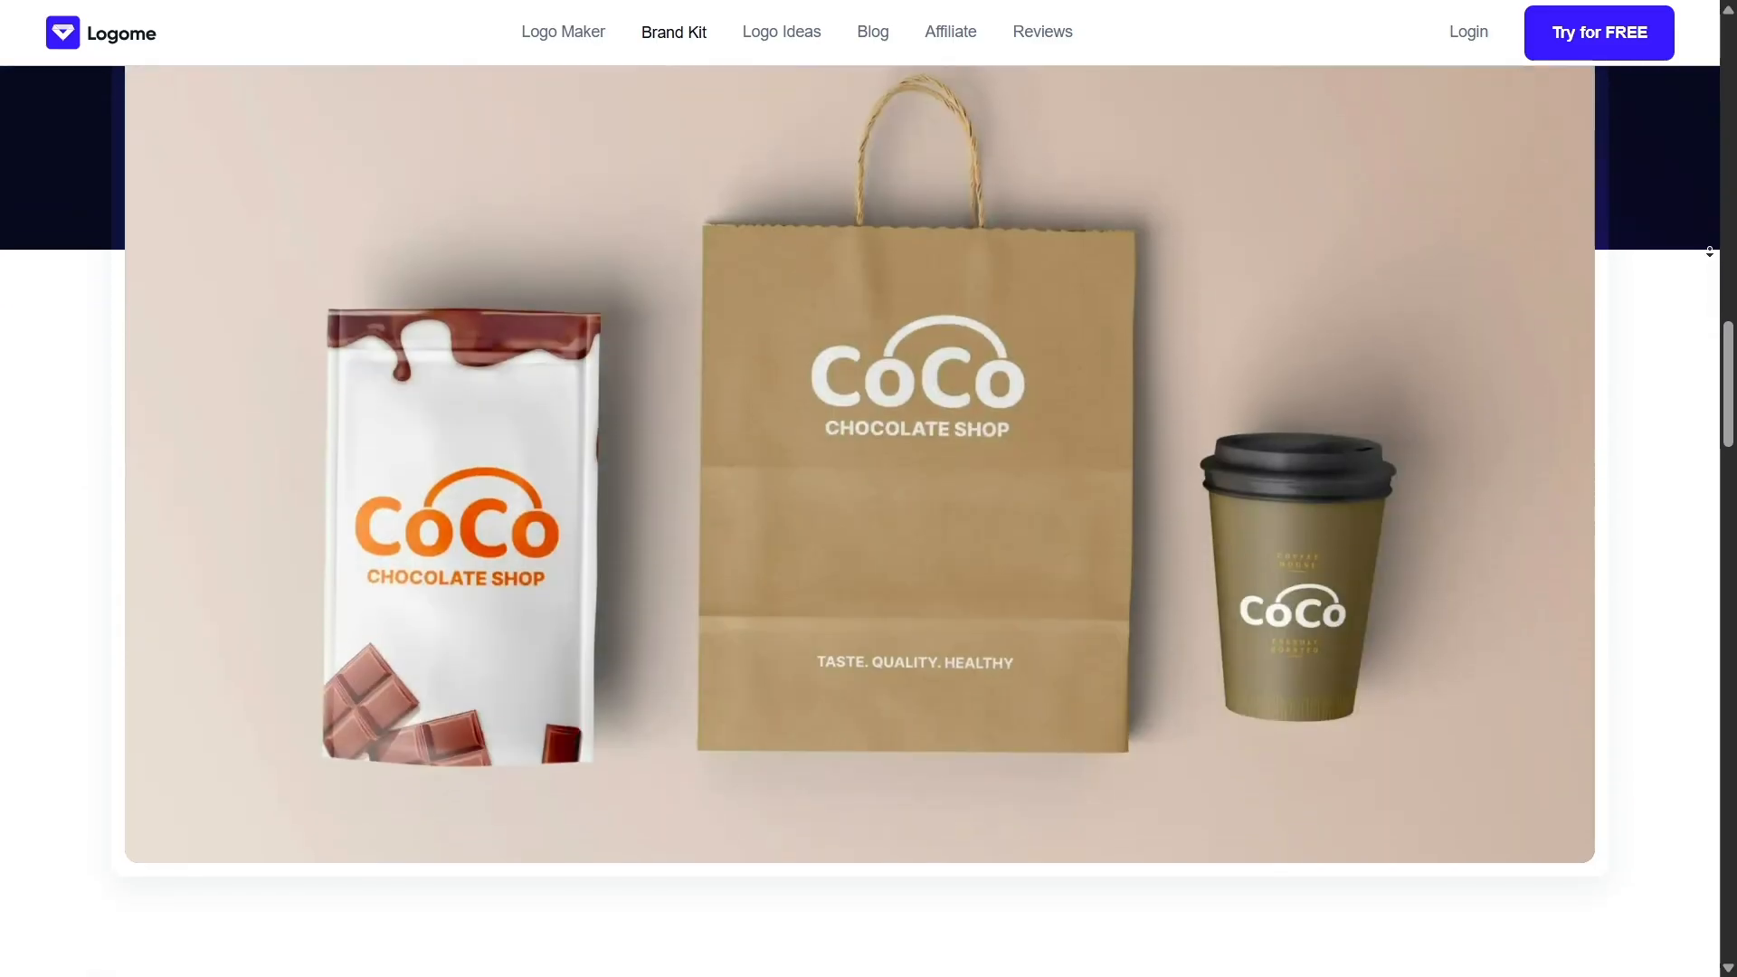
scroll(down, 3)
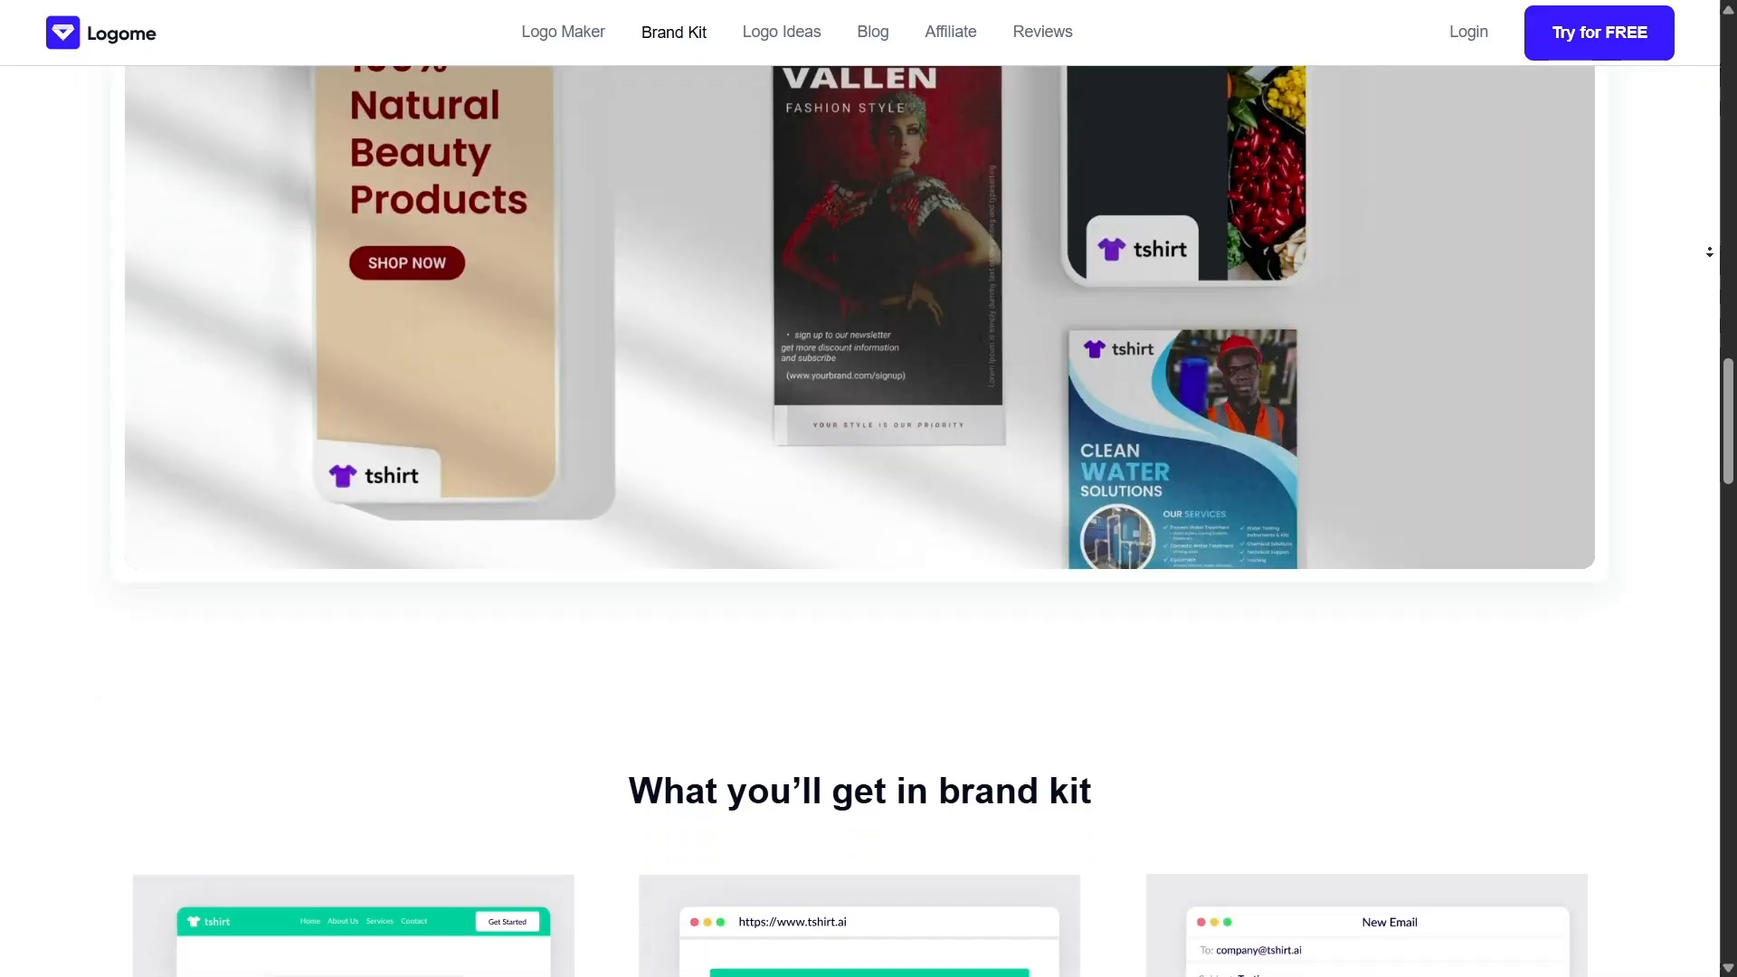
scroll(down, 3)
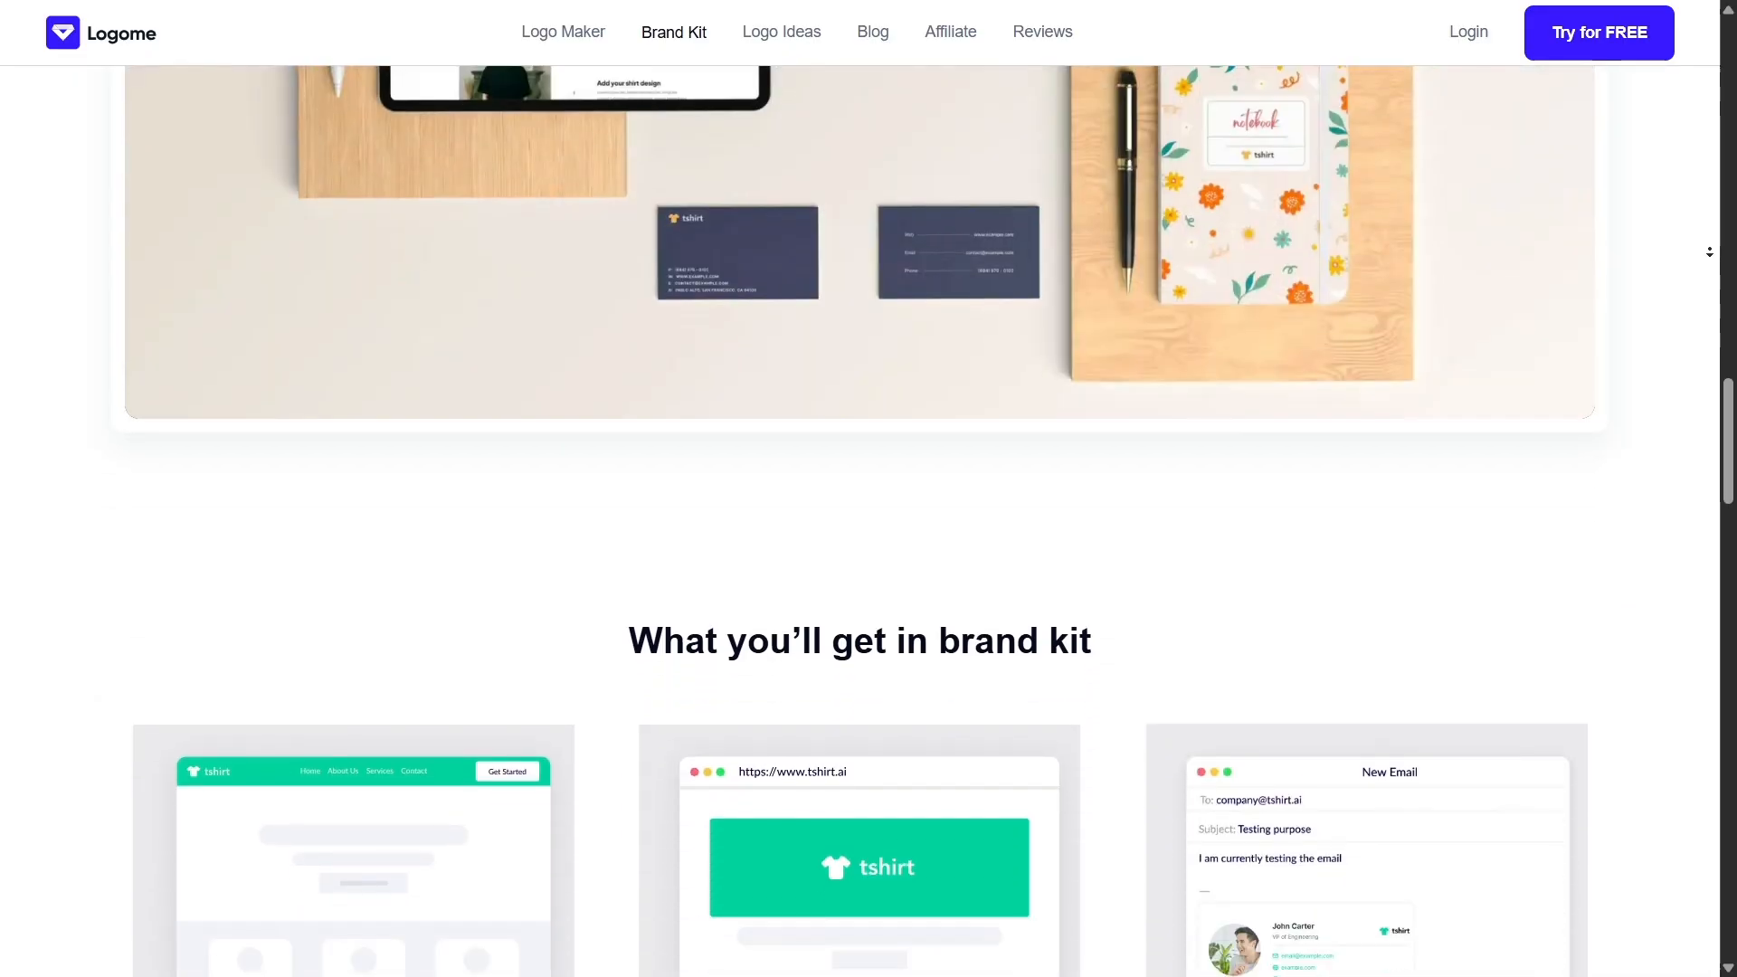
scroll(down, 3)
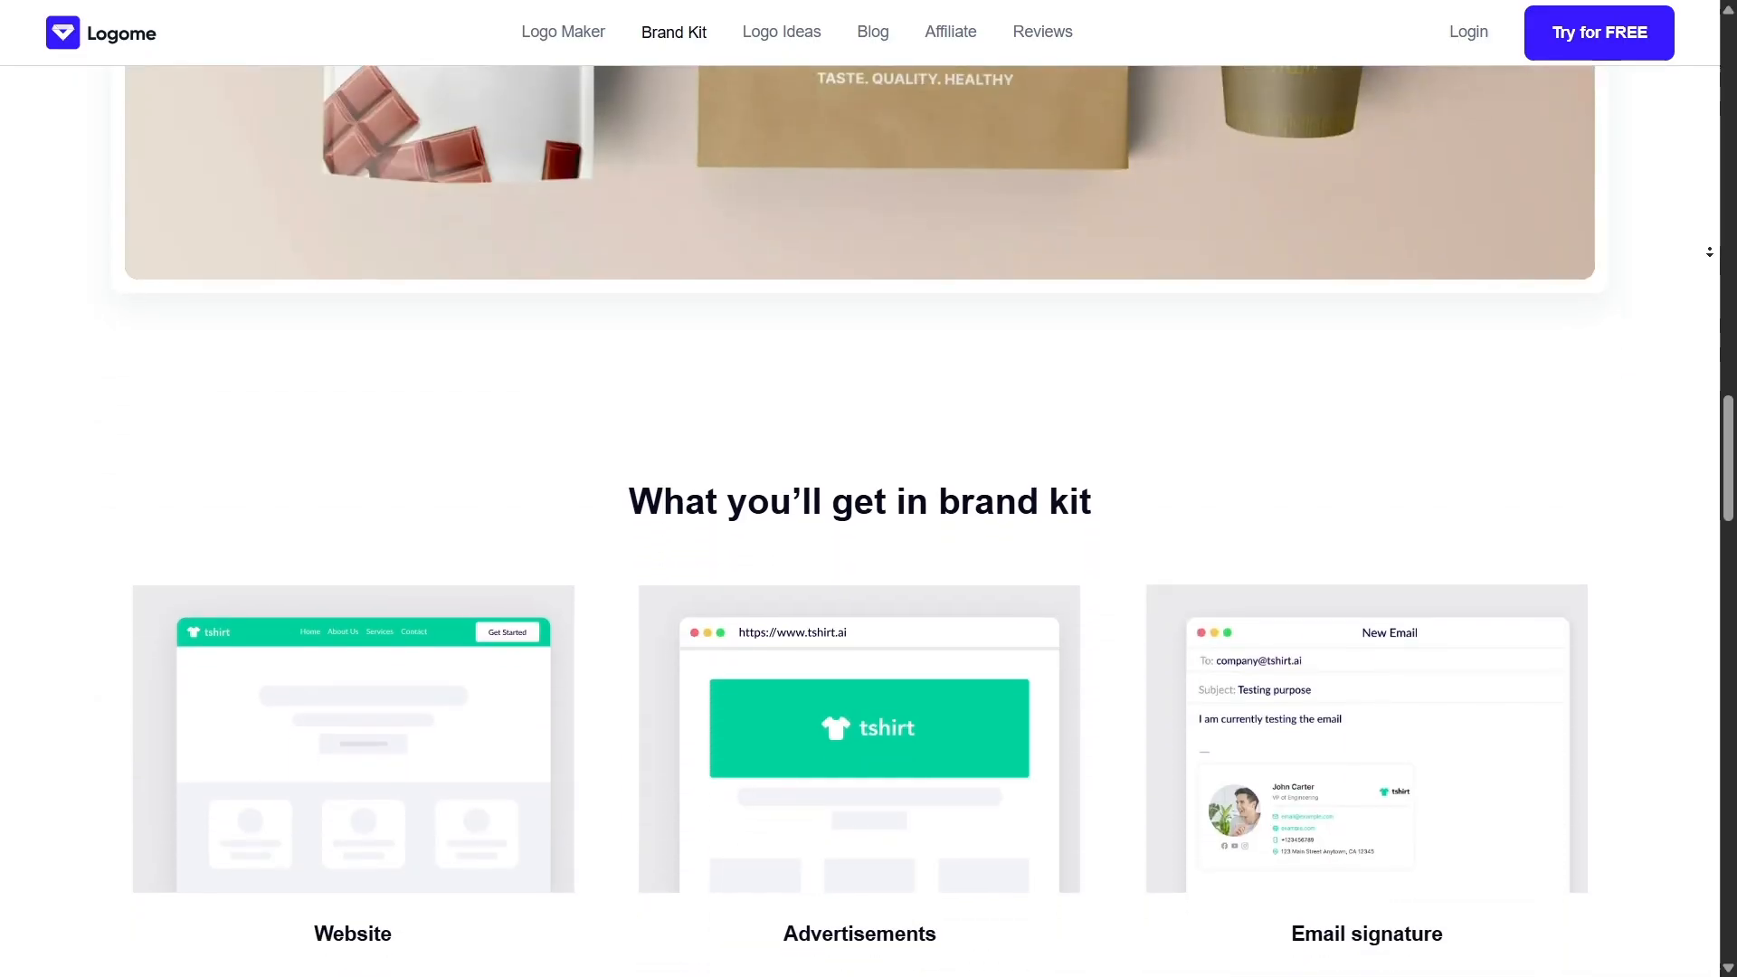
scroll(down, 3)
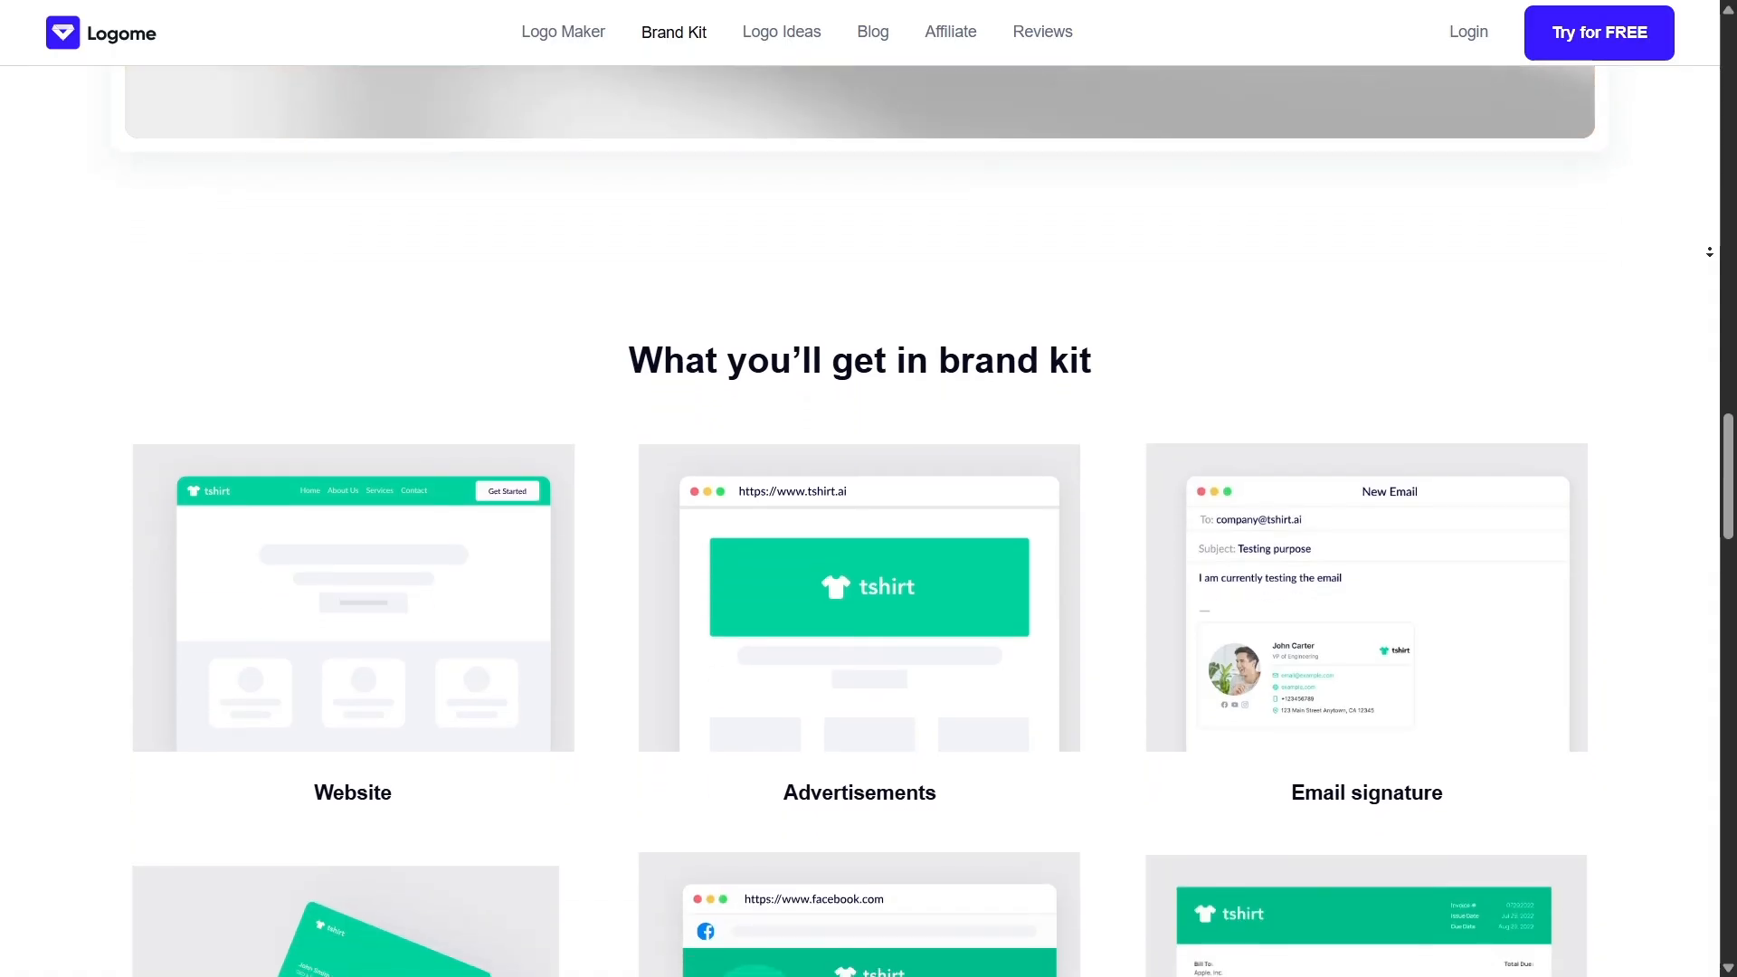
scroll(down, 3)
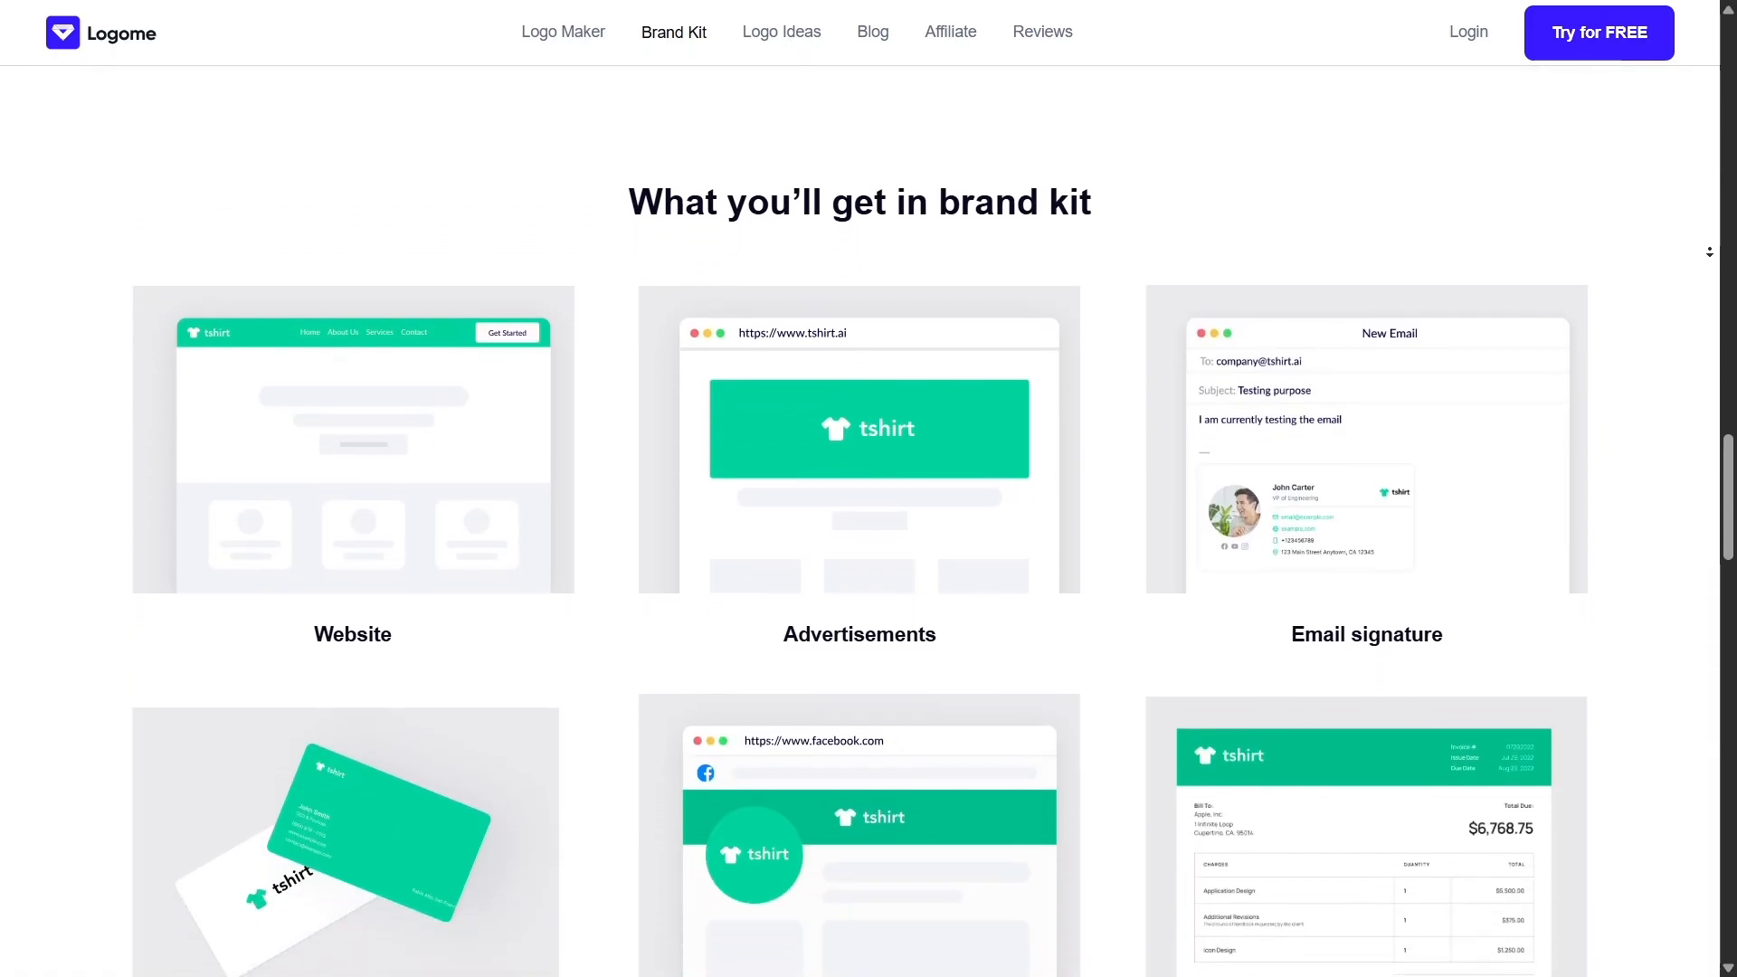
scroll(down, 3)
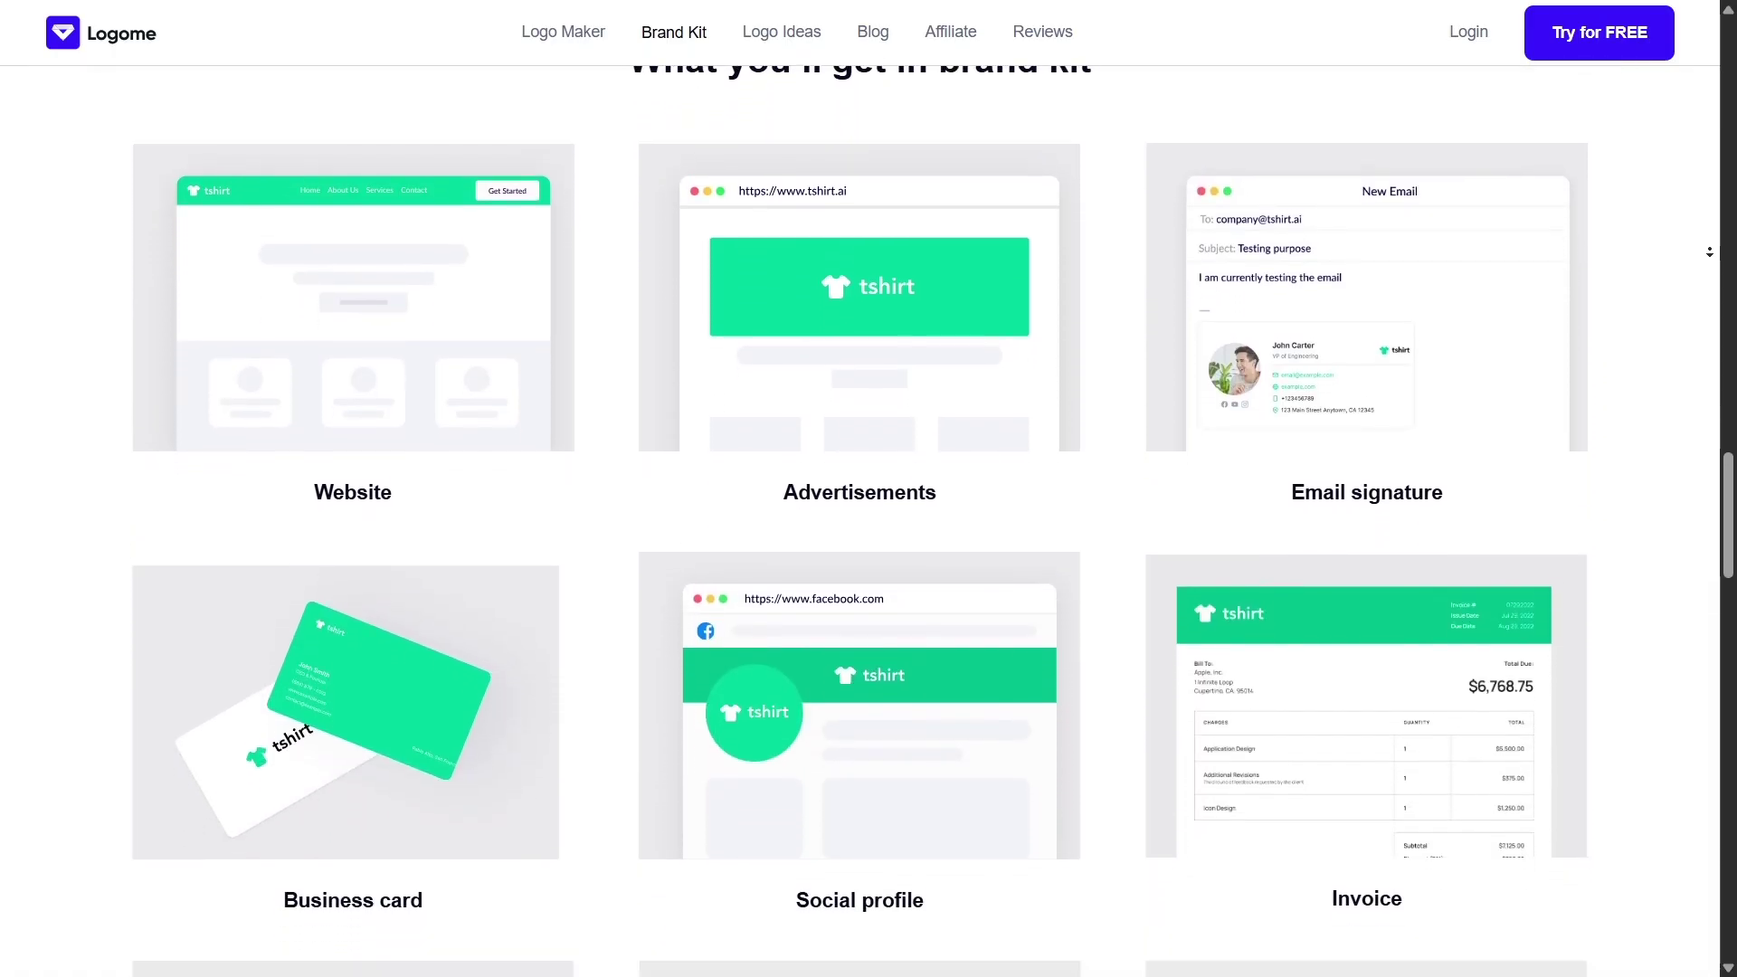
scroll(down, 3)
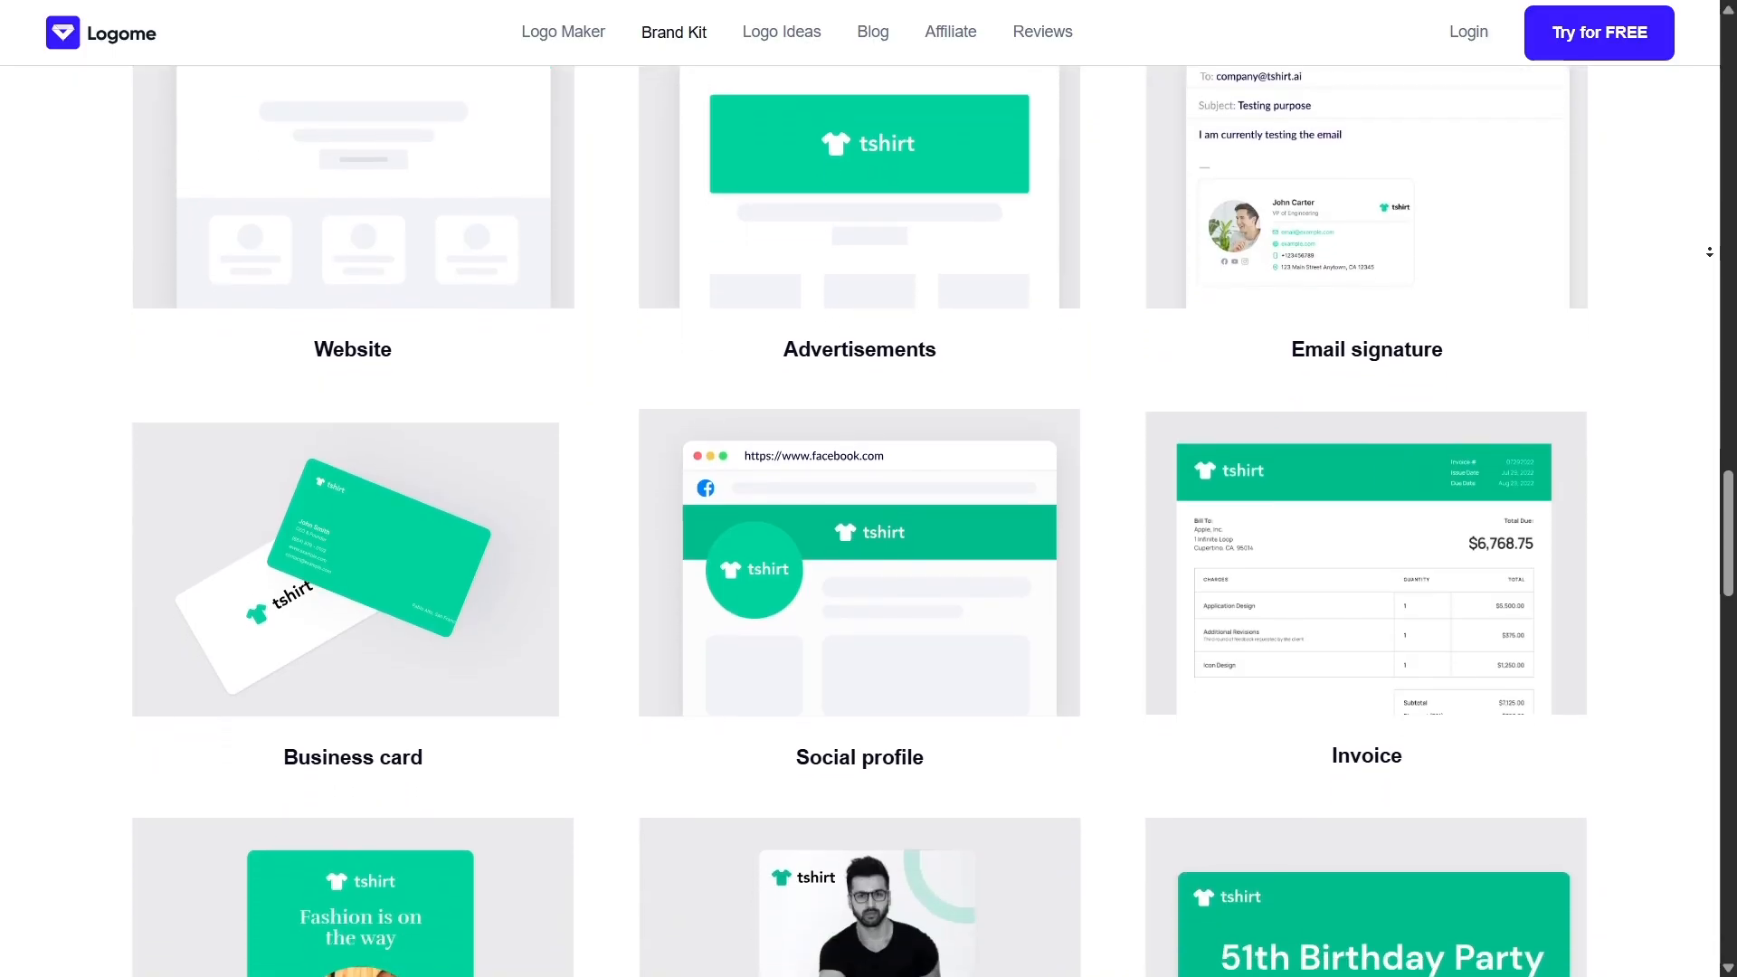
scroll(down, 3)
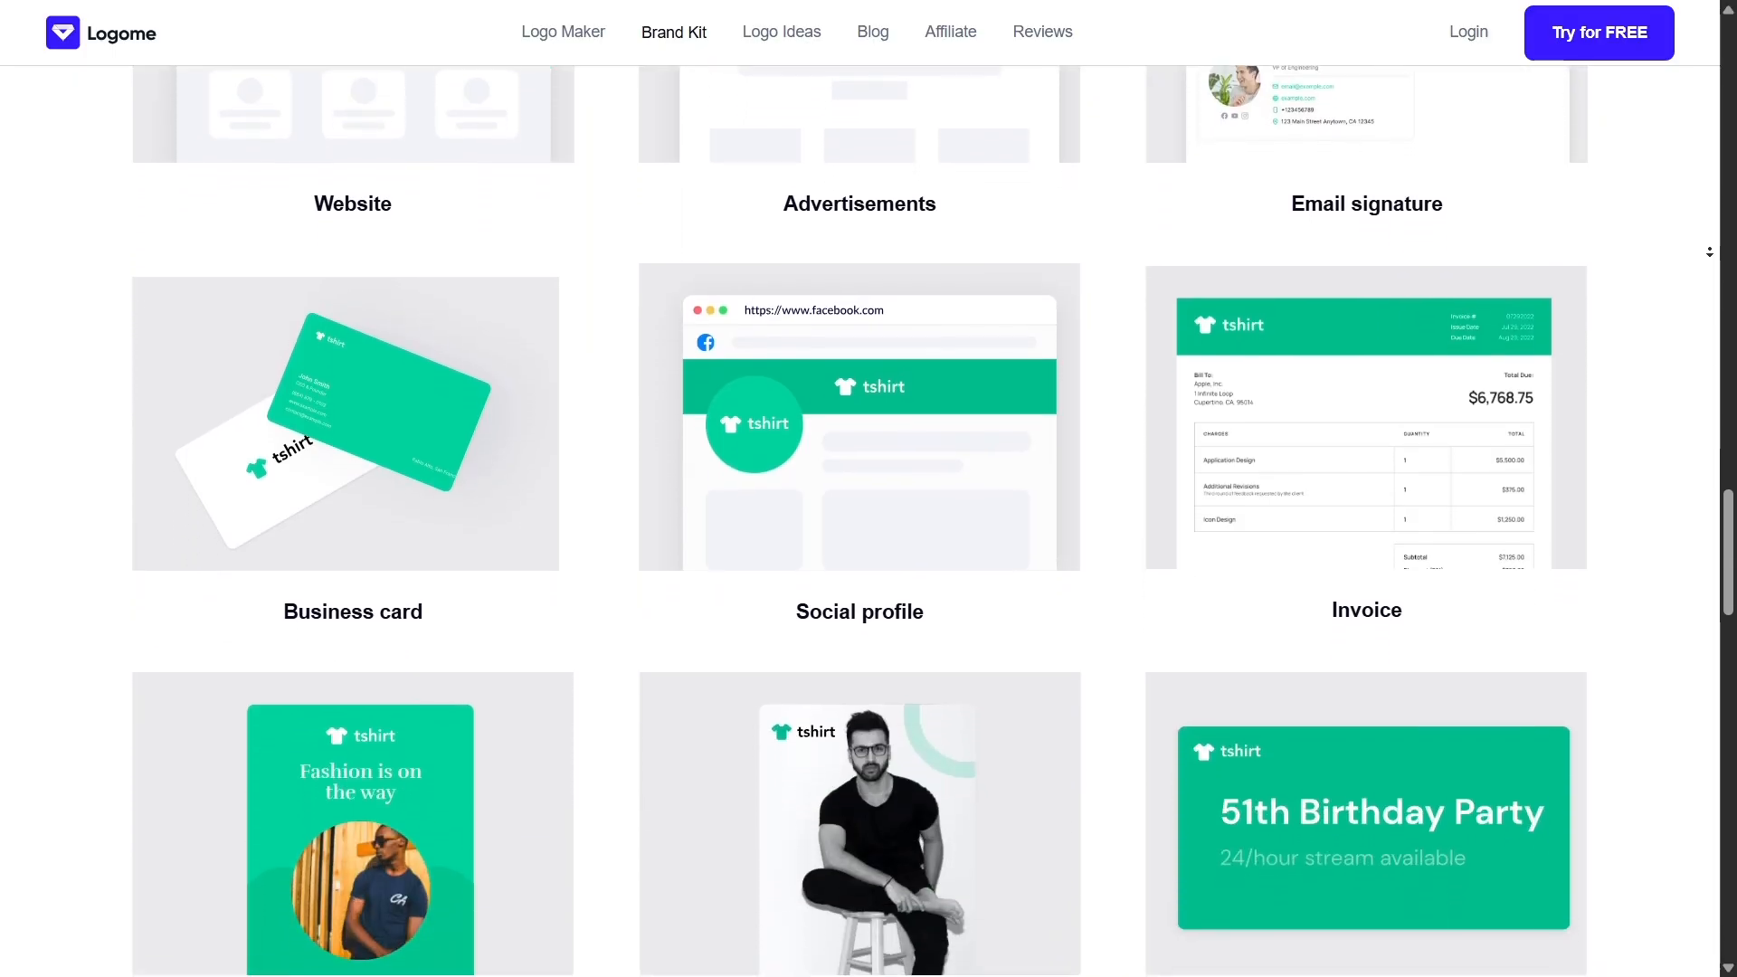
Go to the Logo Ideas page and read down through the industry logo idea listings
click(780, 31)
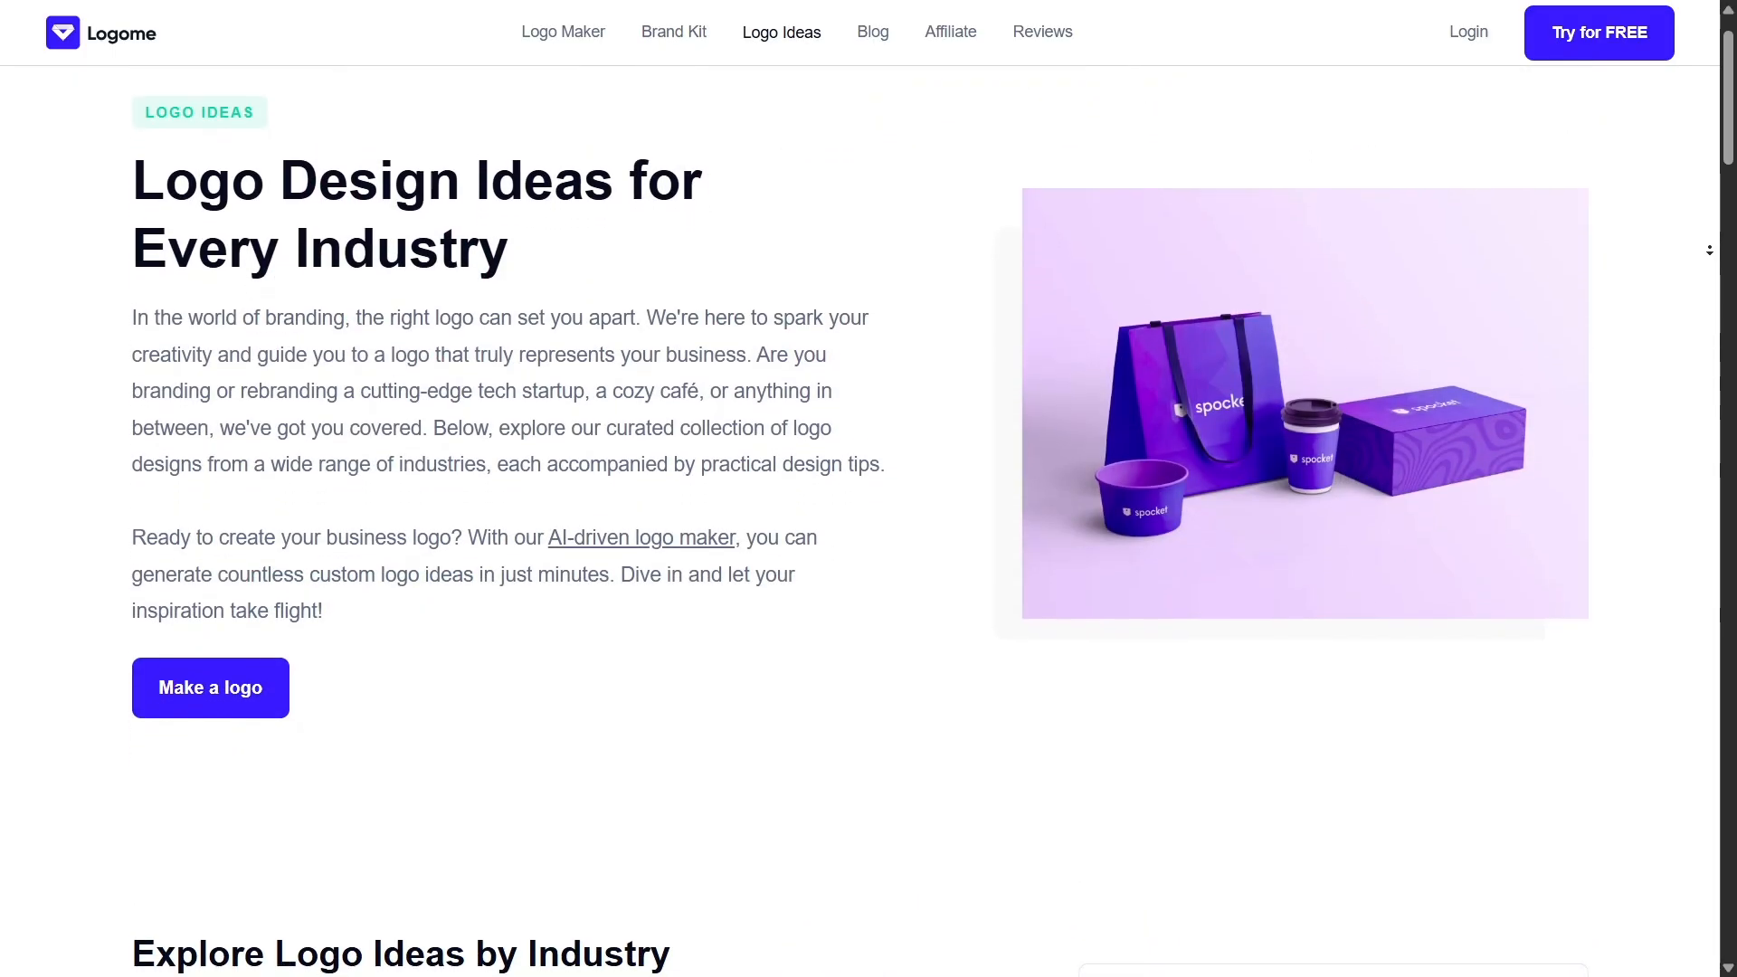
scroll(down, 3)
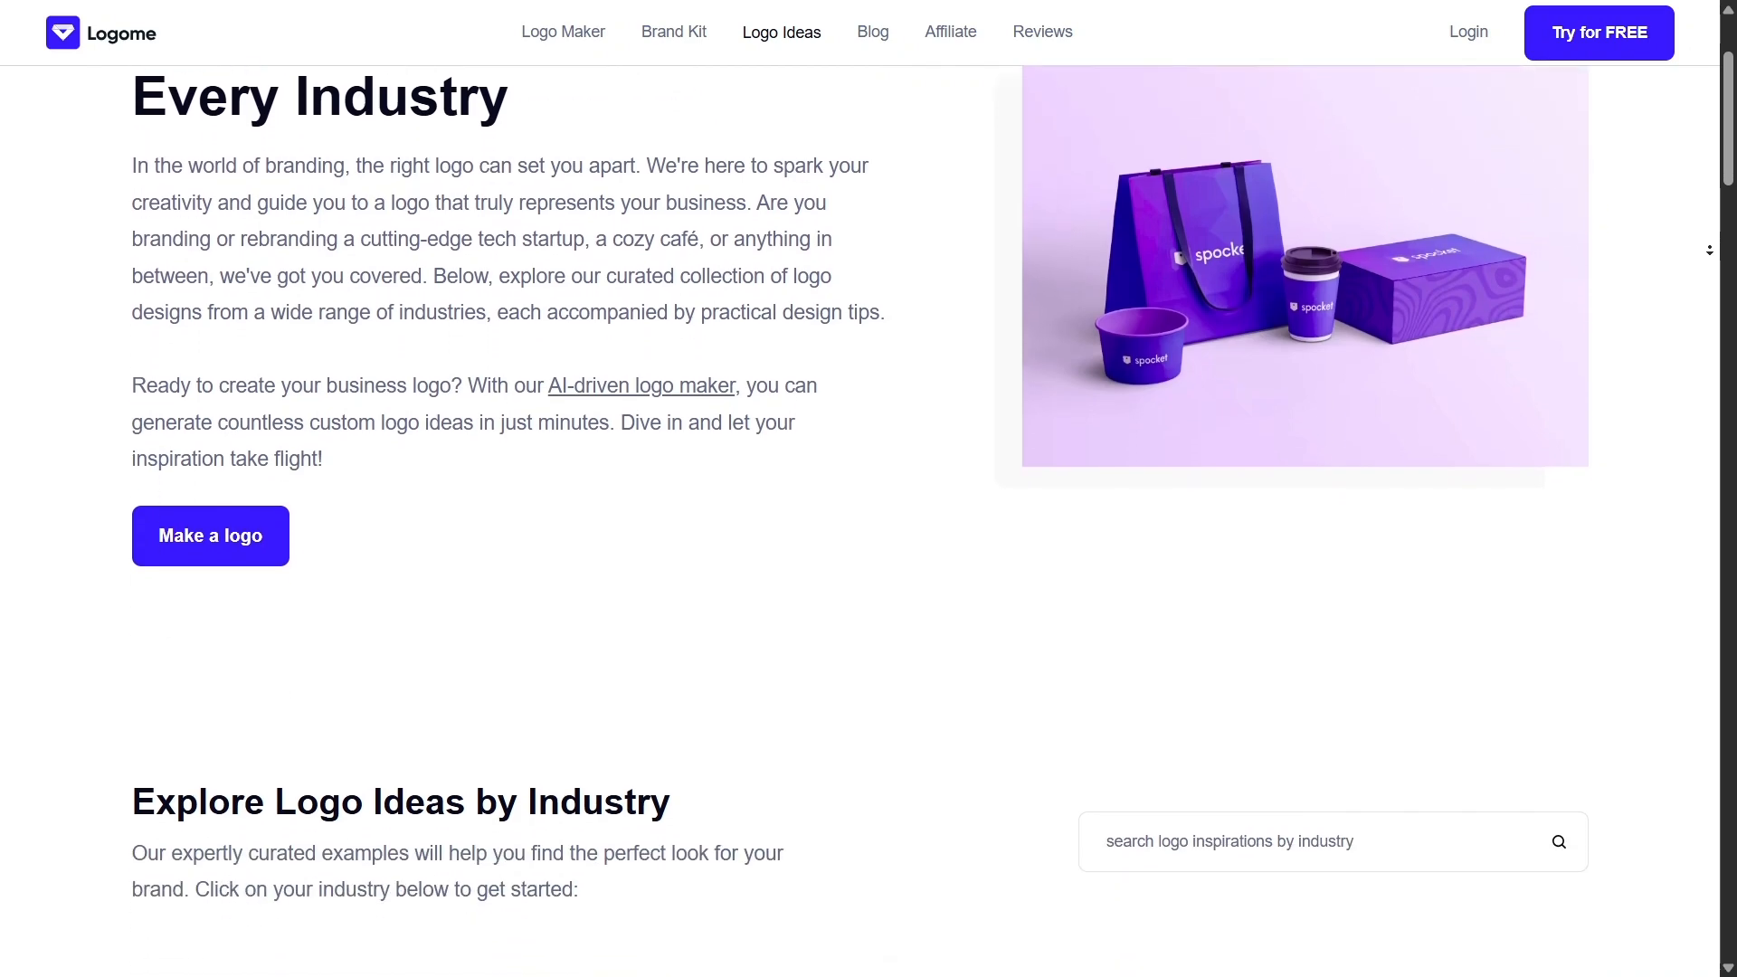
scroll(down, 3)
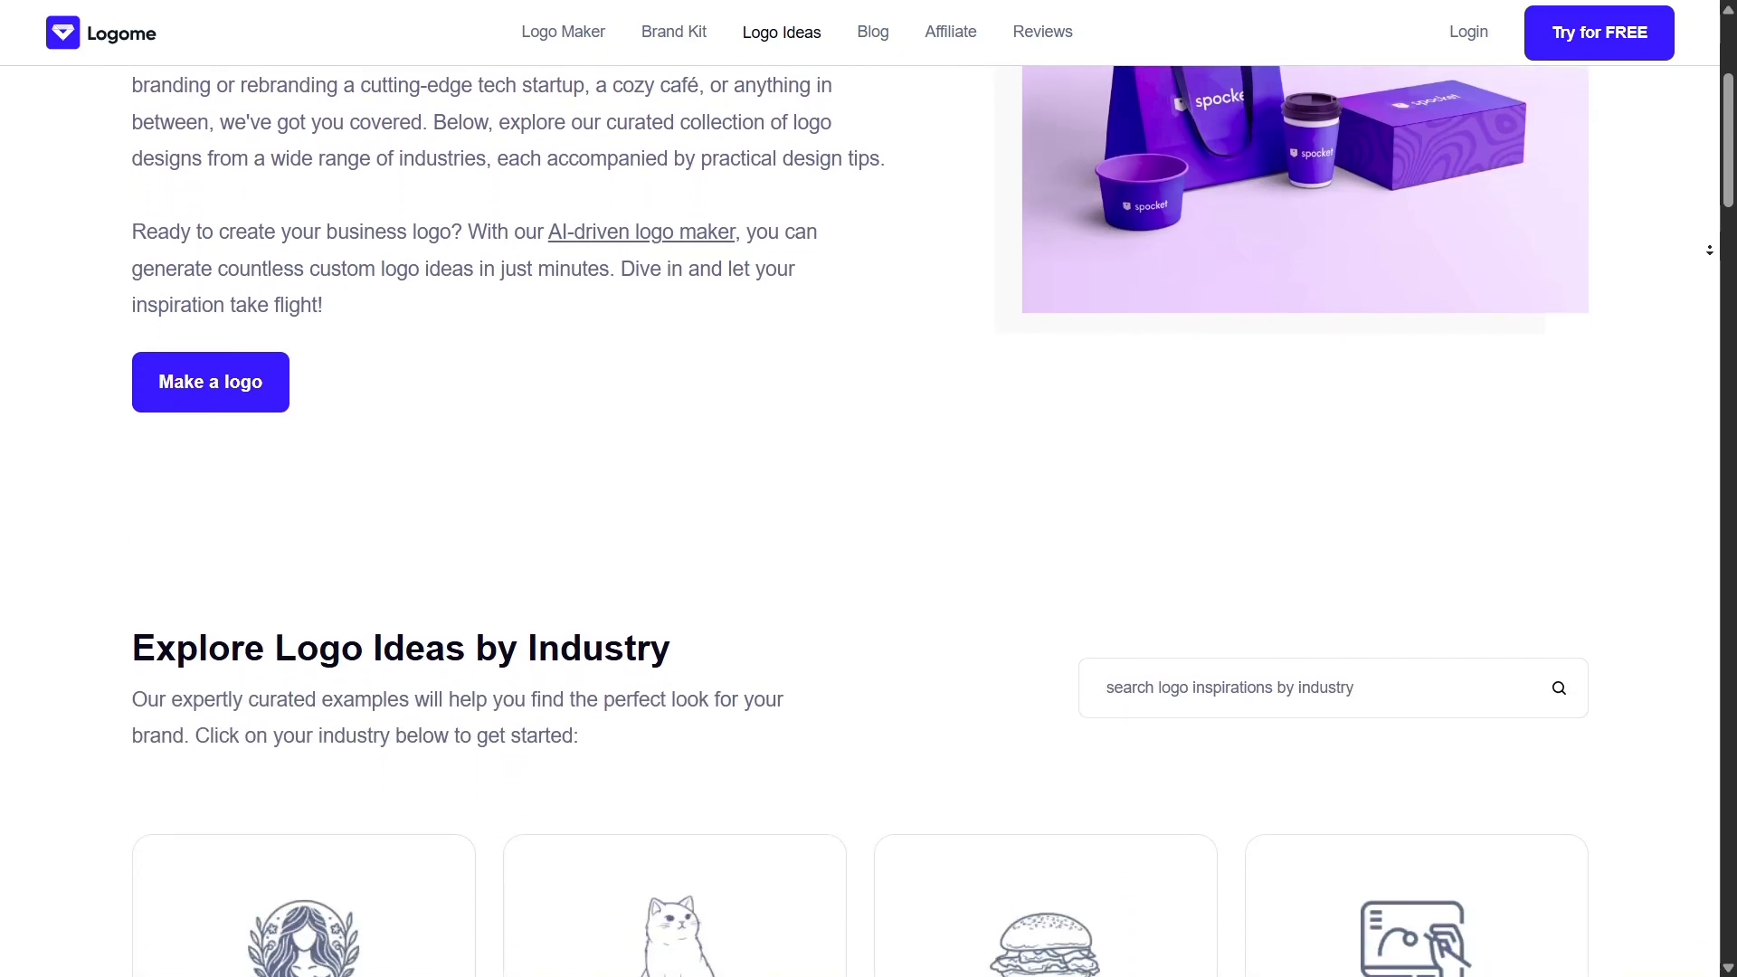
scroll(down, 3)
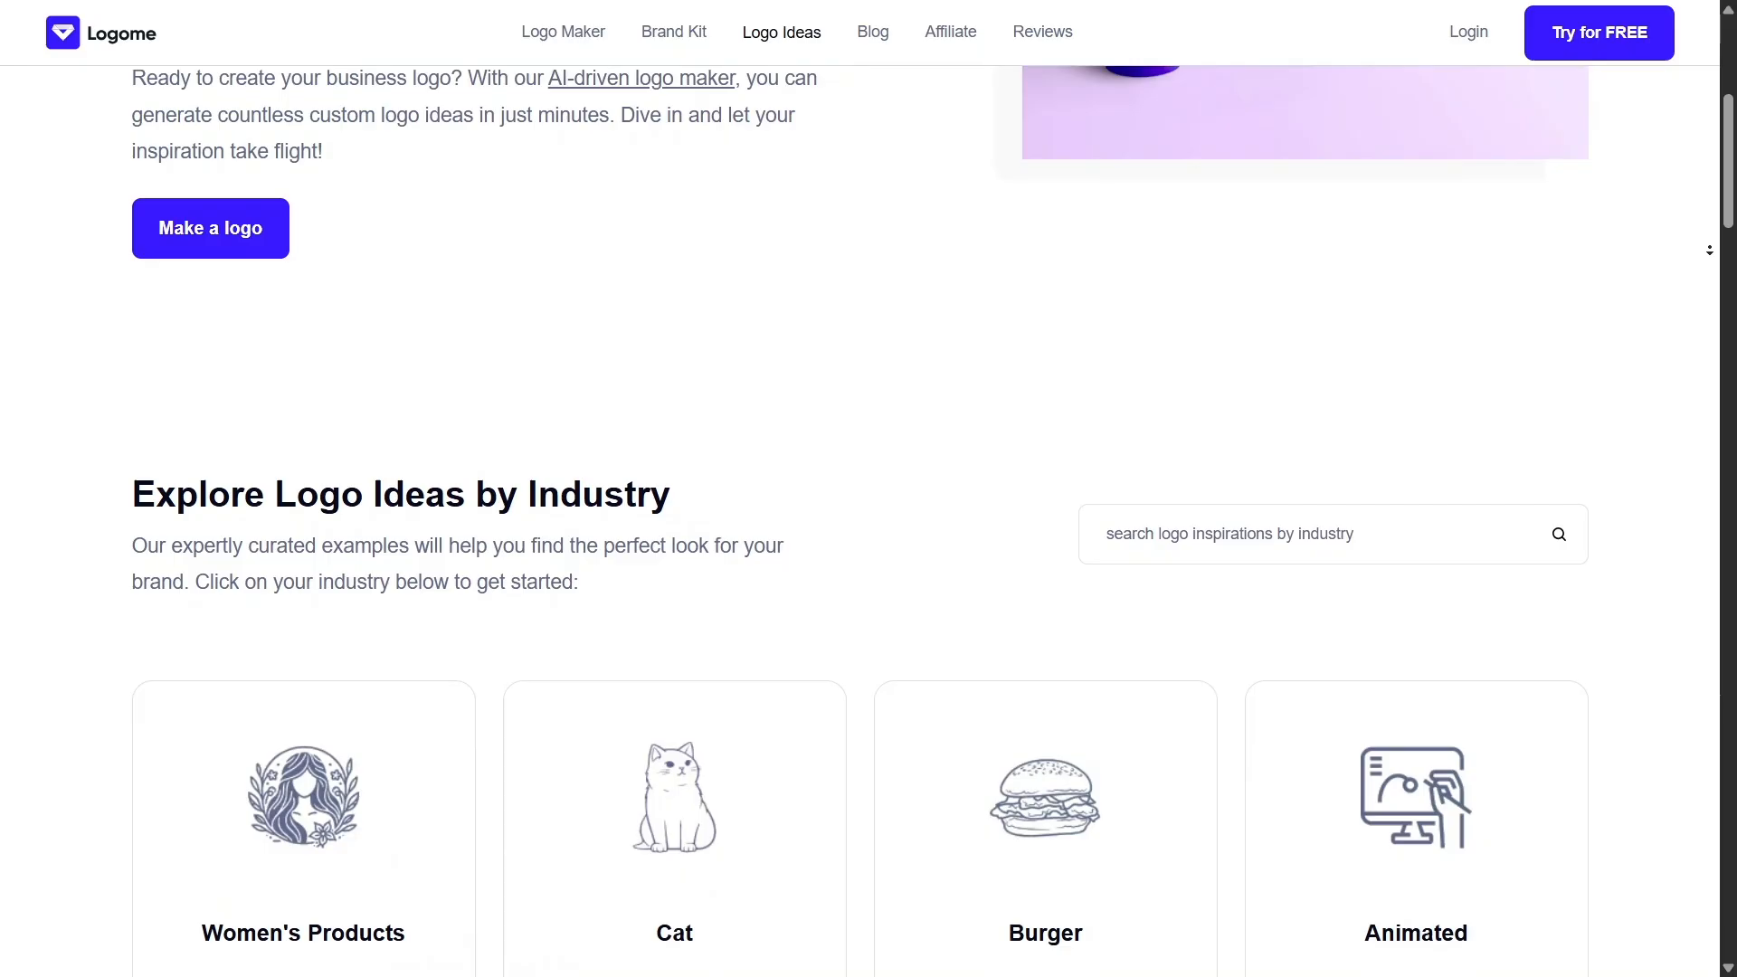
scroll(down, 3)
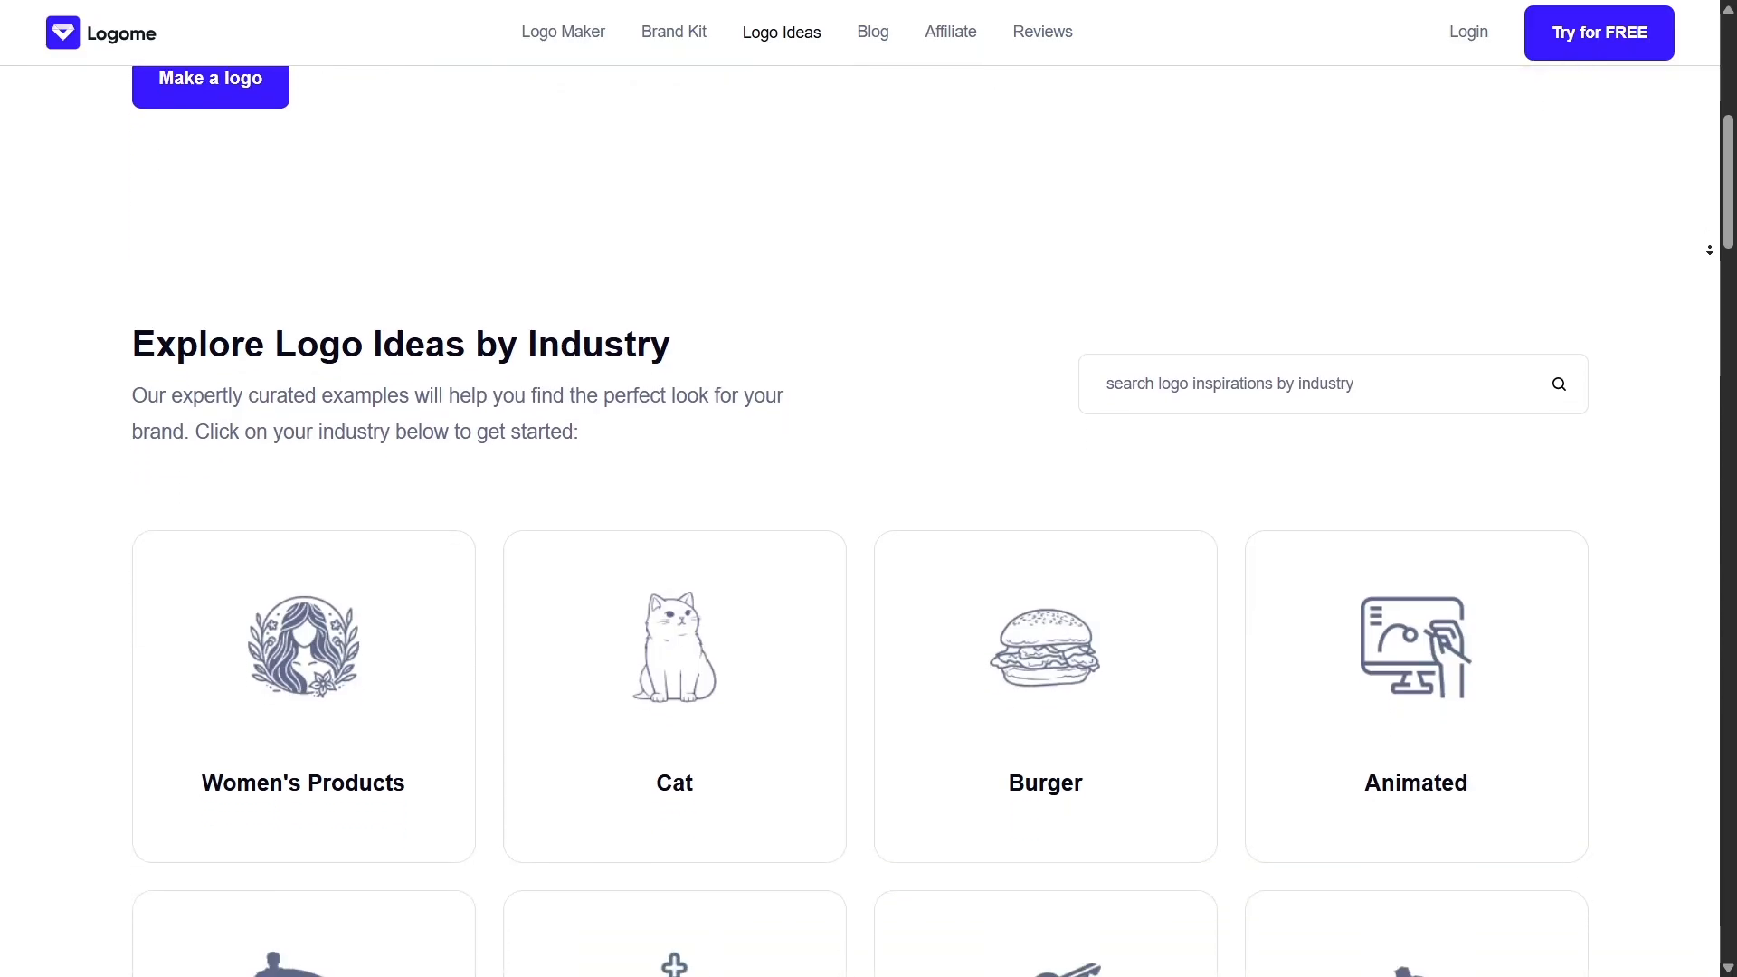
scroll(down, 3)
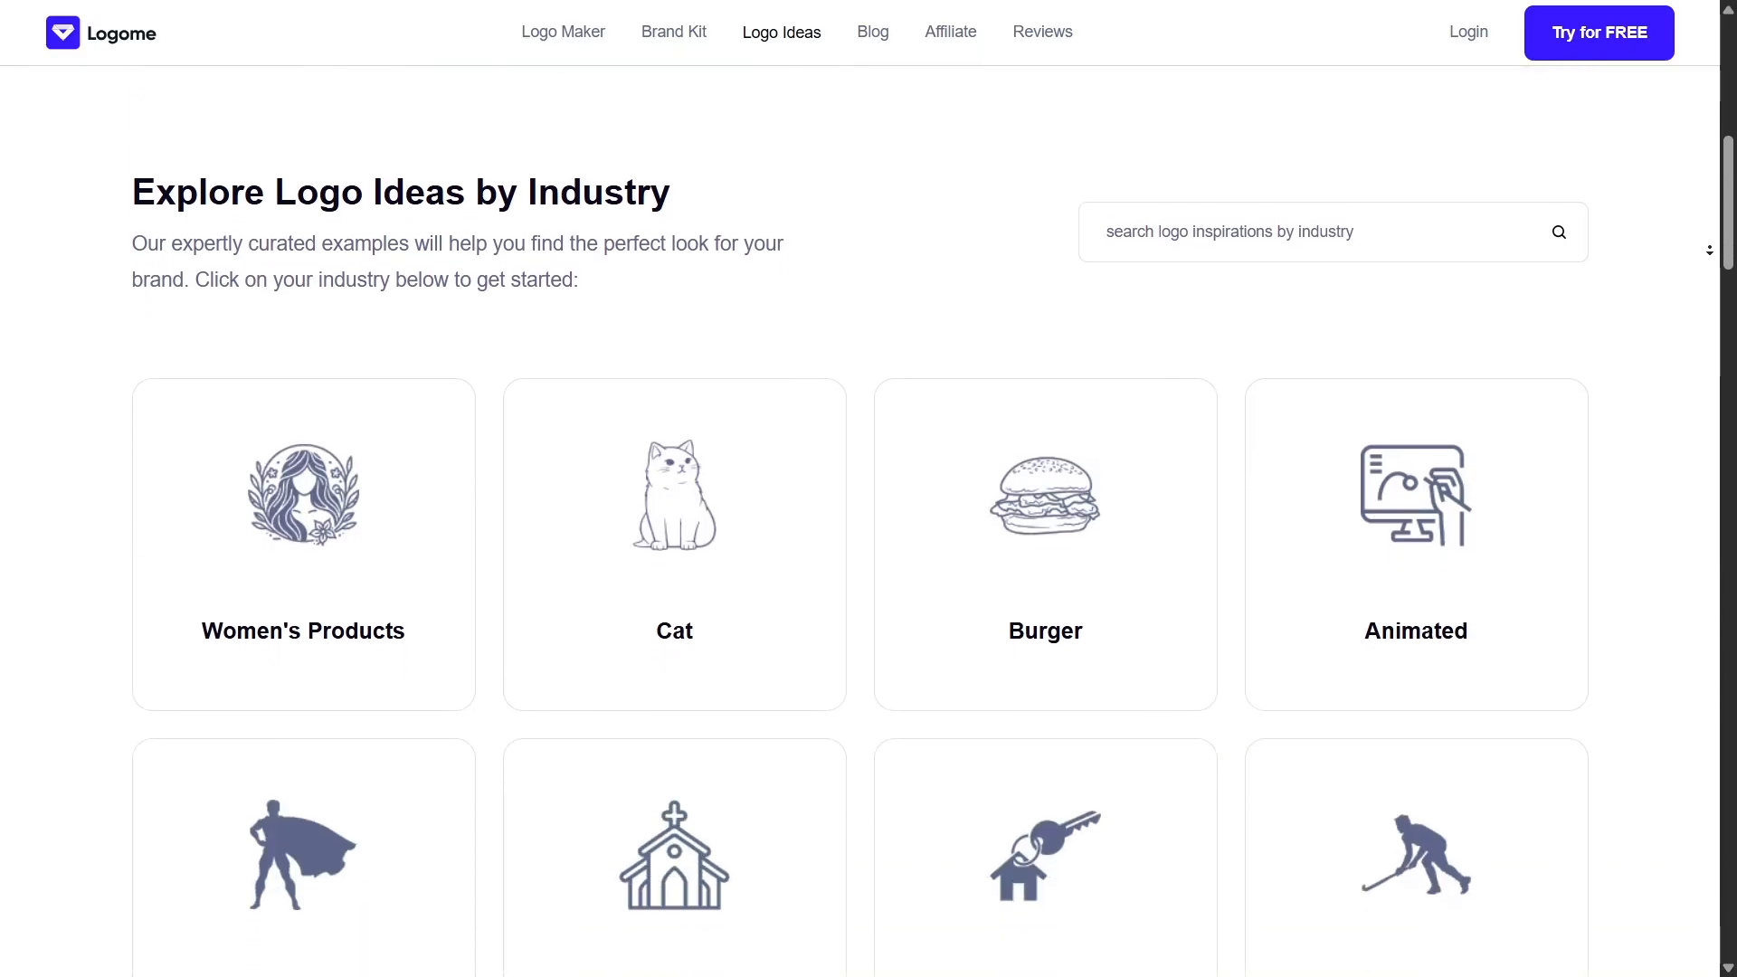
scroll(down, 3)
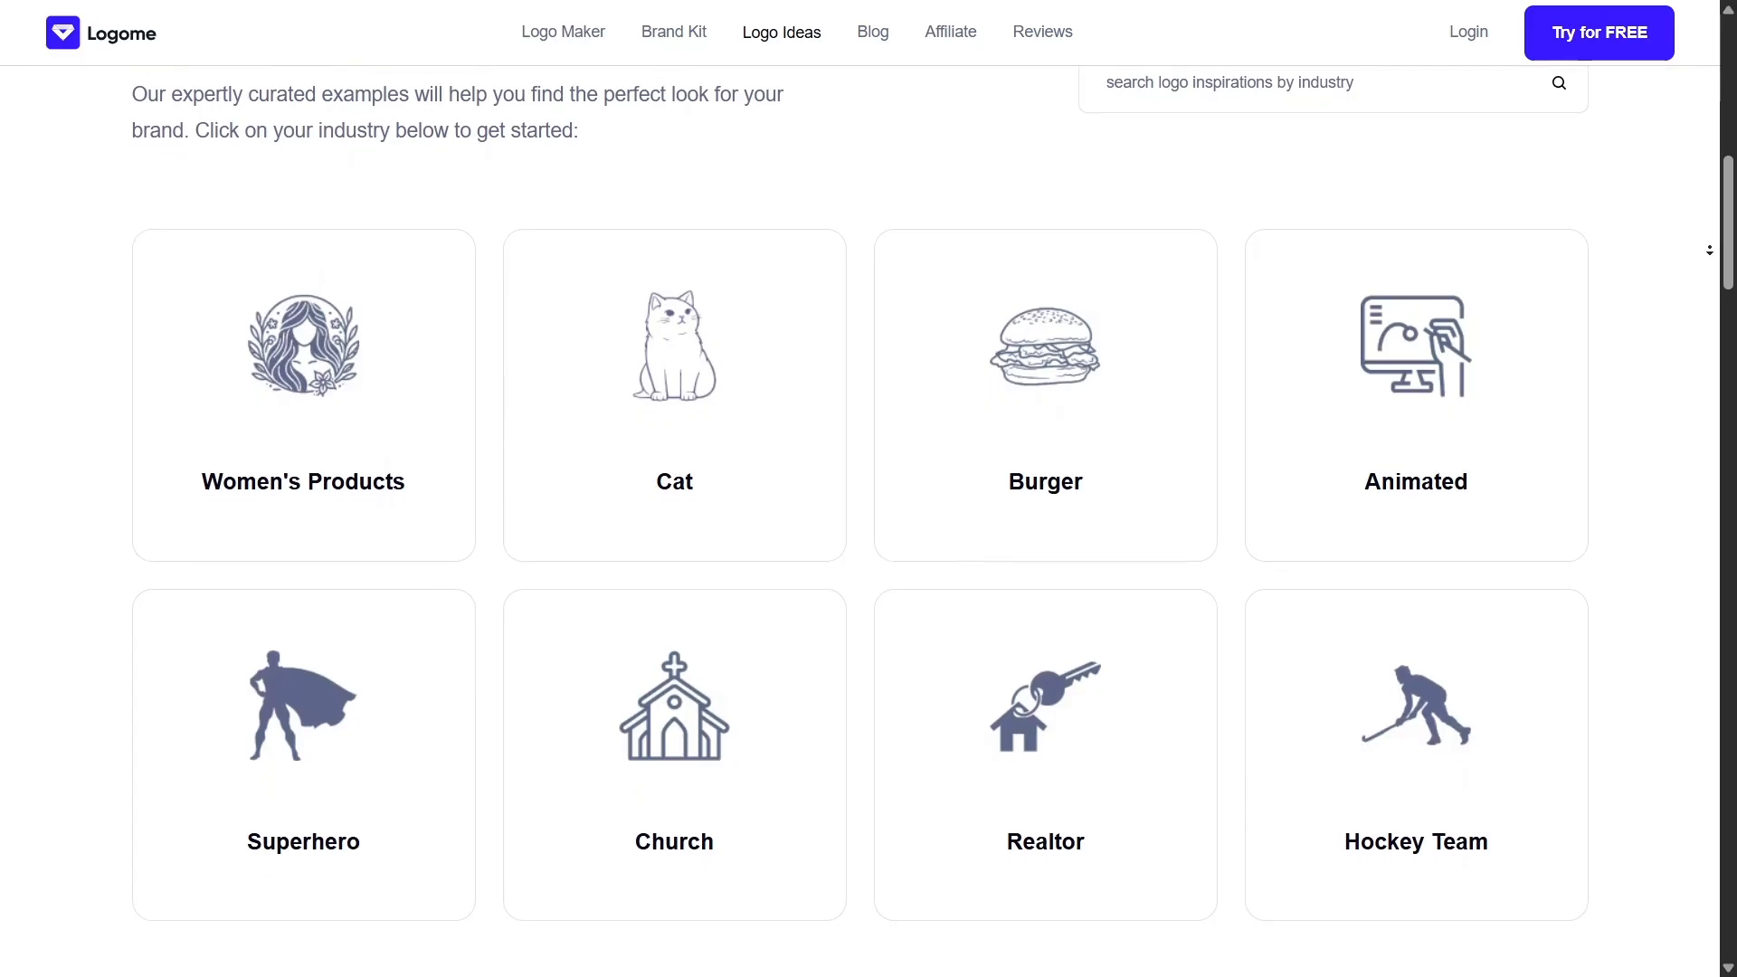
scroll(down, 3)
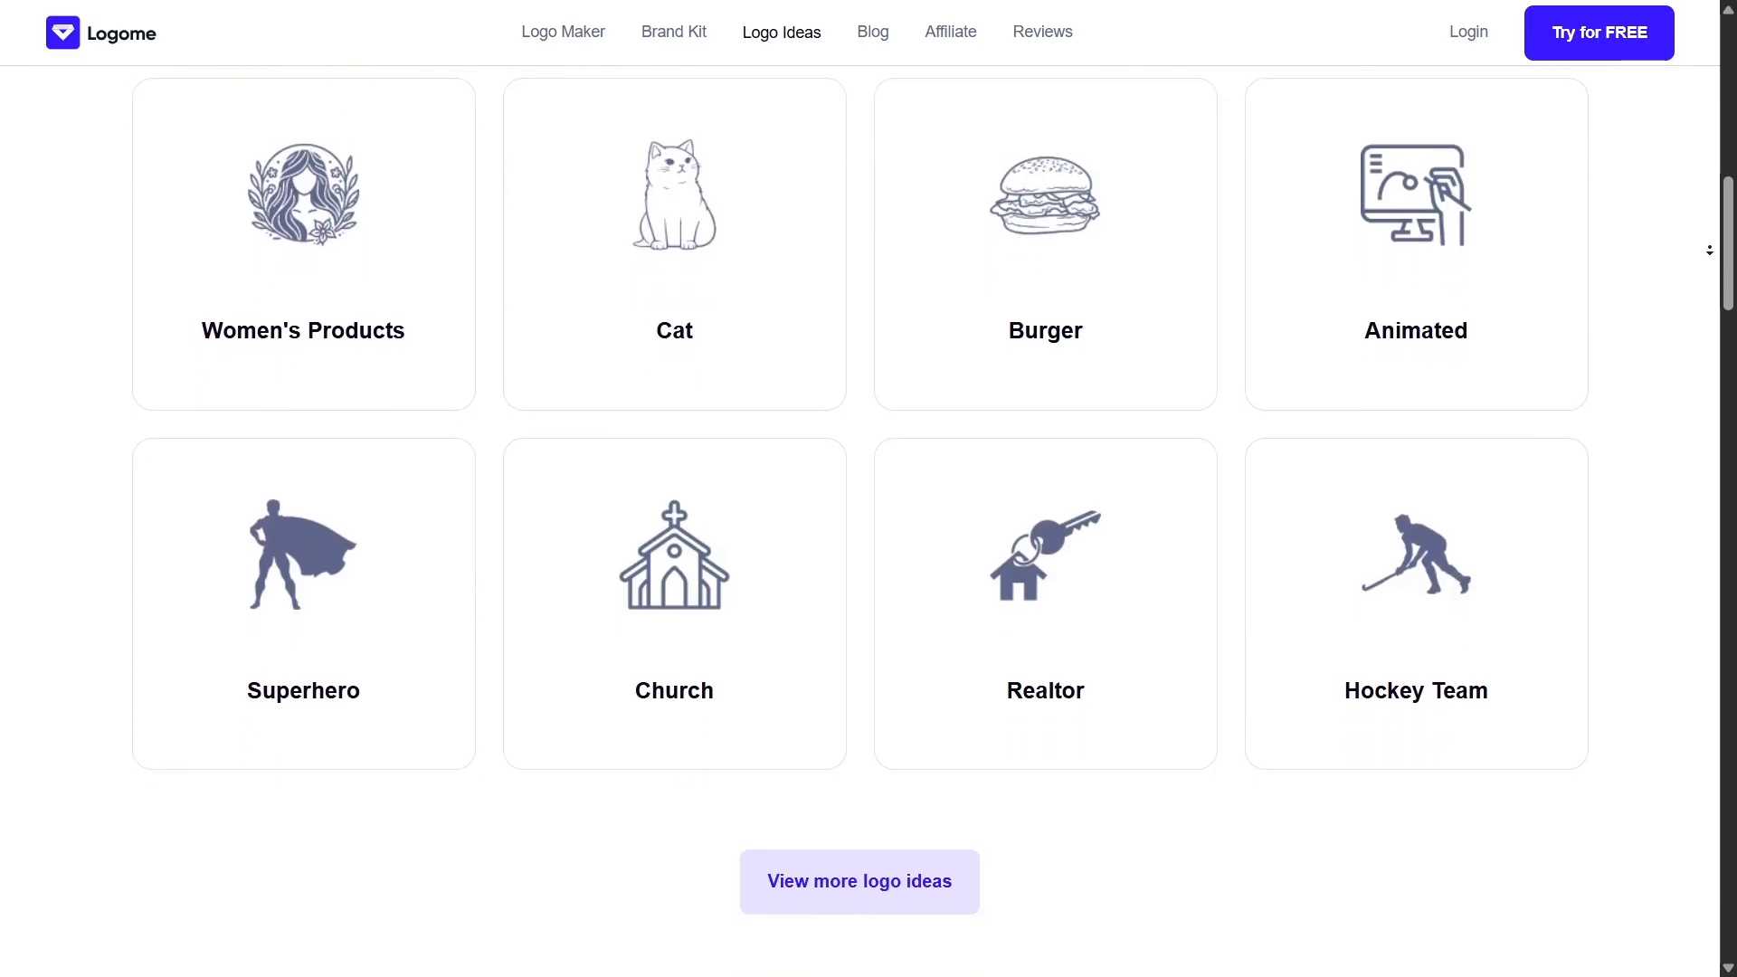
scroll(down, 3)
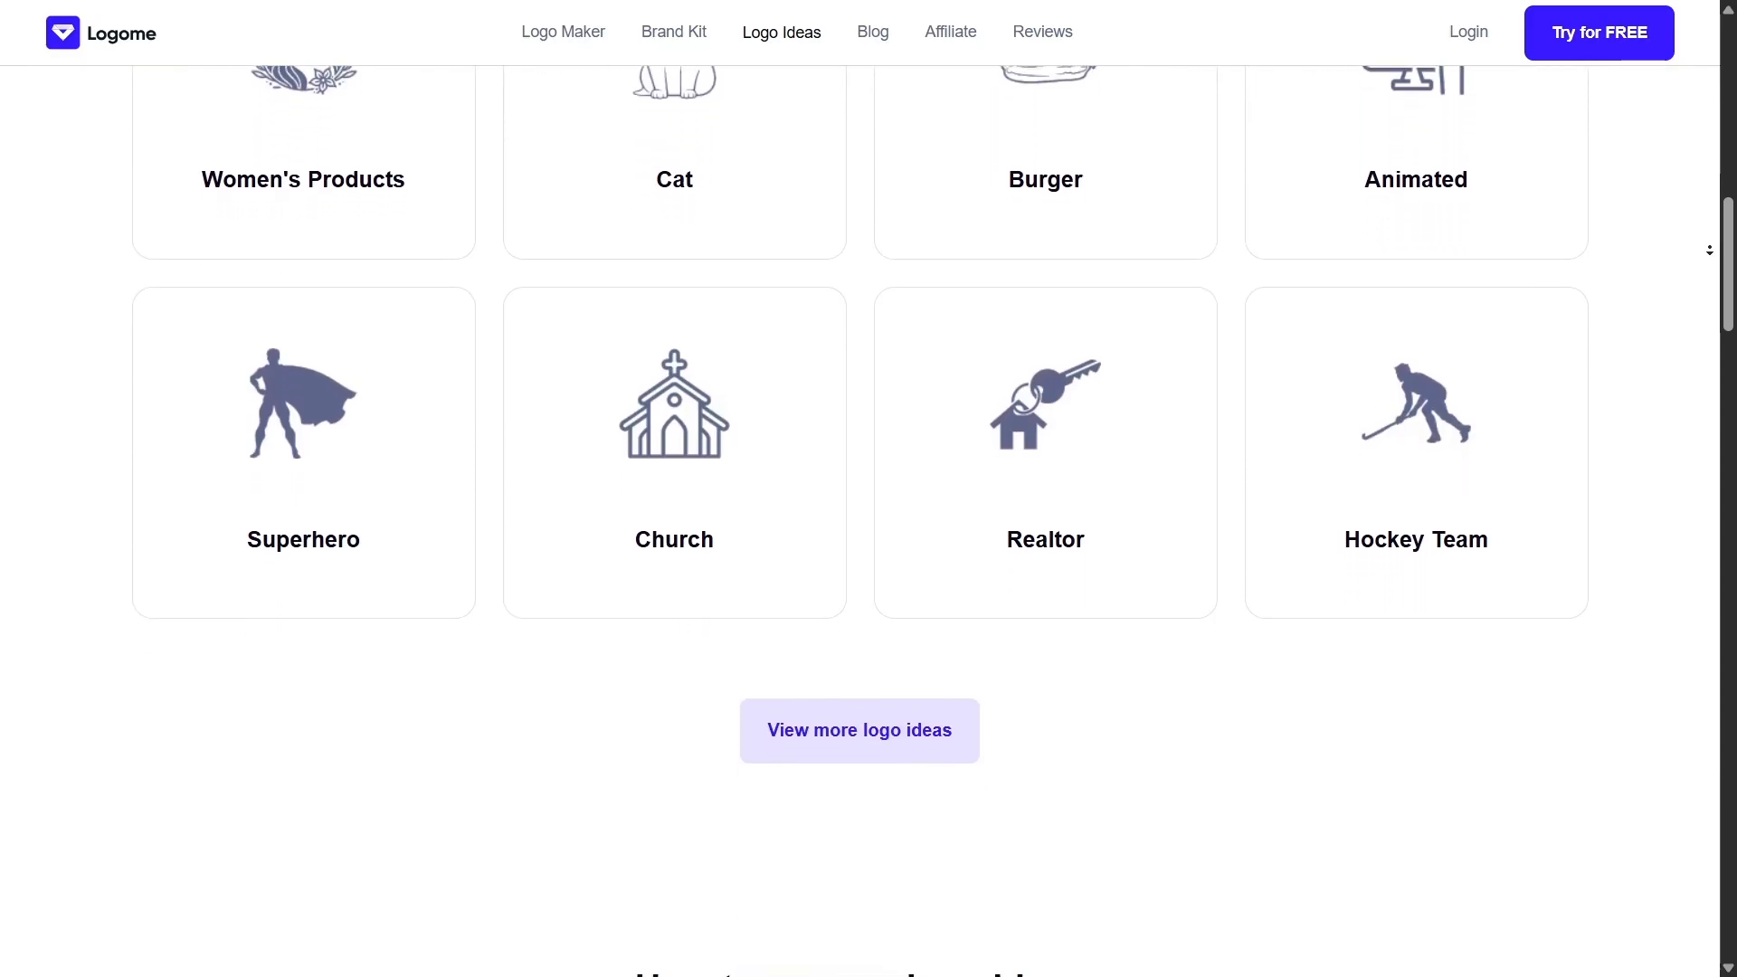
scroll(down, 3)
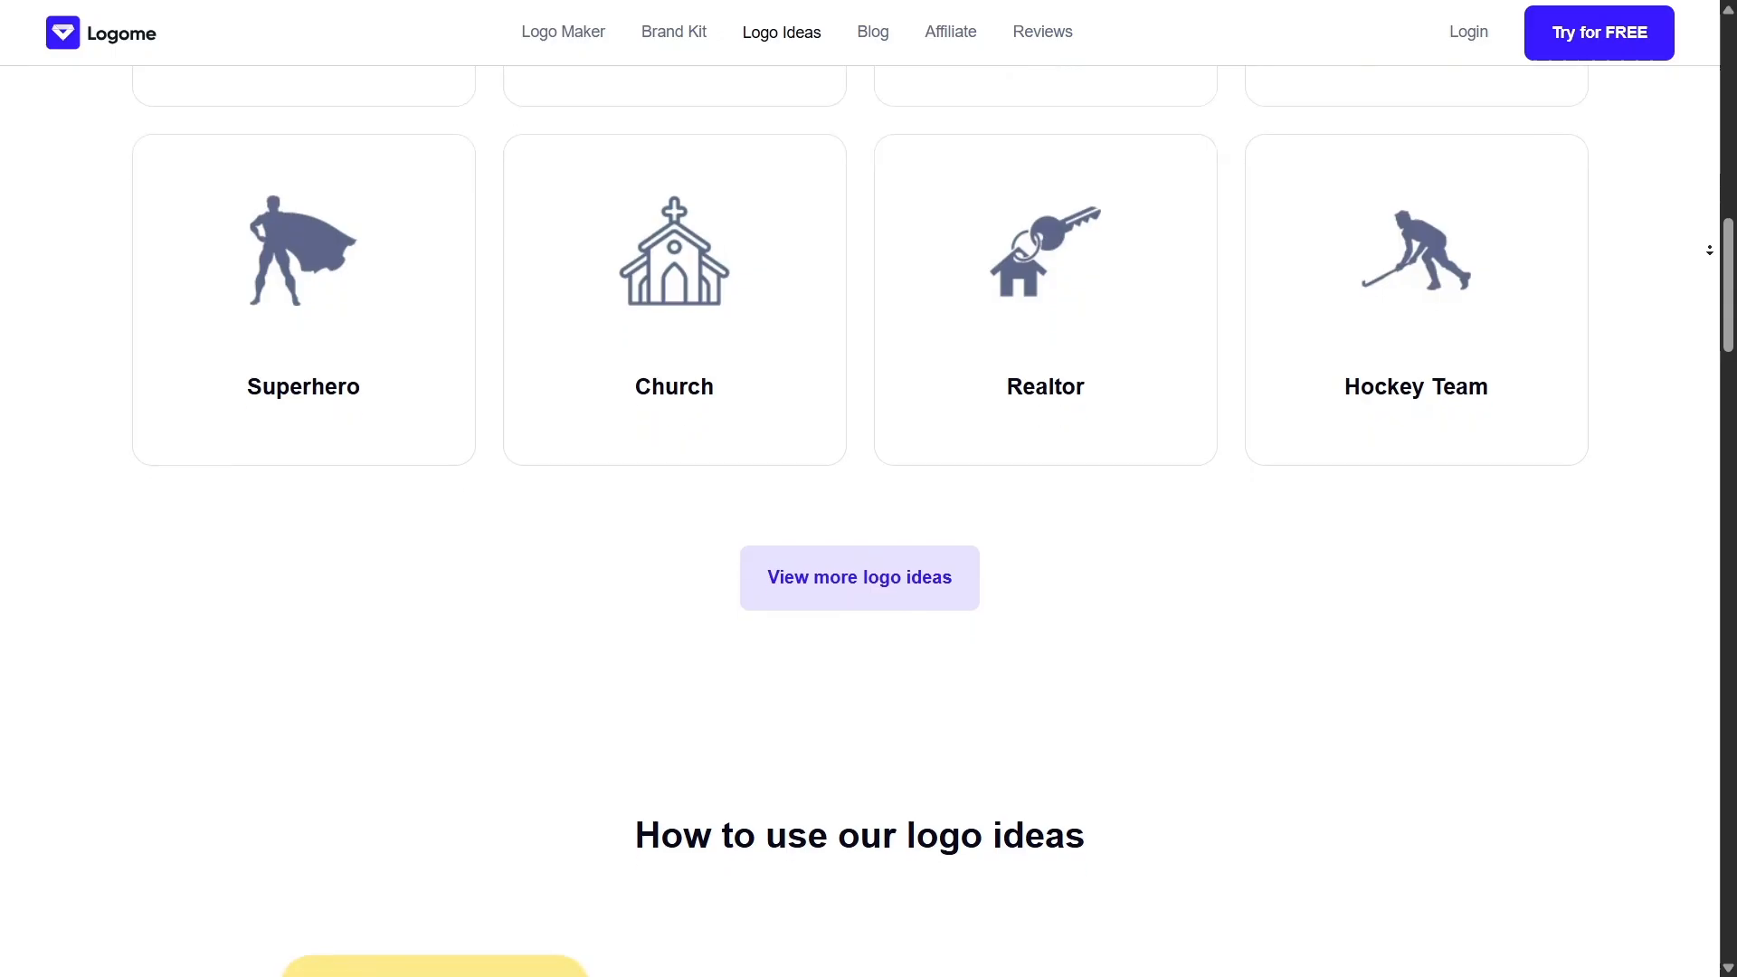
scroll(down, 3)
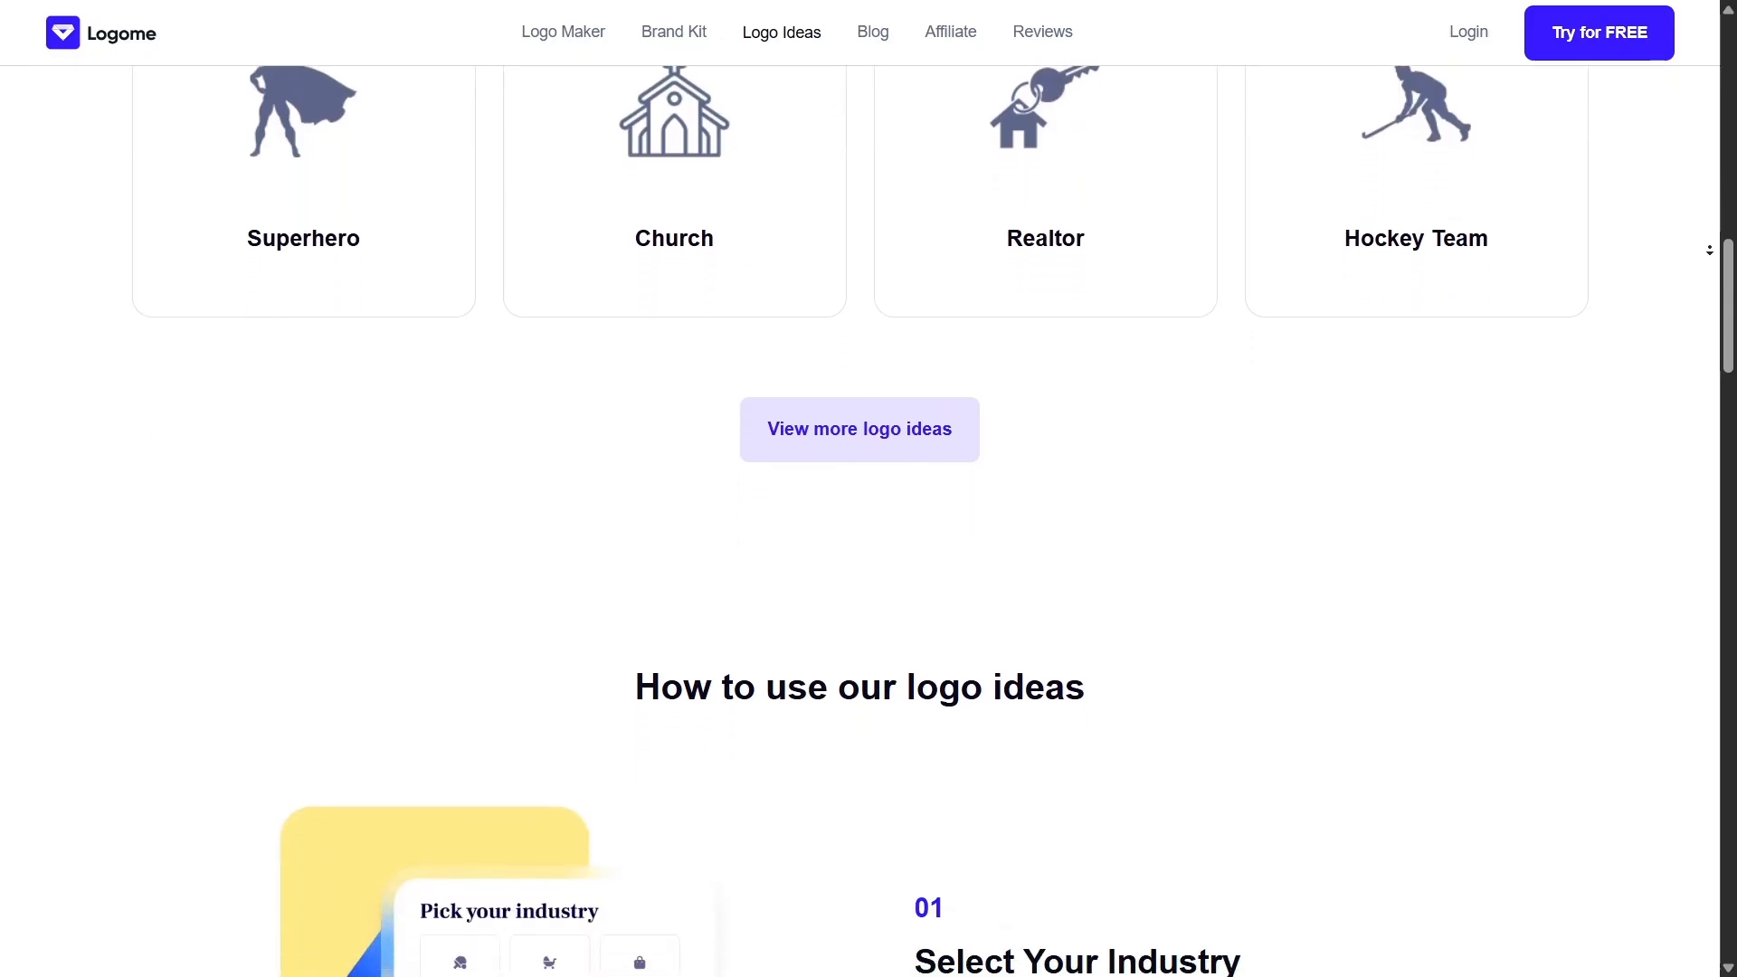
scroll(down, 3)
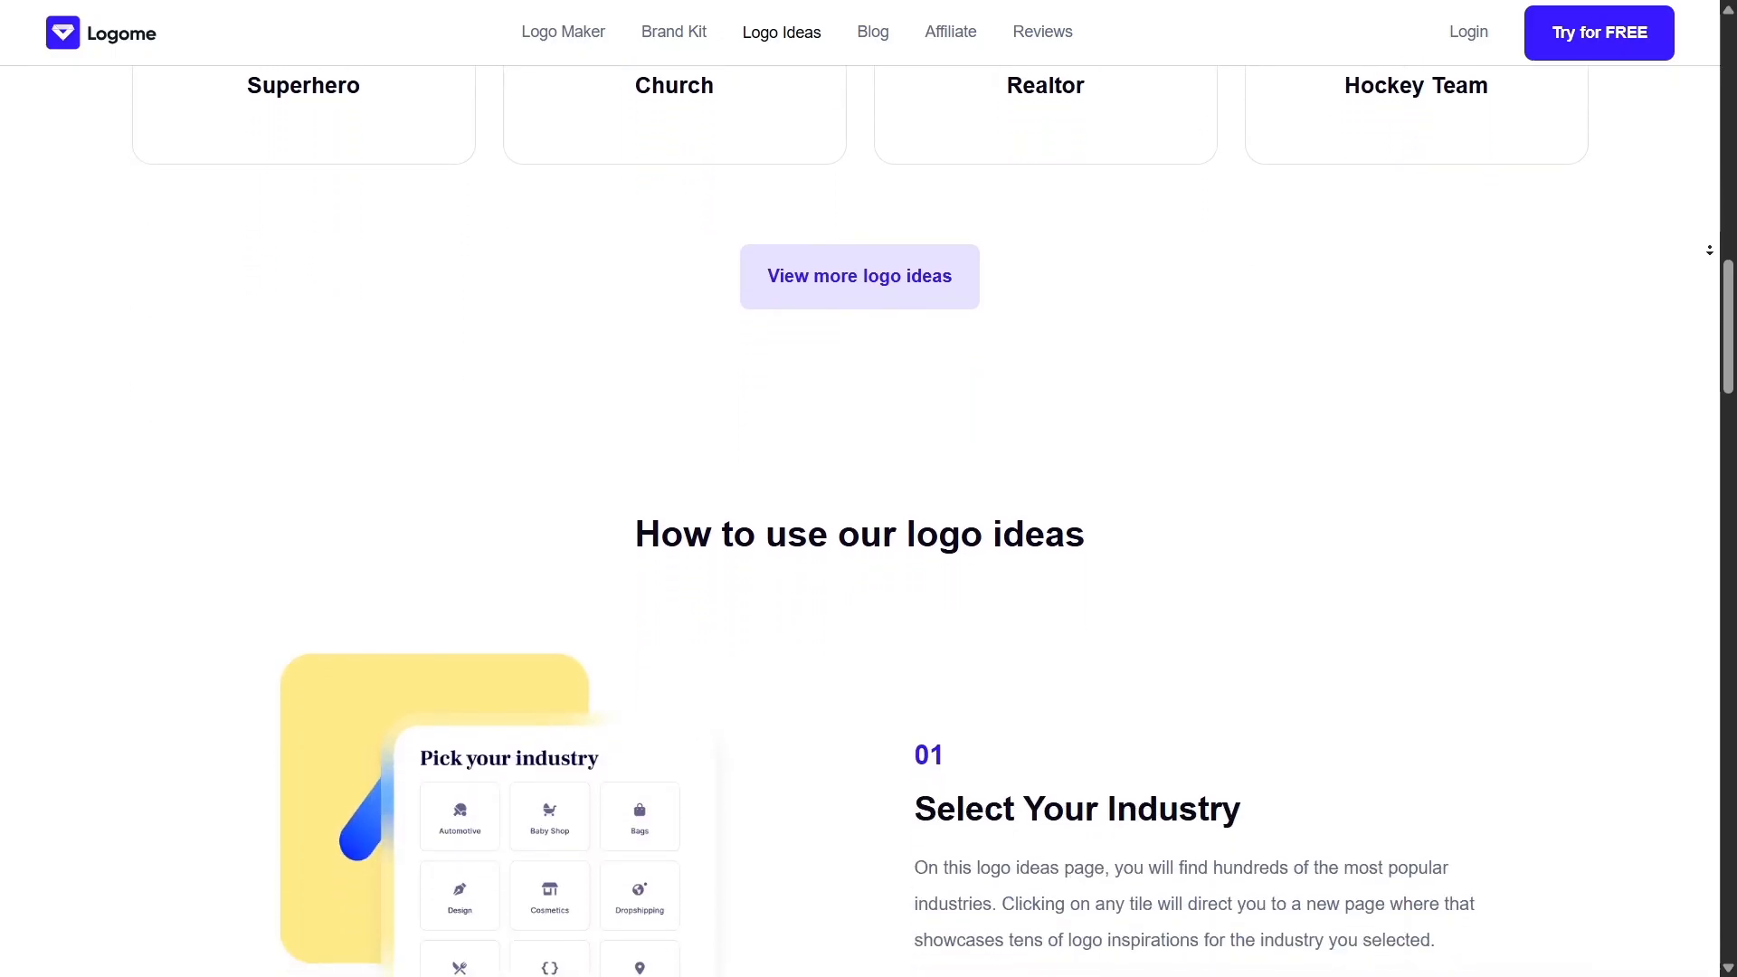
scroll(down, 3)
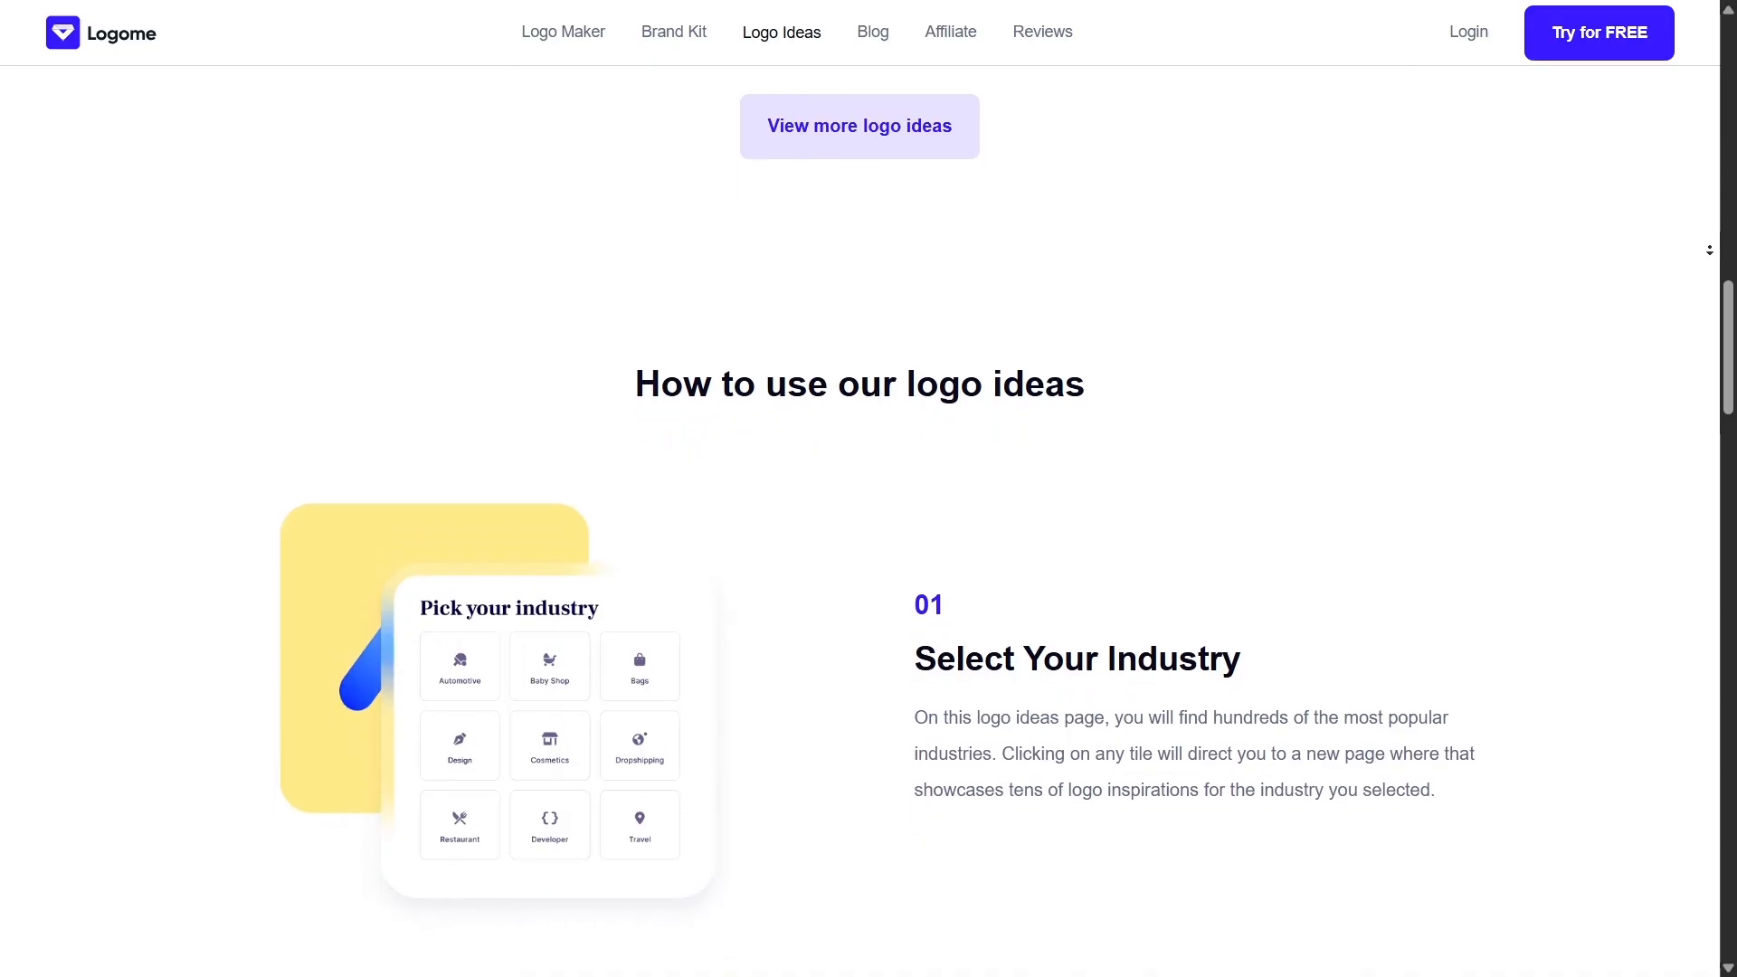
scroll(down, 3)
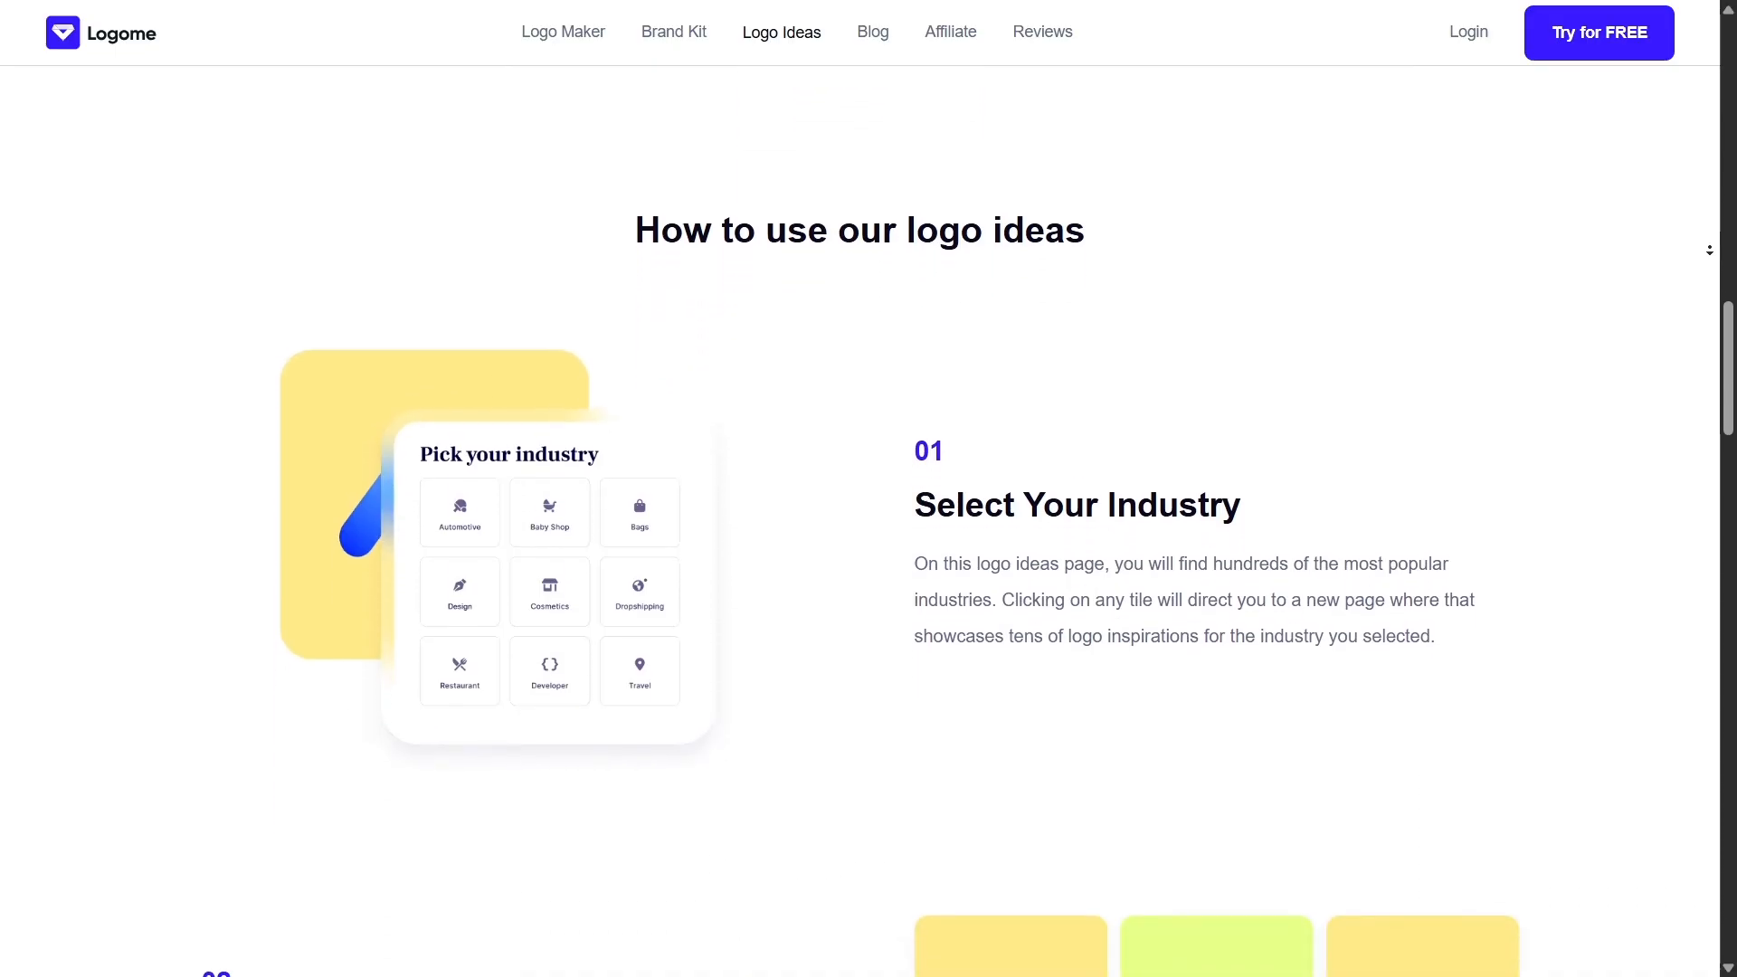
scroll(down, 3)
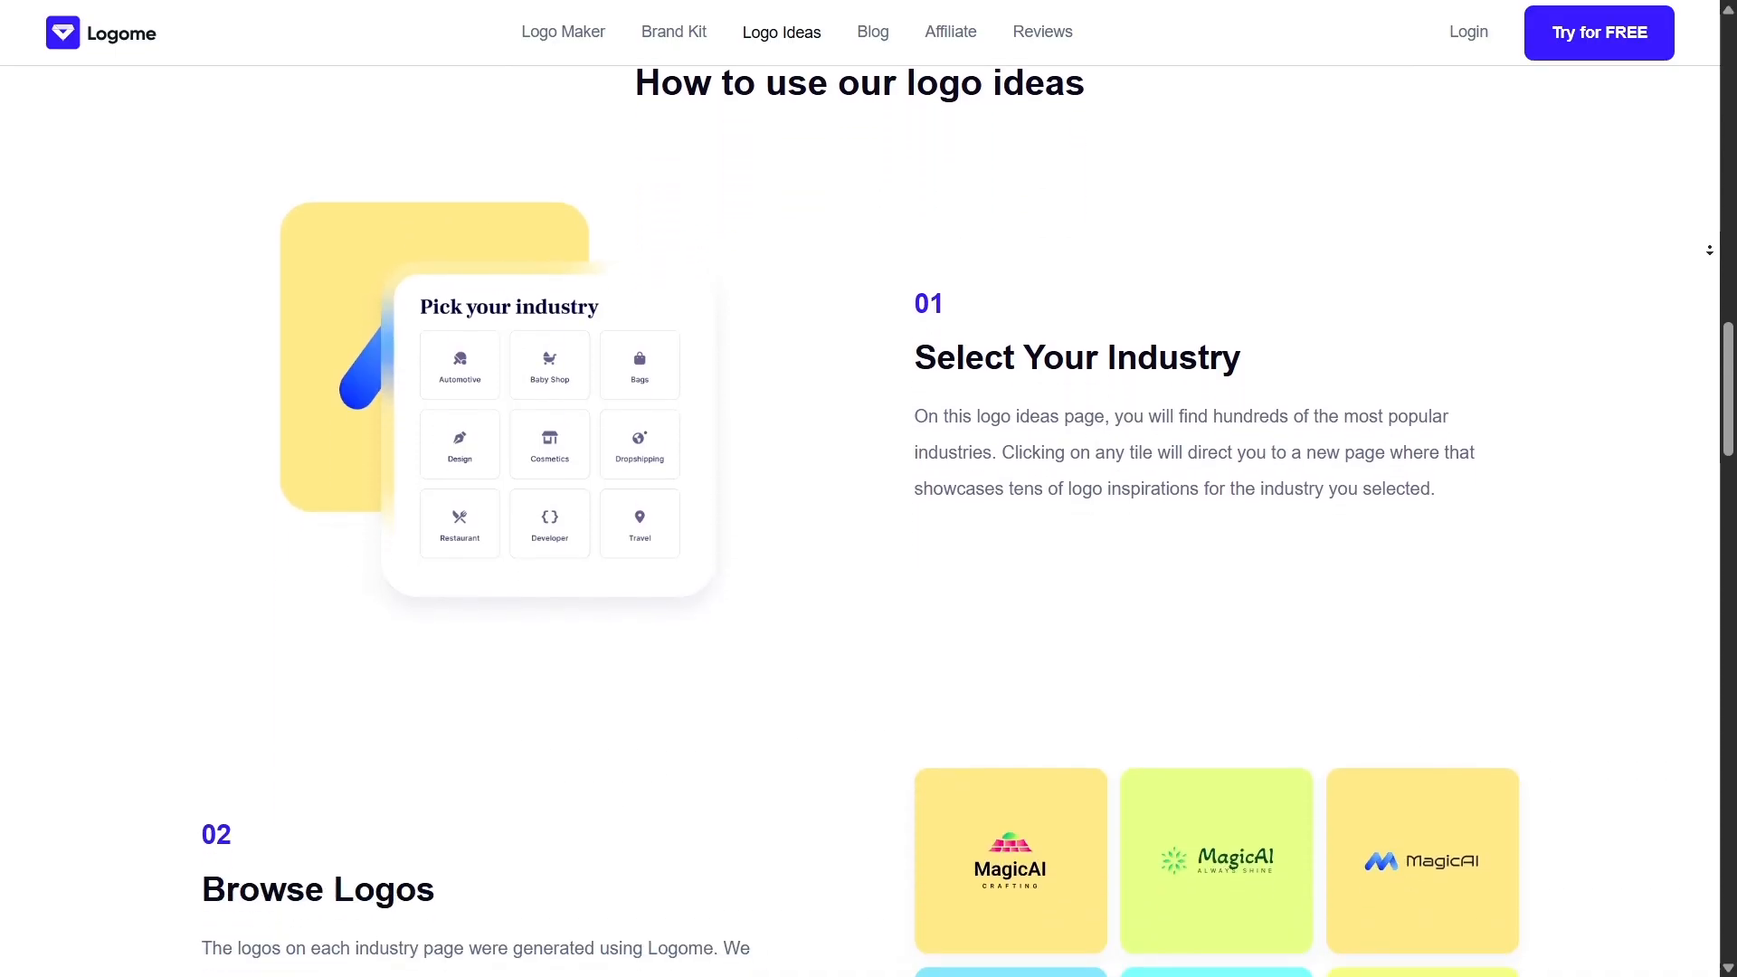
scroll(down, 3)
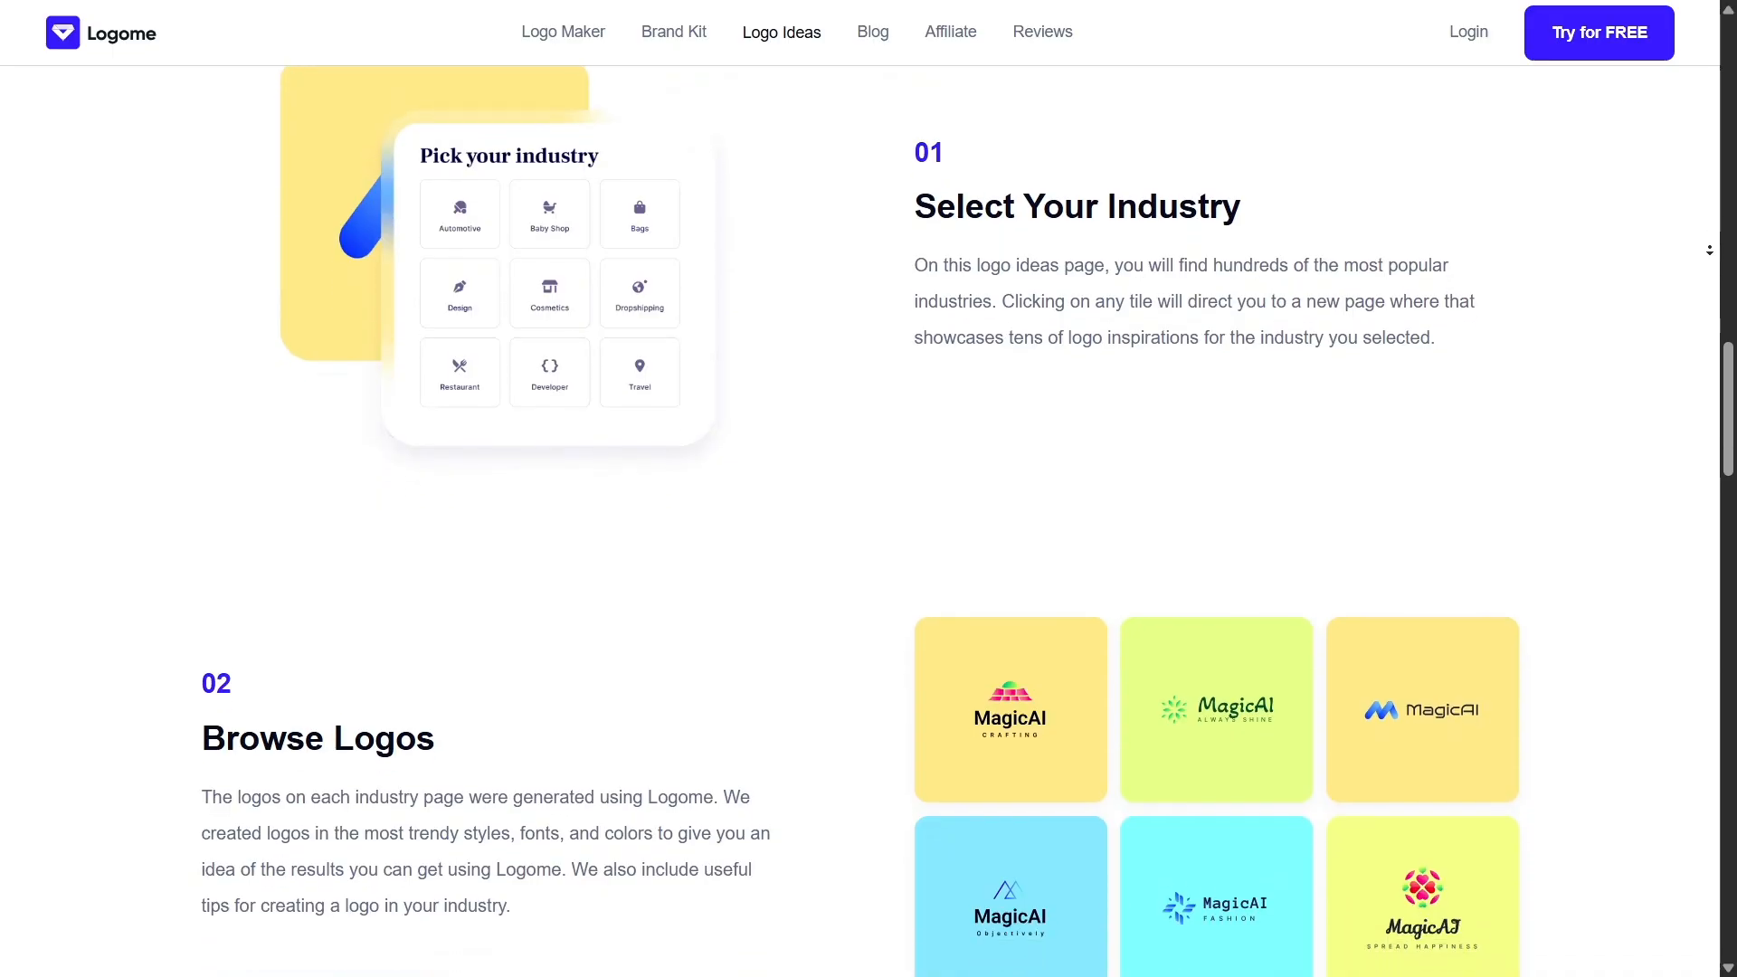
scroll(down, 3)
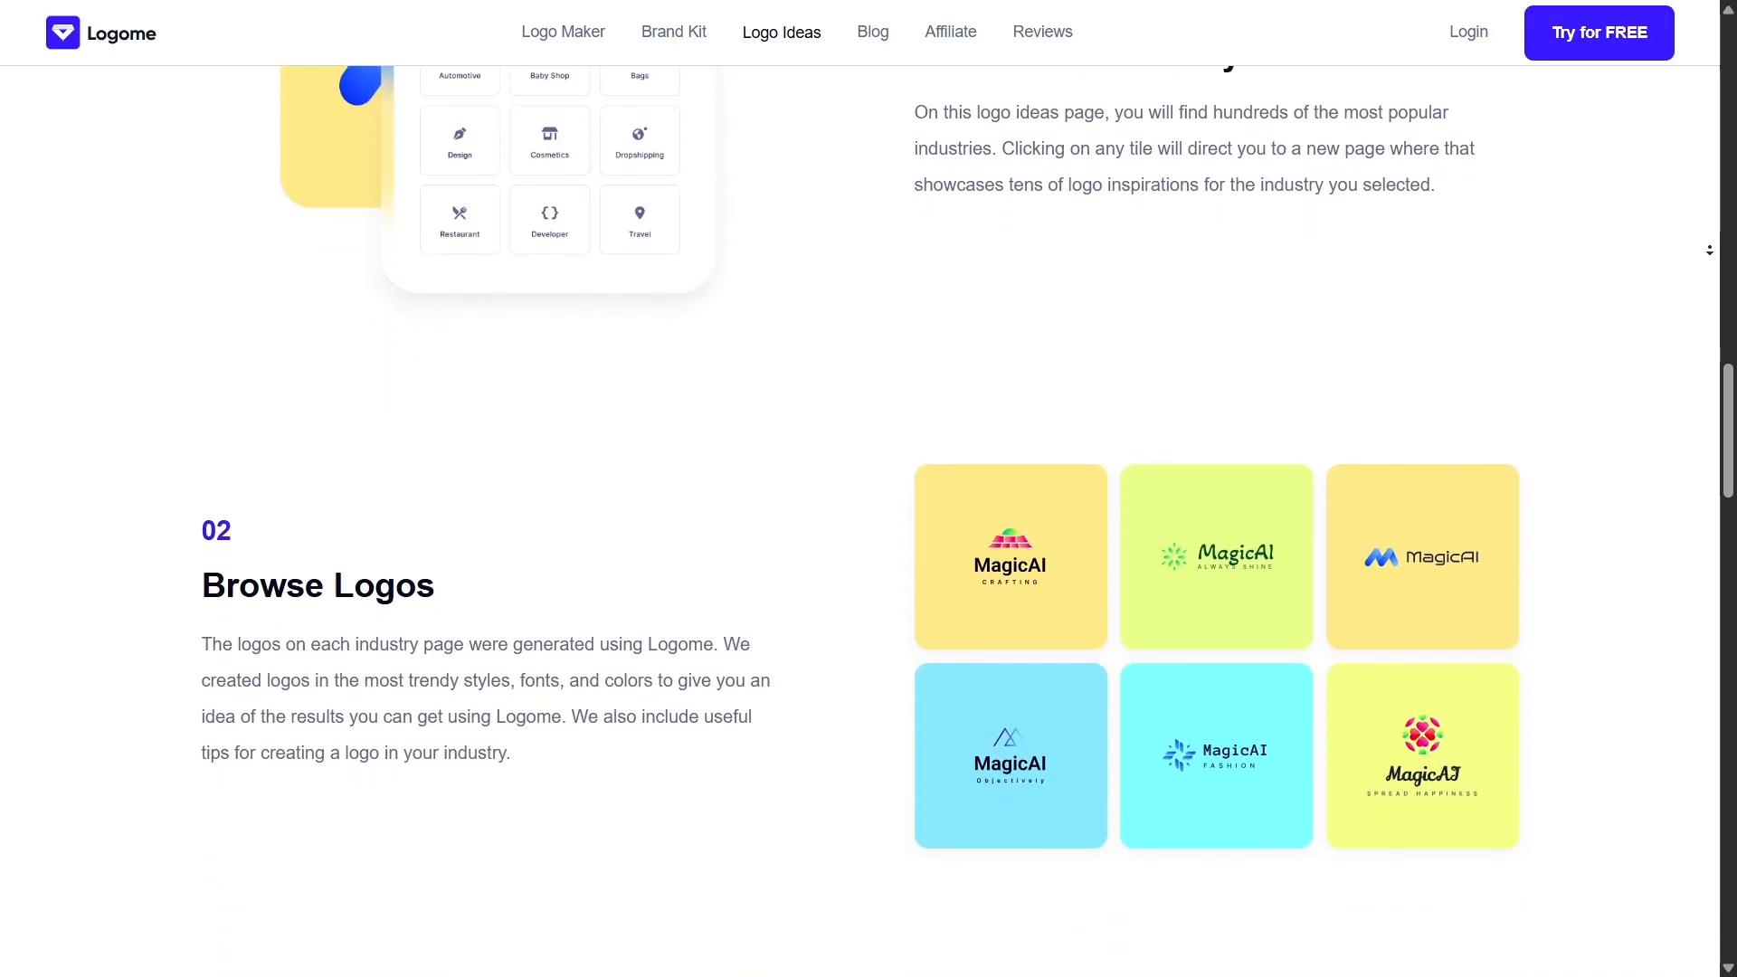
Continue down past the reviews to the Our Logo Design Tips section with the Pizza Hut Logo article
scroll(down, 3)
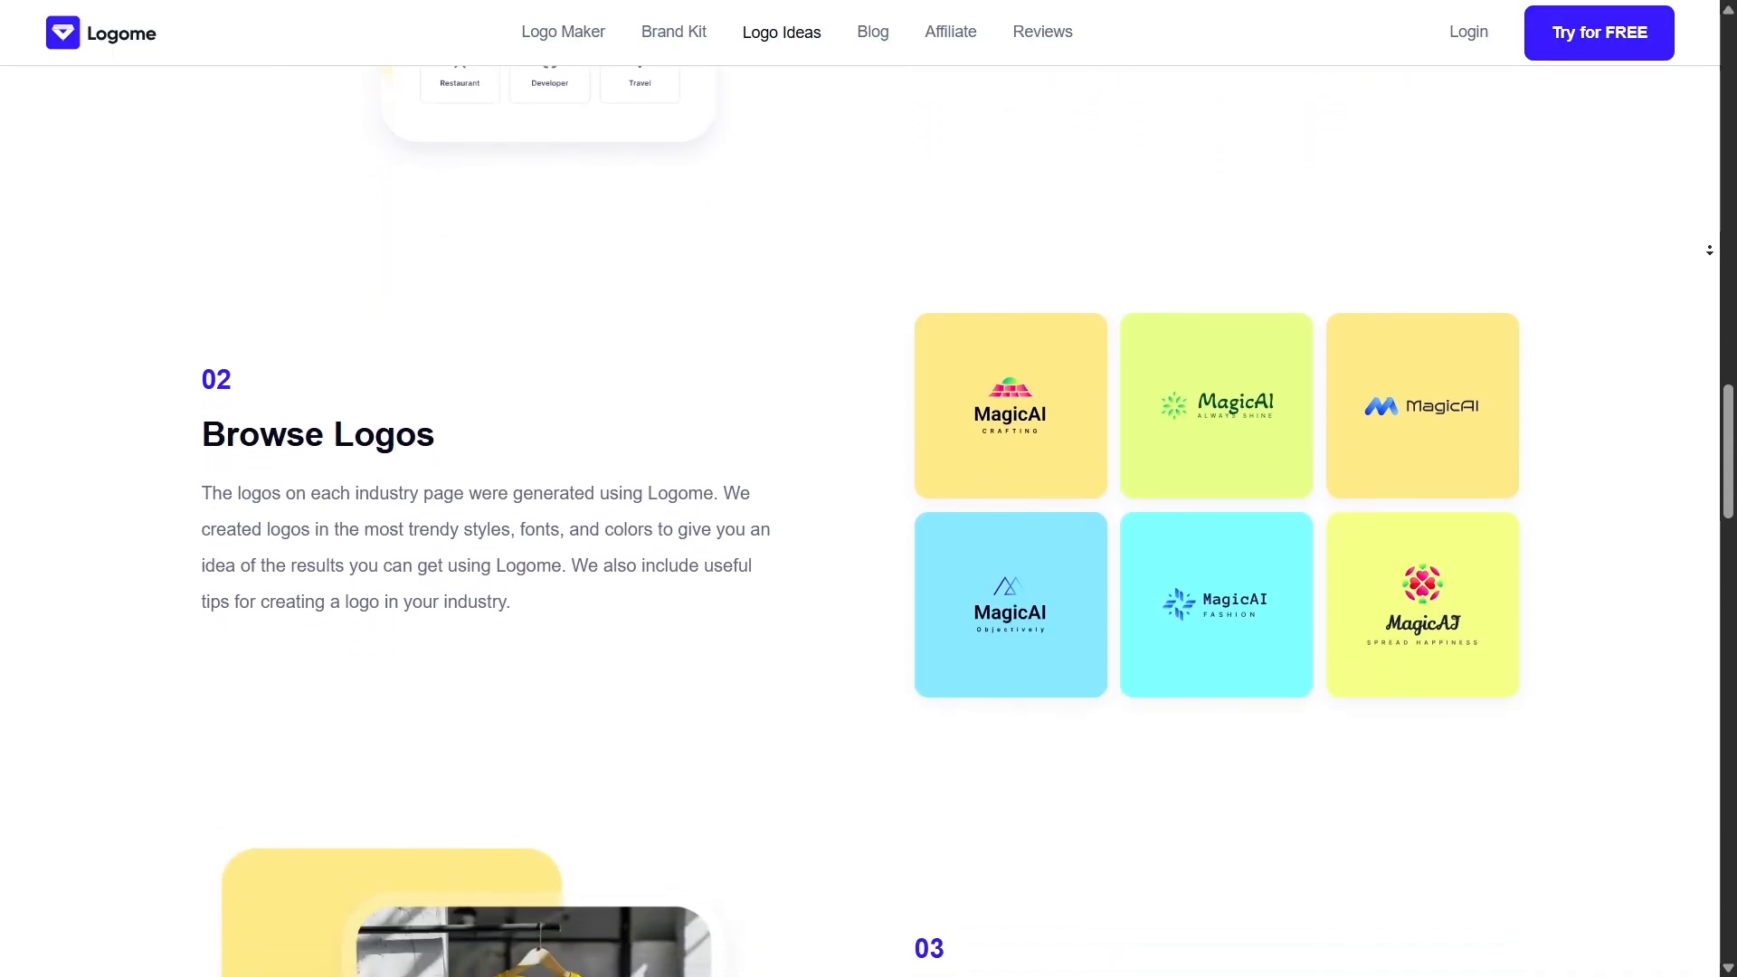
scroll(down, 3)
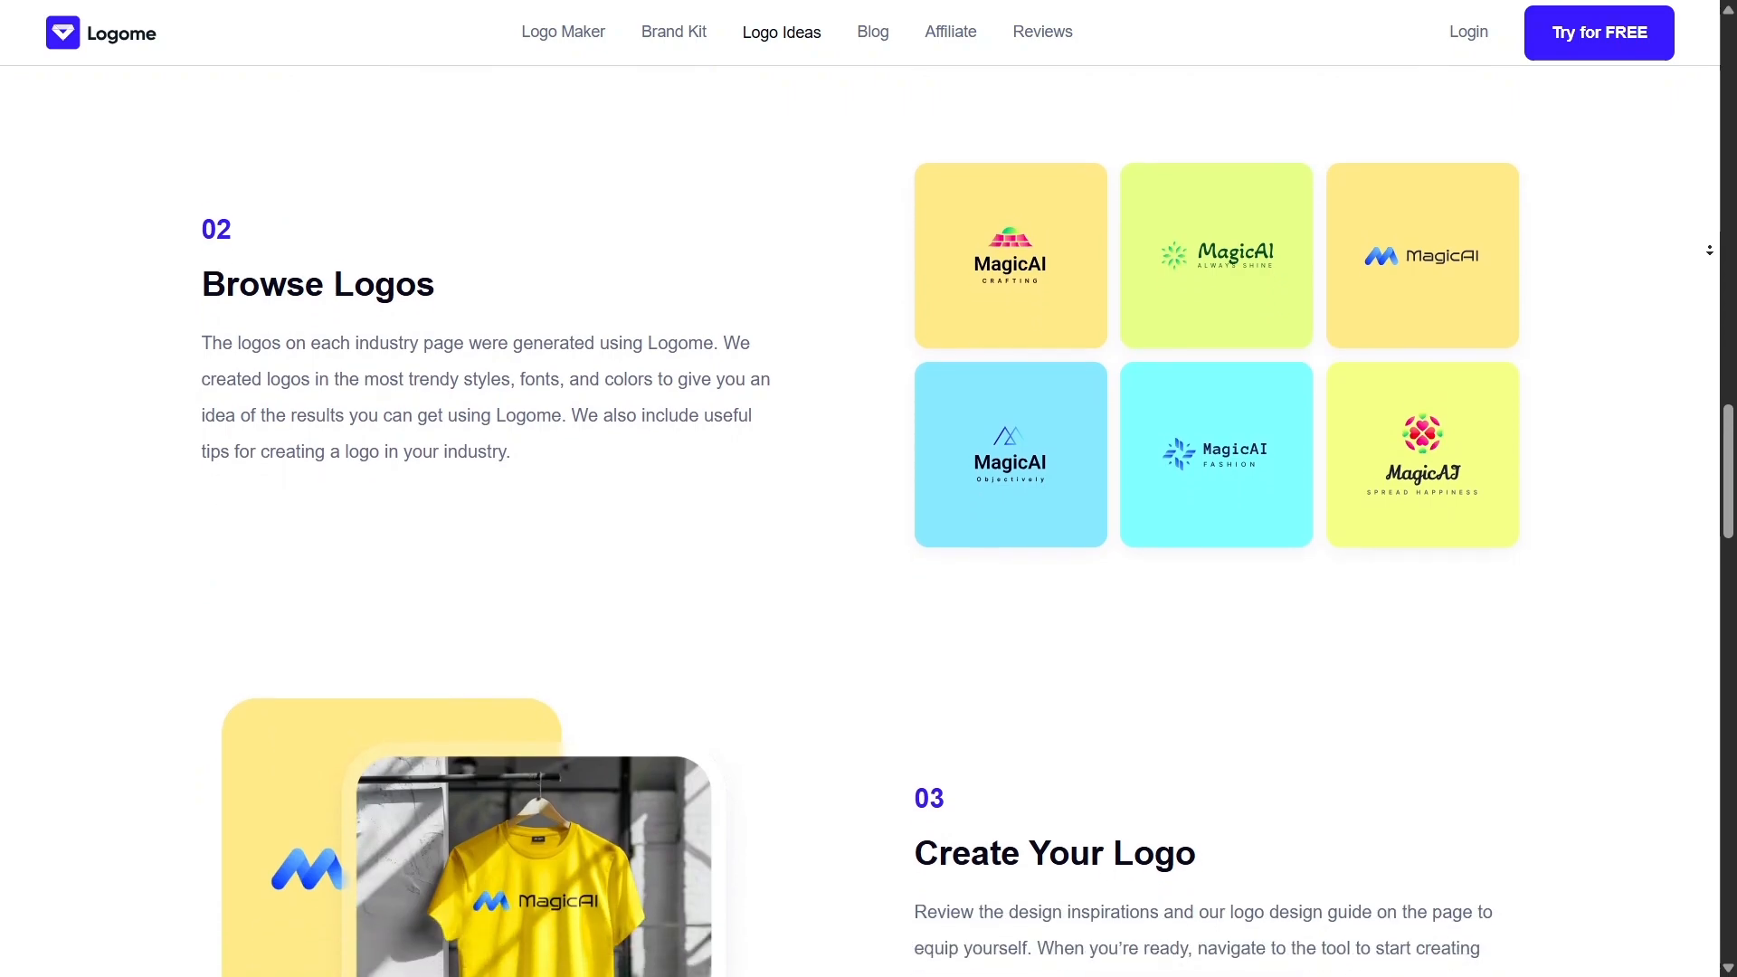
scroll(down, 3)
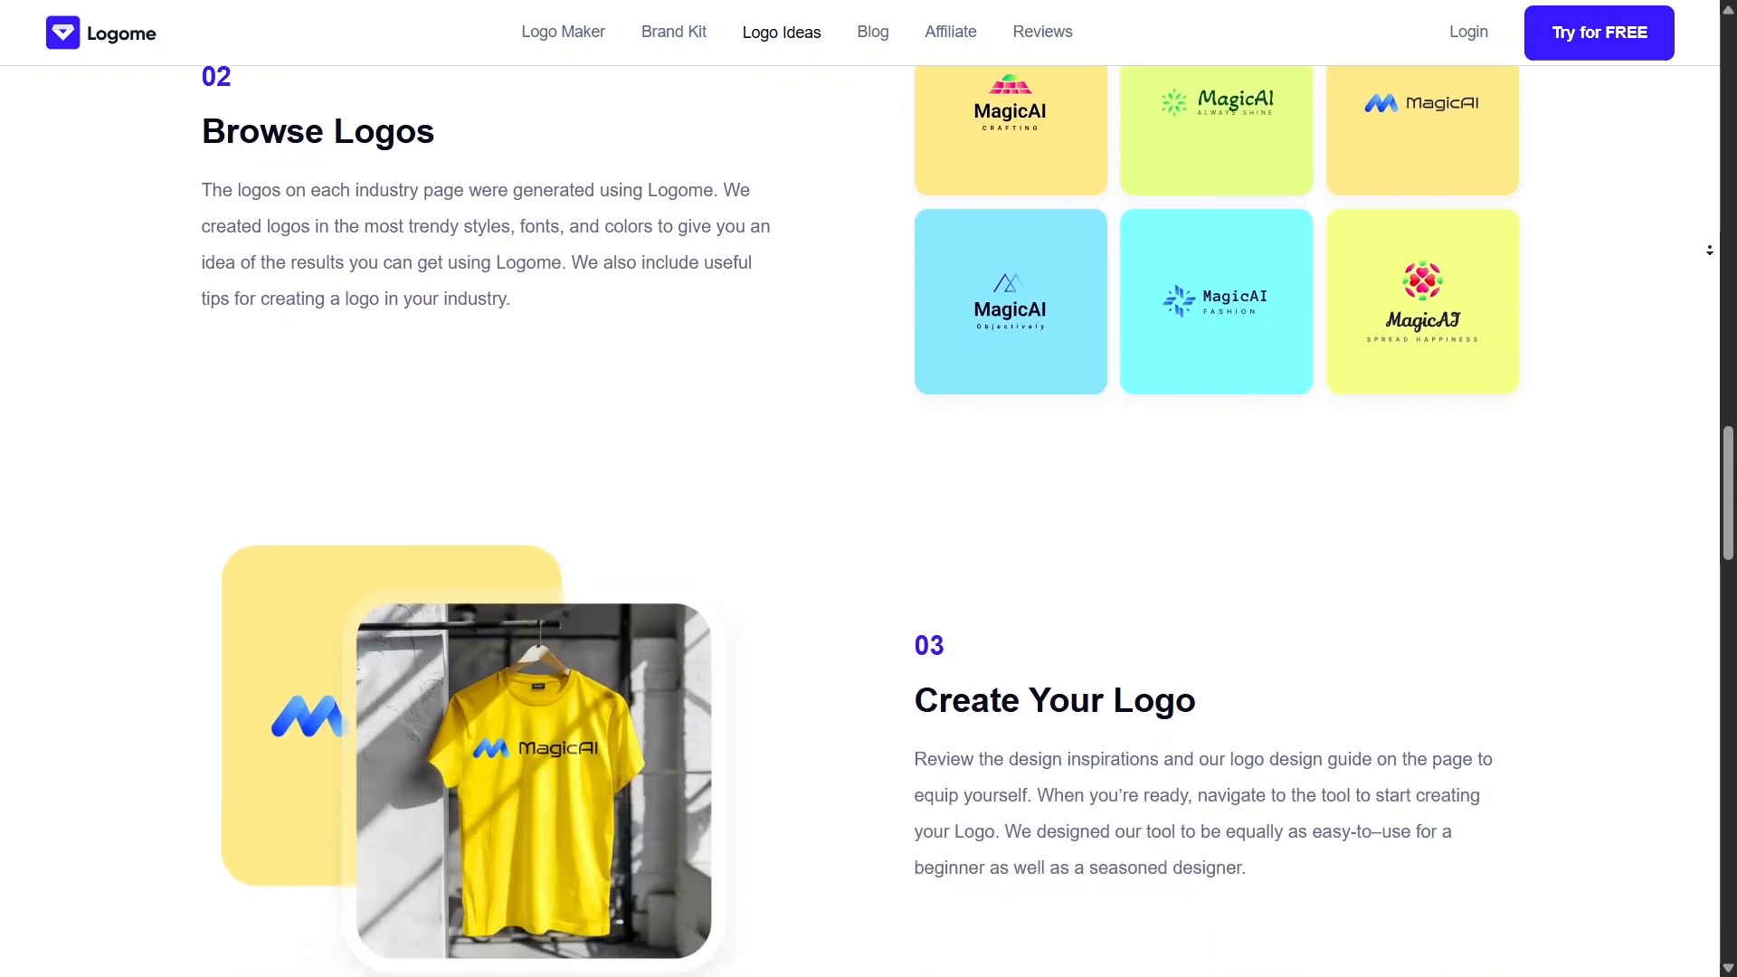
scroll(down, 3)
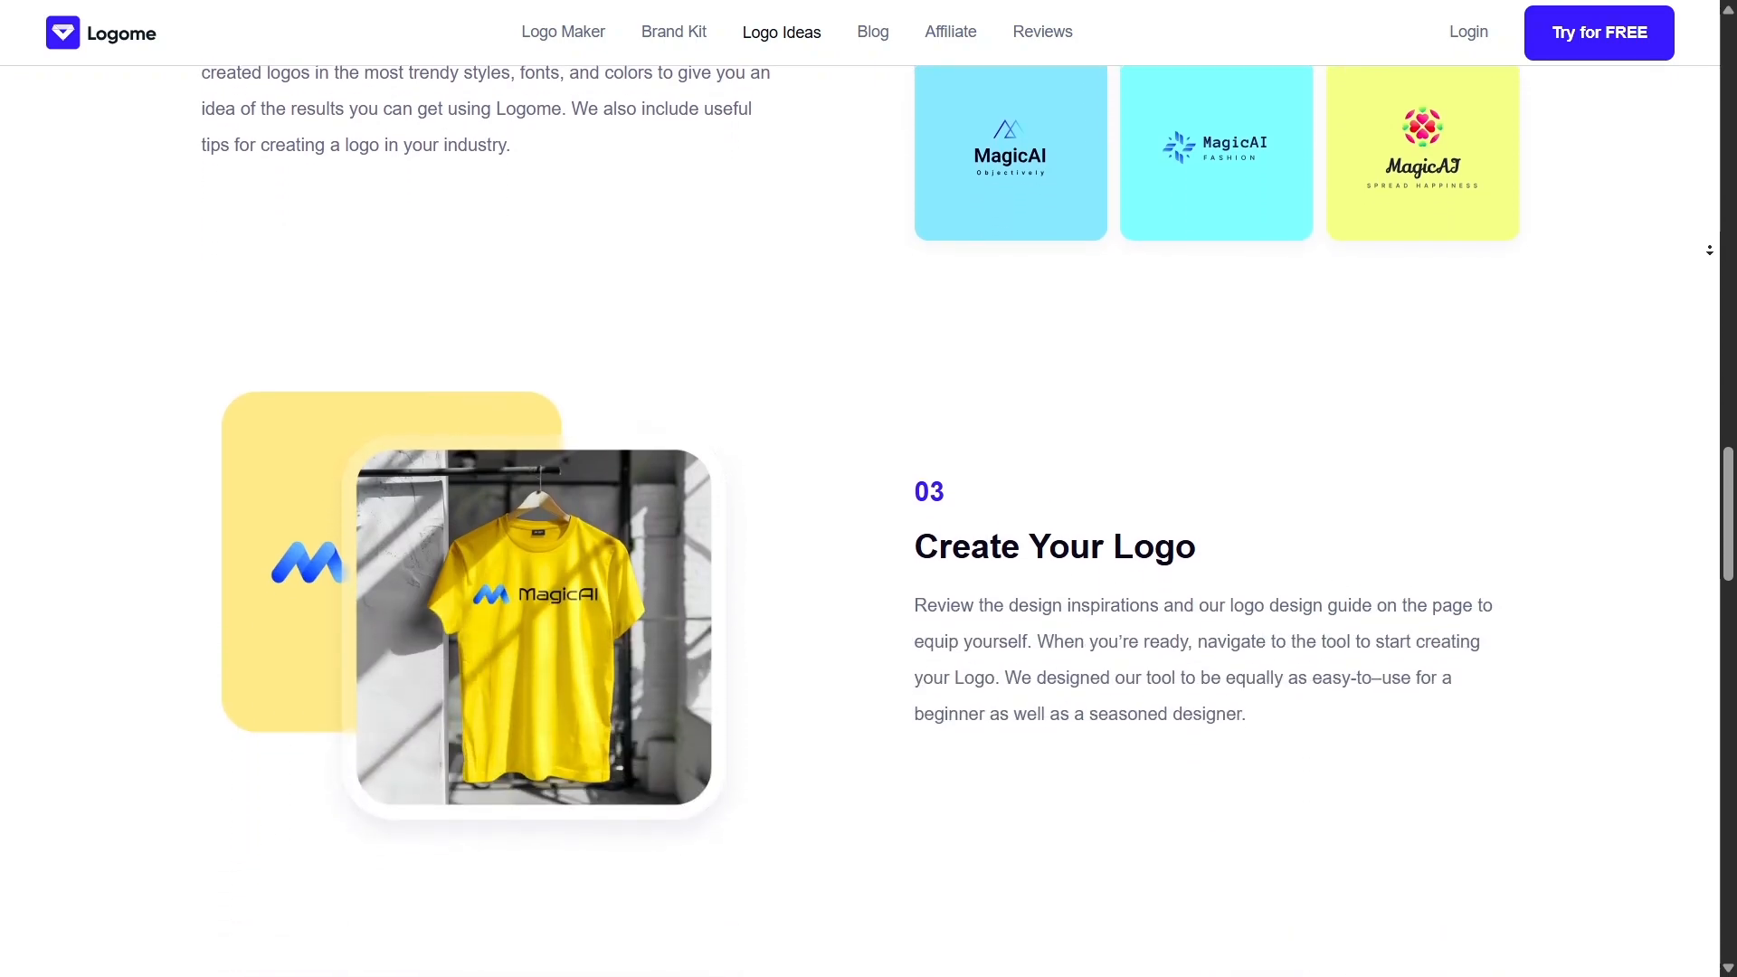
scroll(down, 3)
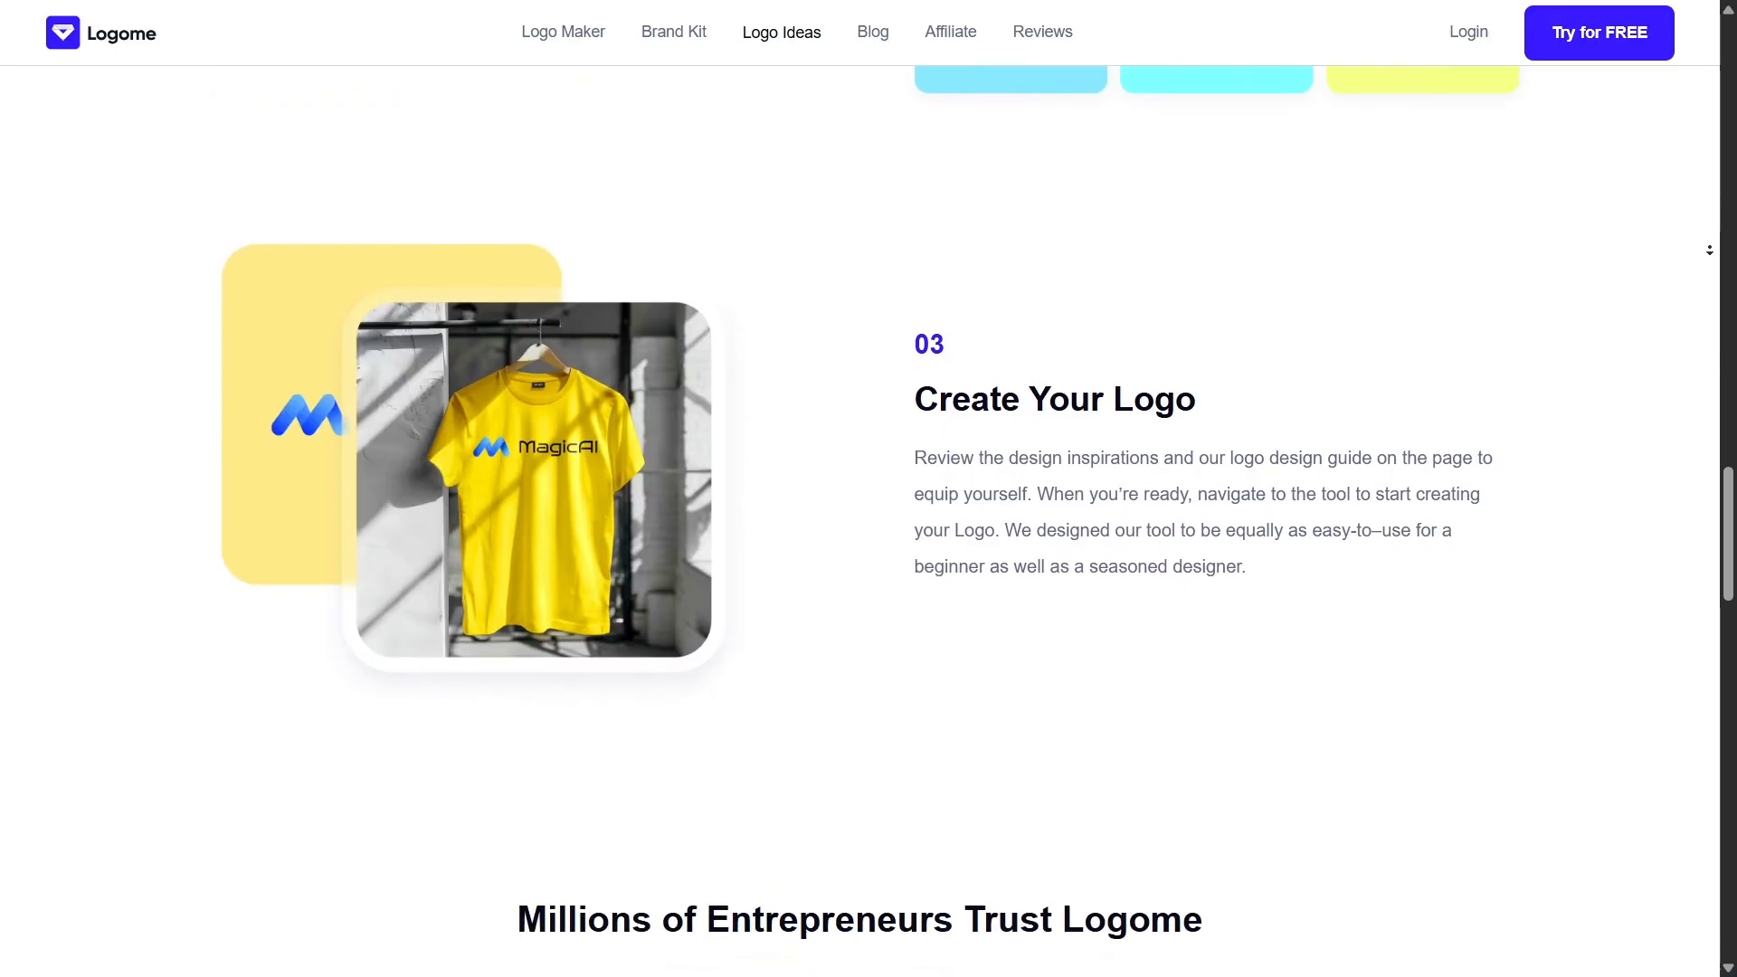
scroll(down, 3)
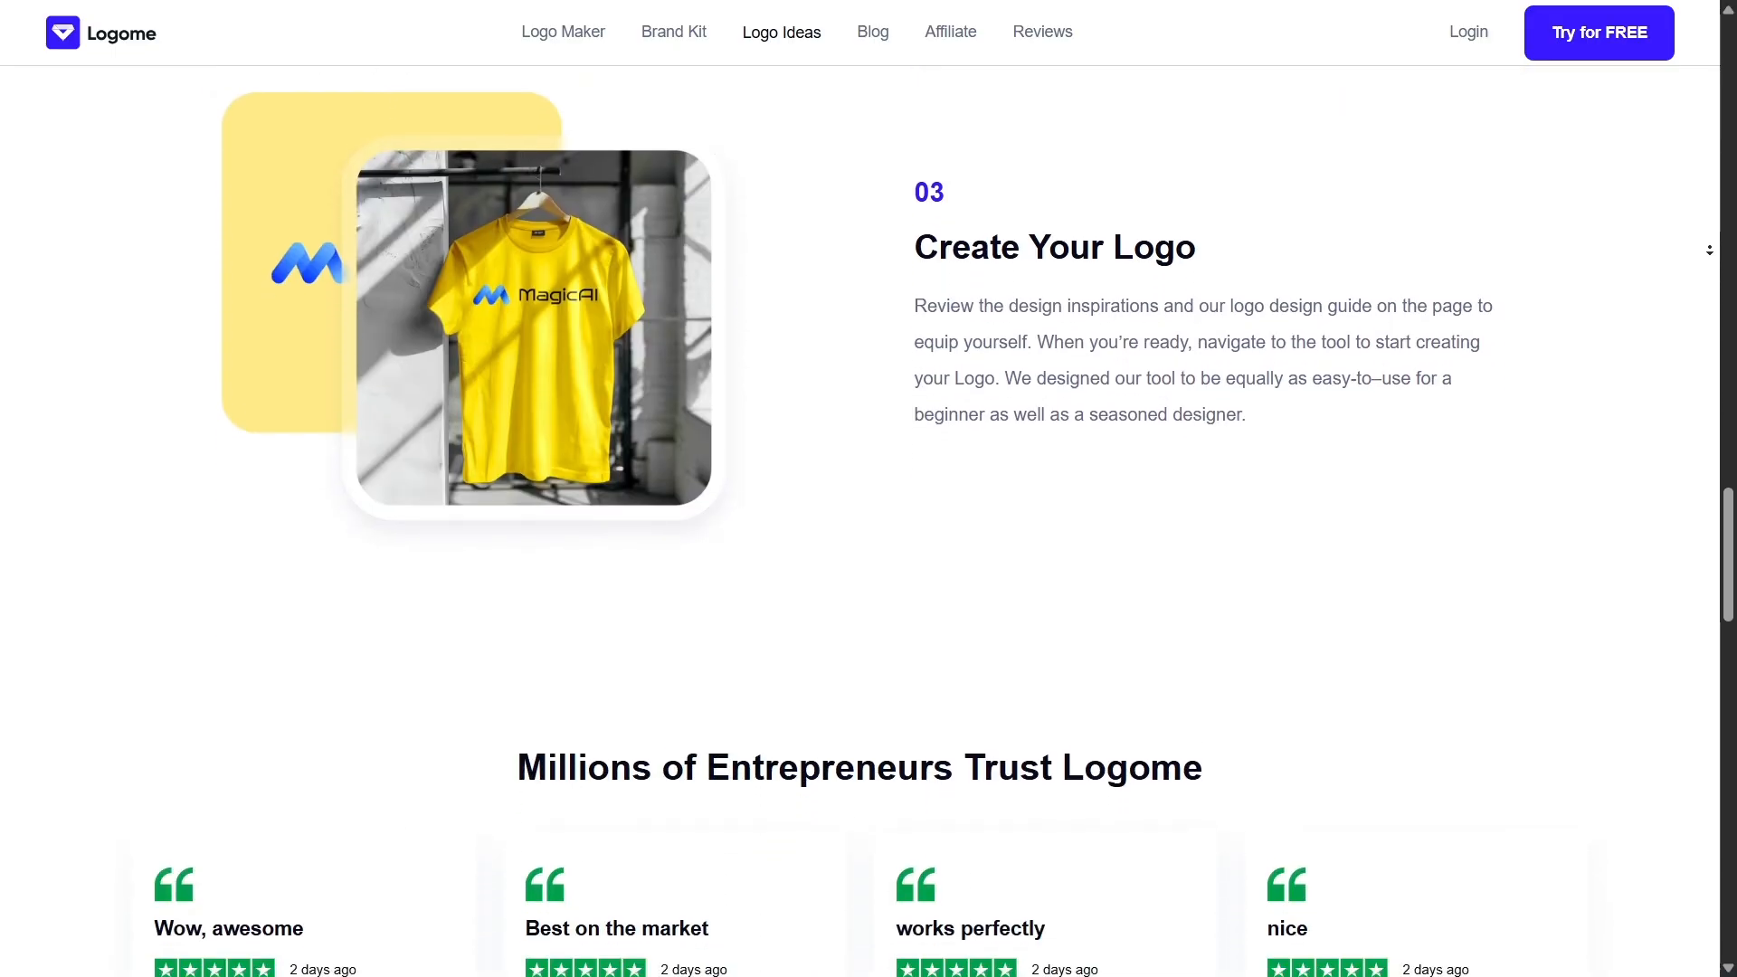
scroll(down, 3)
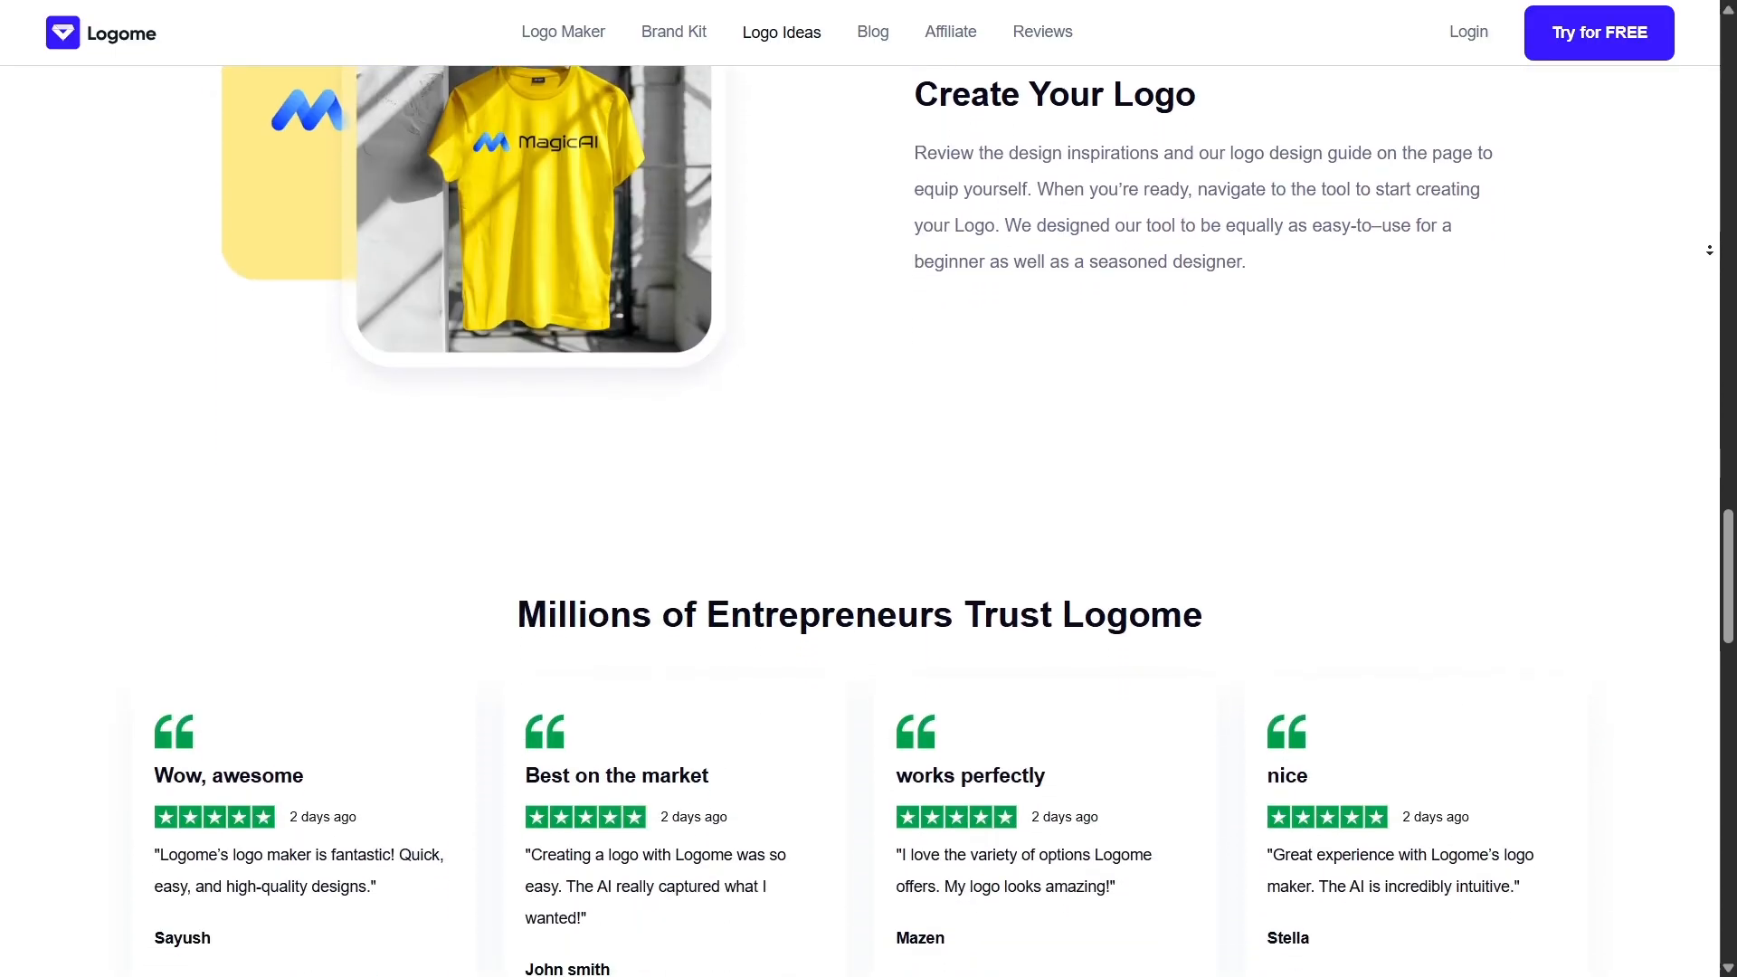
scroll(down, 3)
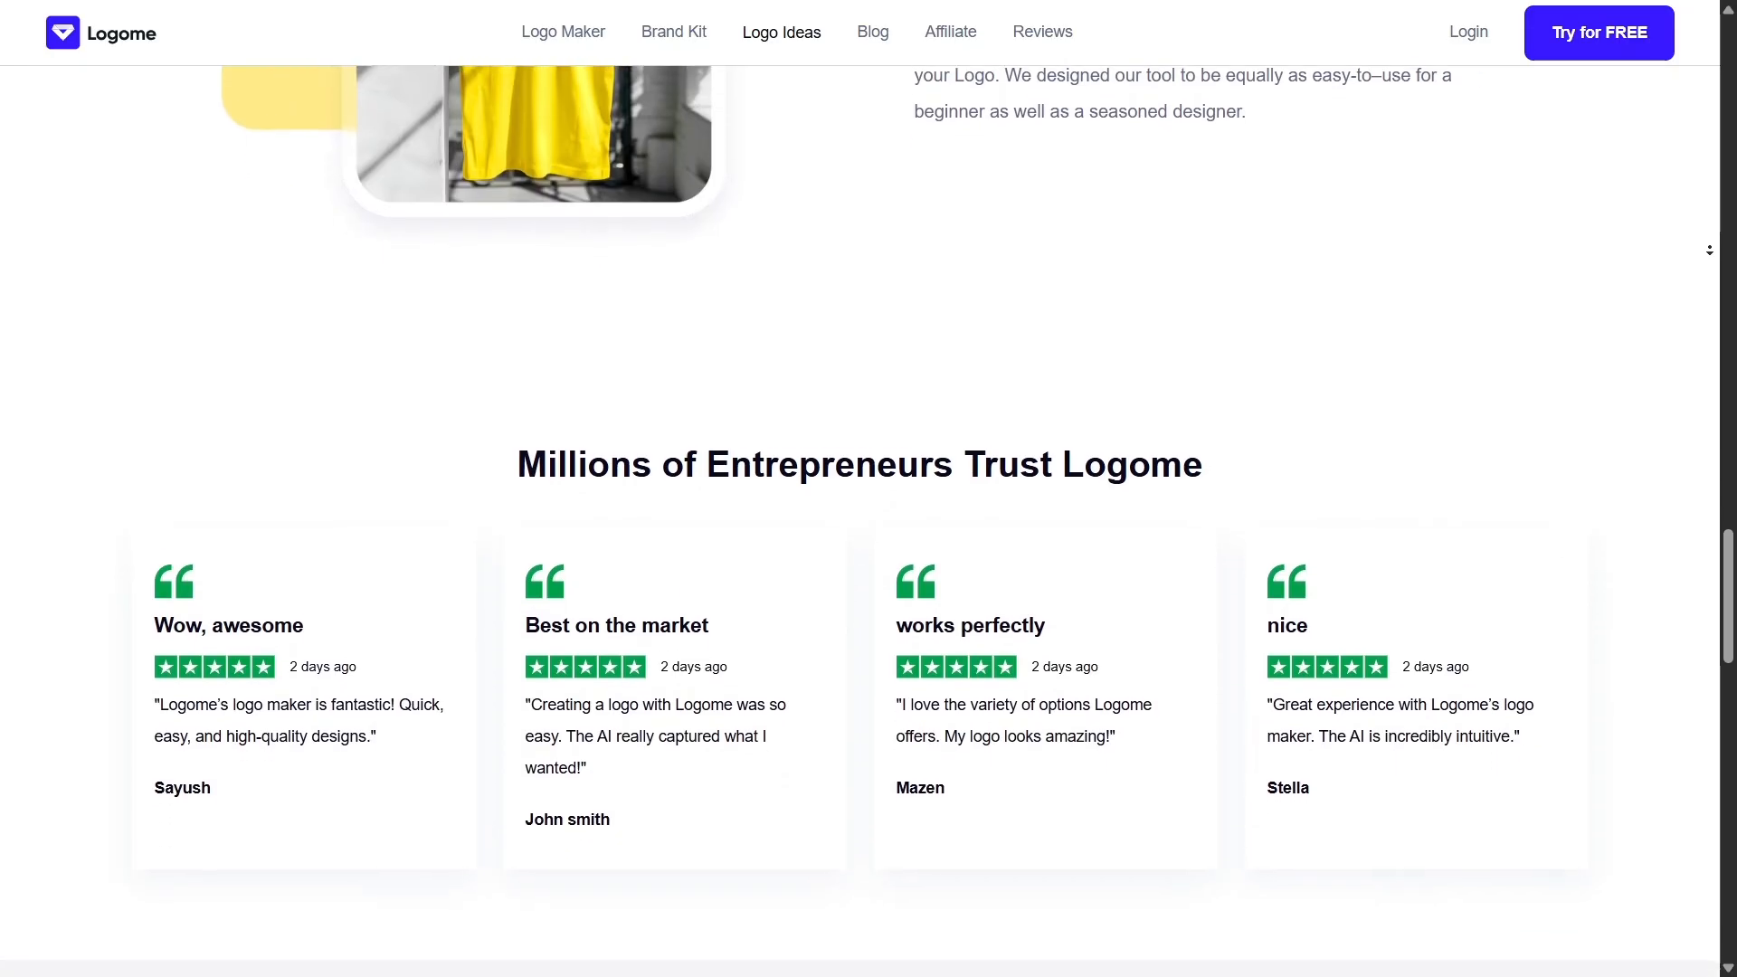
scroll(down, 3)
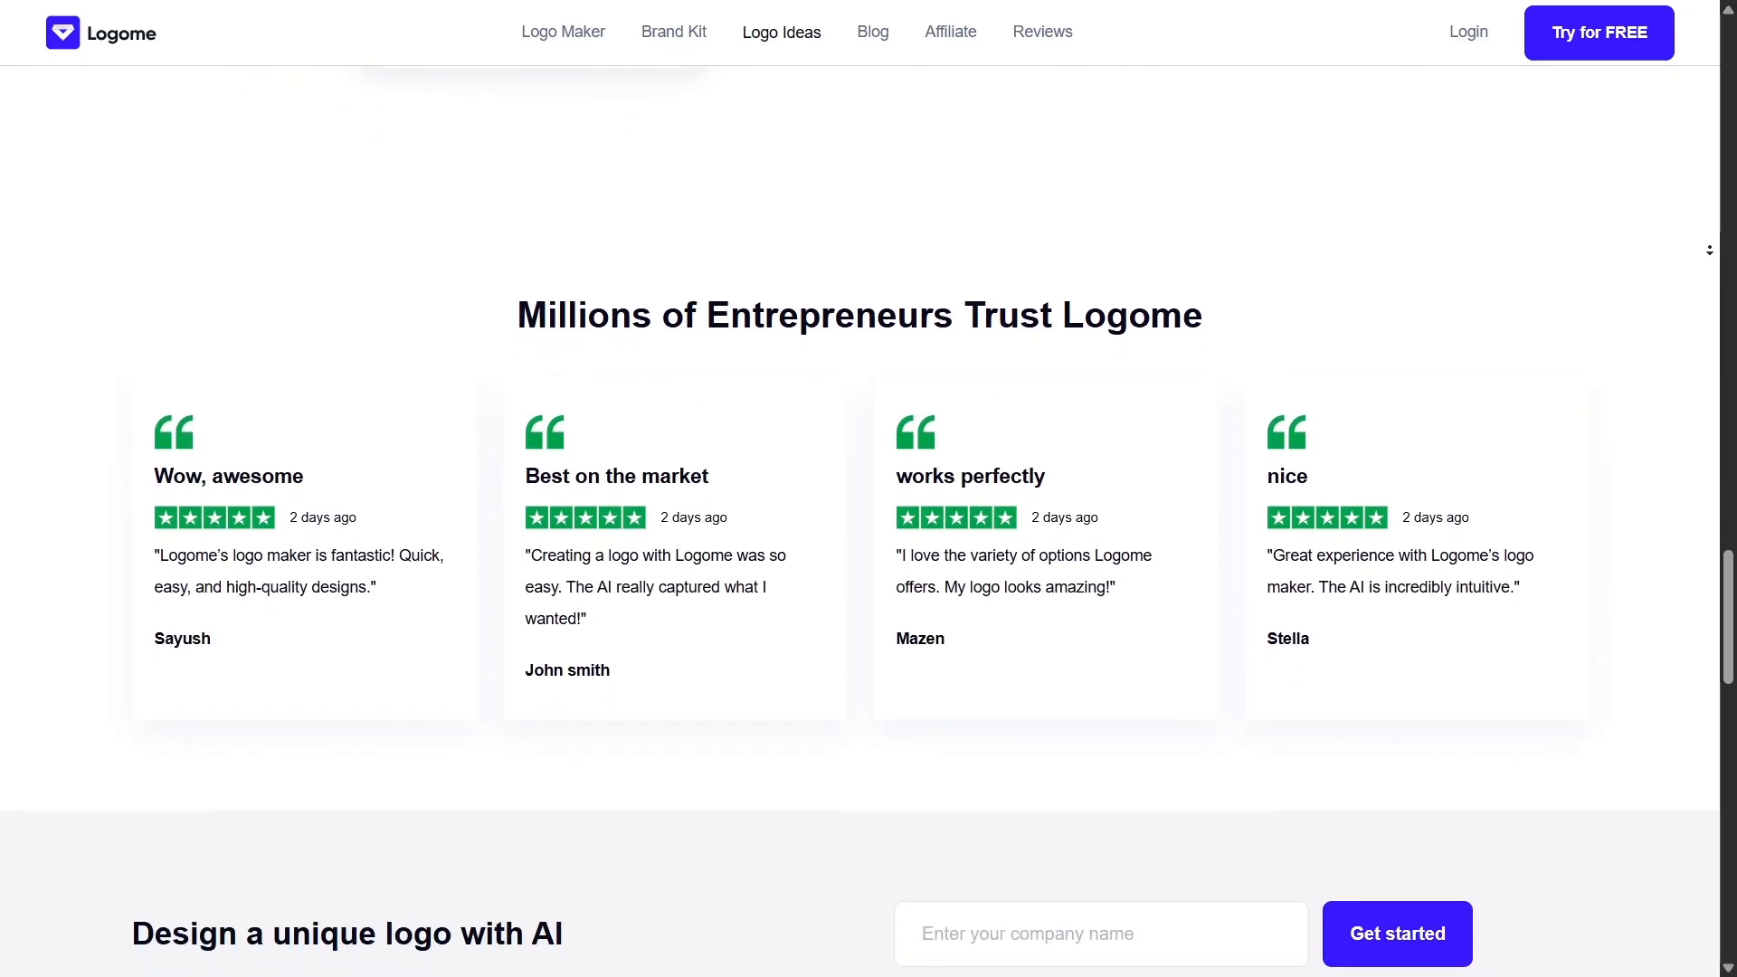
scroll(down, 3)
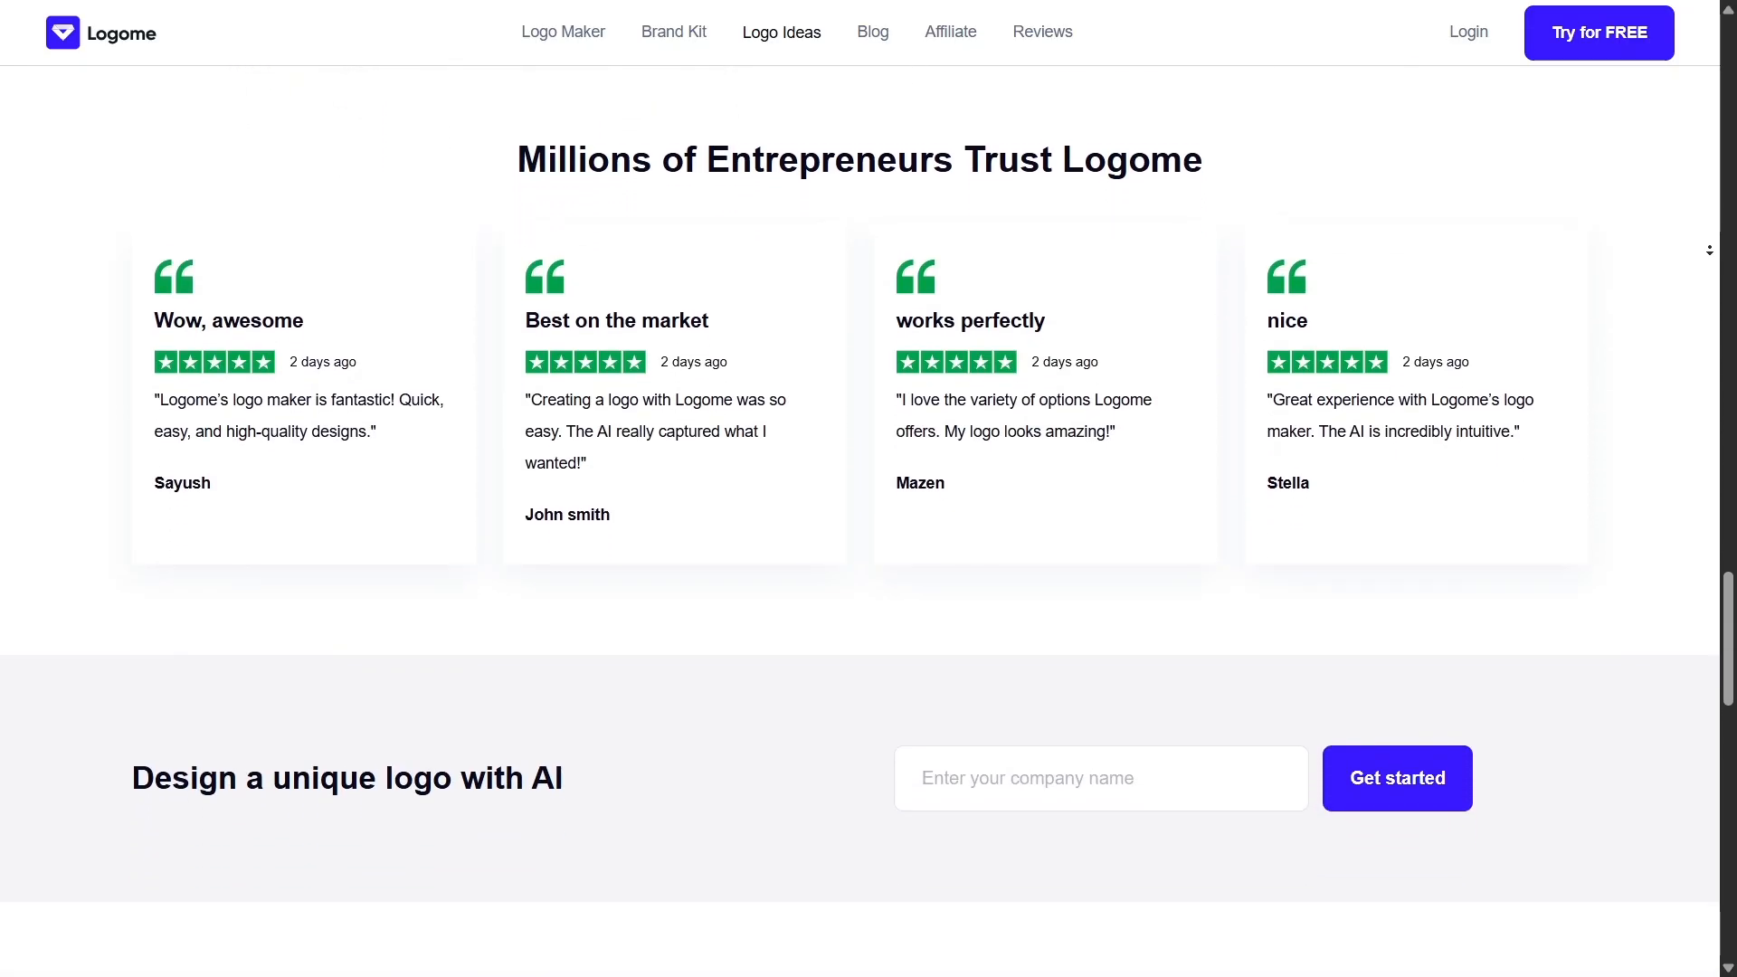
scroll(down, 3)
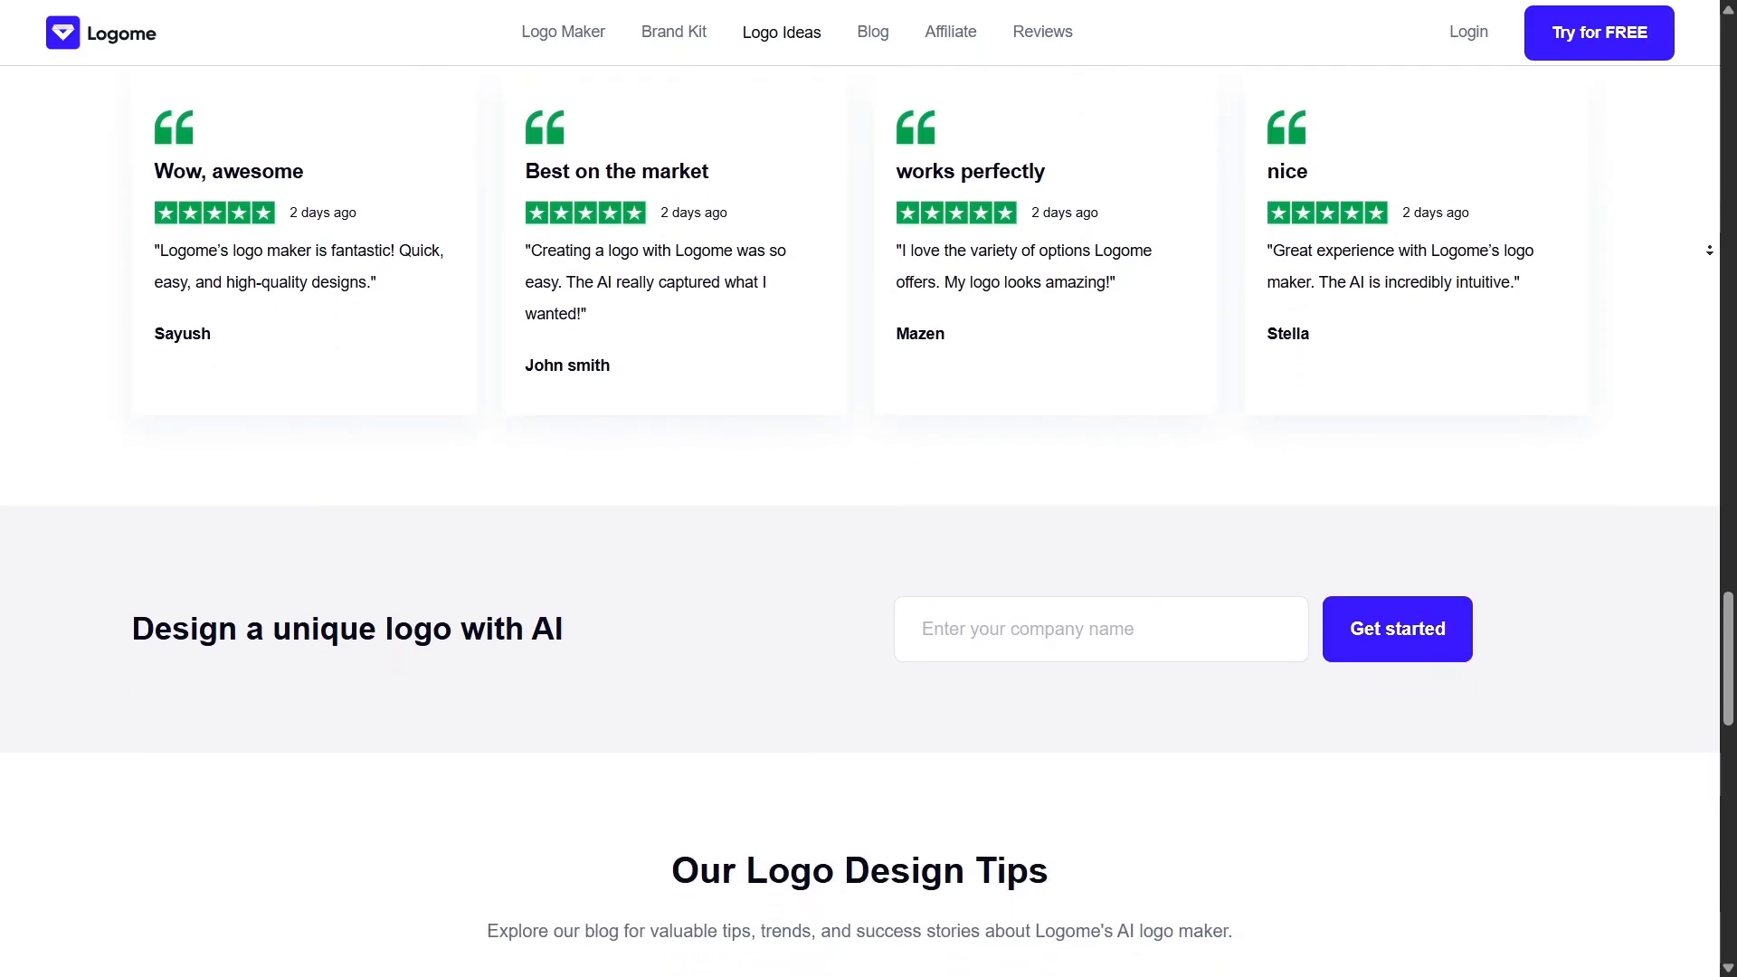
scroll(down, 3)
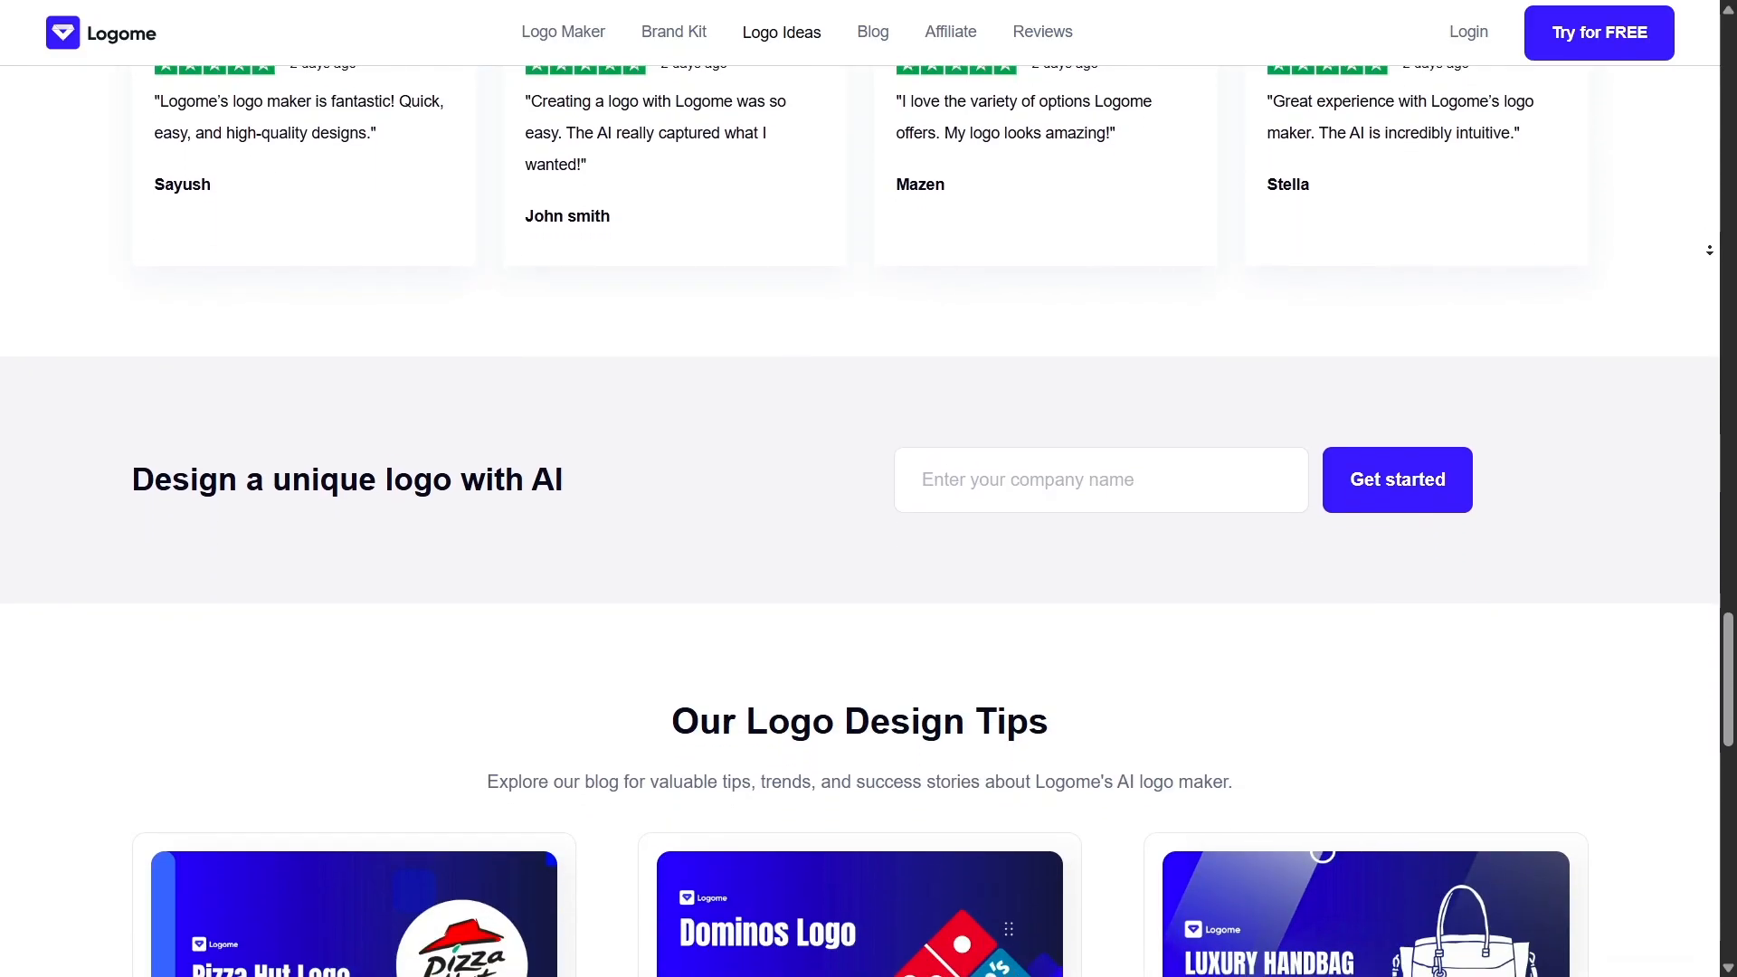
scroll(down, 3)
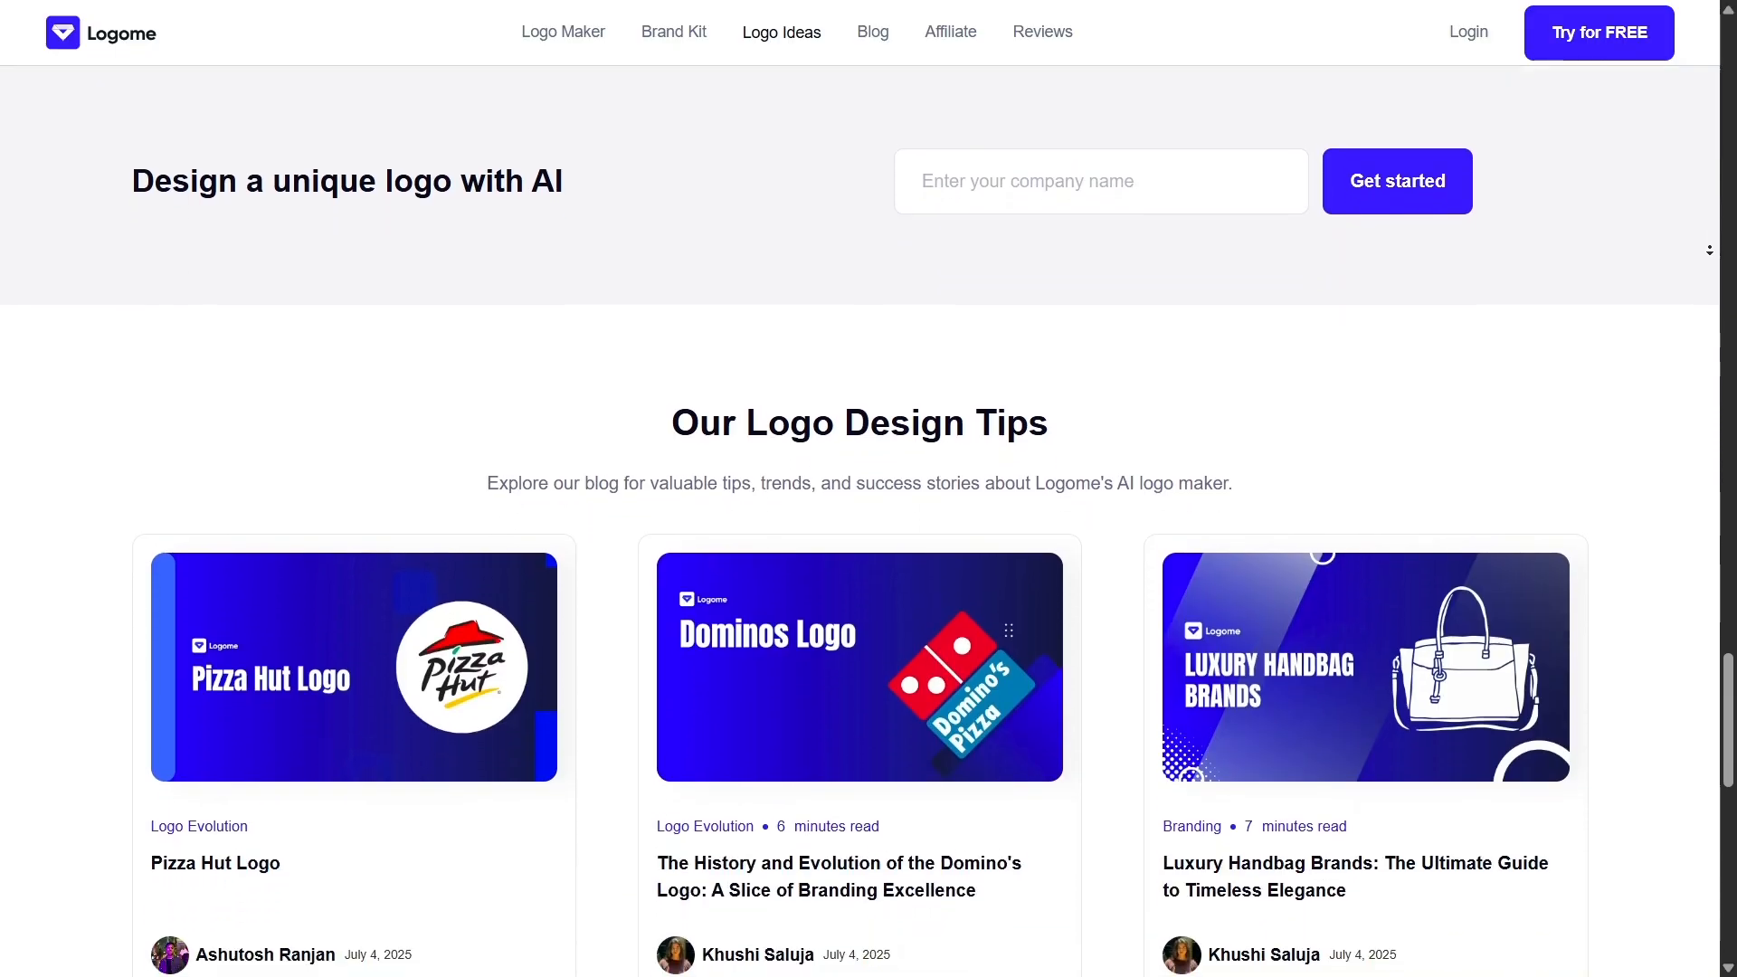
scroll(down, 3)
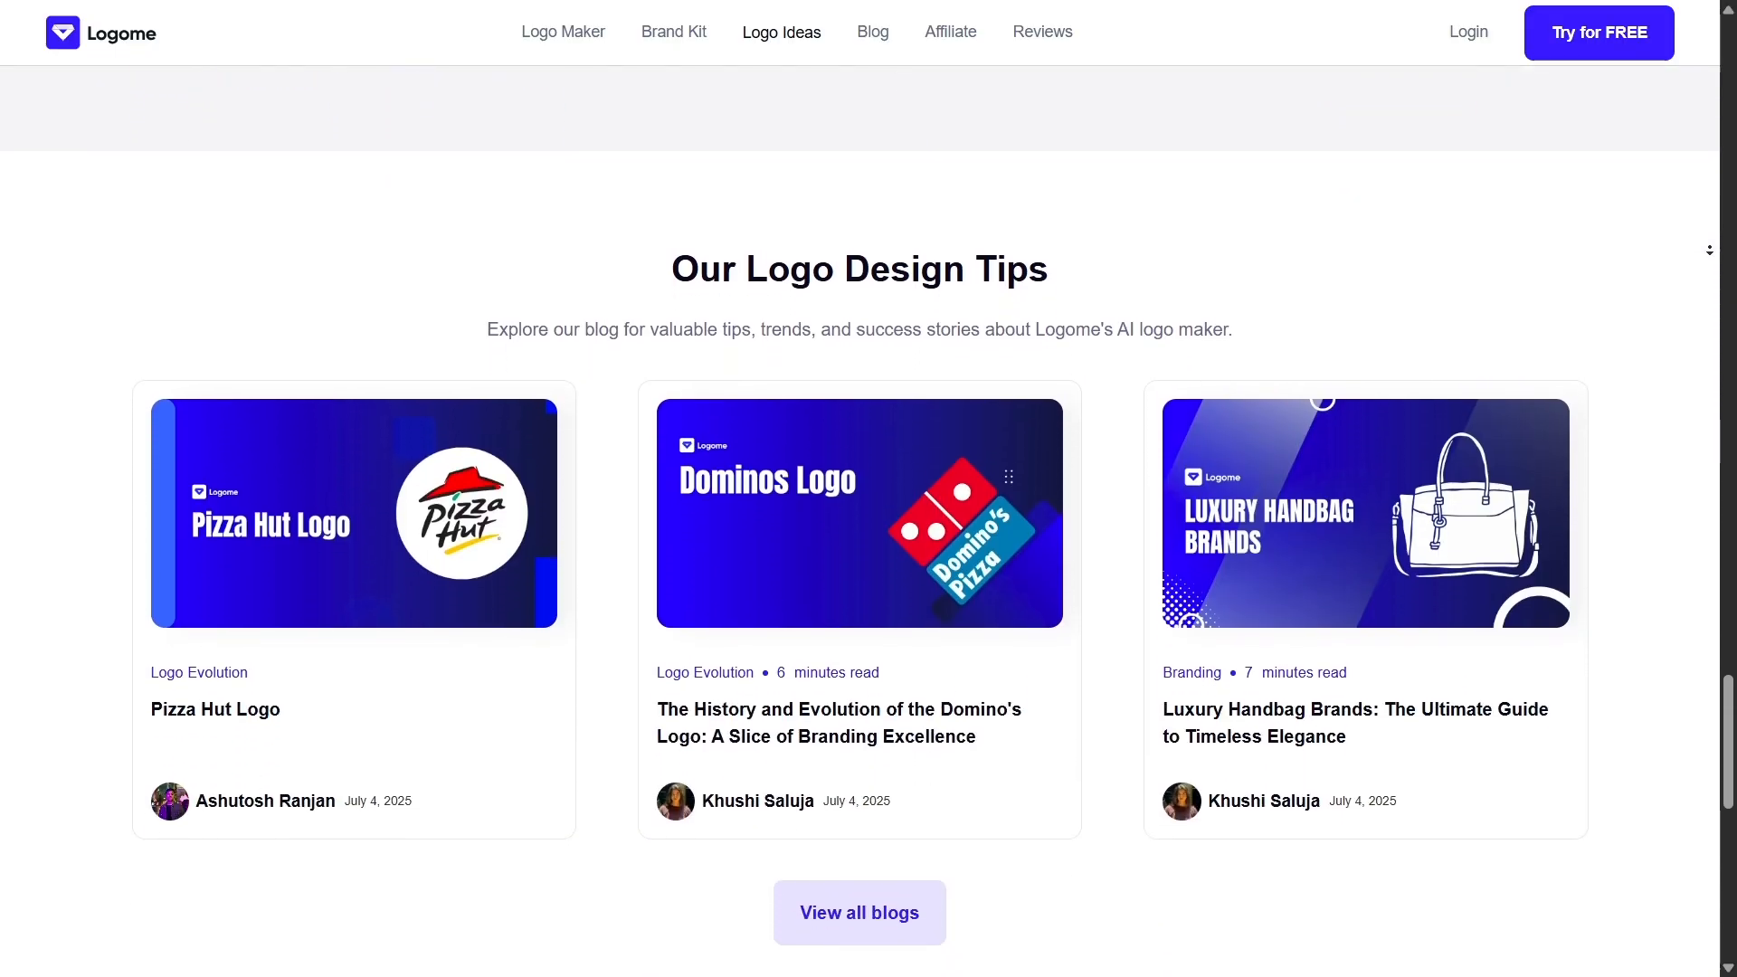
scroll(down, 3)
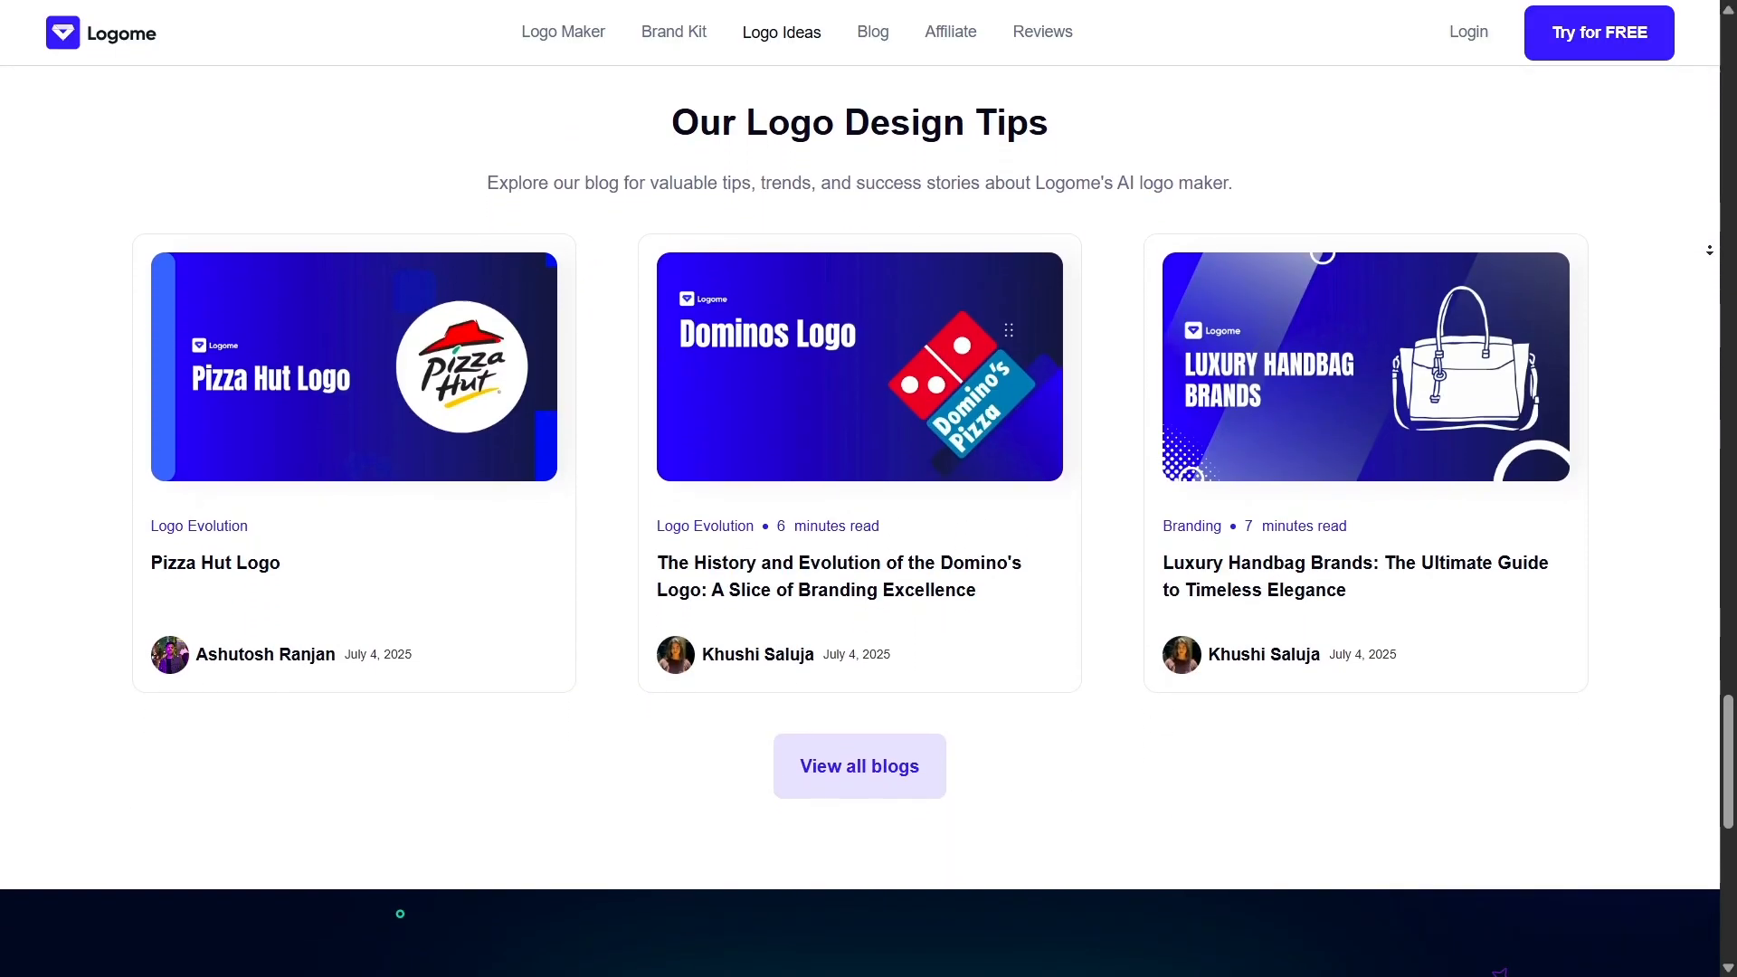
scroll(down, 3)
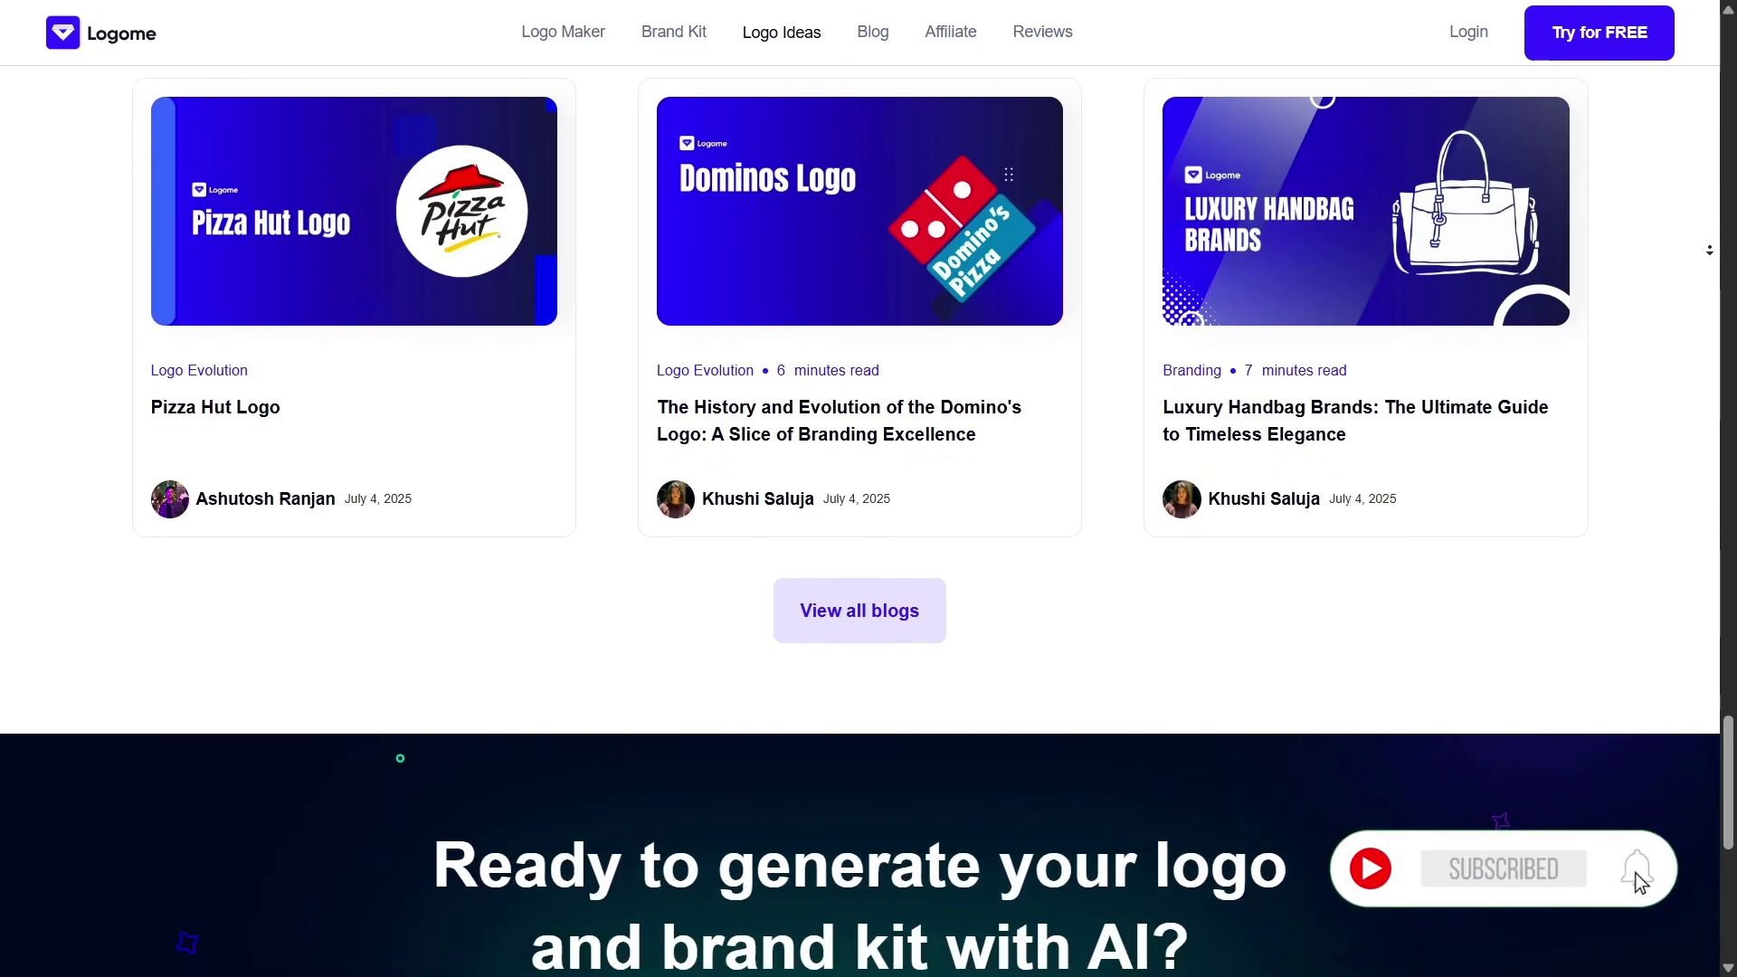
scroll(down, 3)
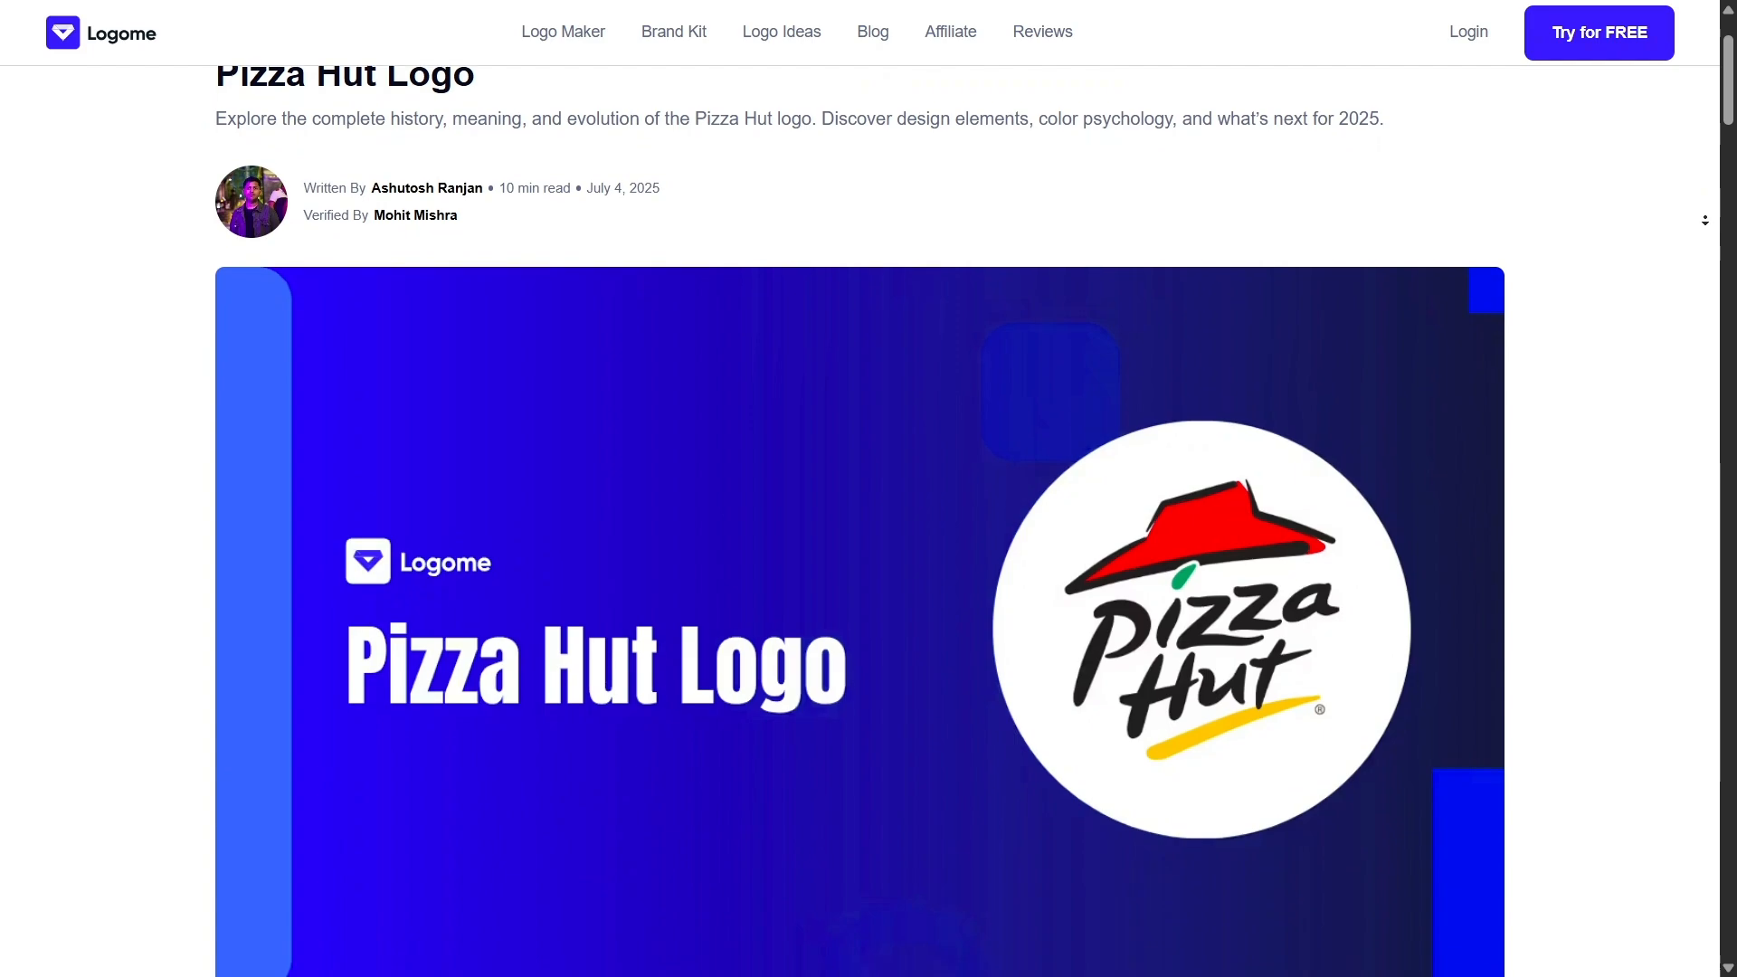
scroll(down, 3)
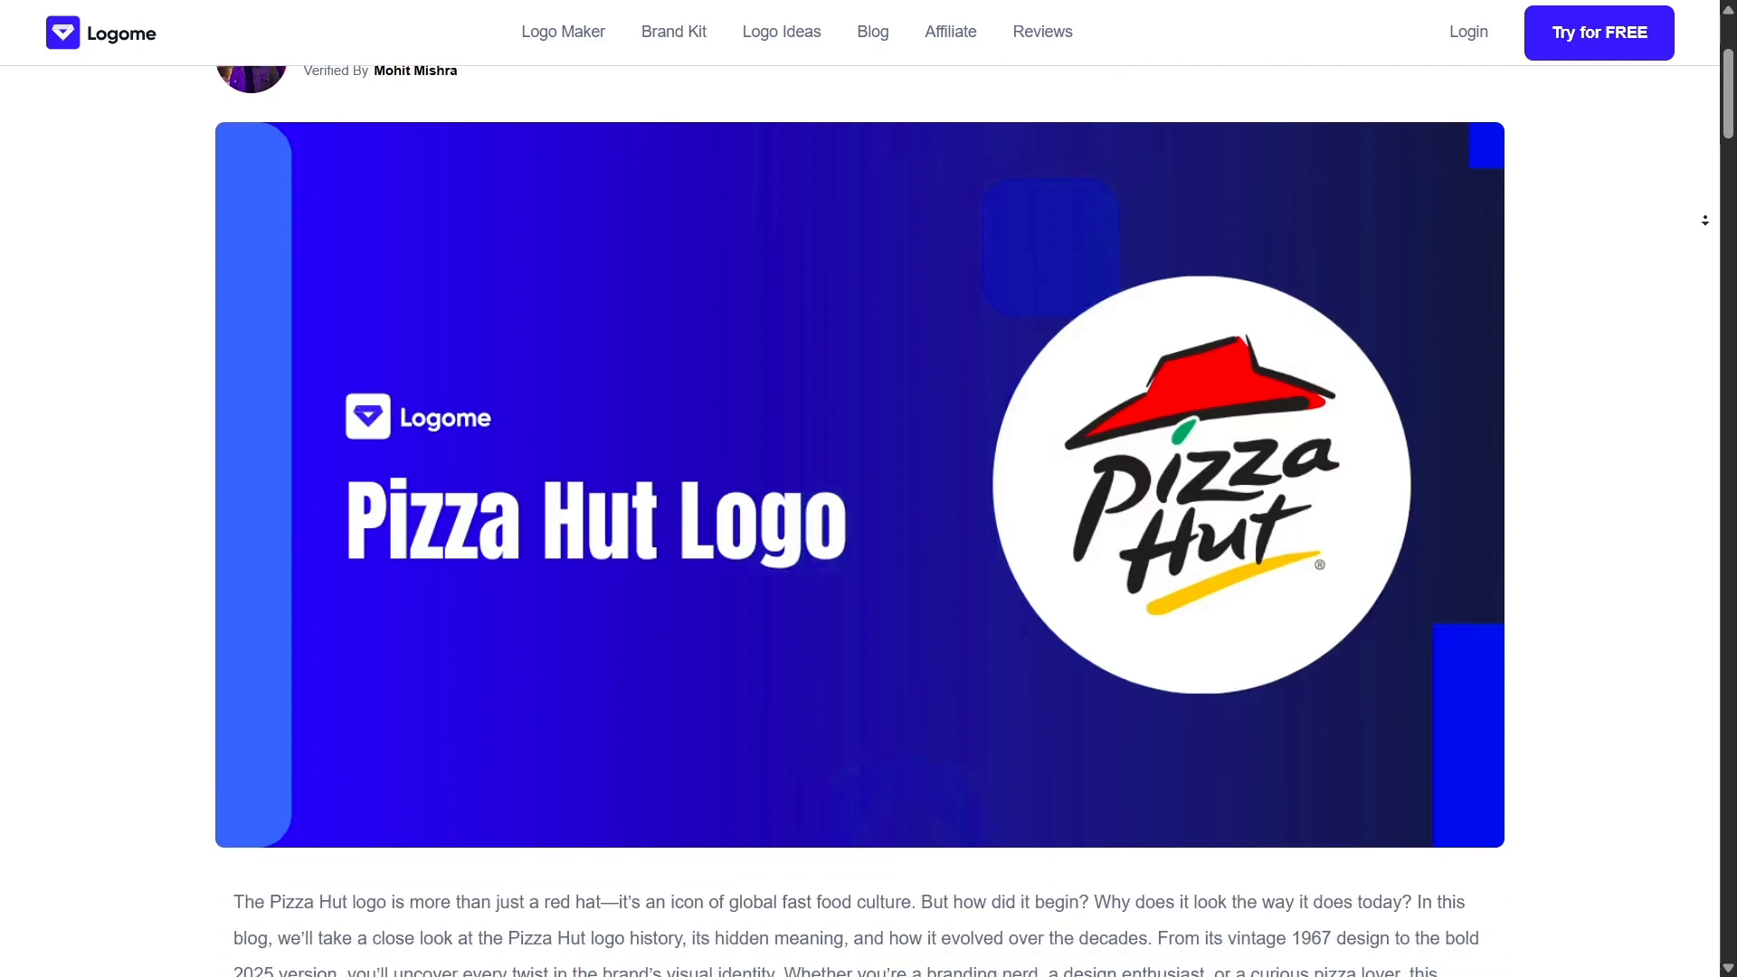
scroll(down, 3)
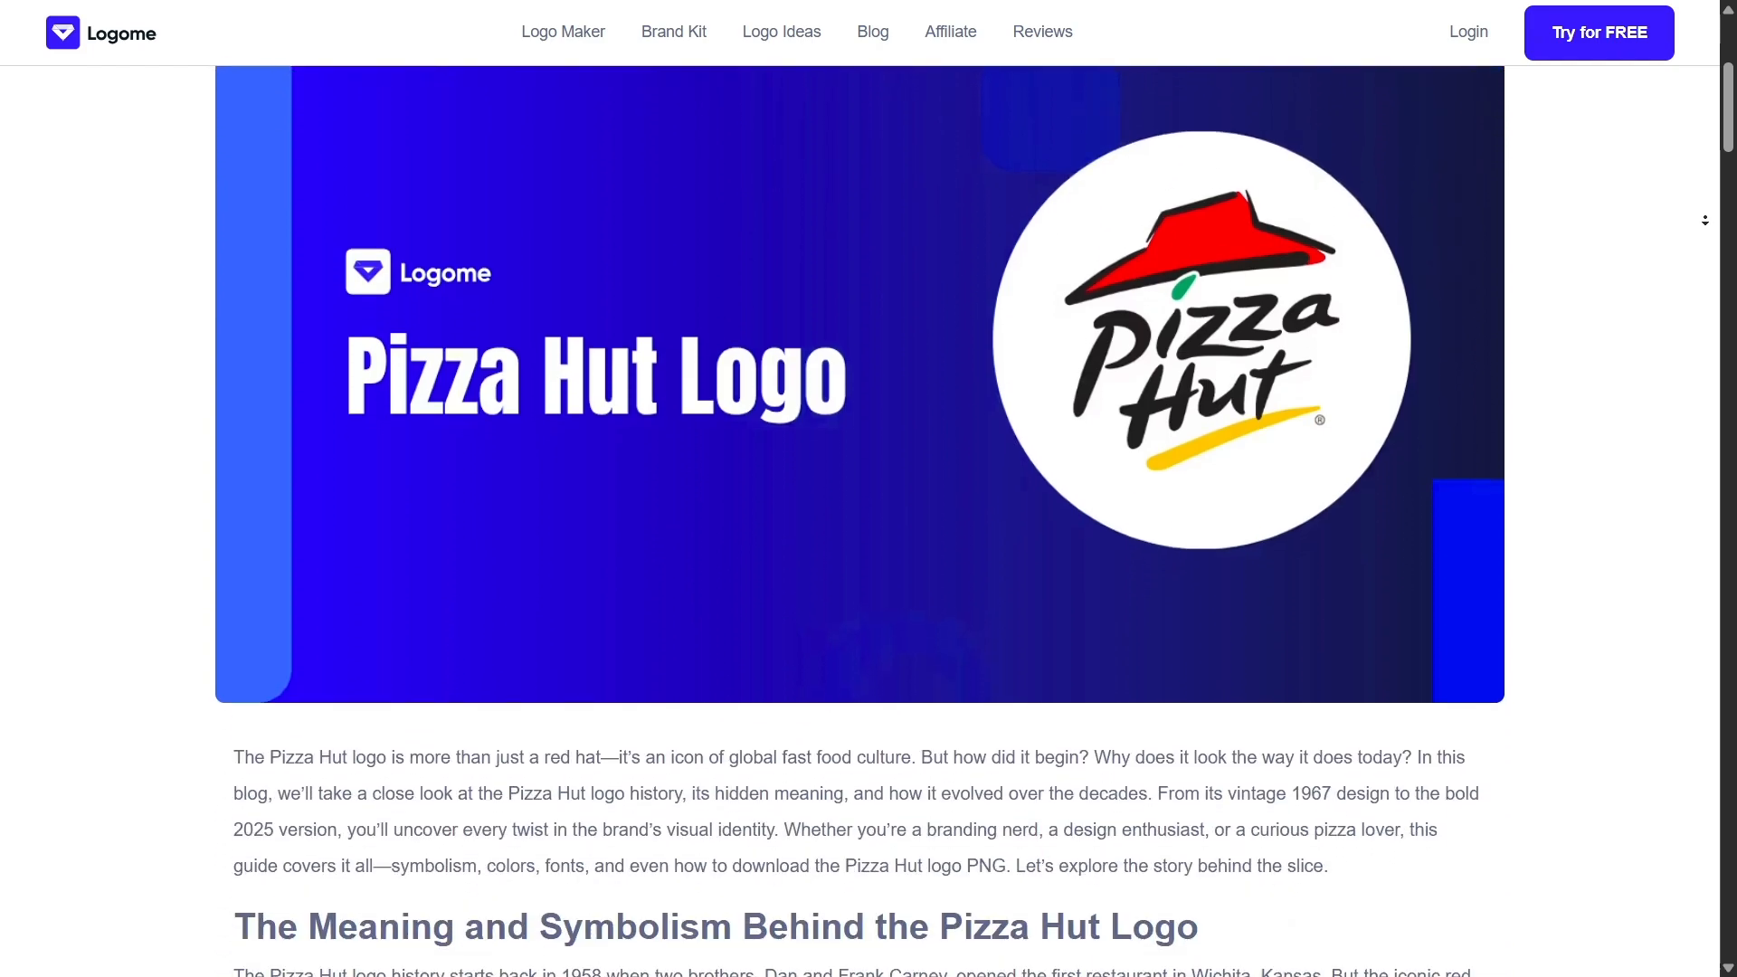
scroll(down, 3)
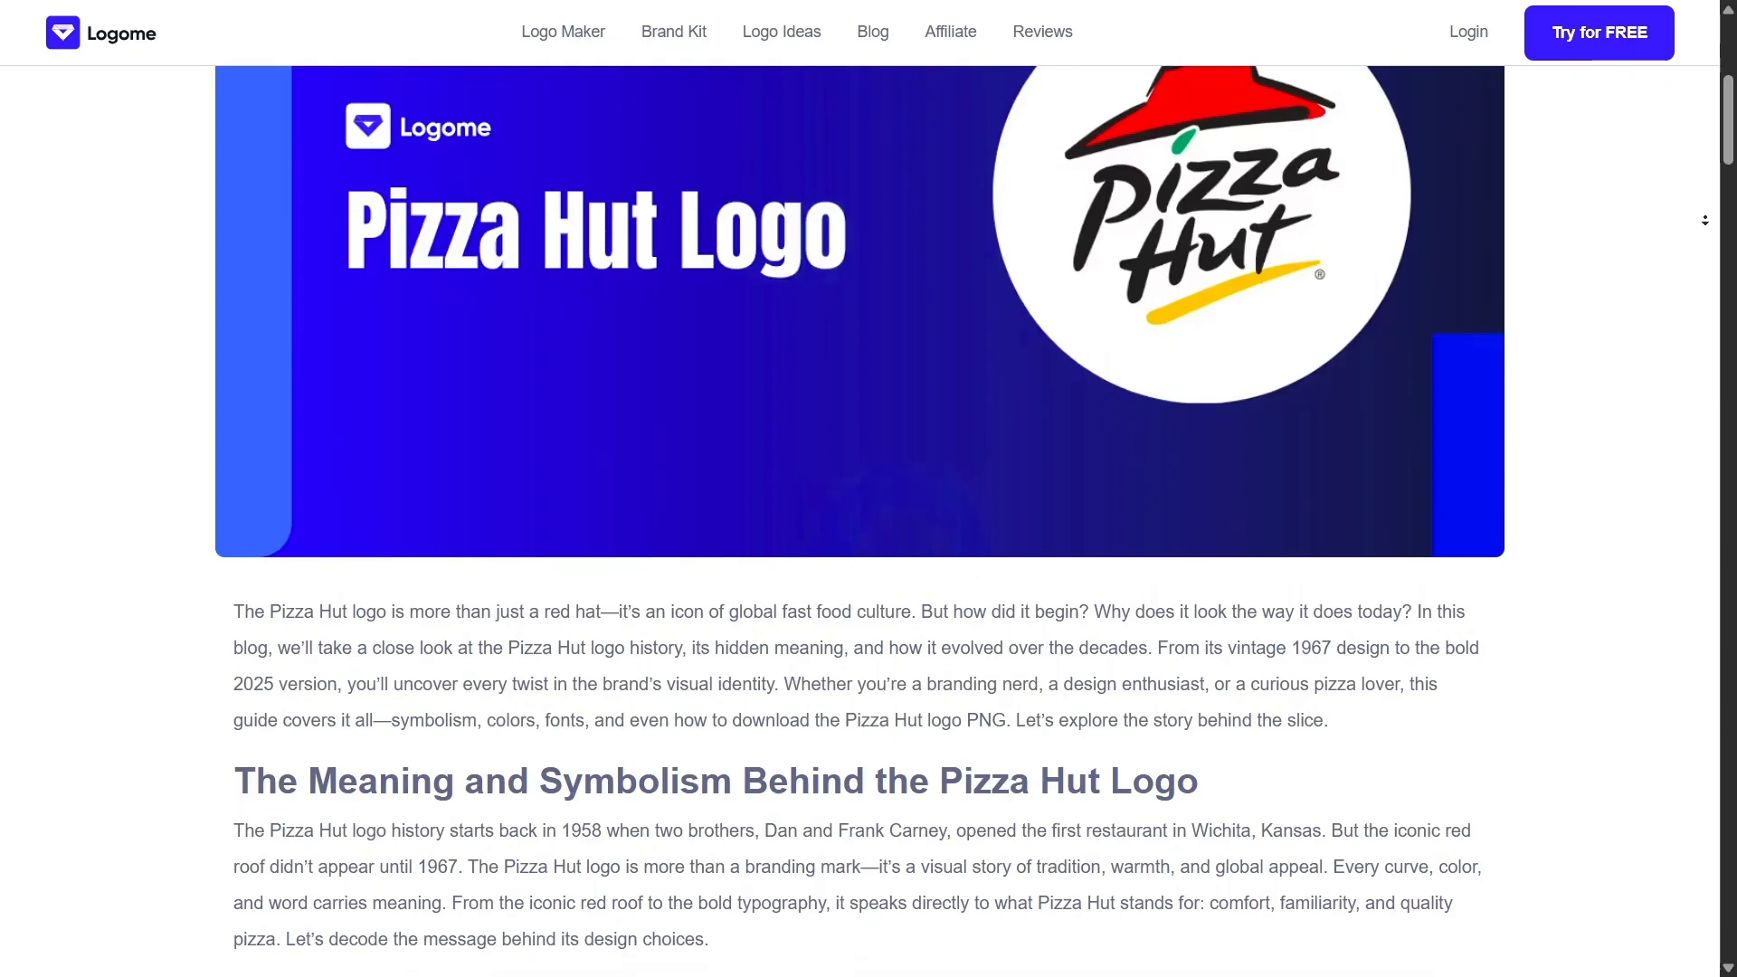
scroll(down, 3)
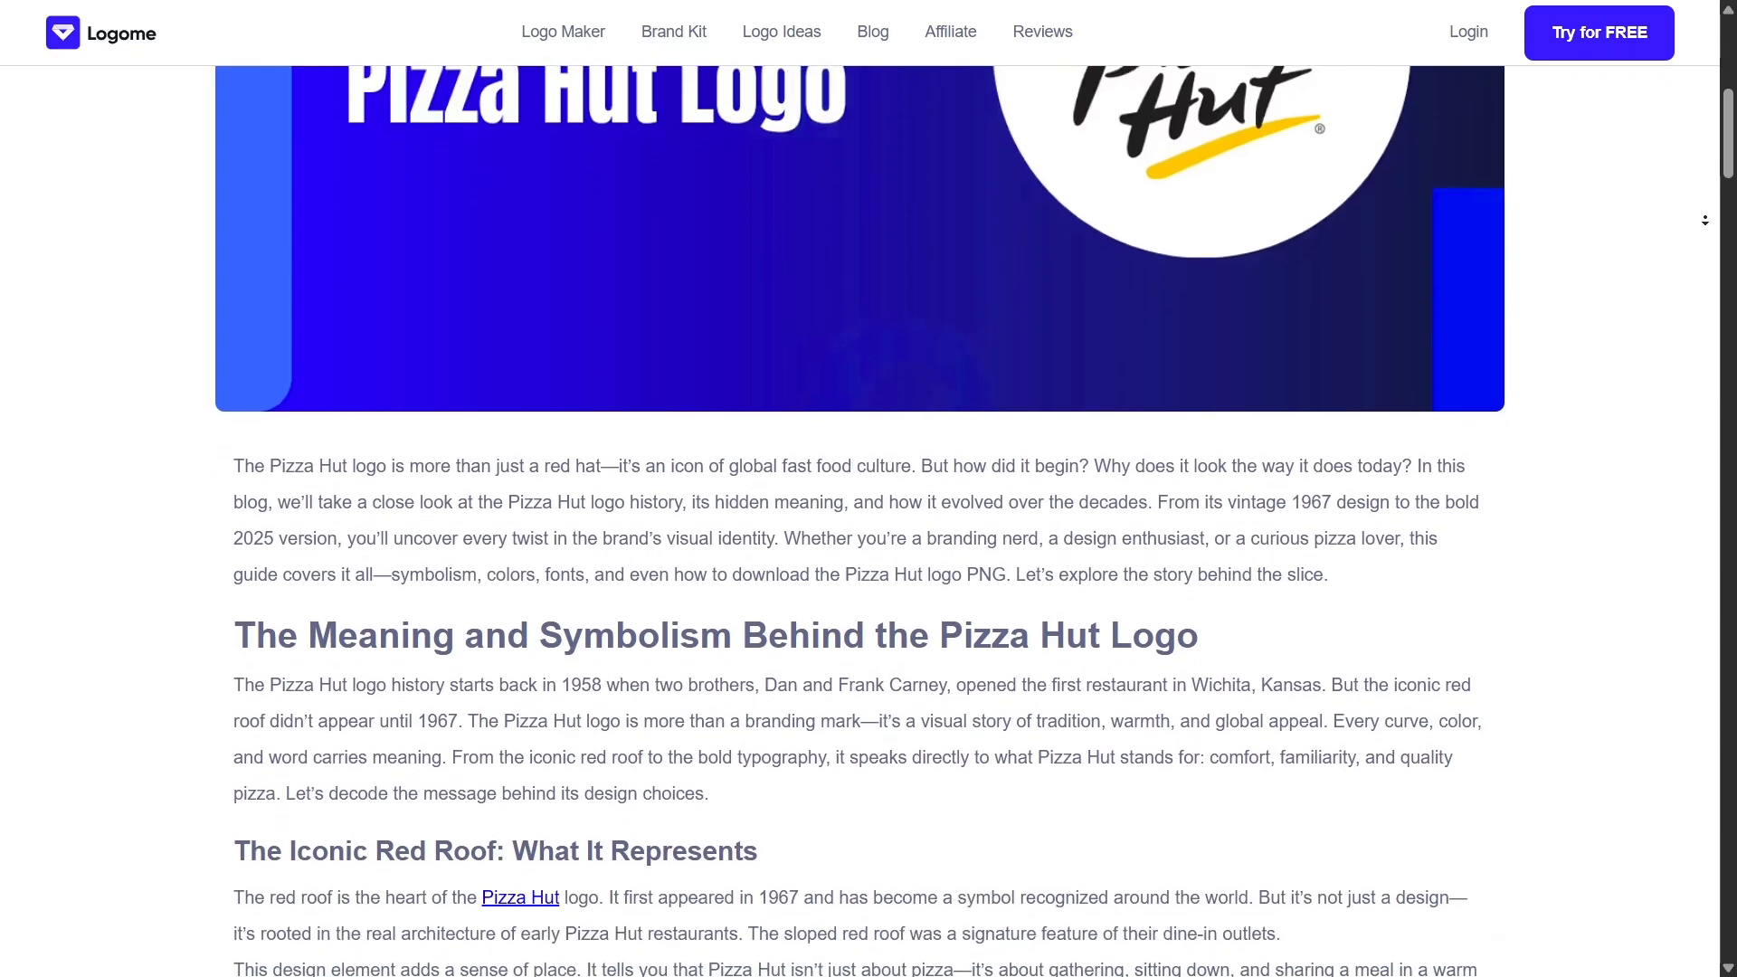
scroll(down, 3)
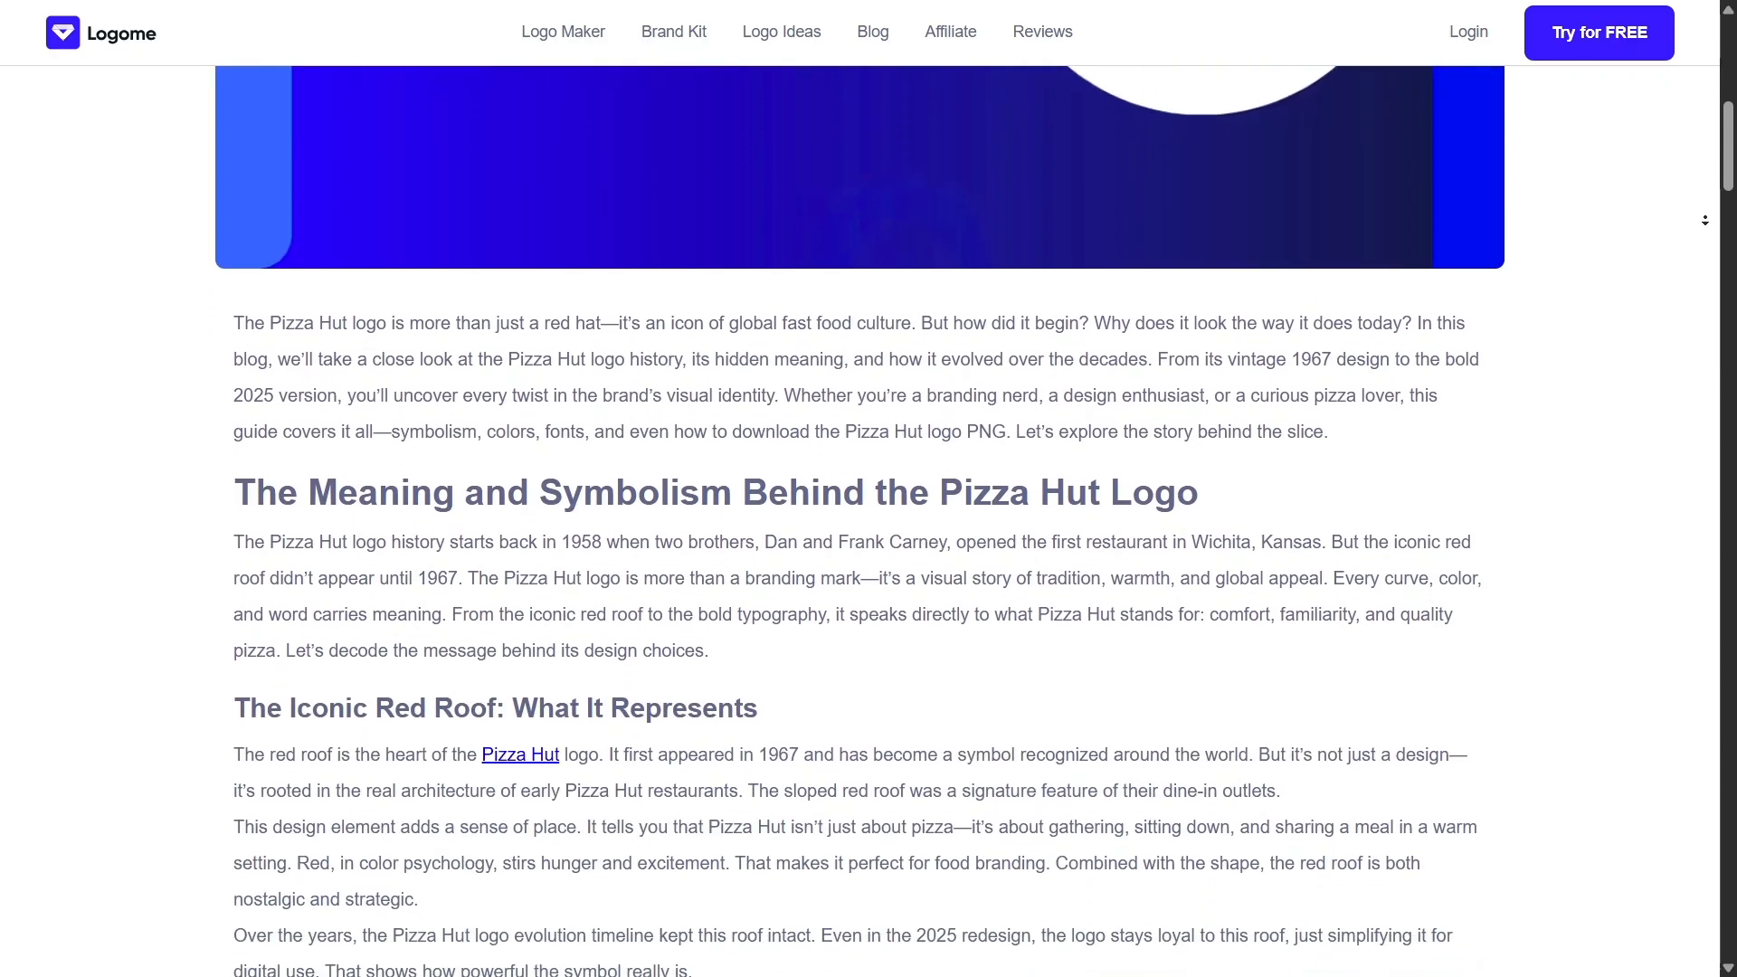
scroll(down, 3)
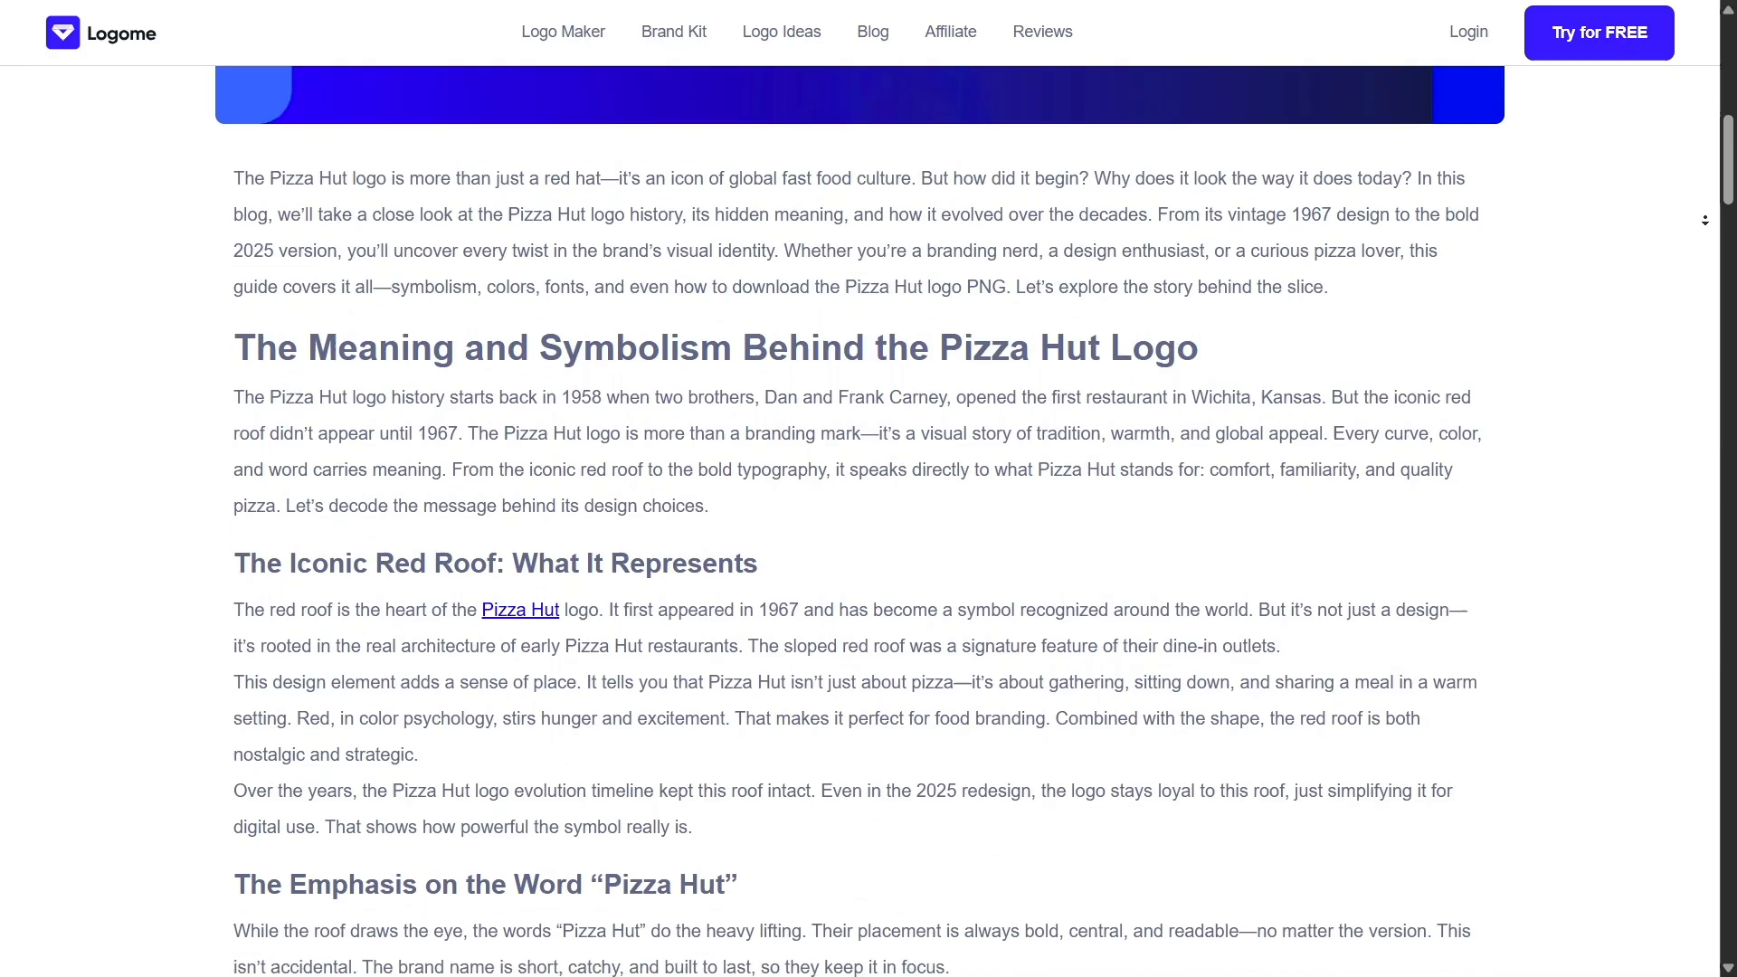
scroll(down, 3)
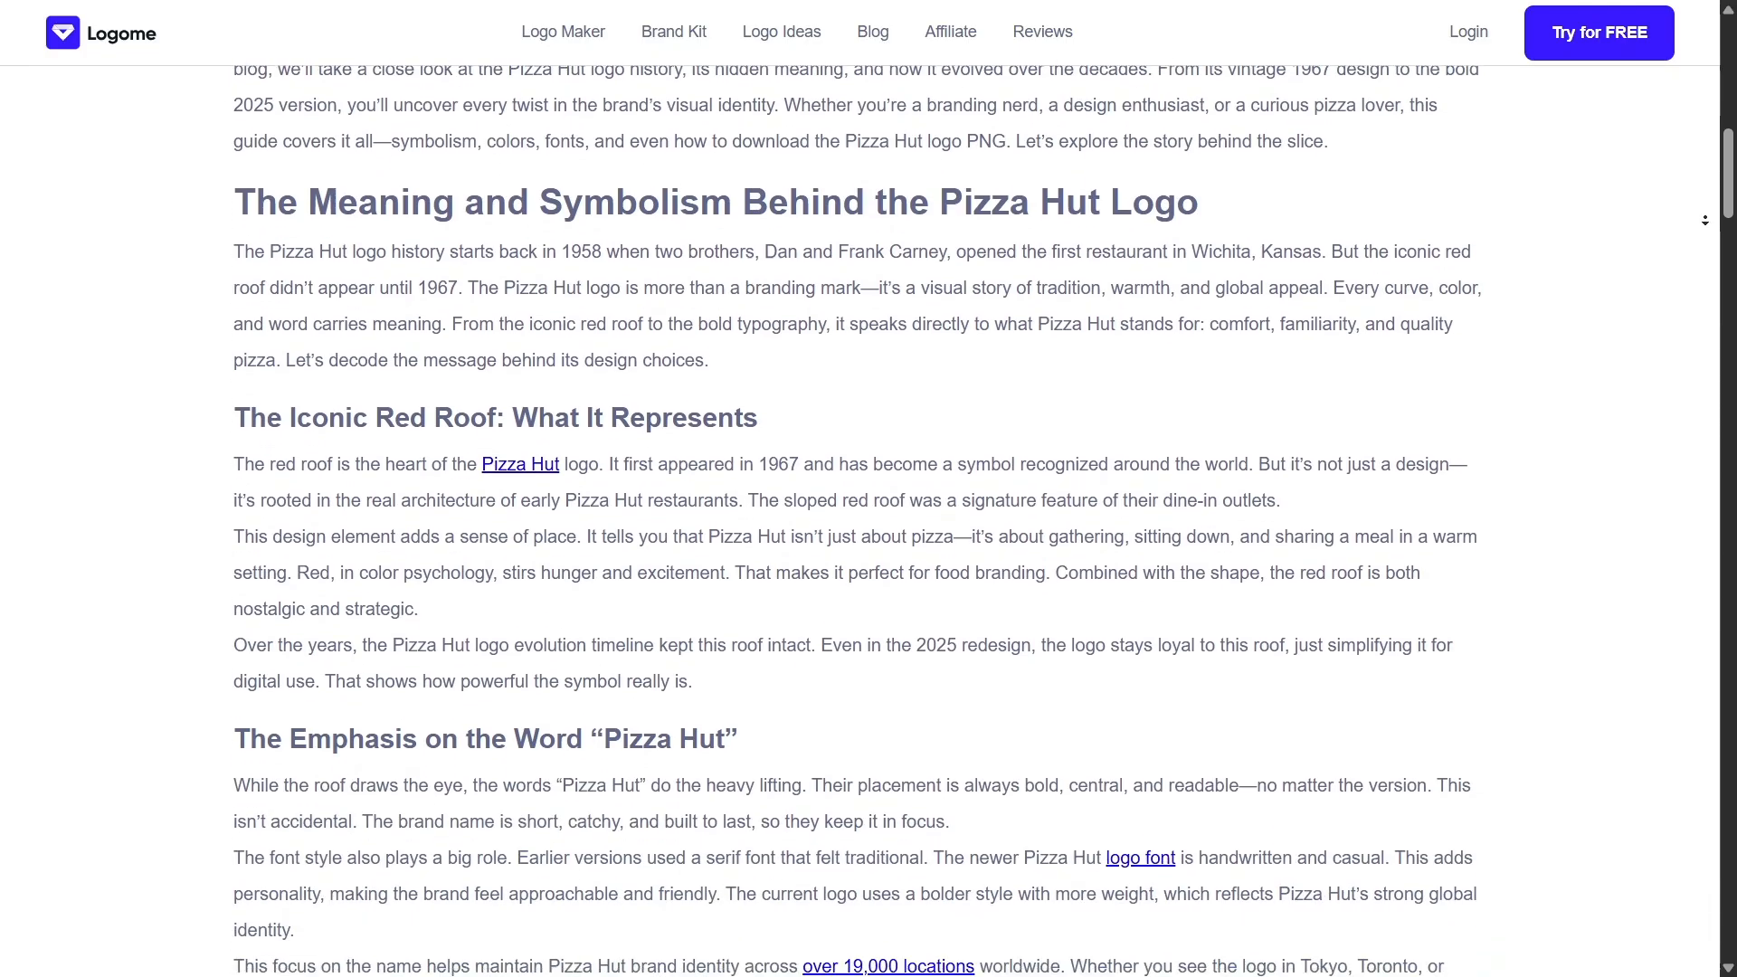
scroll(down, 3)
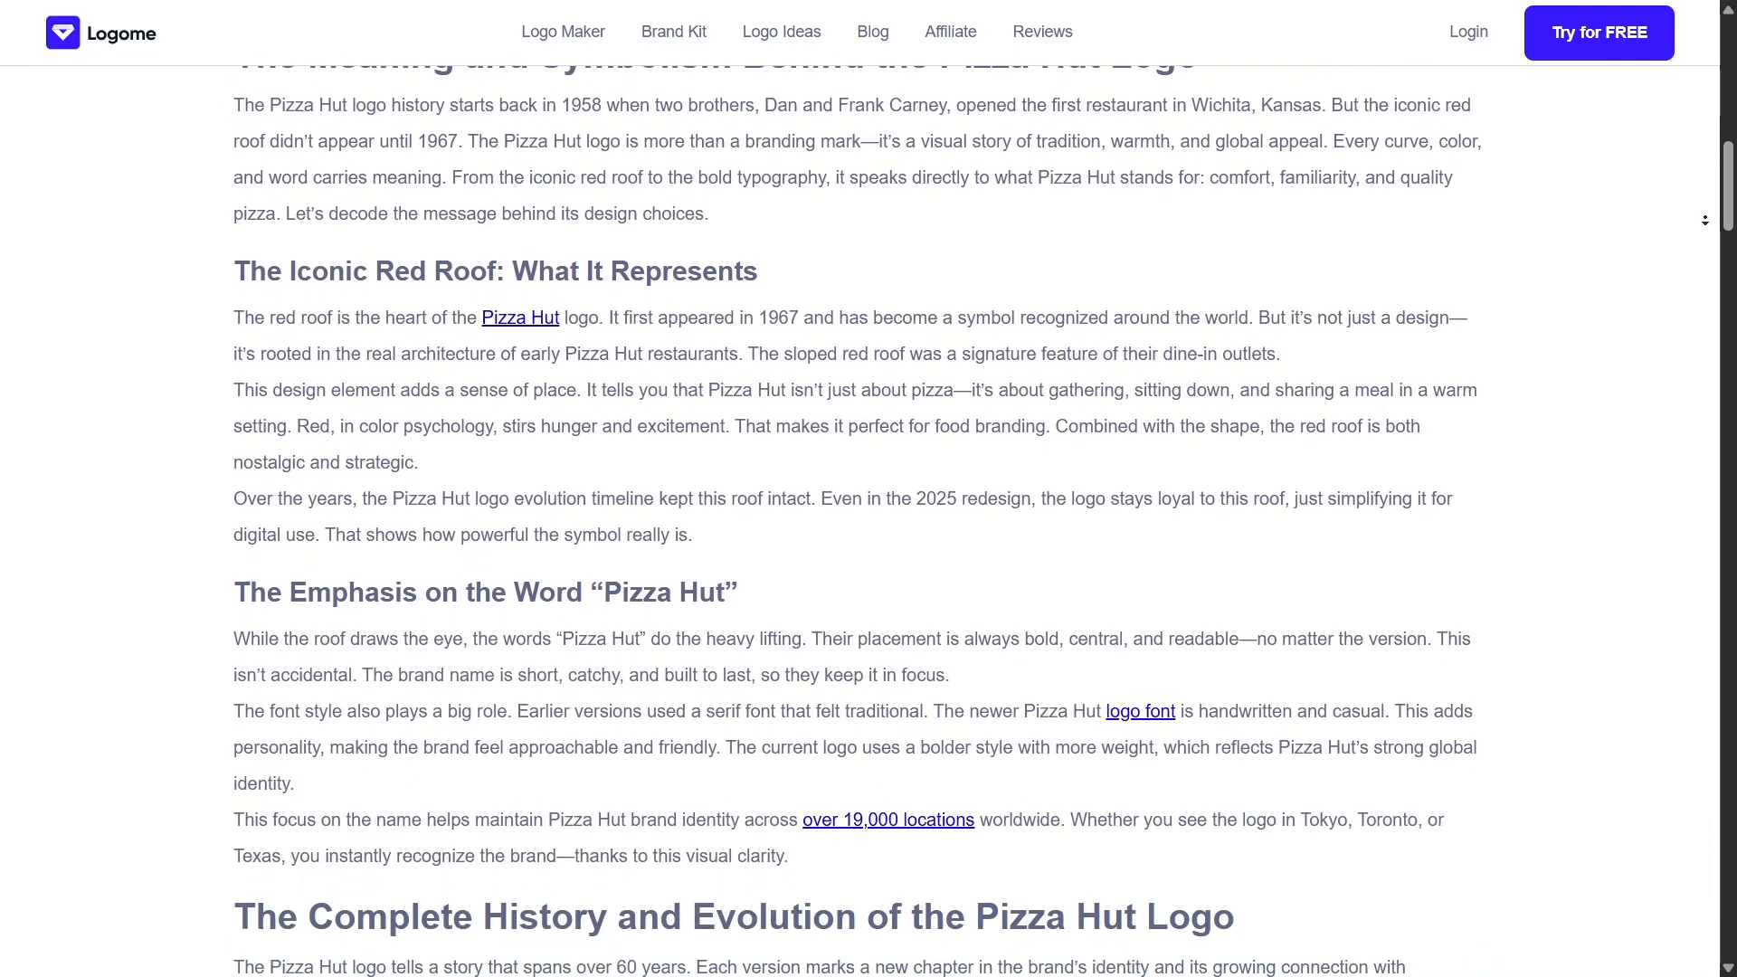
scroll(down, 3)
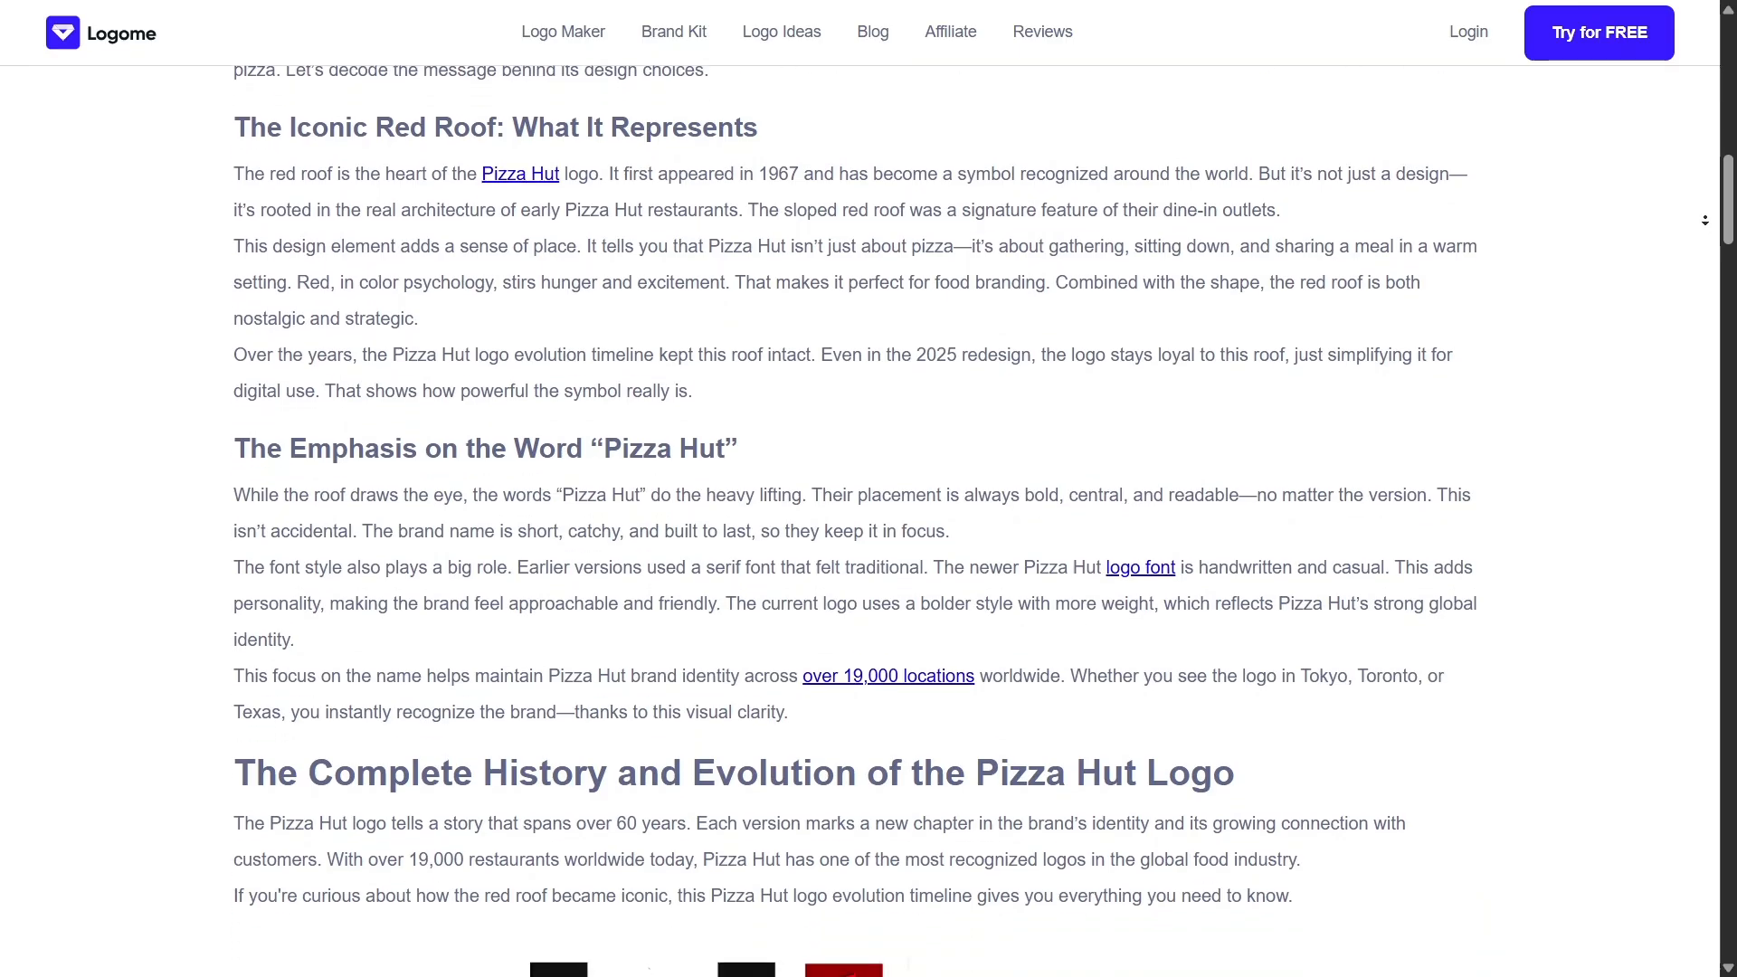
scroll(down, 3)
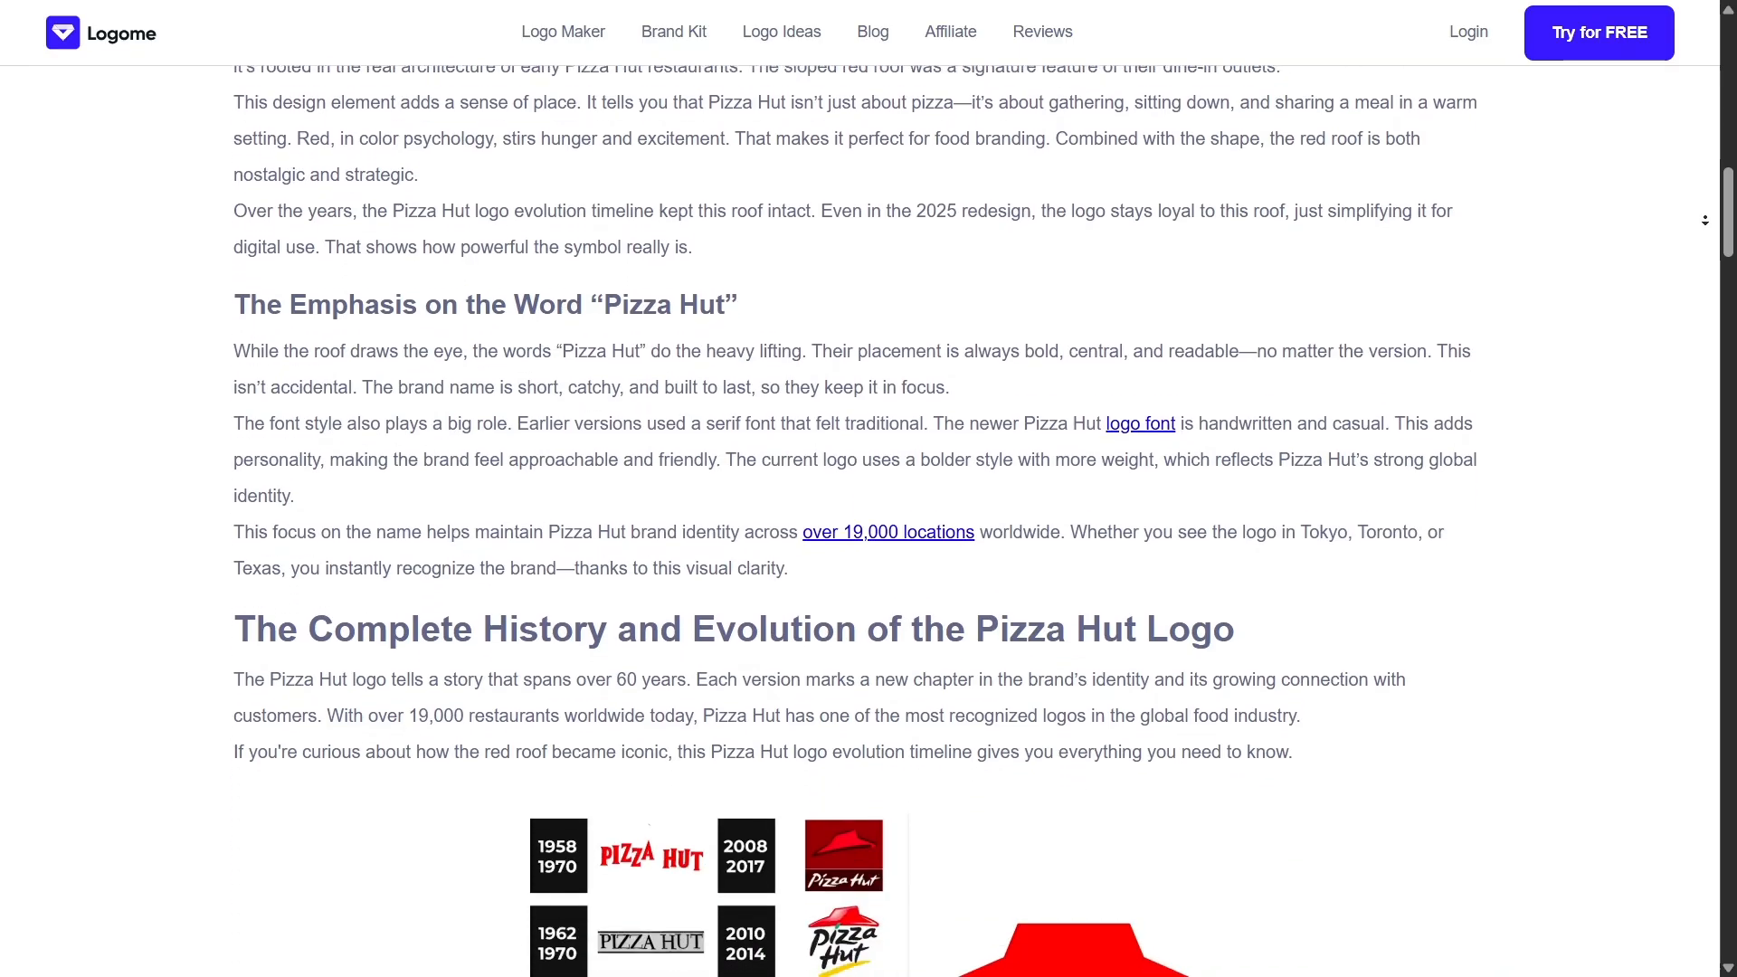
scroll(down, 3)
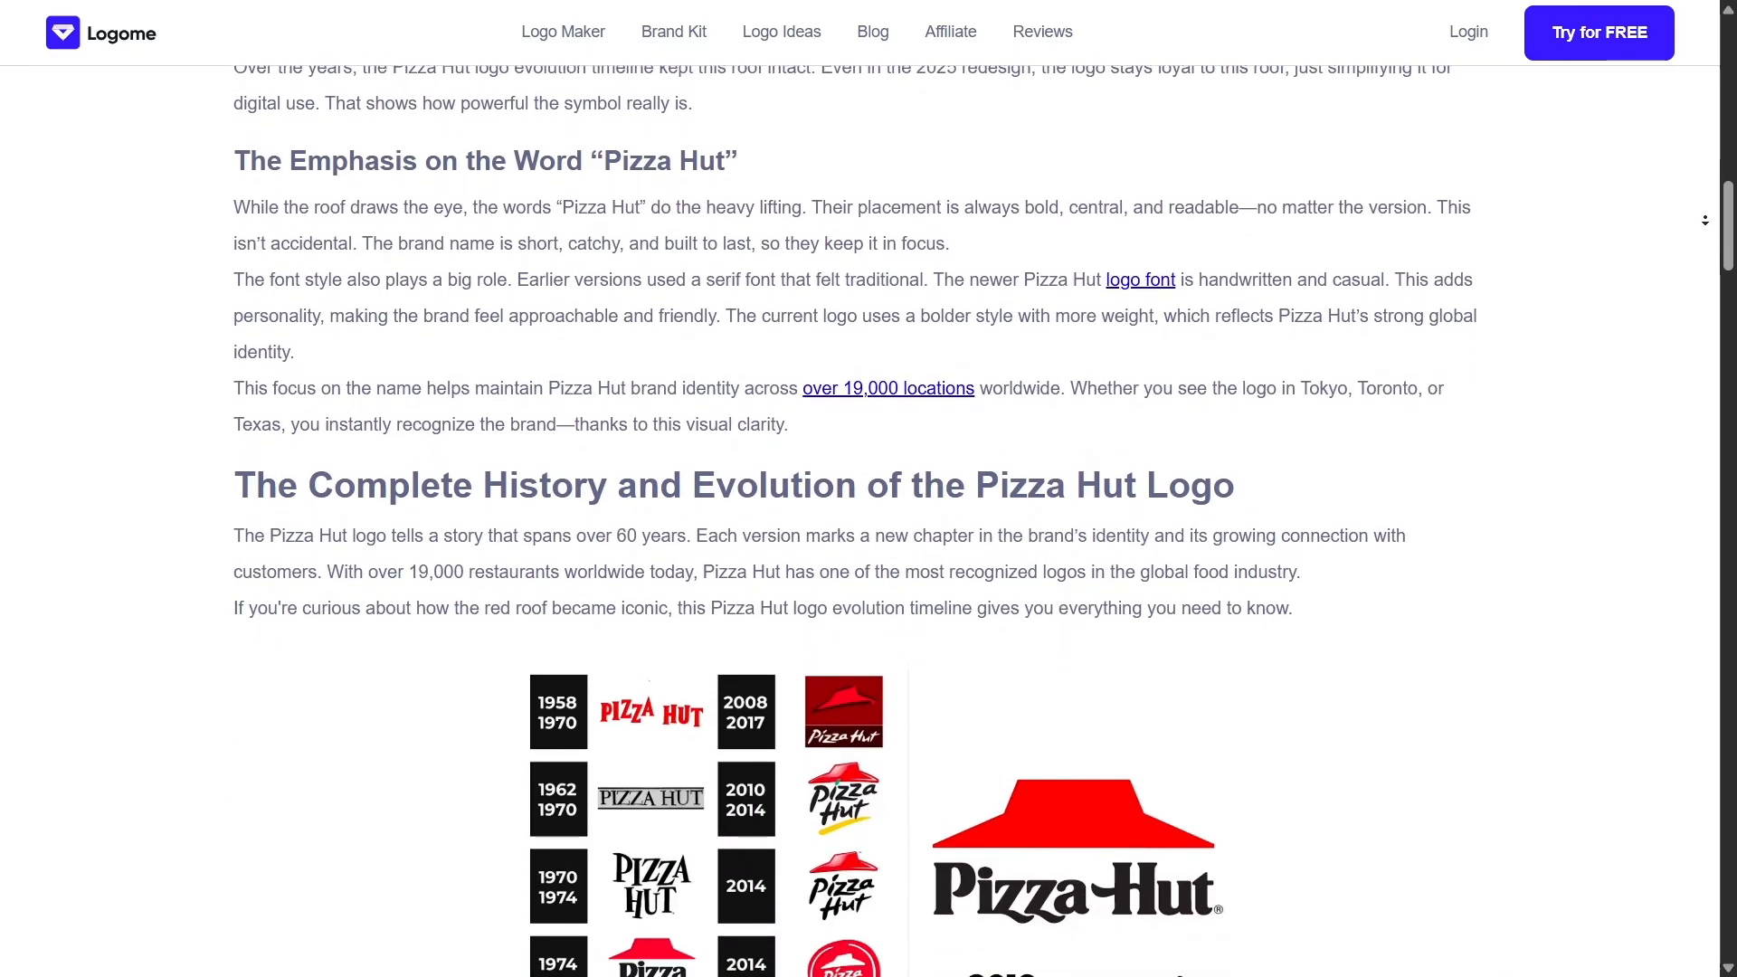
scroll(down, 3)
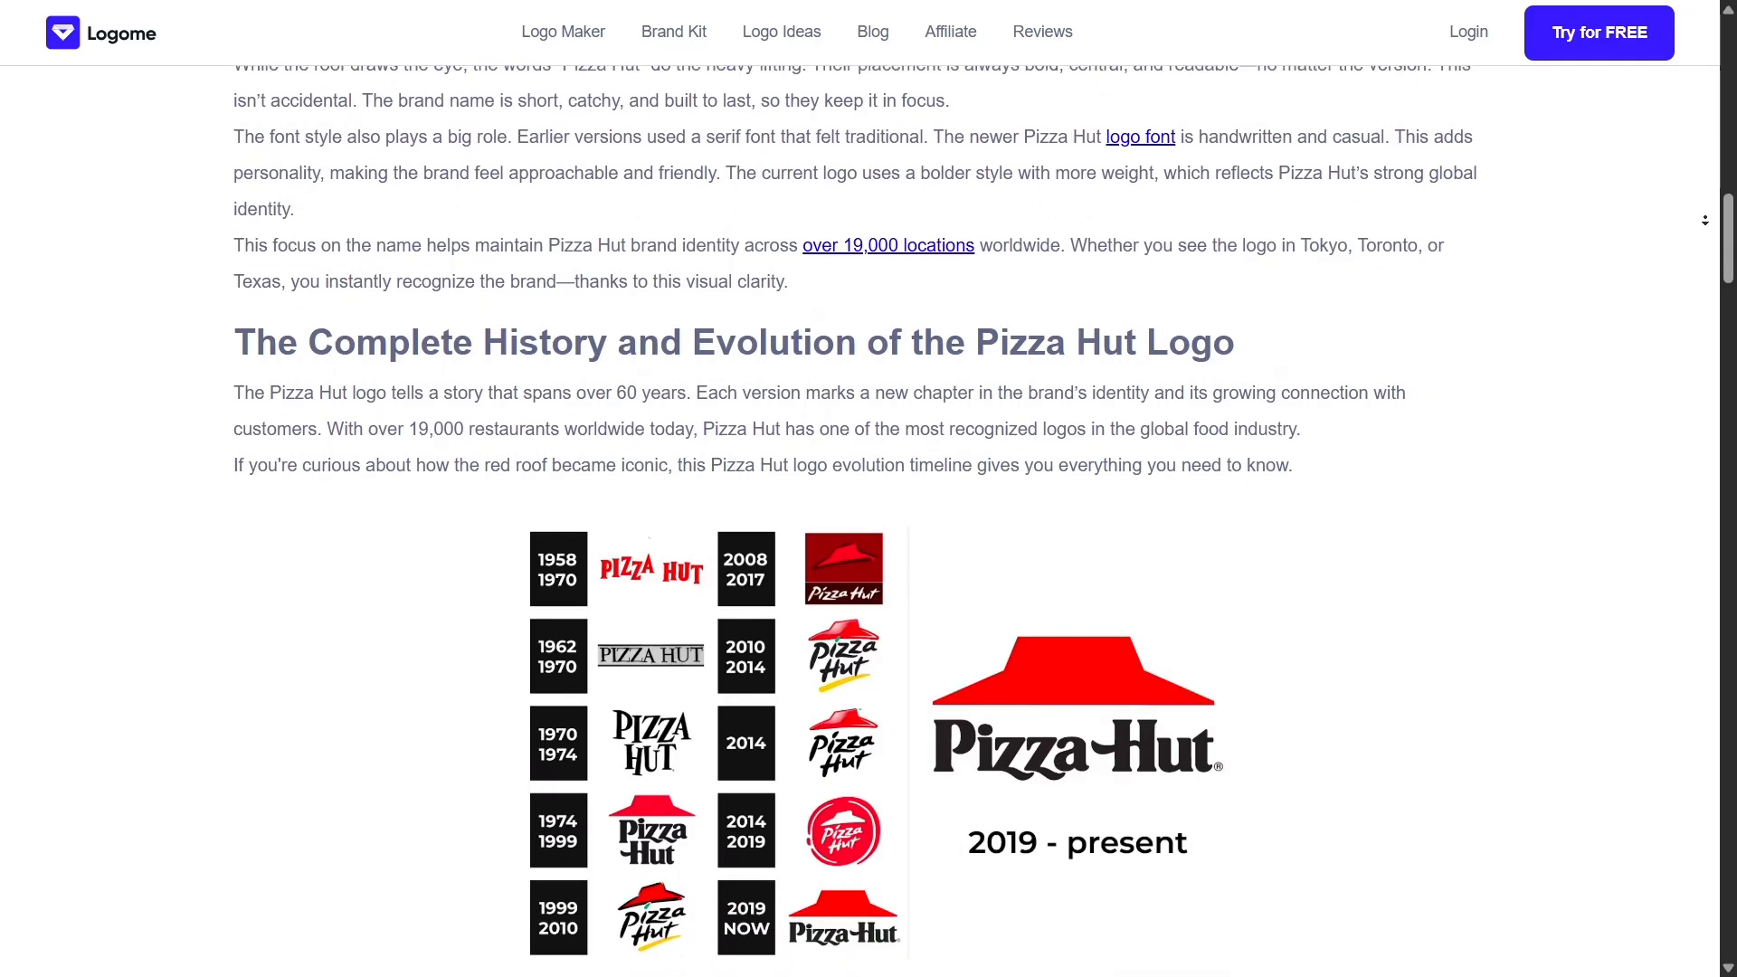
scroll(down, 3)
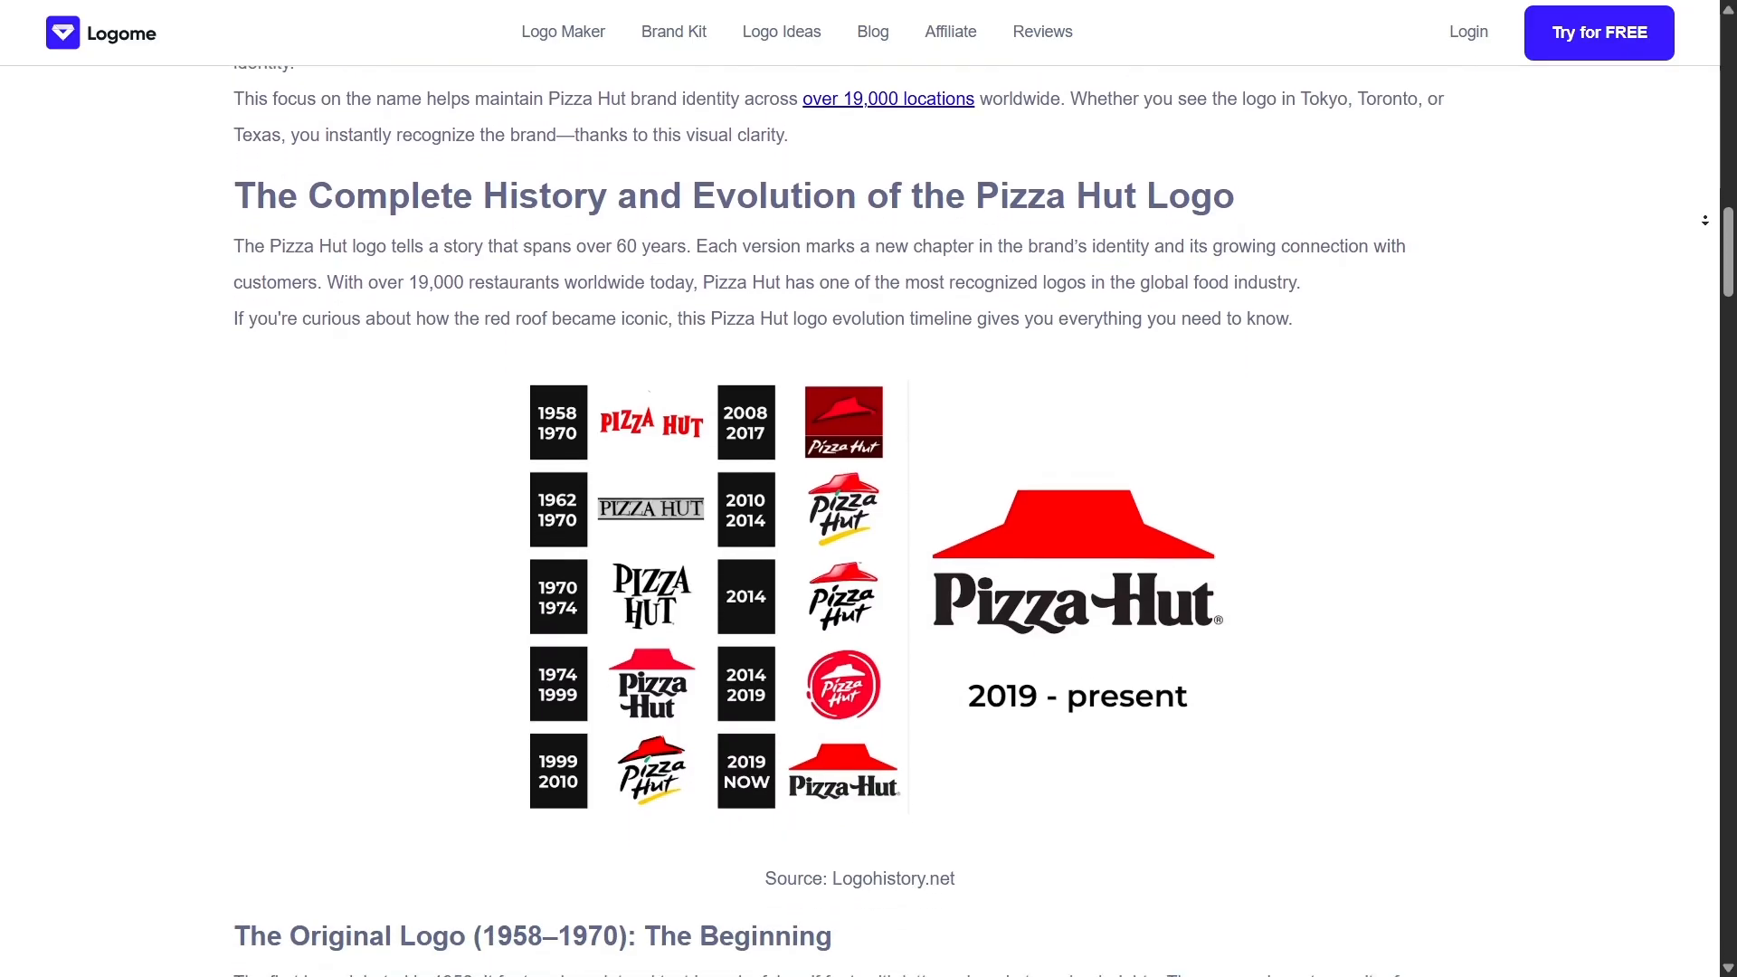
scroll(down, 3)
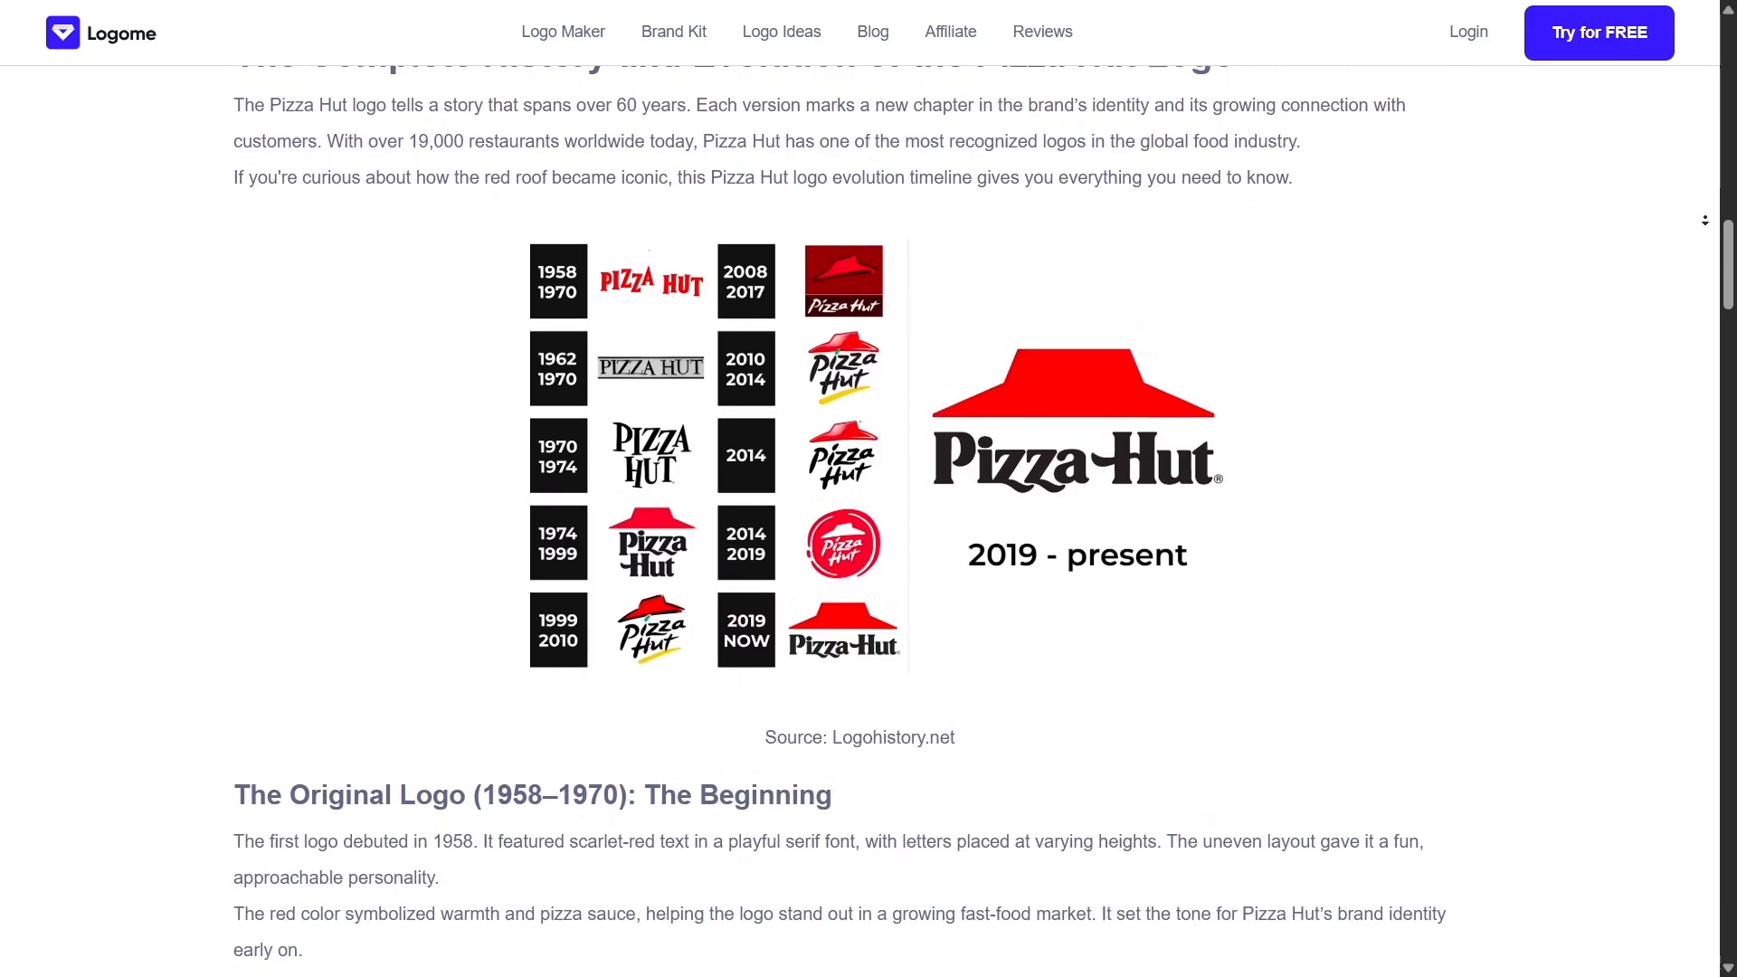
scroll(down, 3)
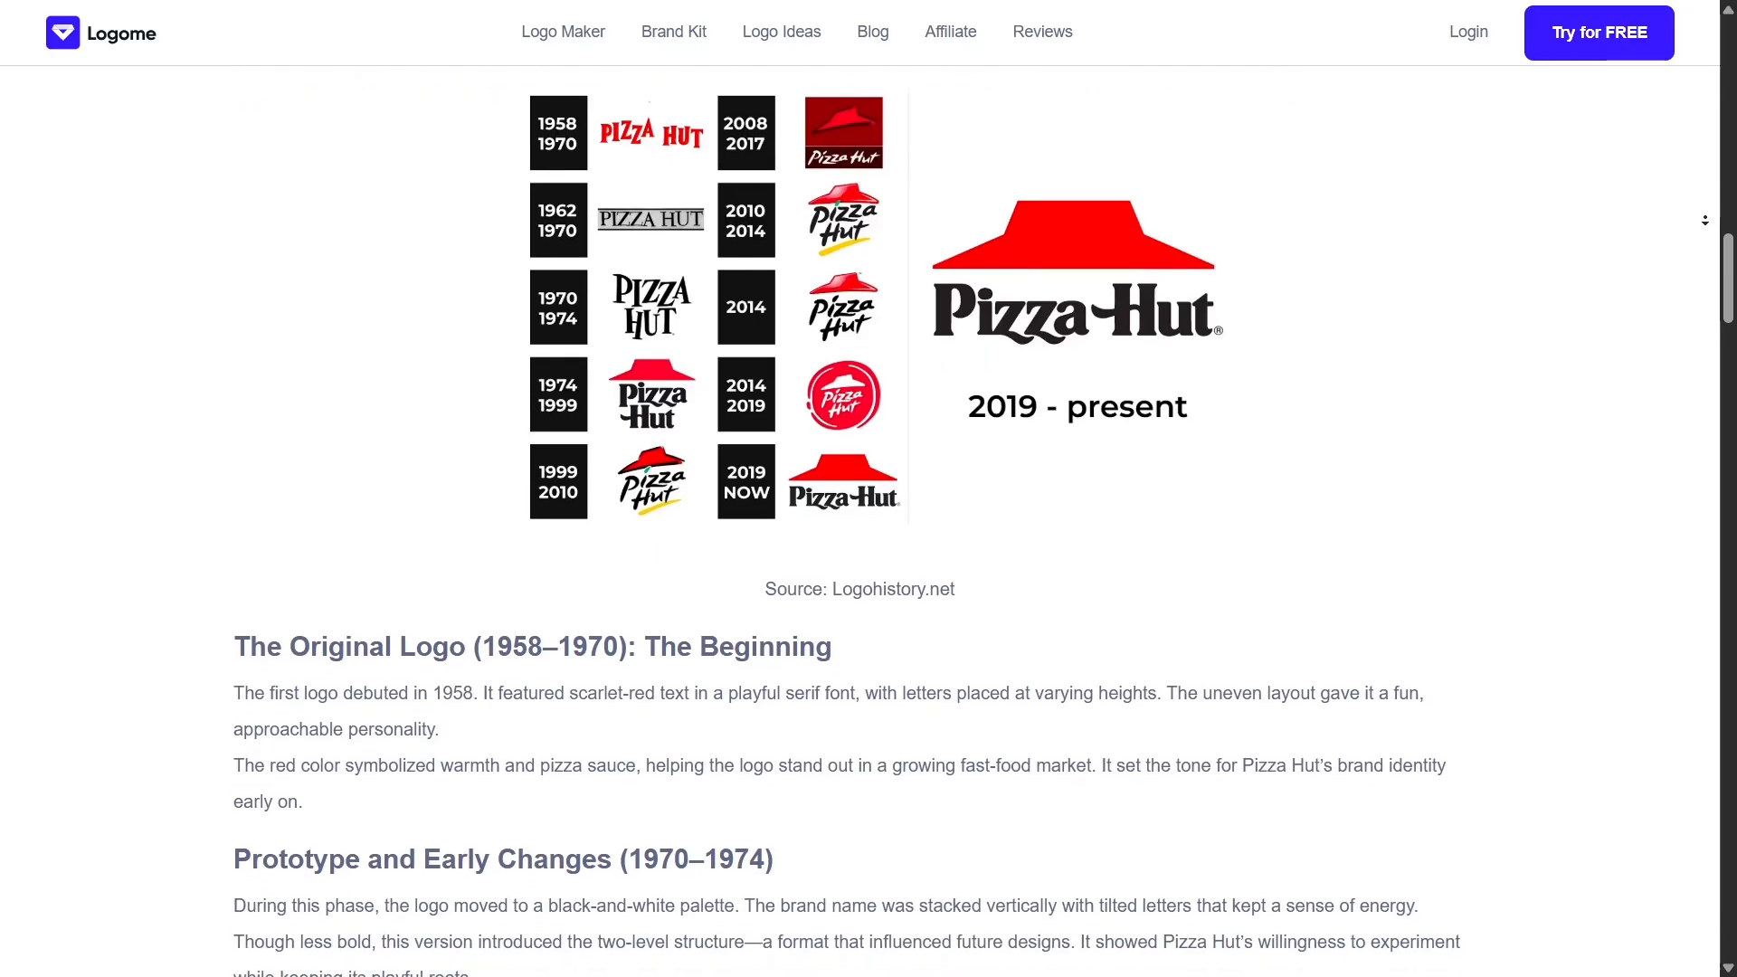
scroll(down, 3)
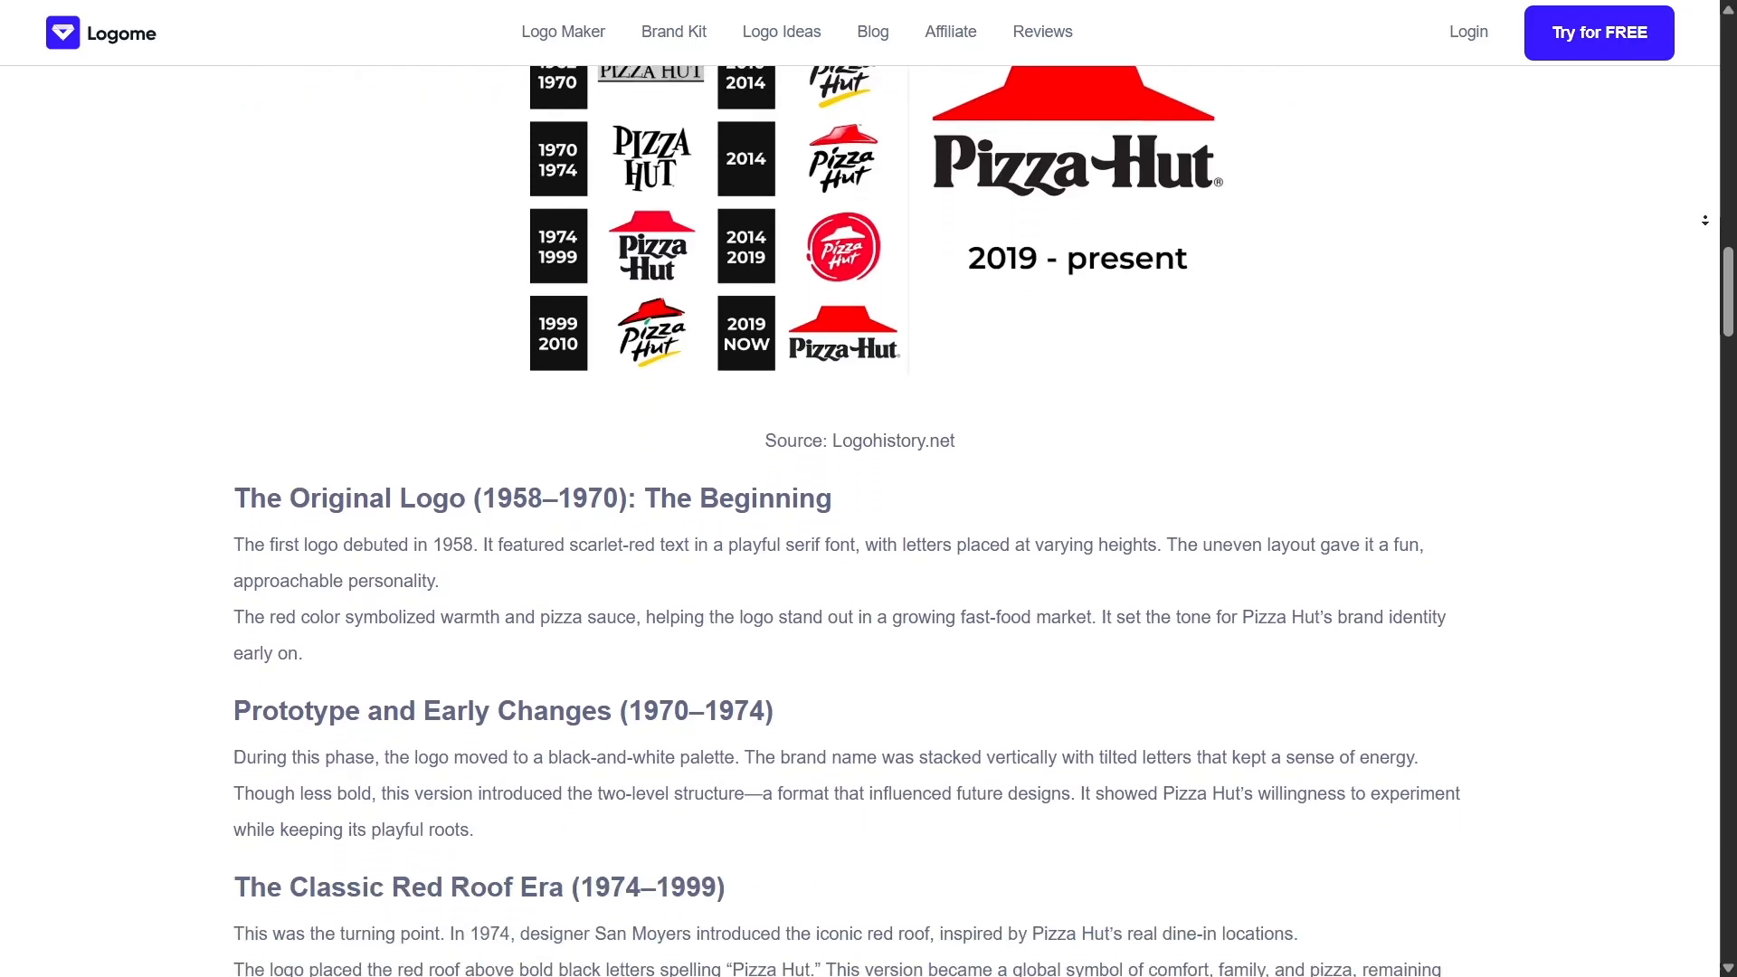
scroll(down, 3)
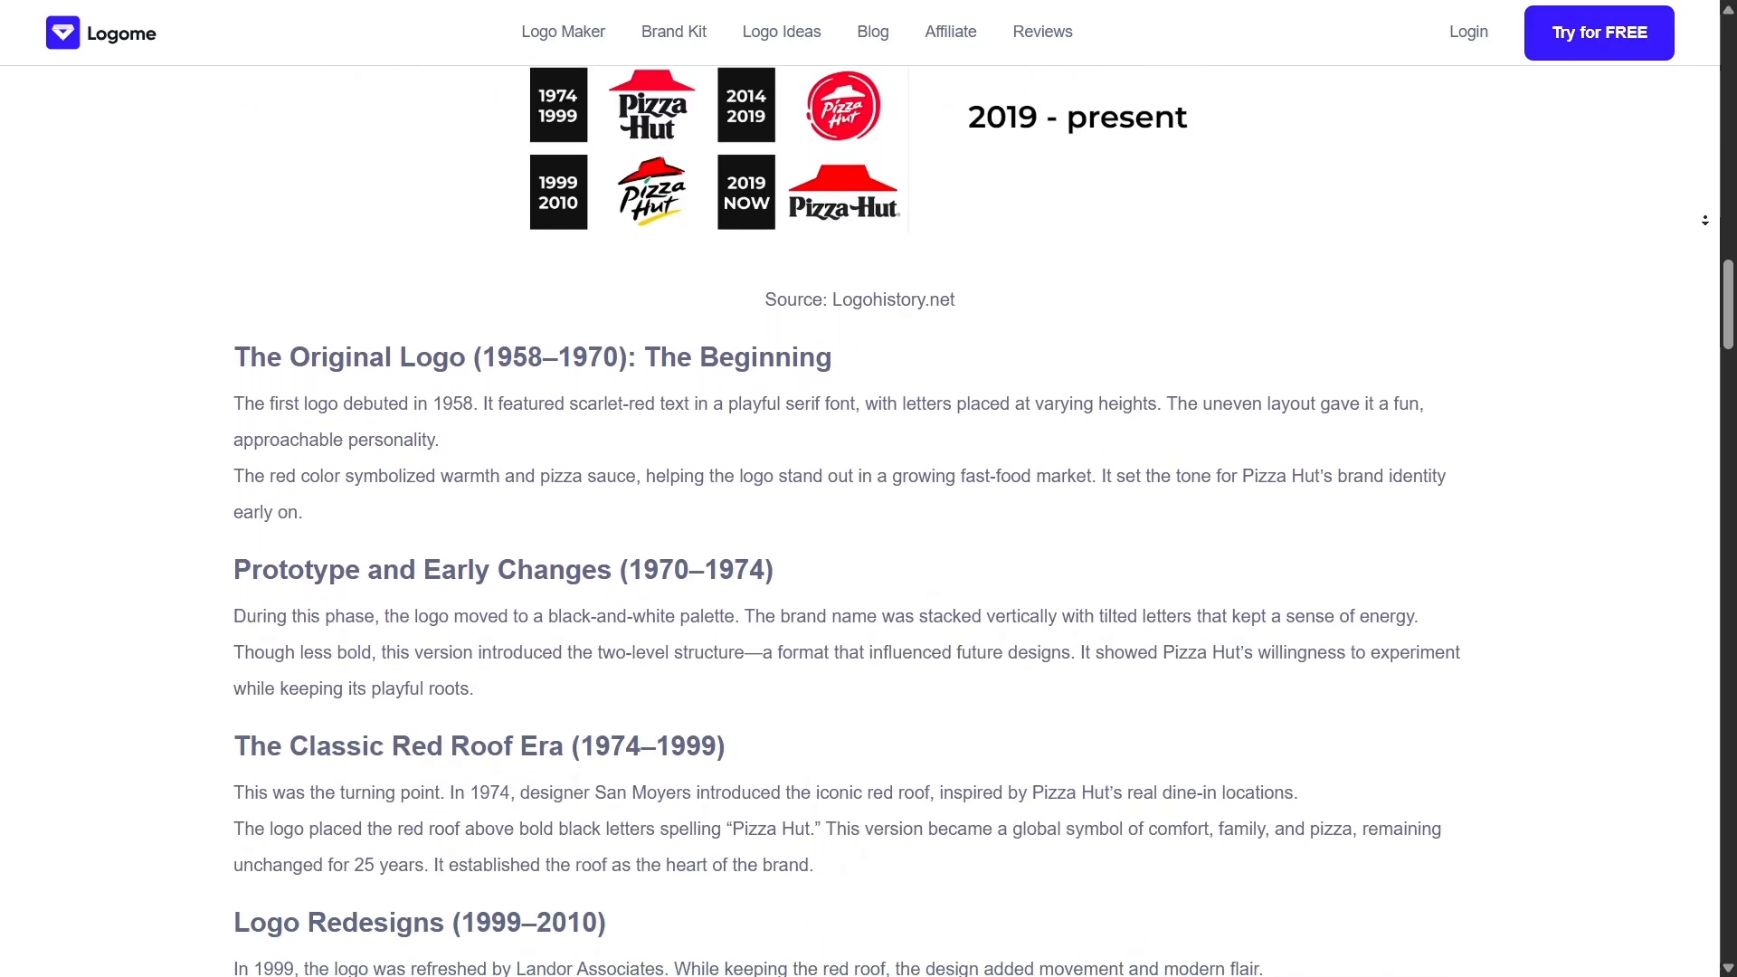
scroll(down, 3)
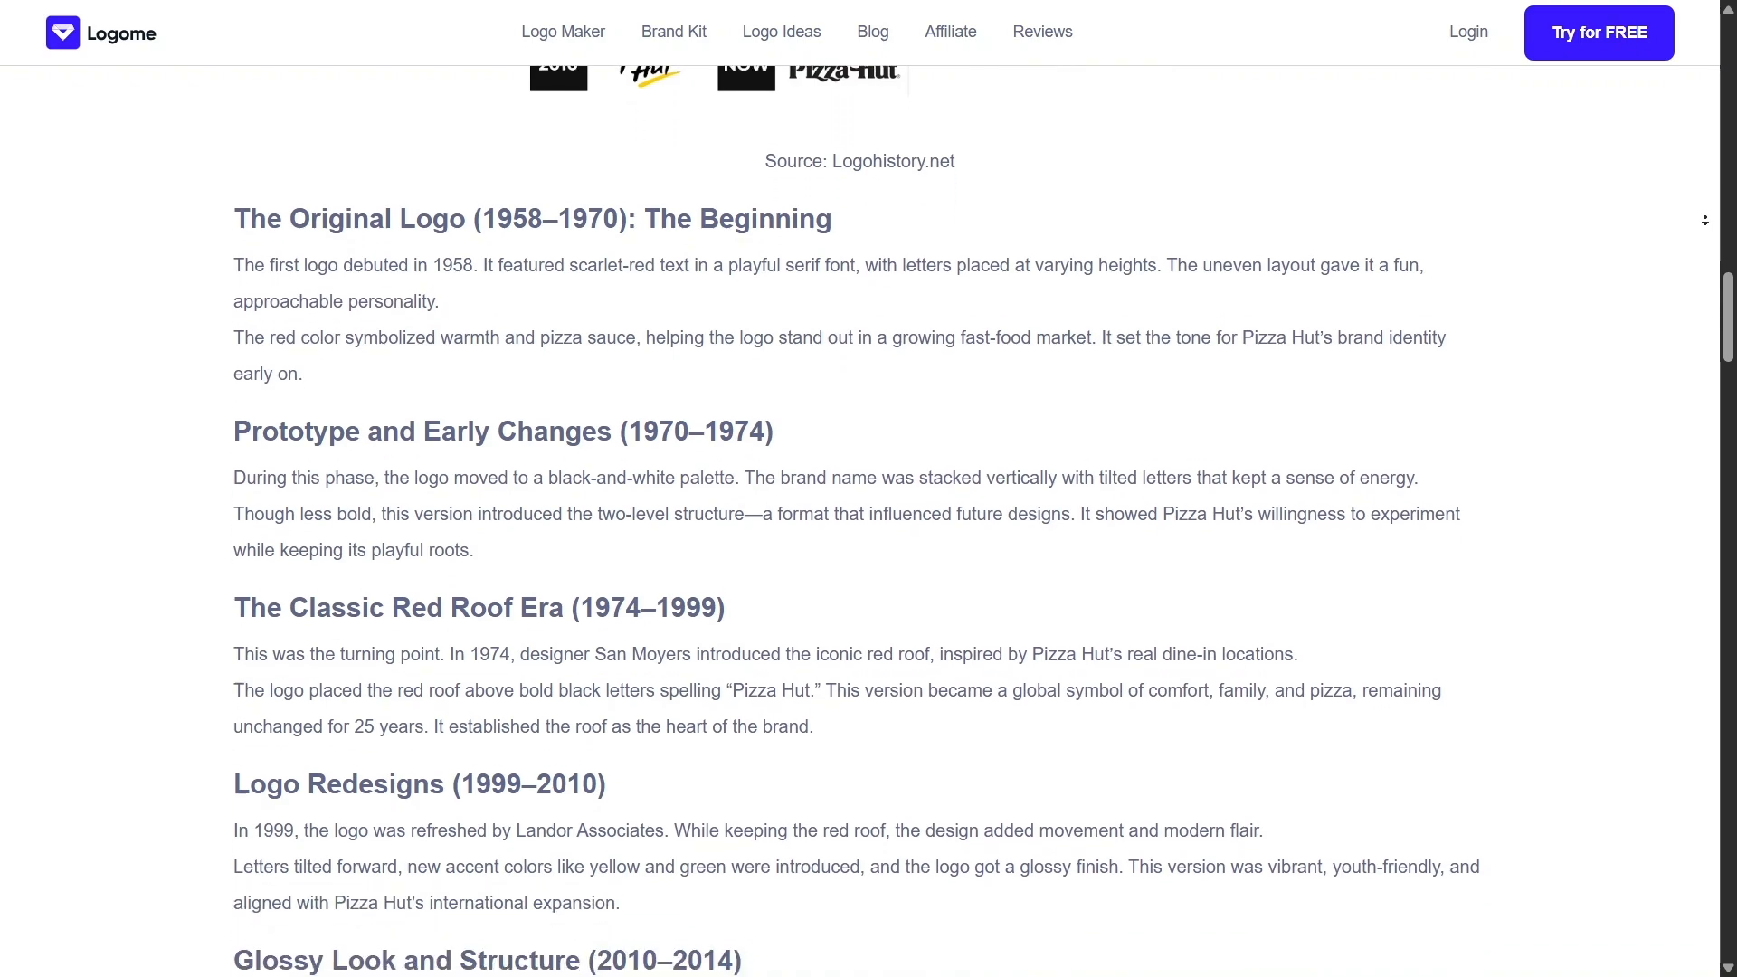
scroll(down, 3)
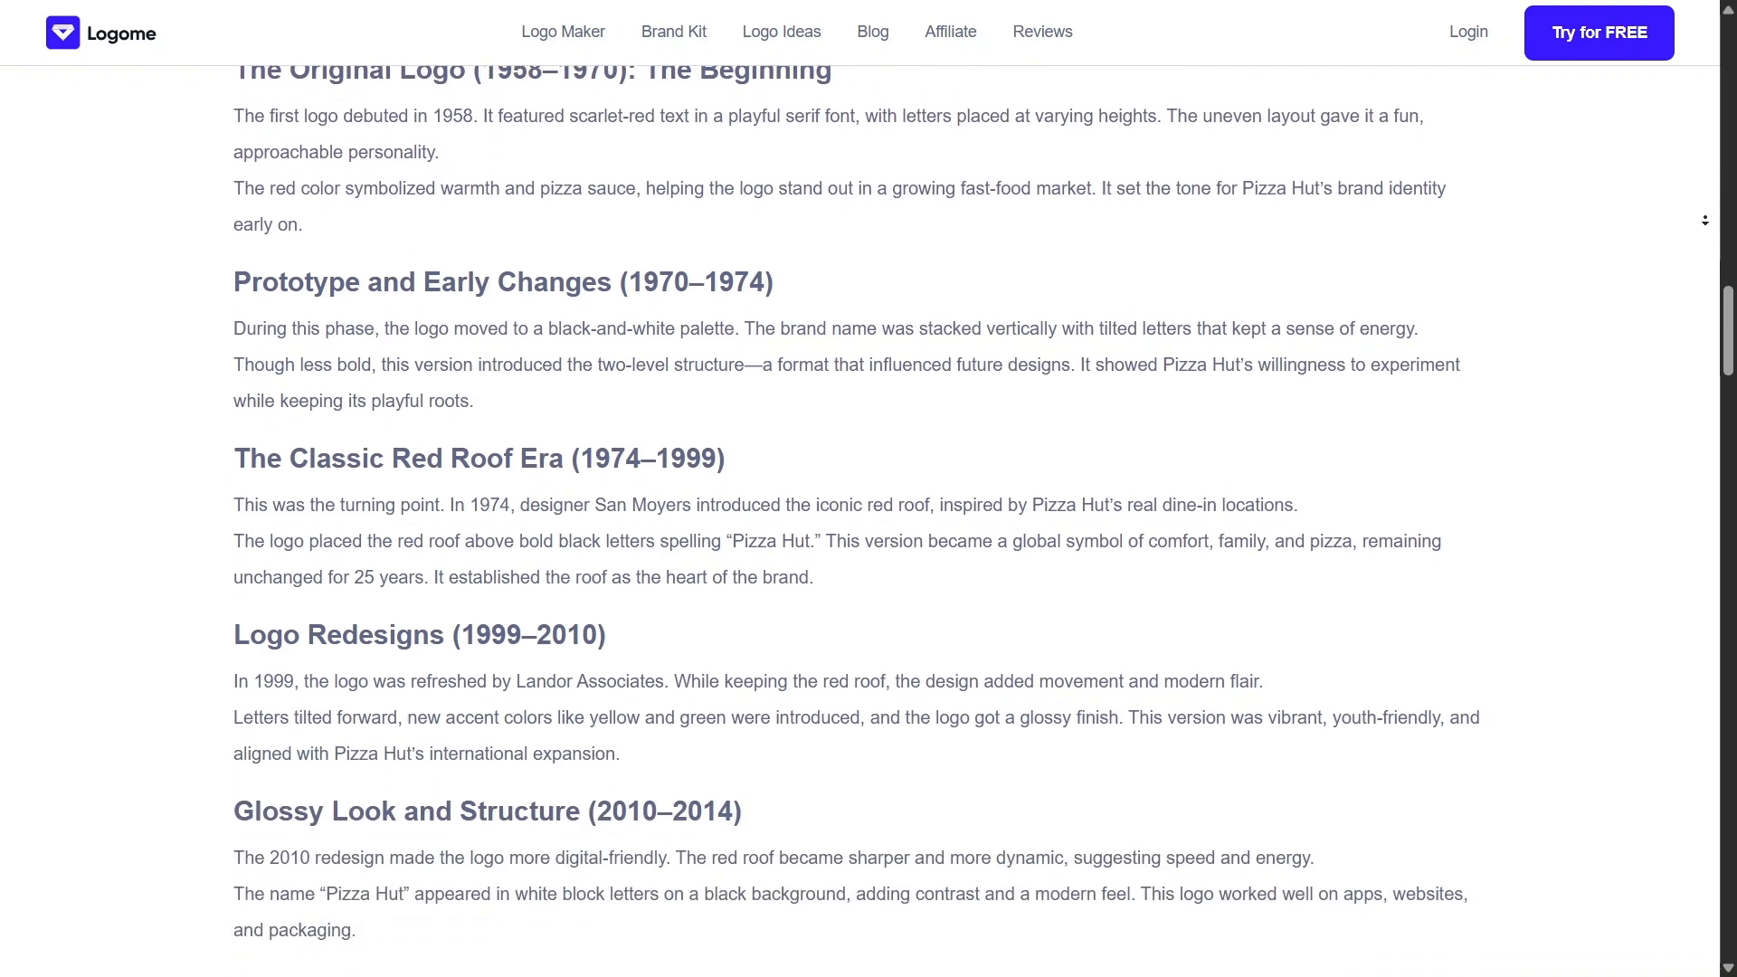
scroll(down, 3)
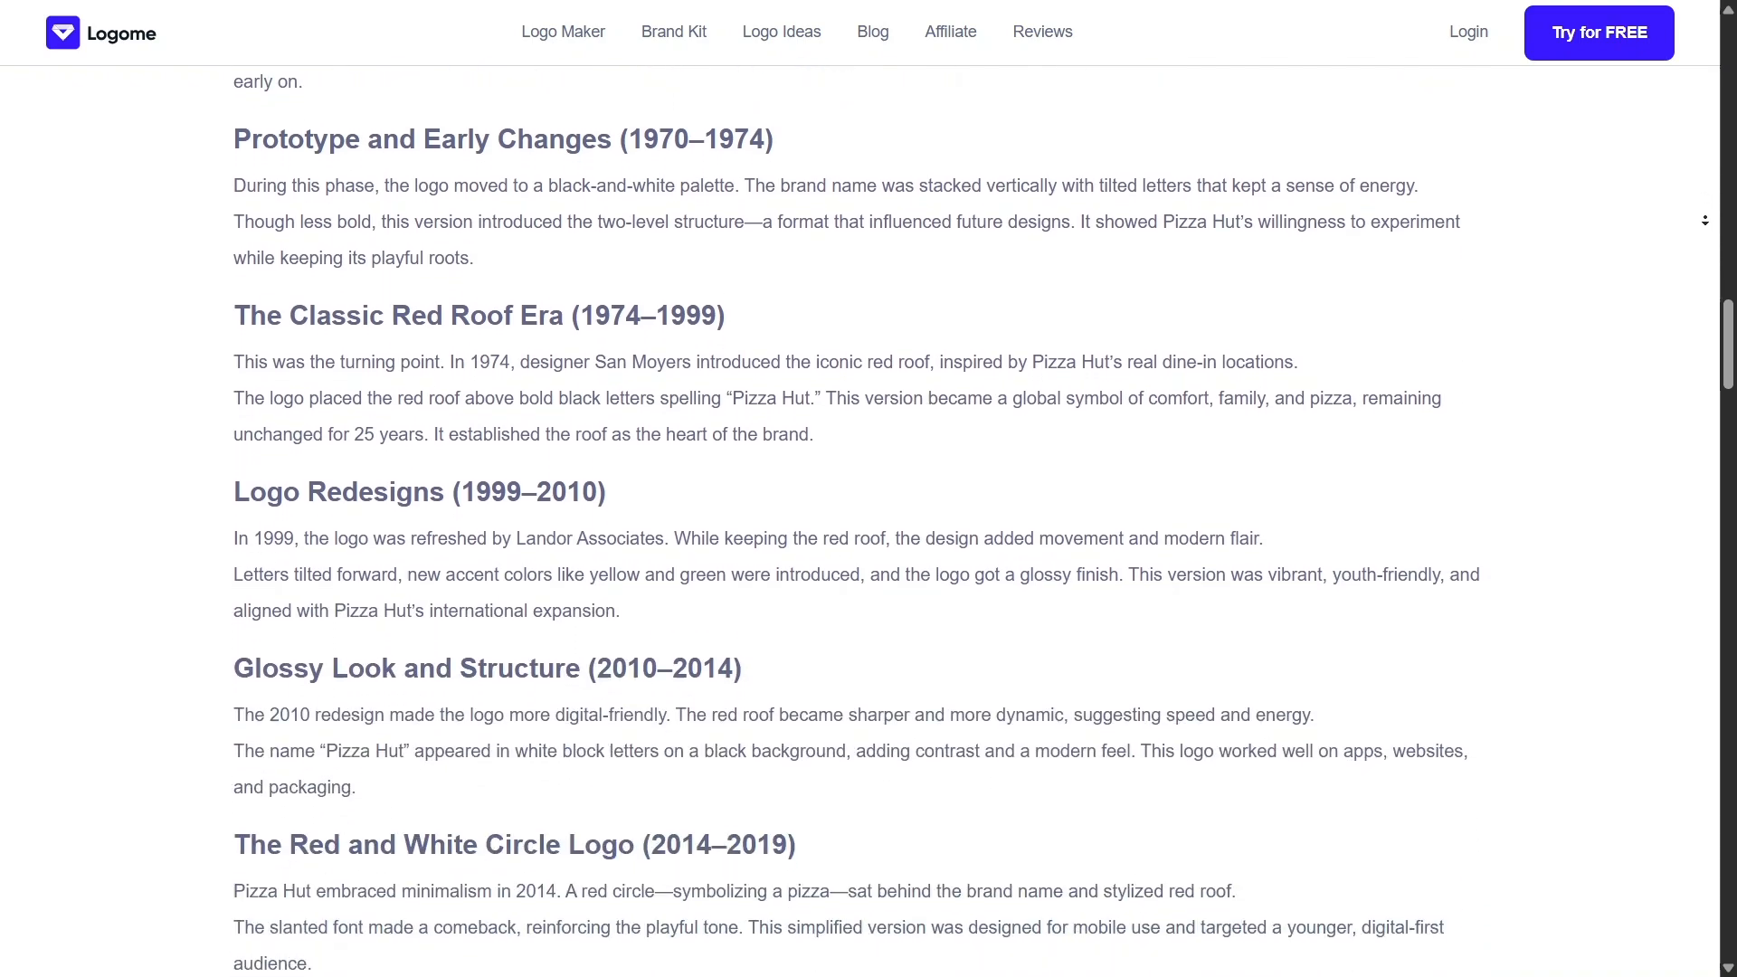
scroll(down, 3)
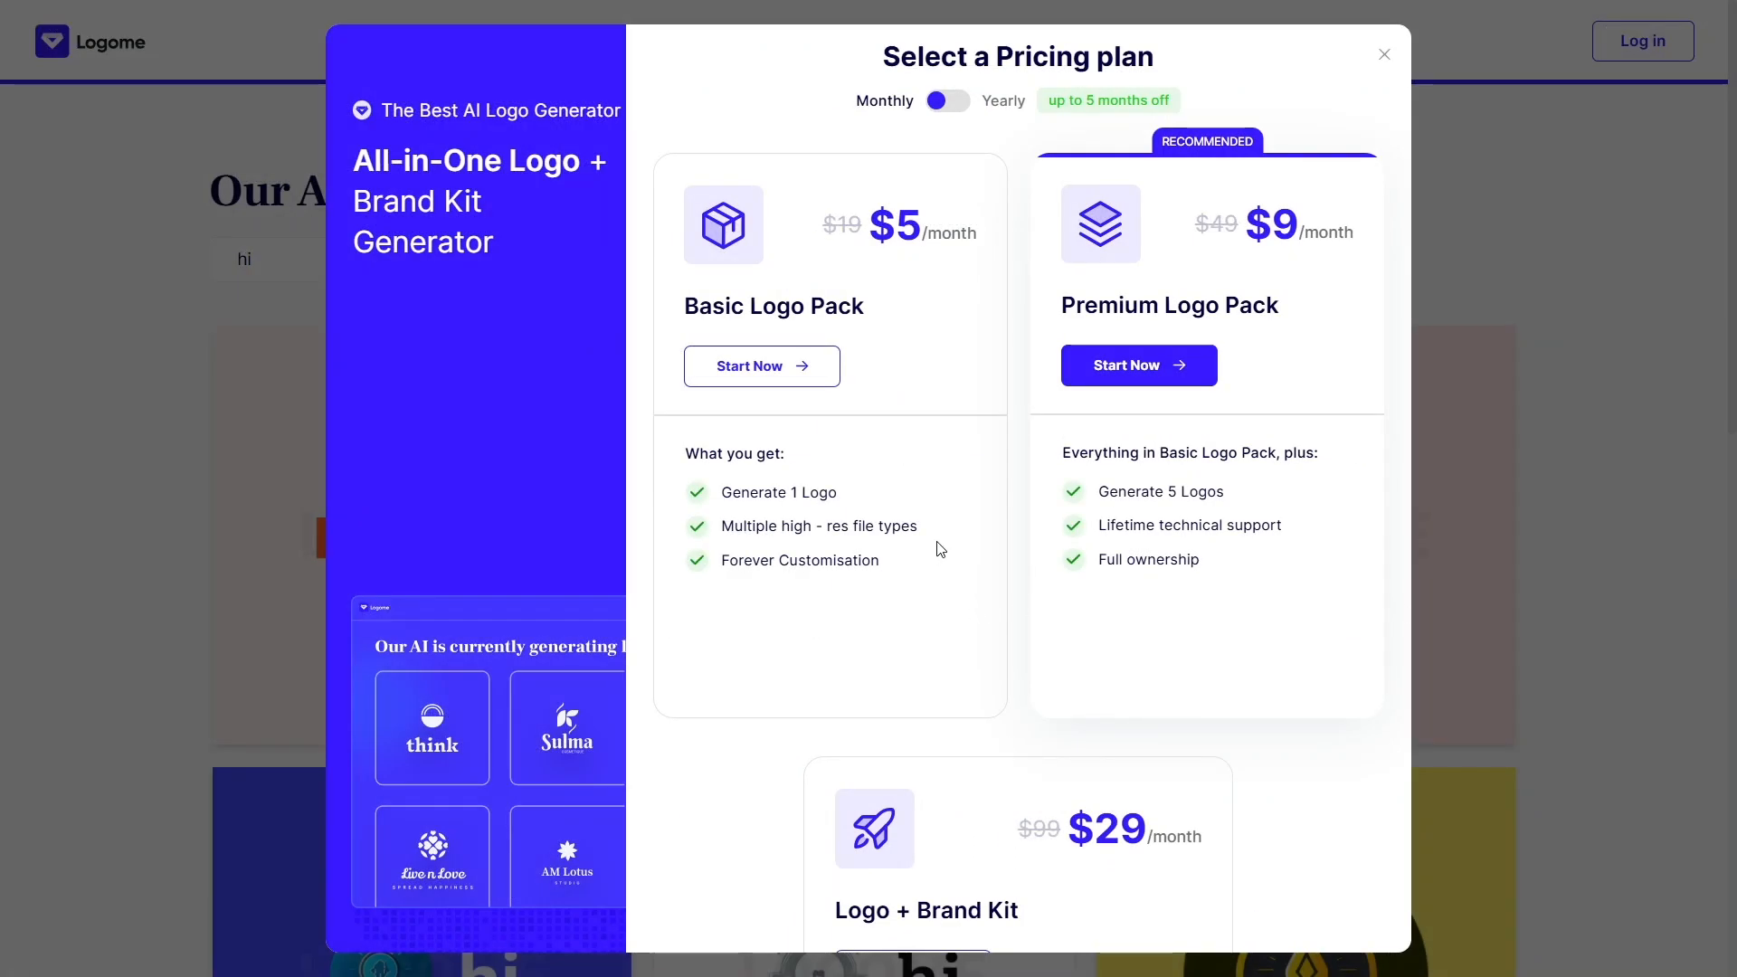
mouse_move(1061, 356)
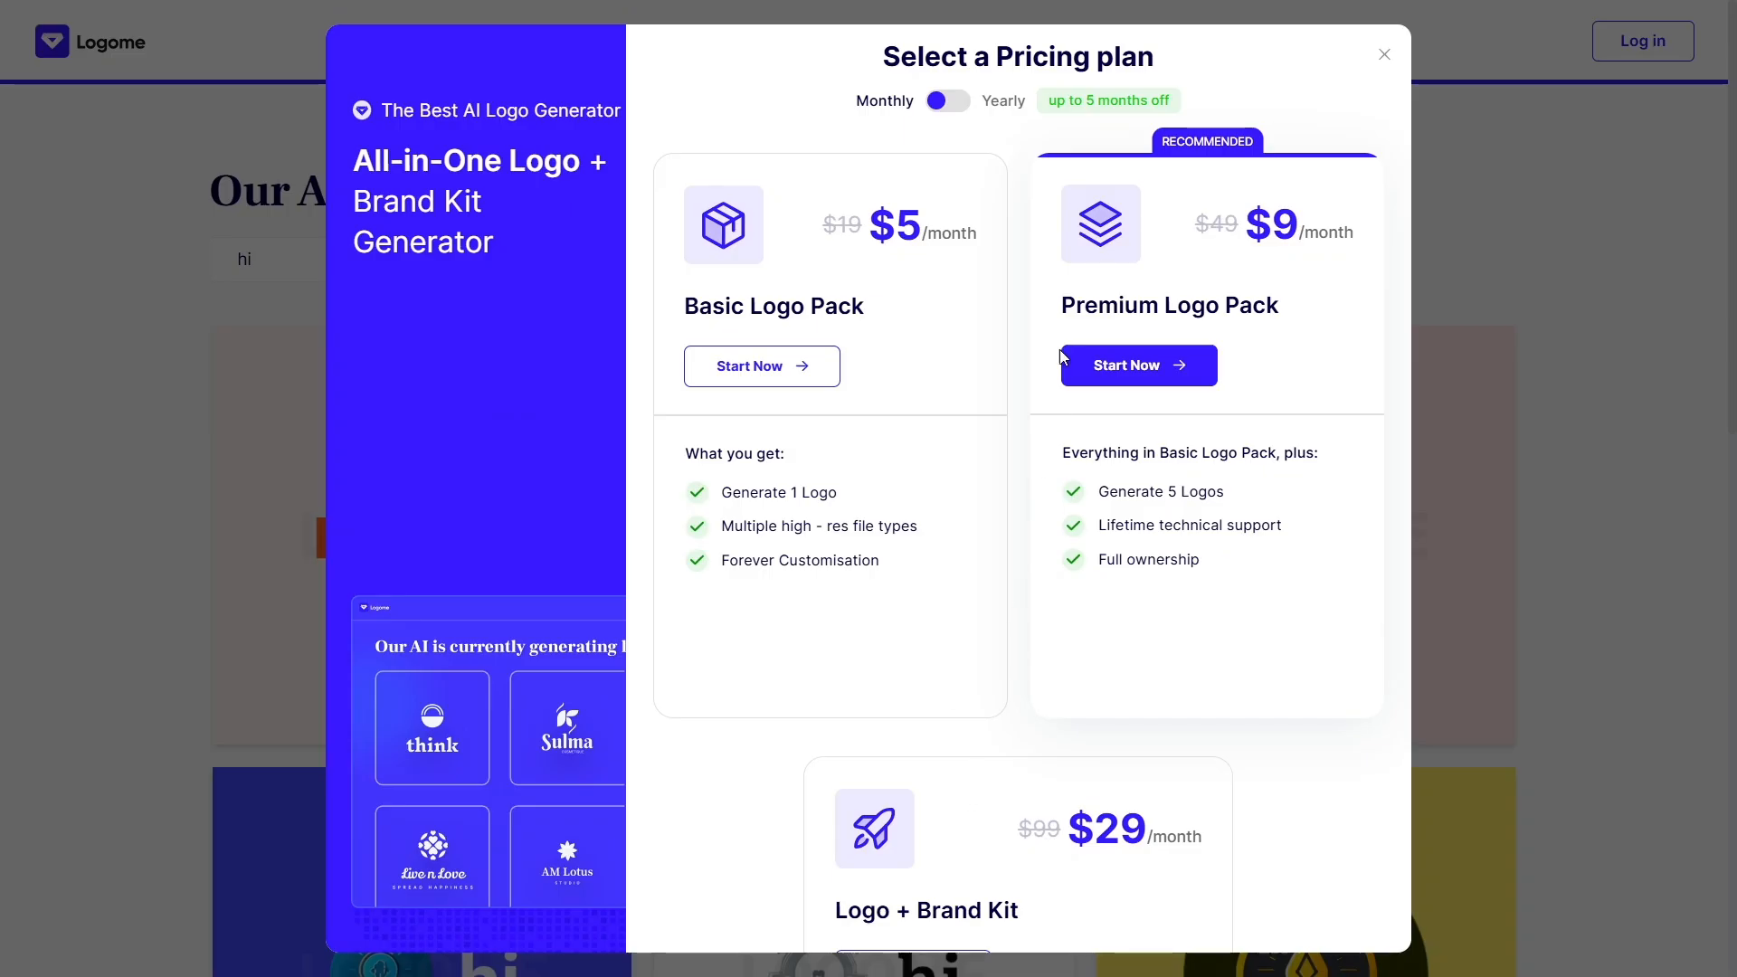
View the yearly plan prices, then switch back to monthly Basic, Premium and Brand Kit prices
click(946, 99)
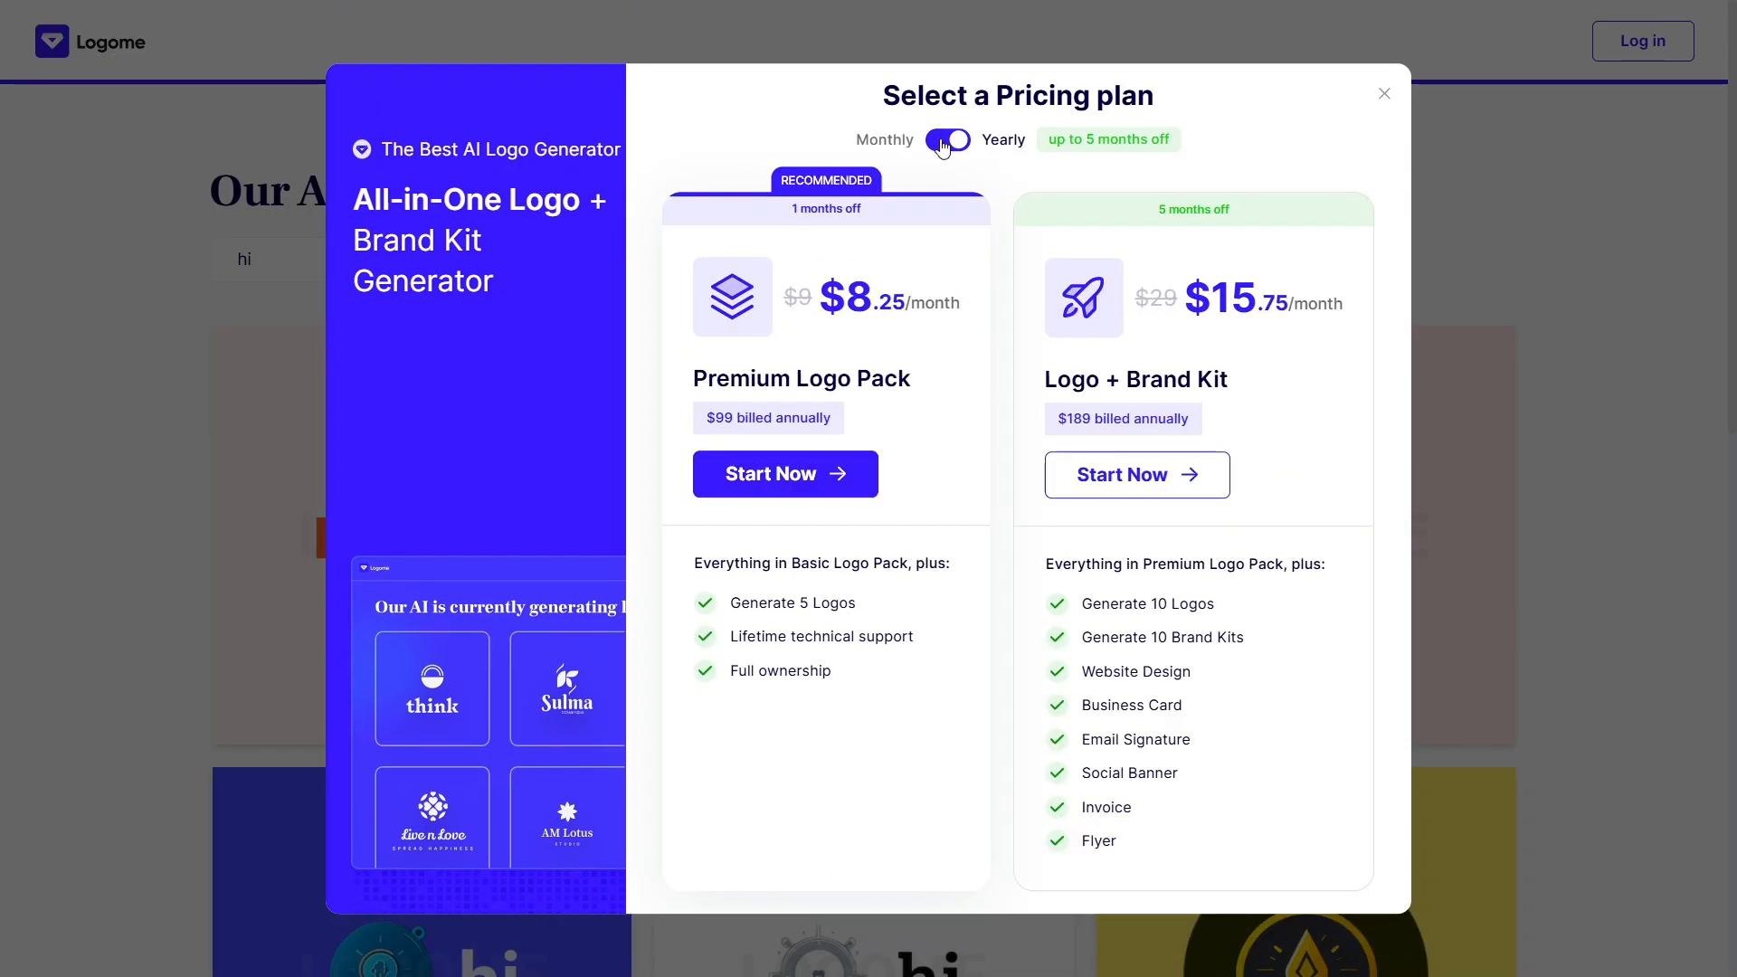
click(945, 139)
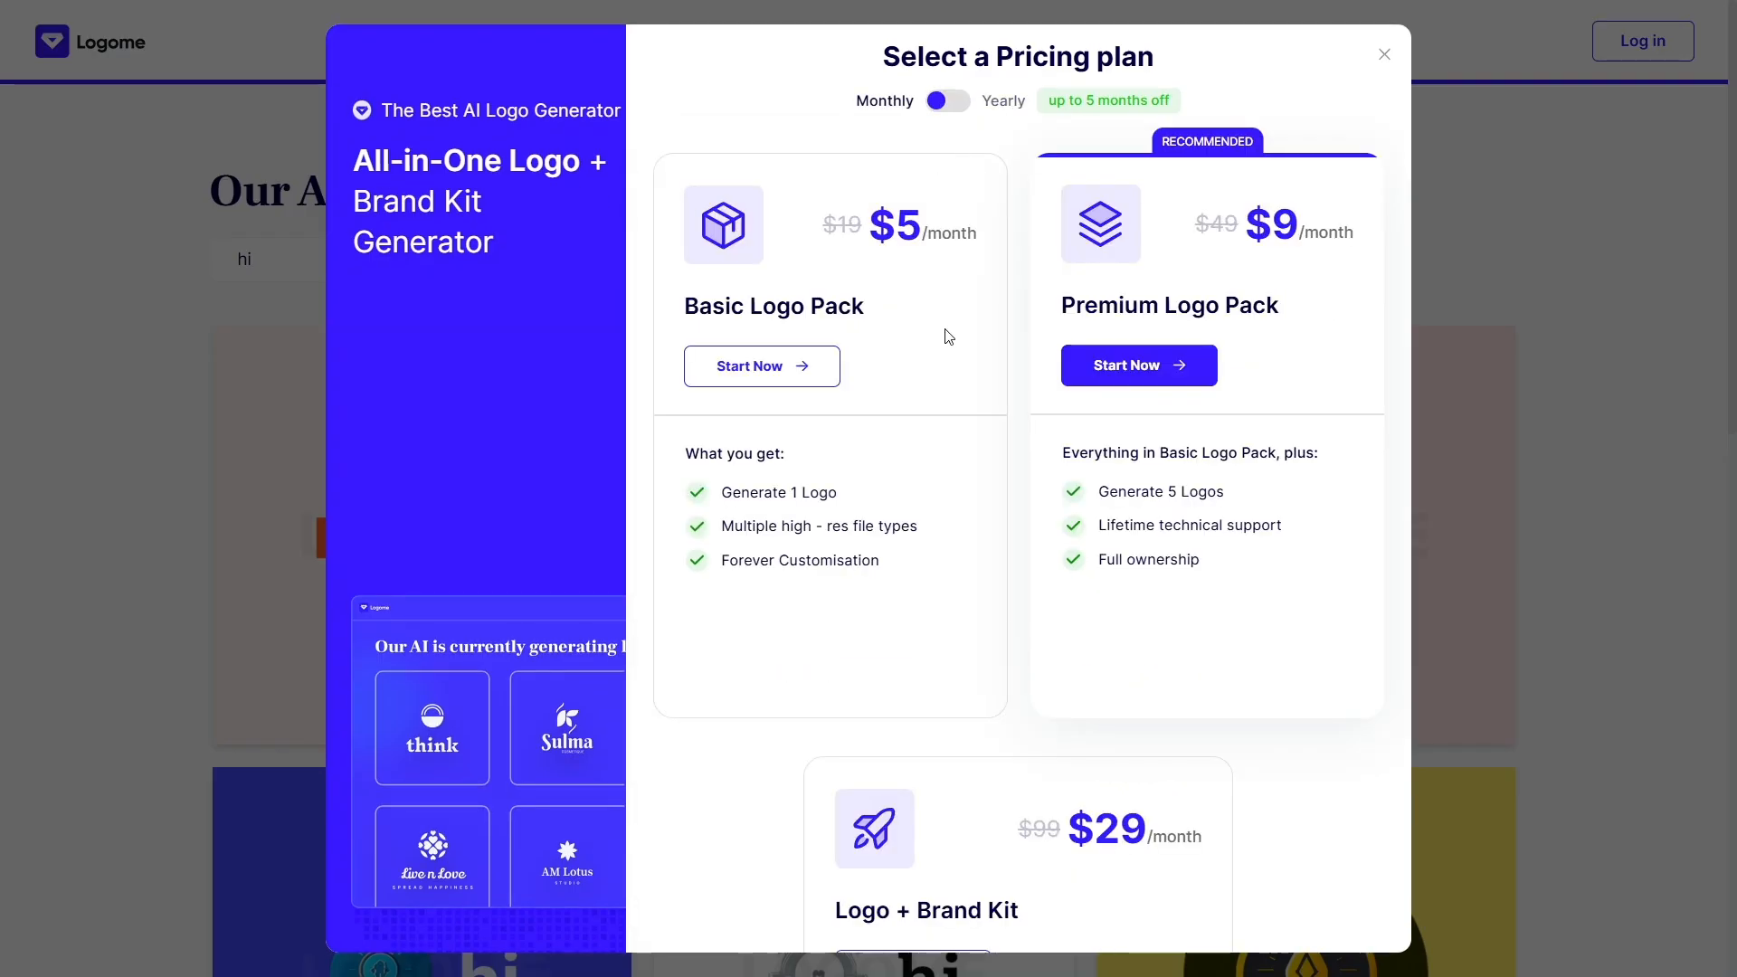
mouse_move(974, 957)
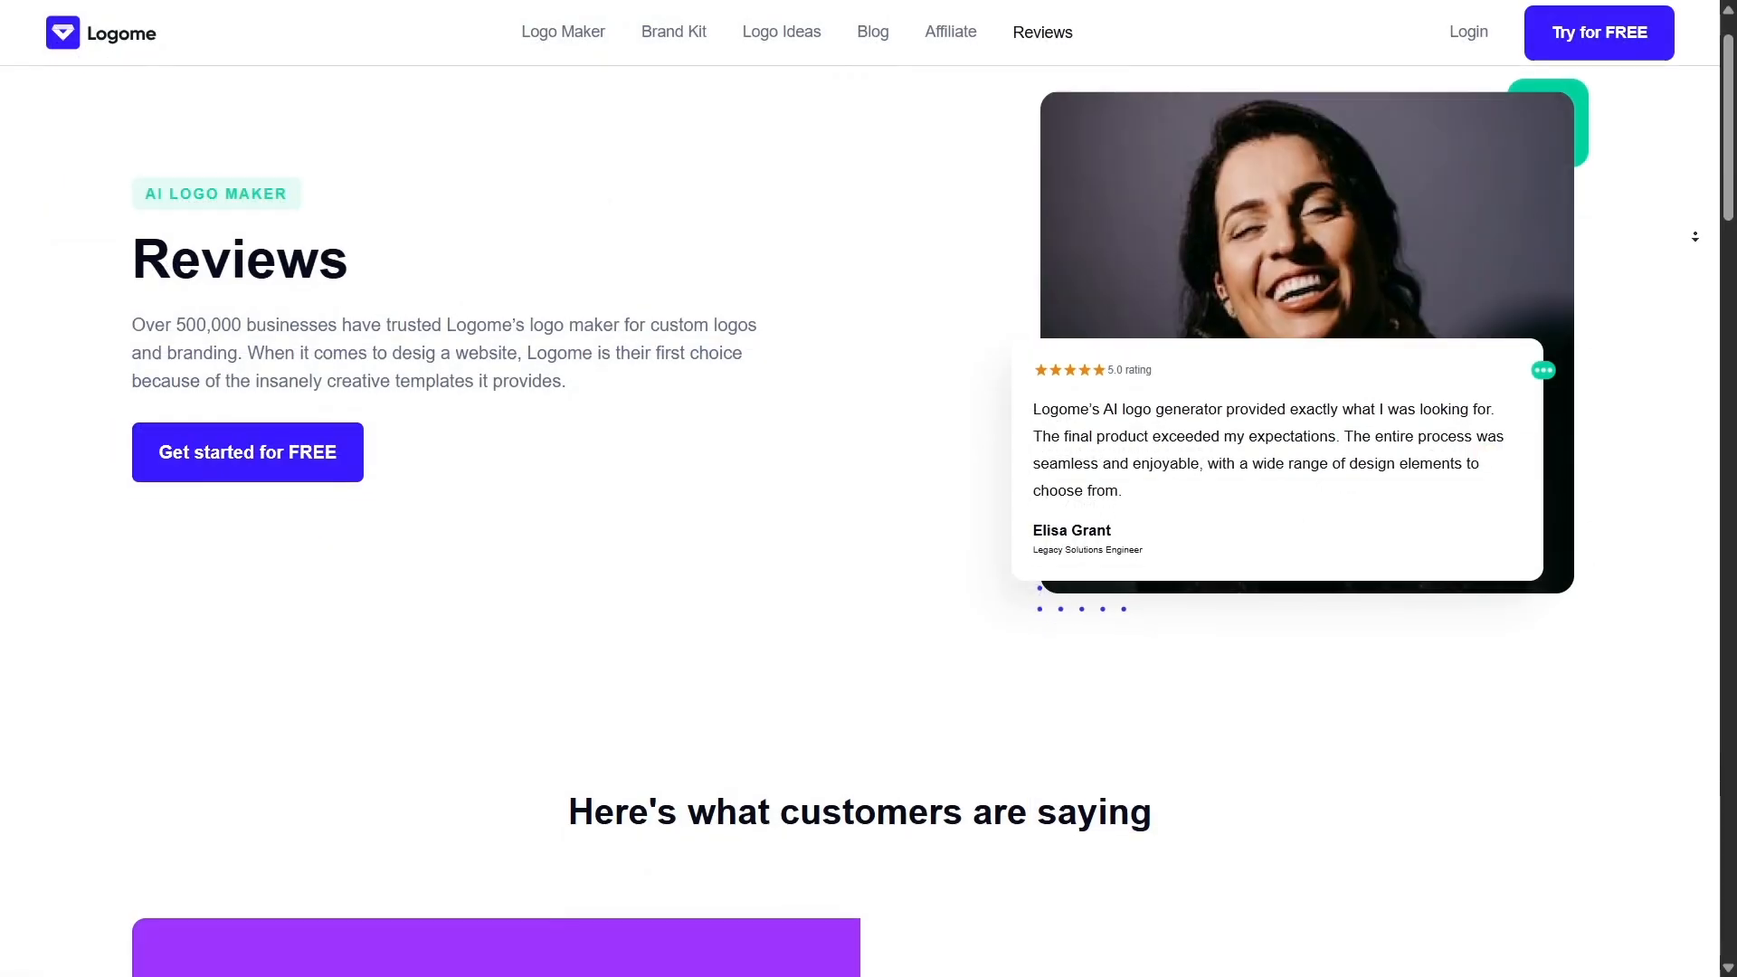
Scroll down the Reviews page through the customer testimonials to the free logo email signup
scroll(down, 3)
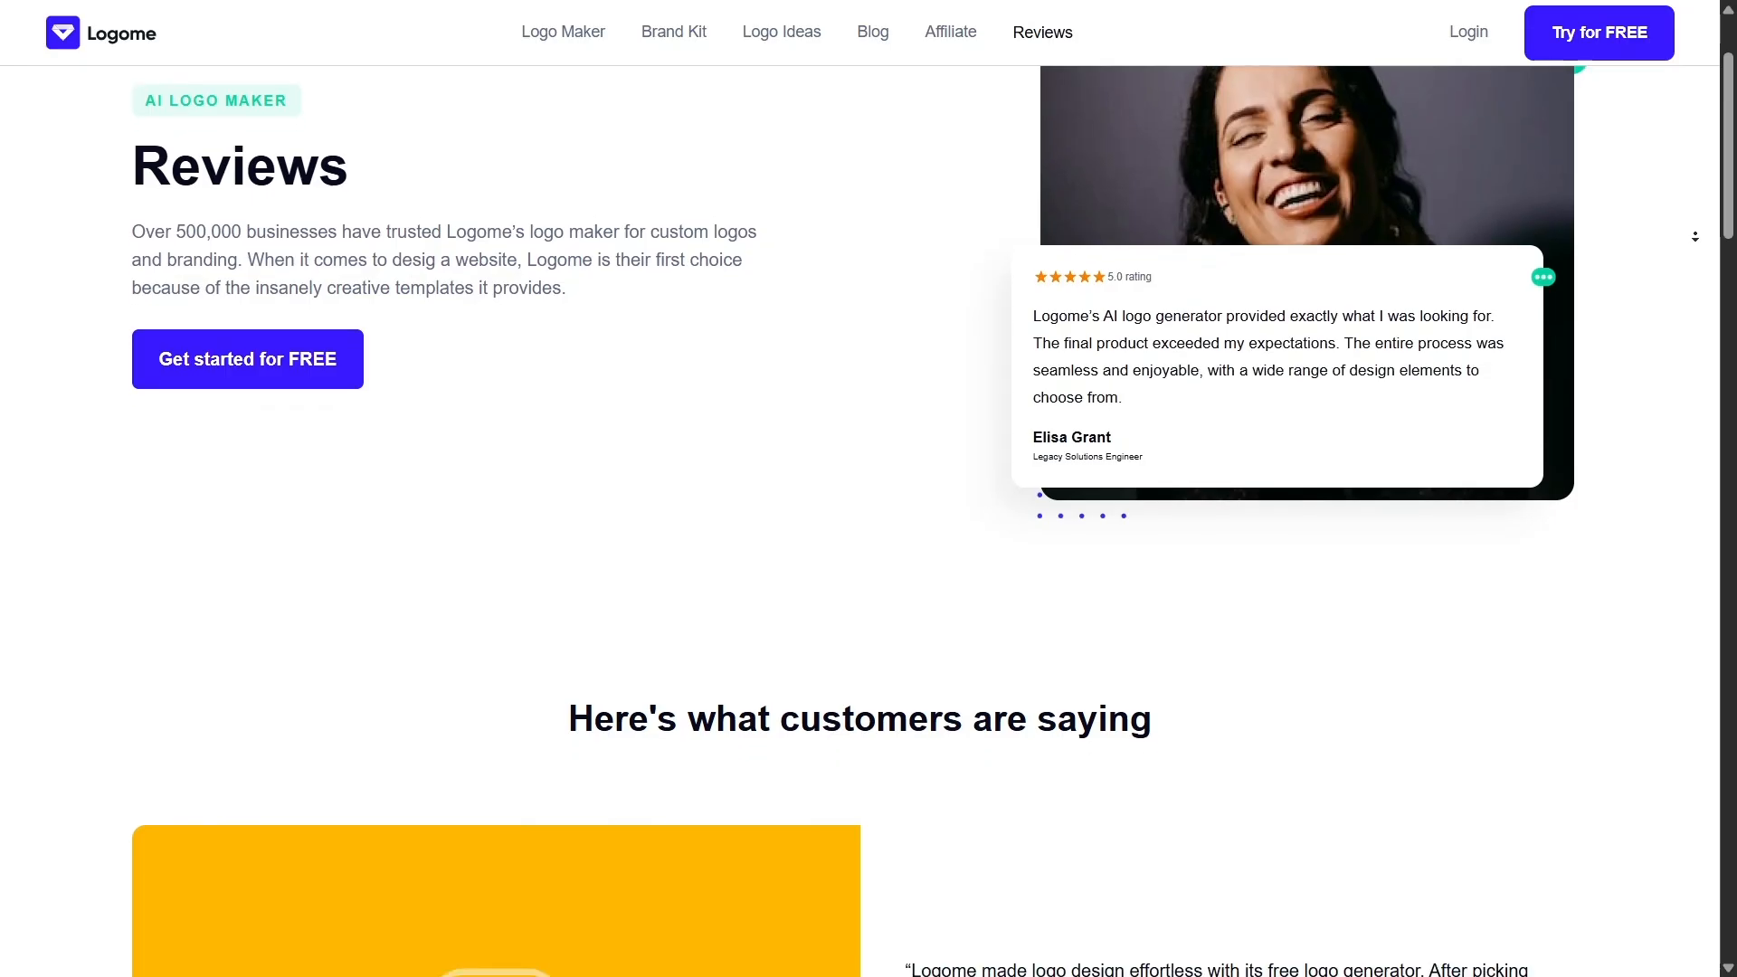
scroll(down, 3)
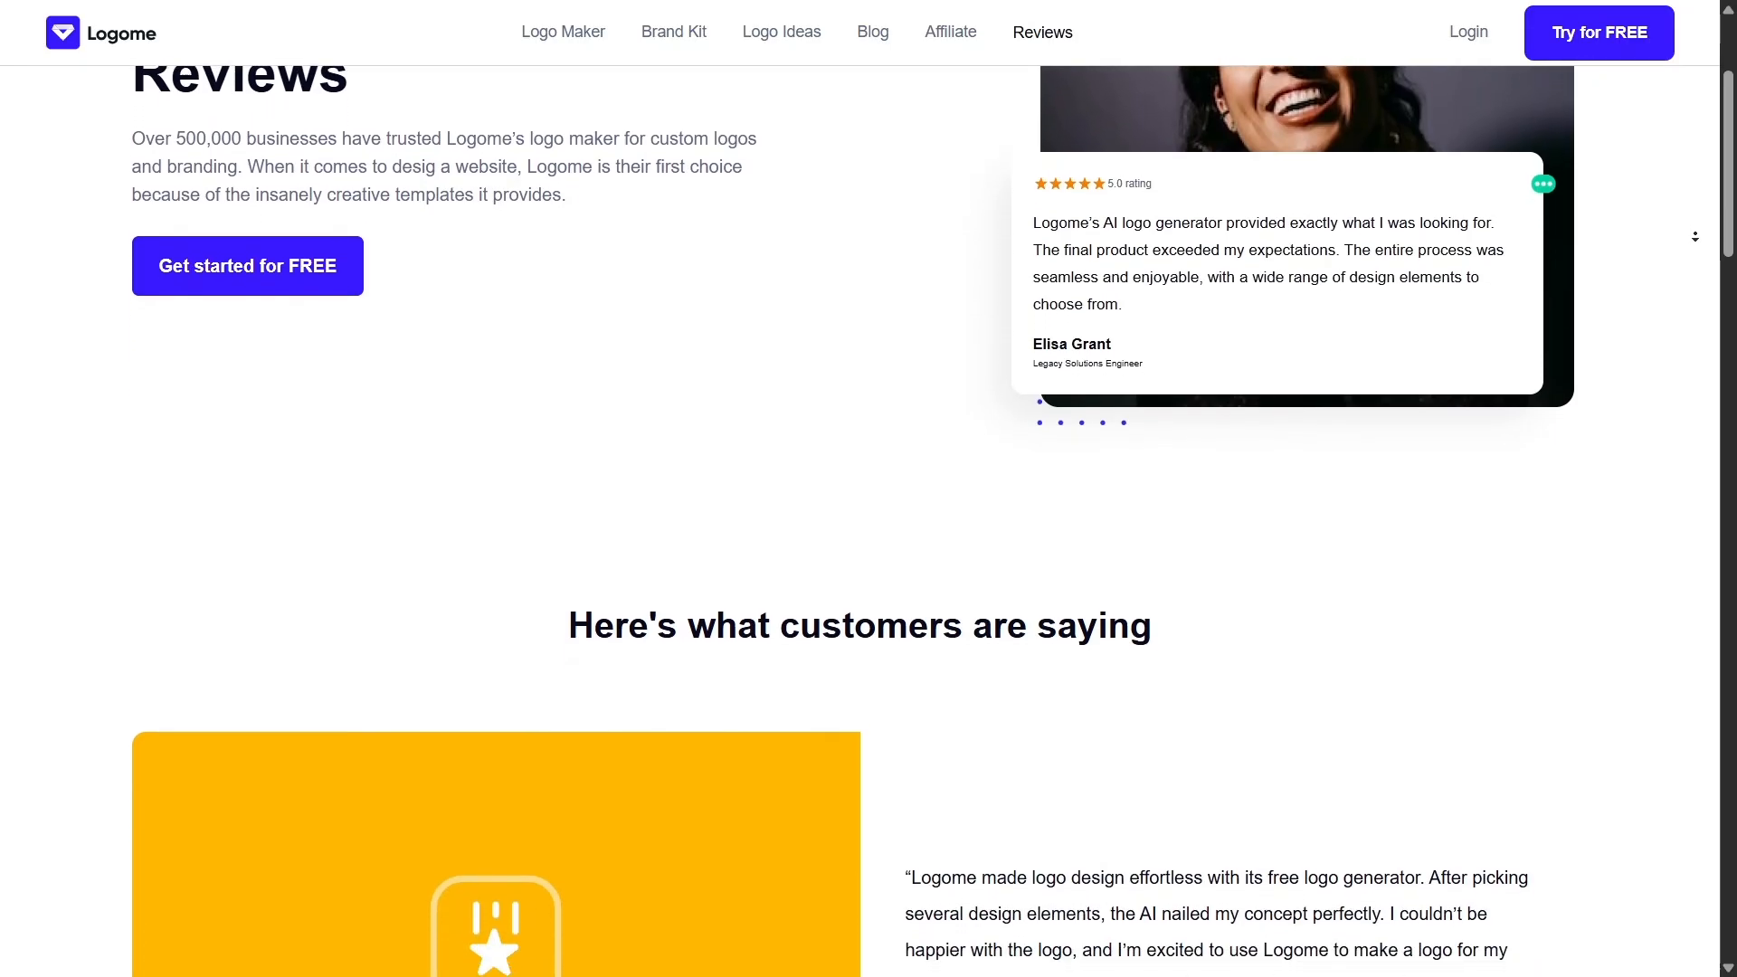
scroll(down, 3)
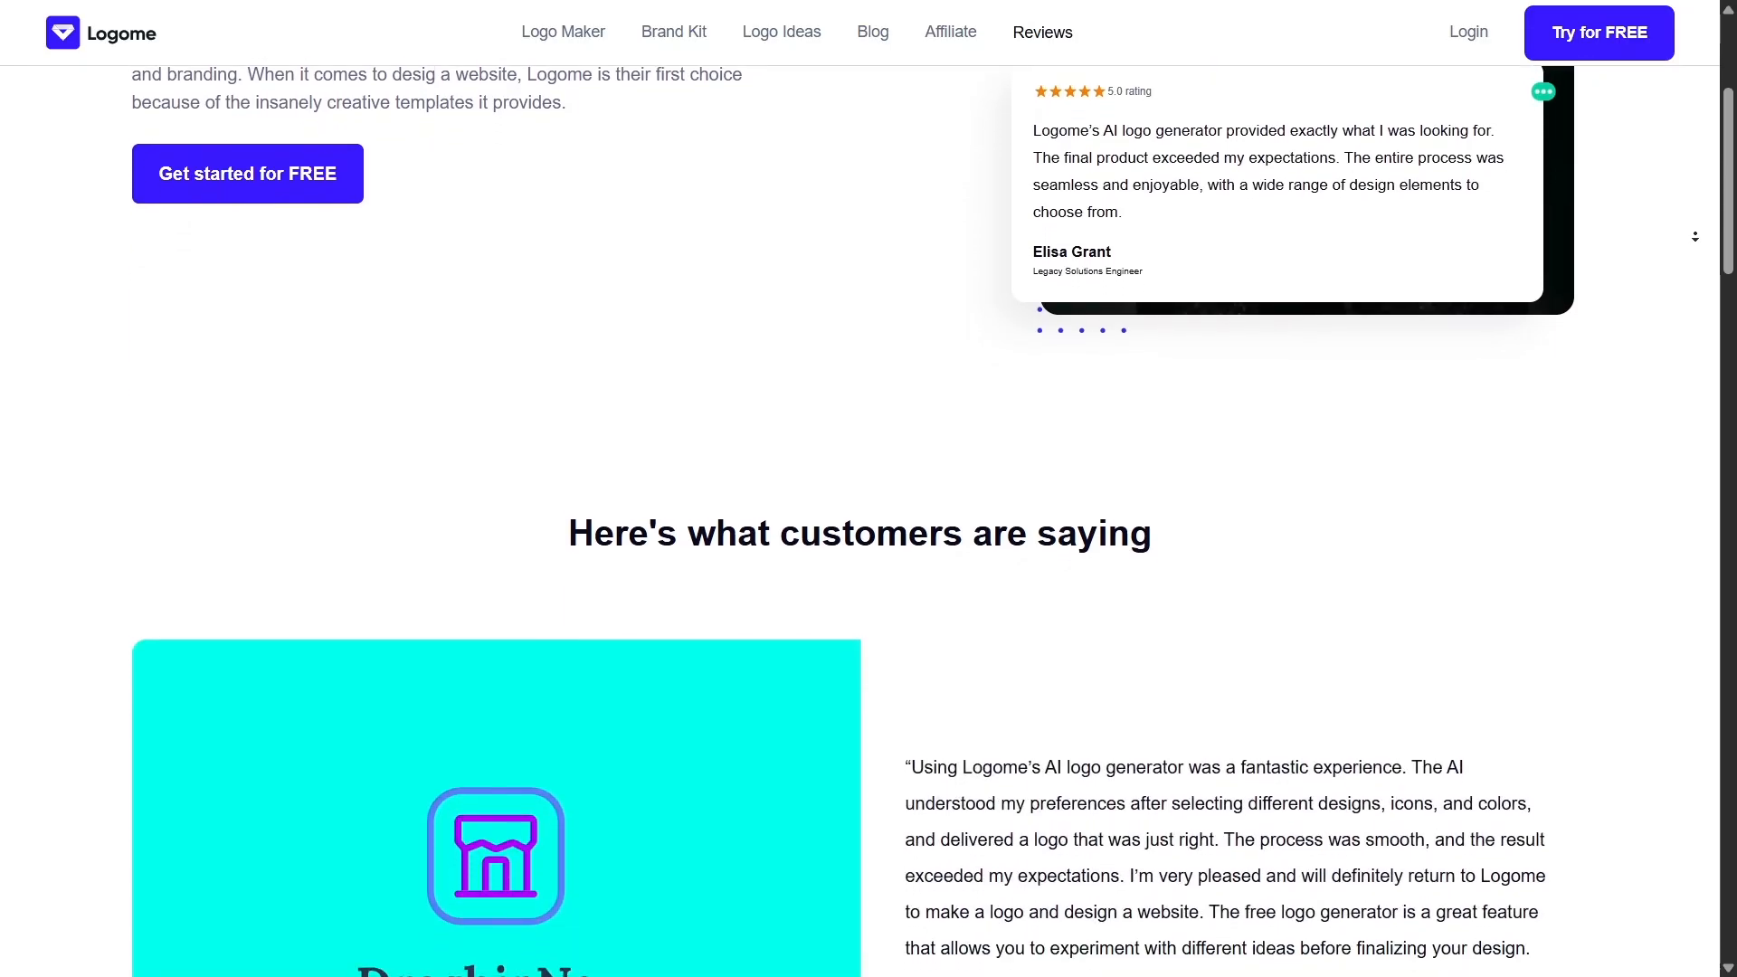
scroll(down, 3)
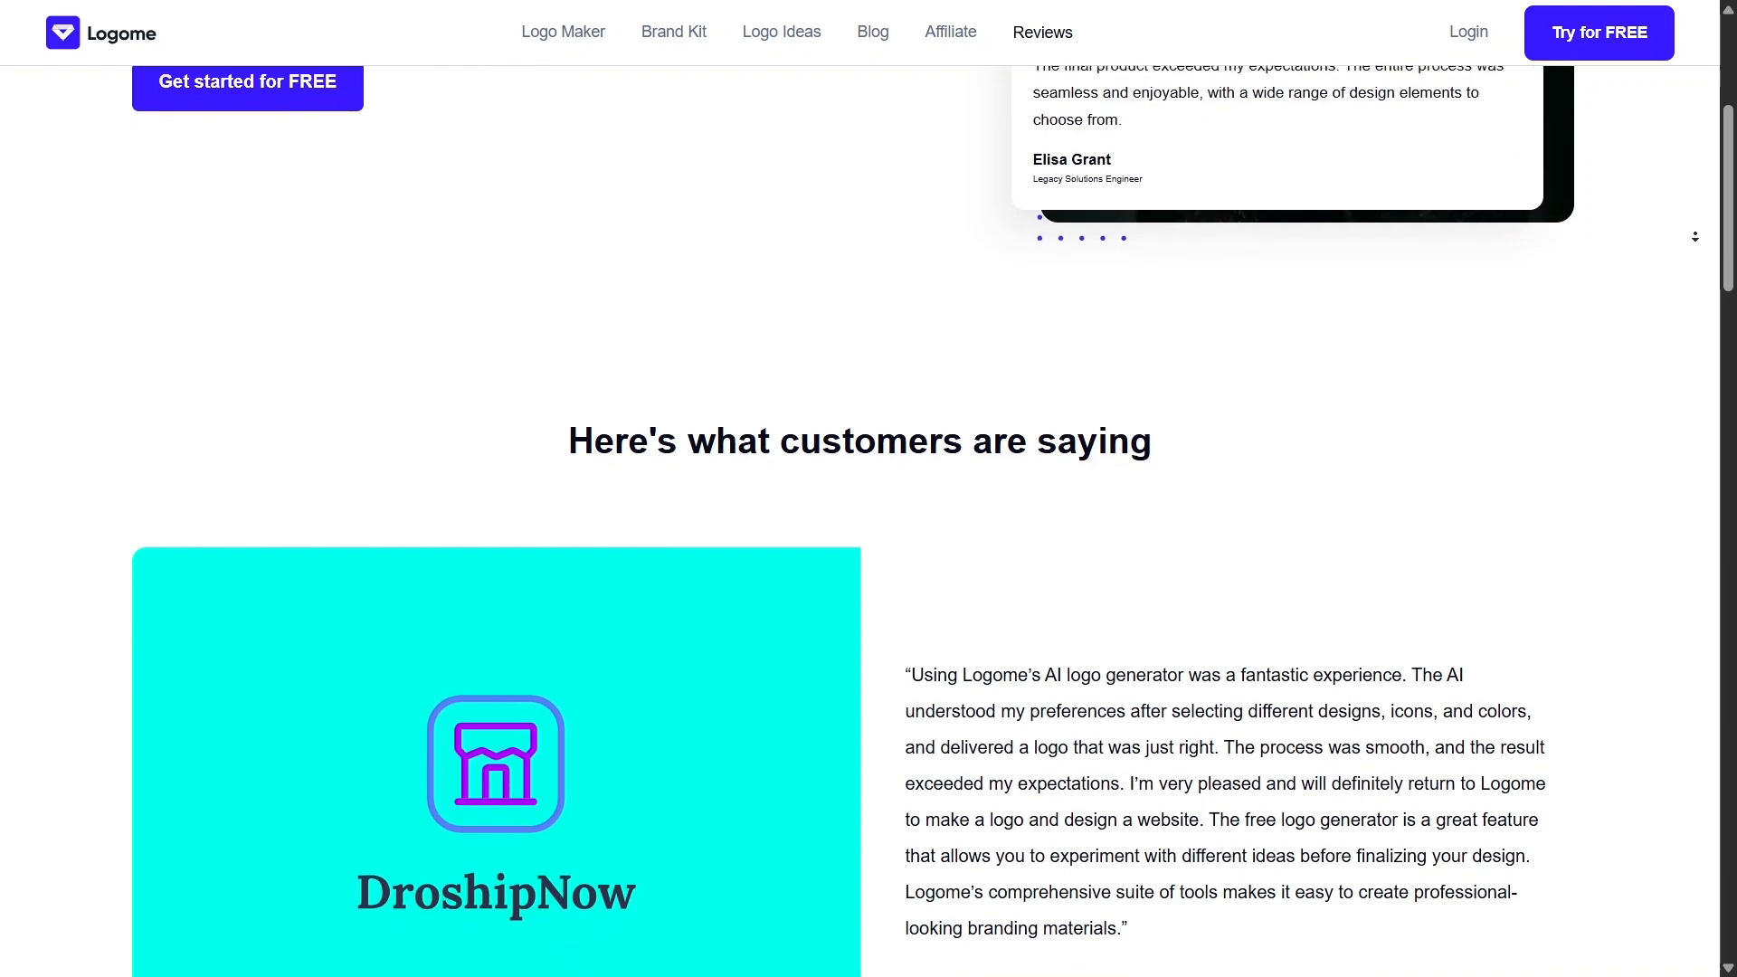
scroll(down, 3)
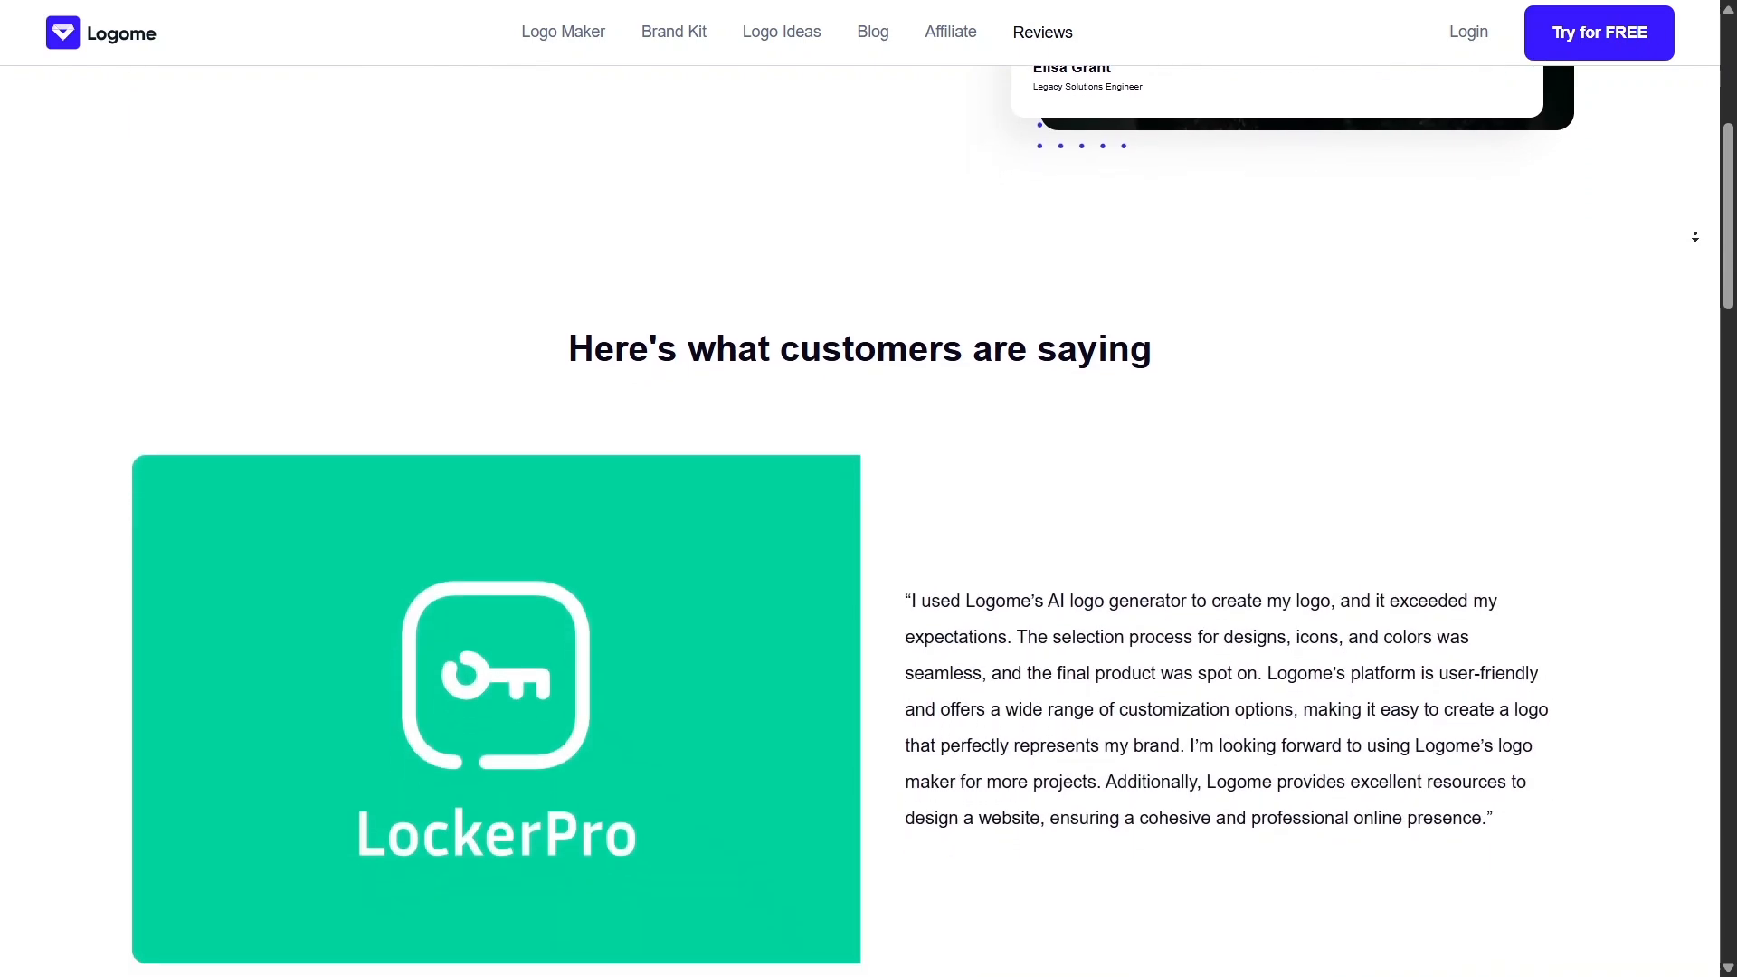
scroll(down, 3)
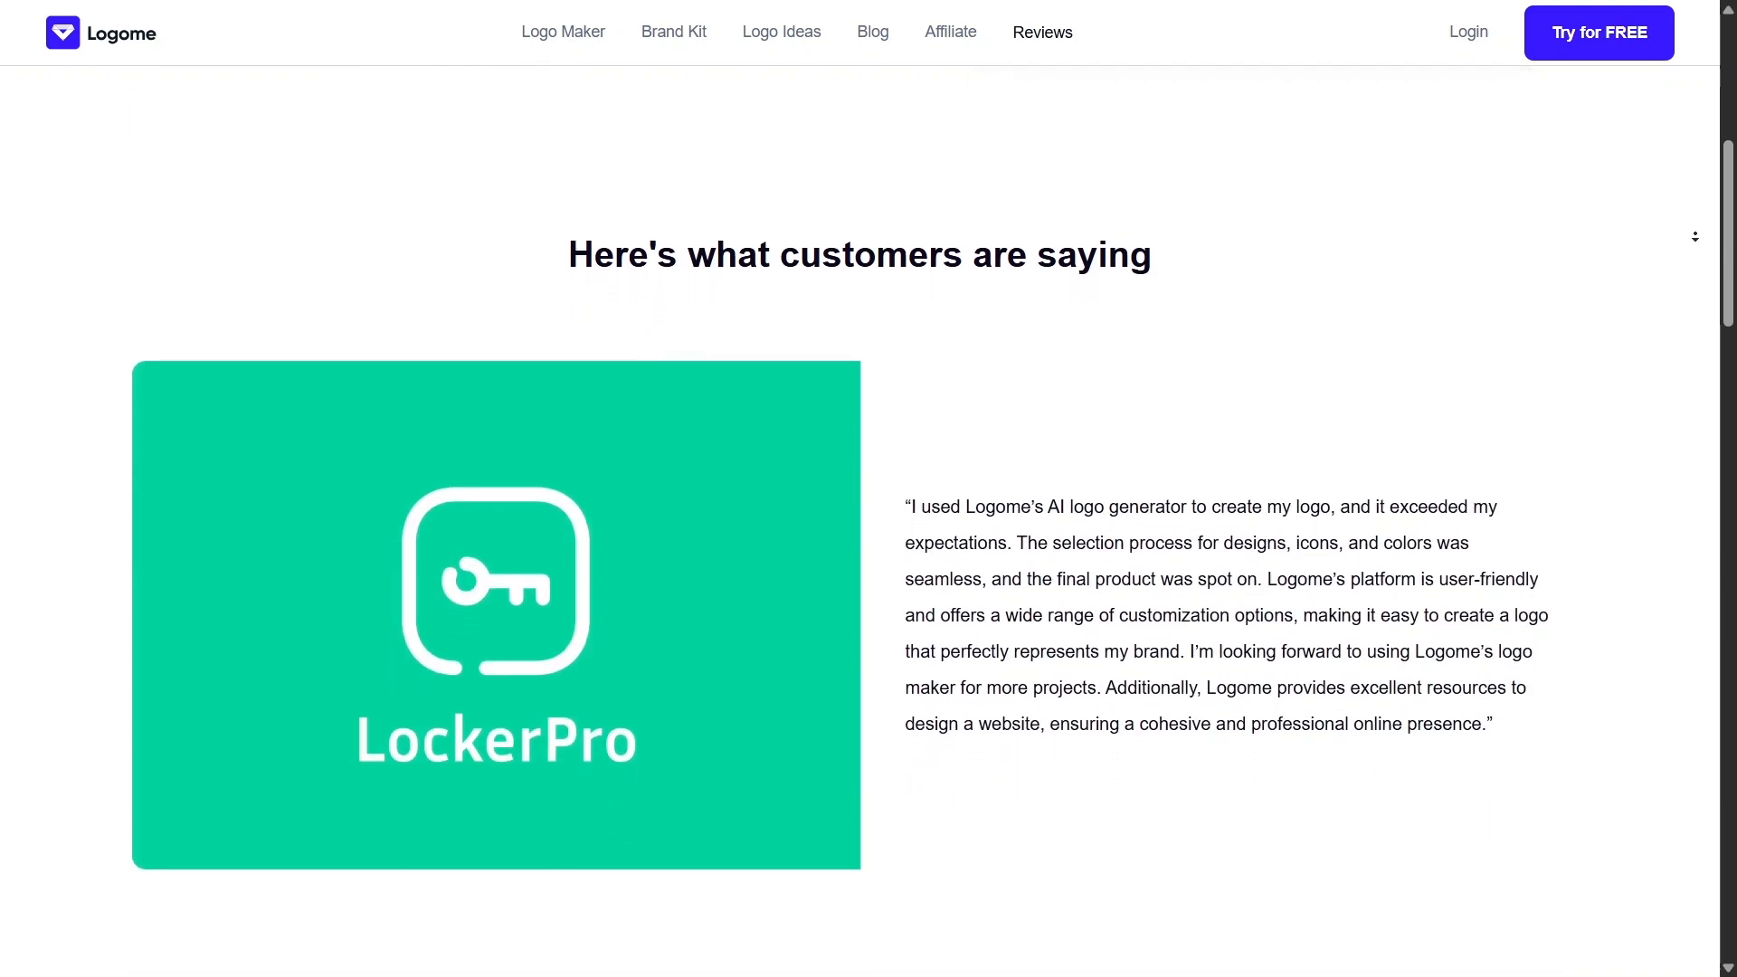
scroll(down, 3)
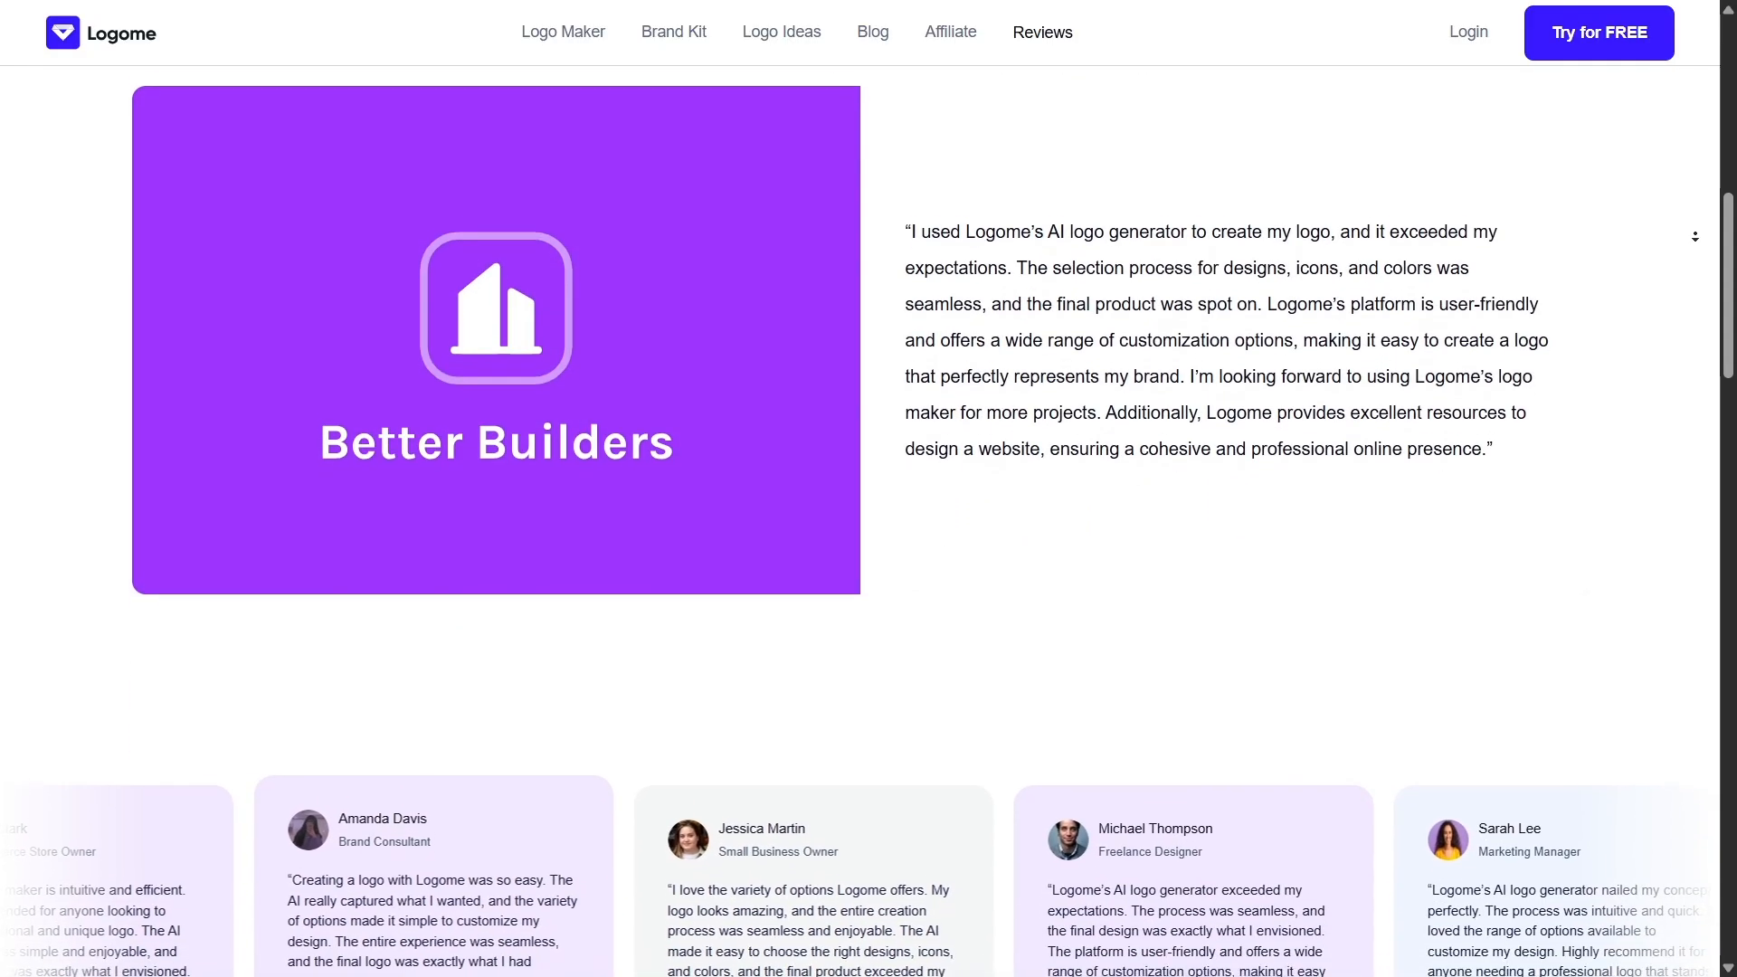
scroll(down, 3)
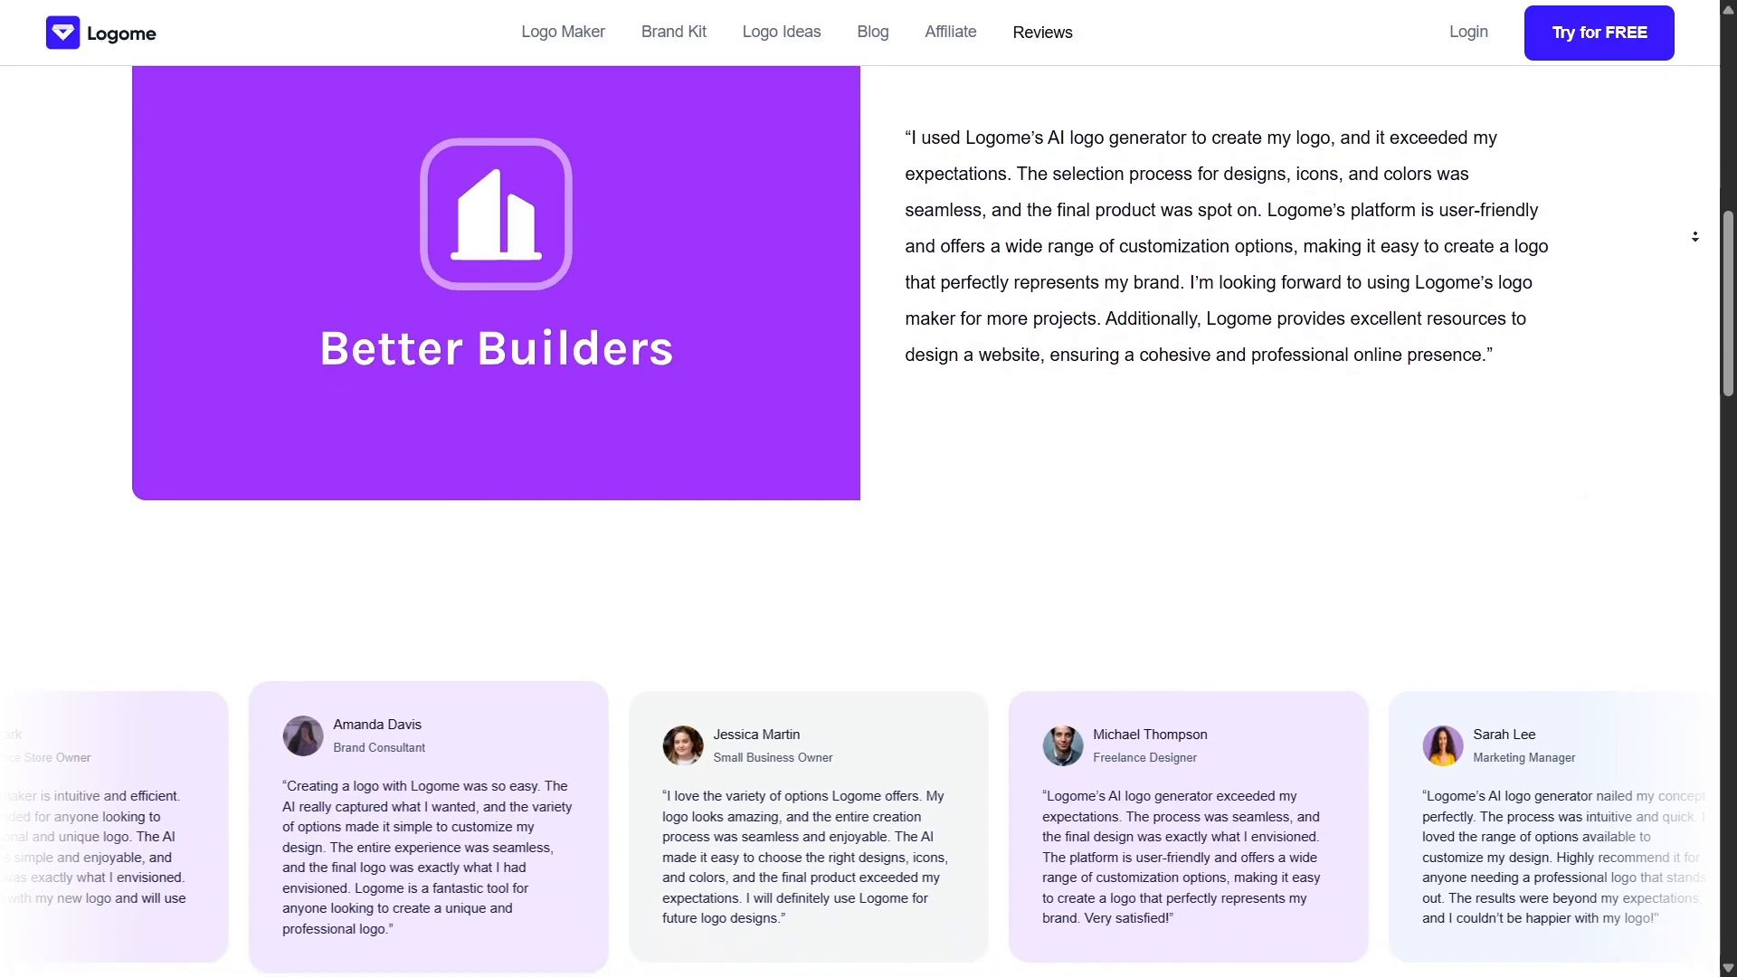
scroll(down, 3)
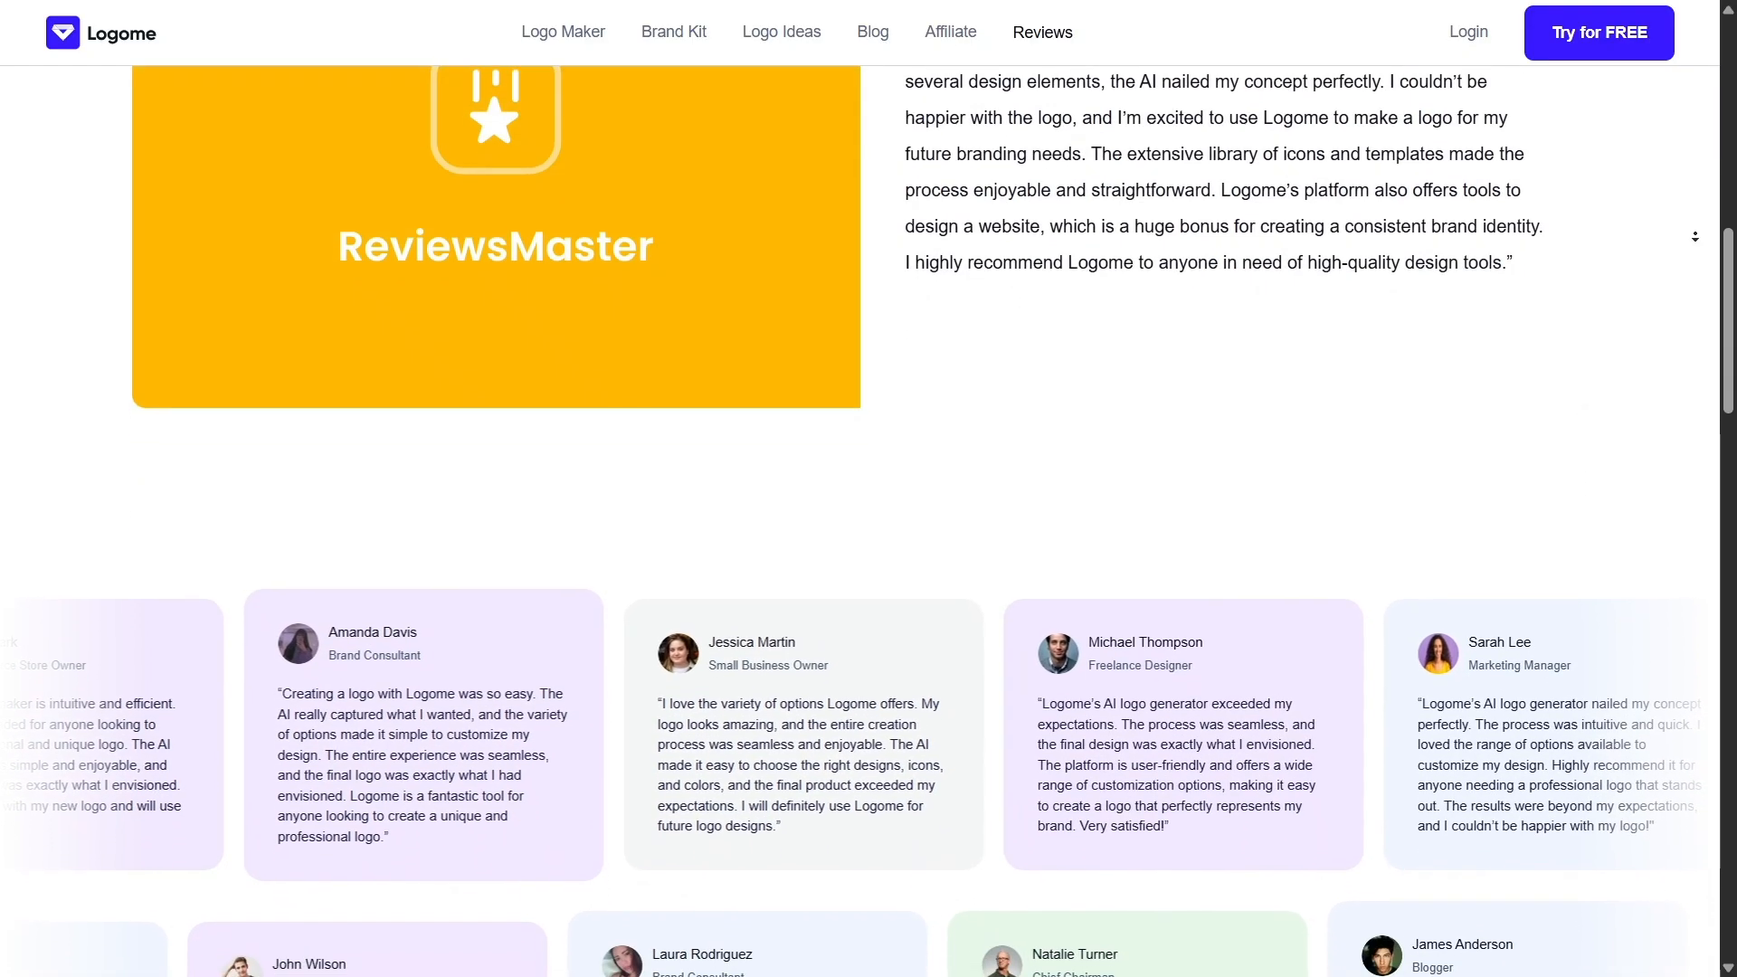
scroll(down, 3)
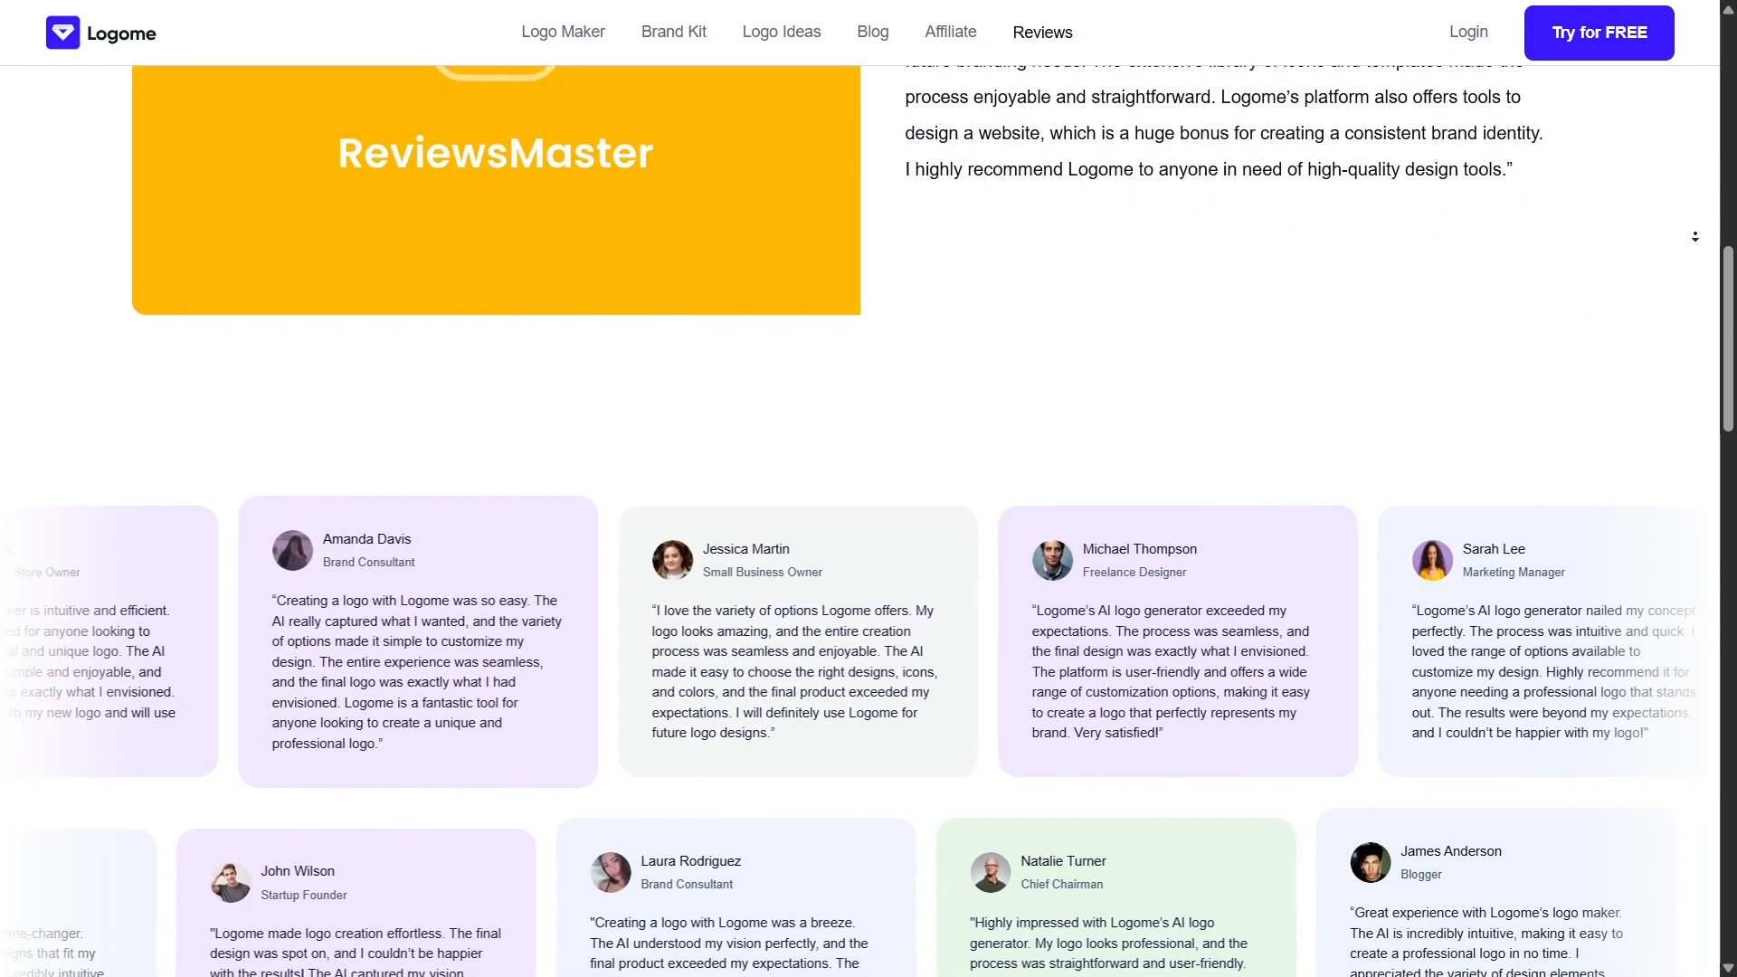
scroll(down, 3)
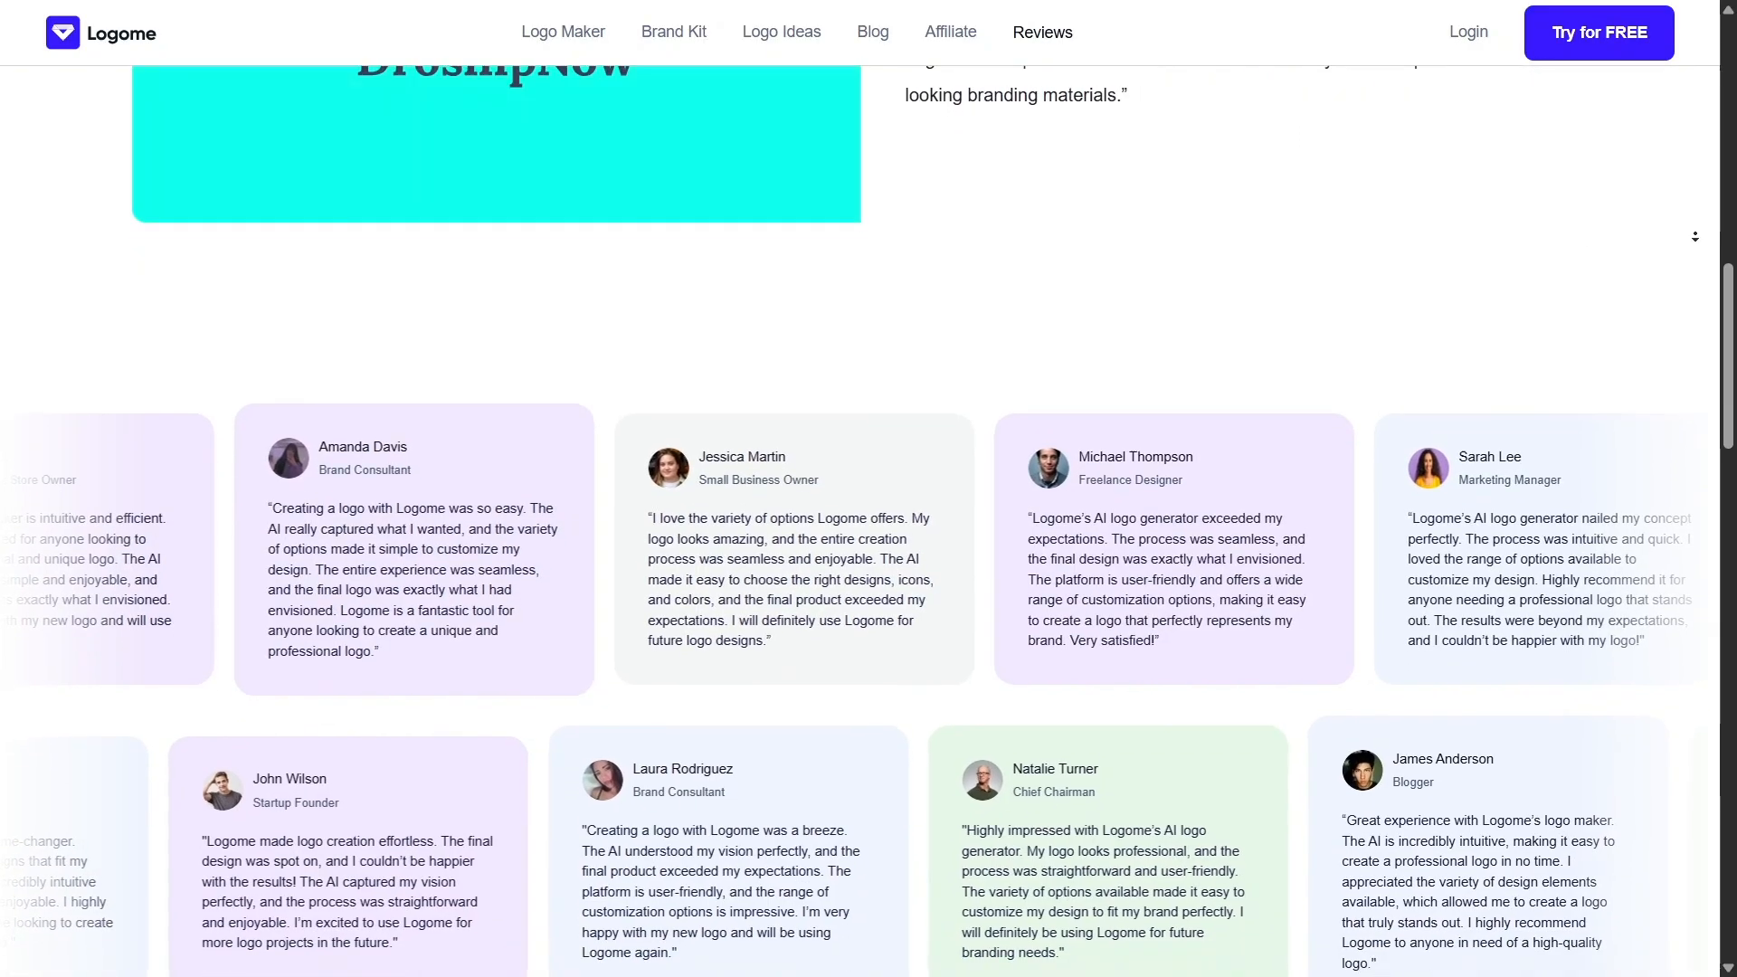
scroll(down, 3)
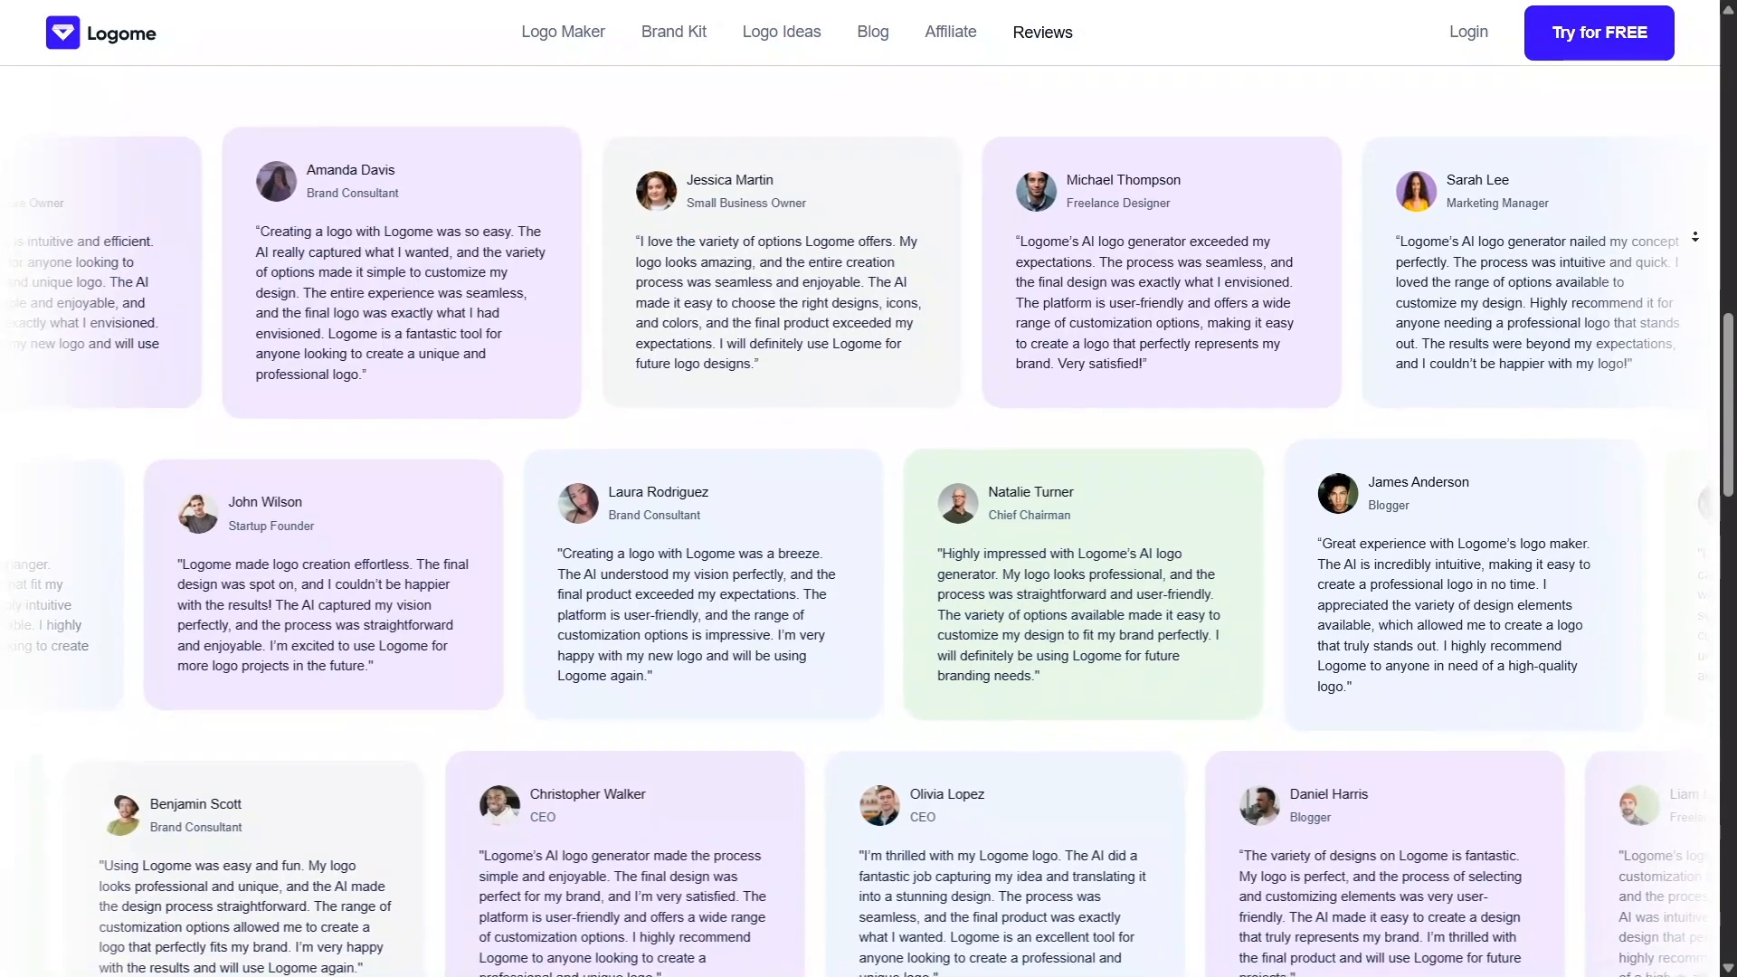
scroll(down, 3)
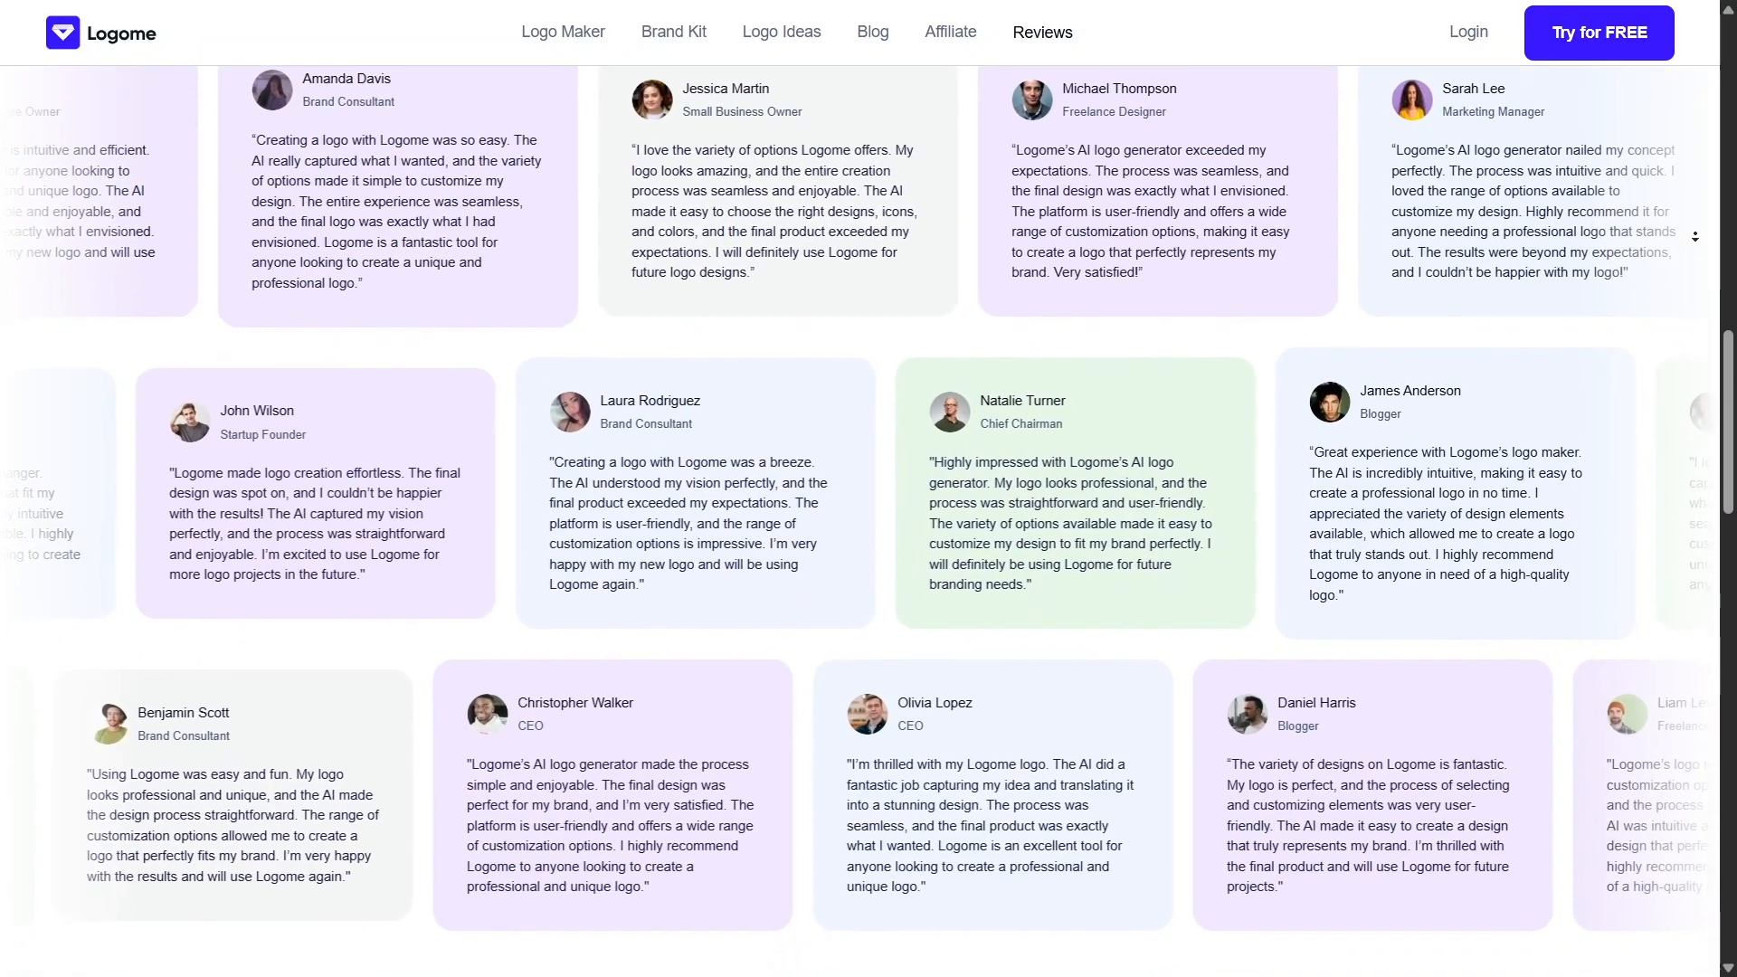
scroll(down, 3)
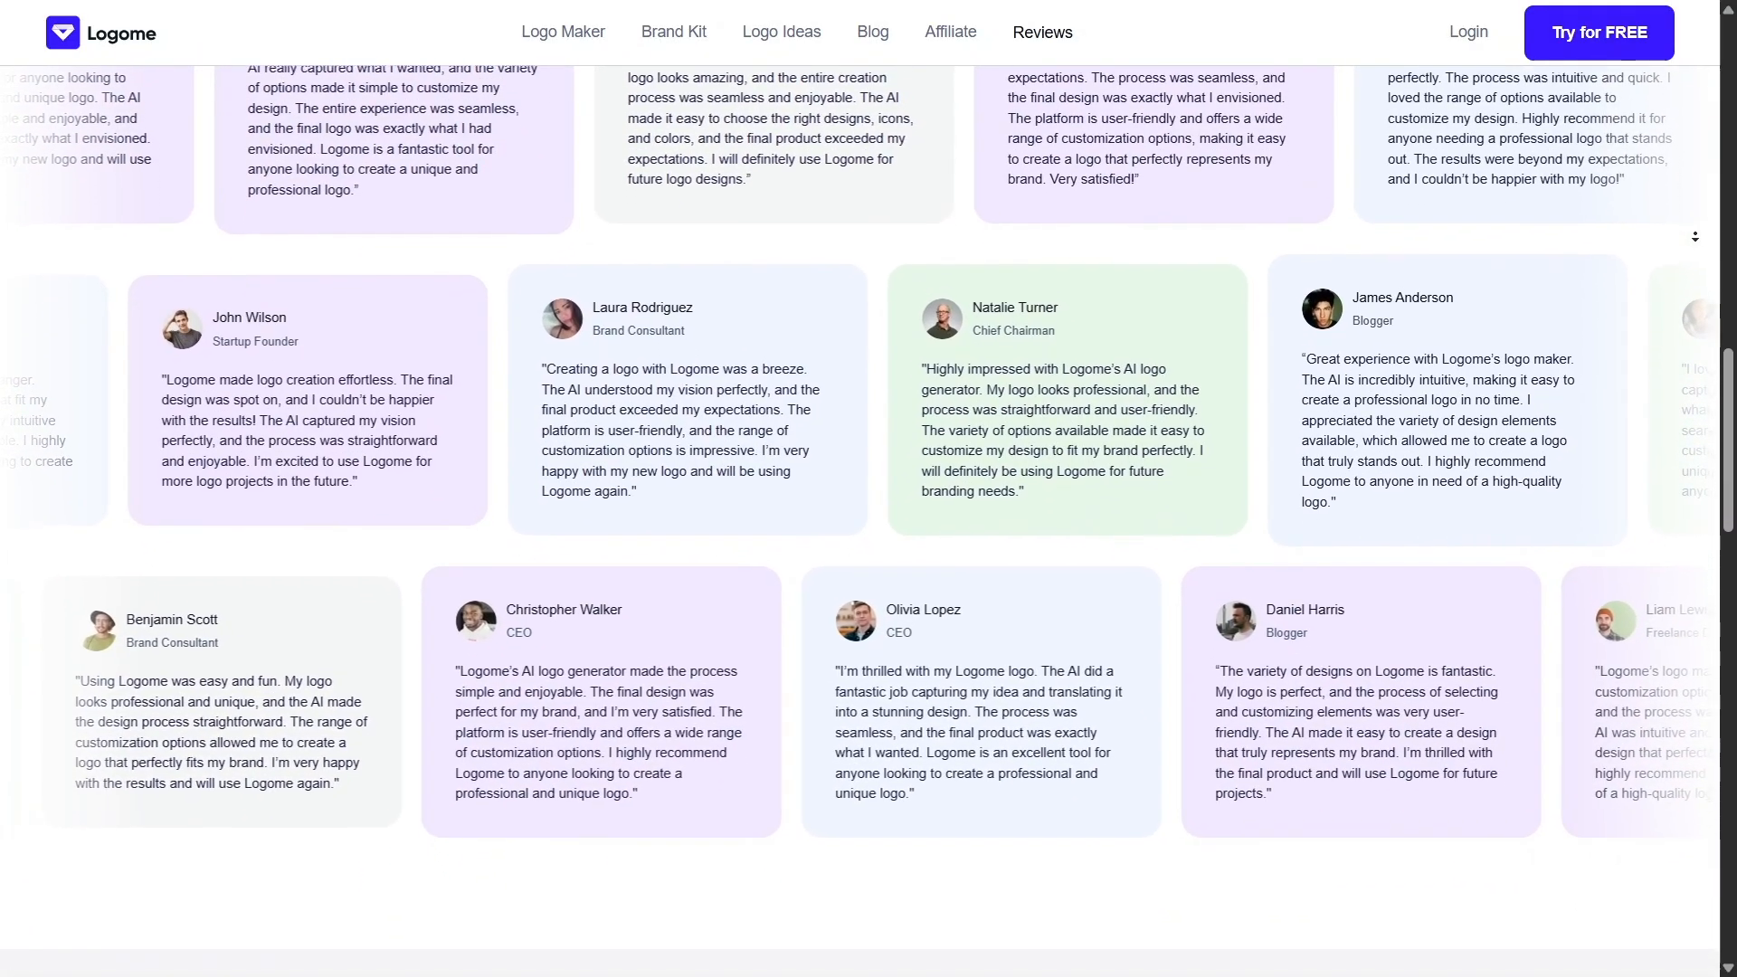
scroll(down, 3)
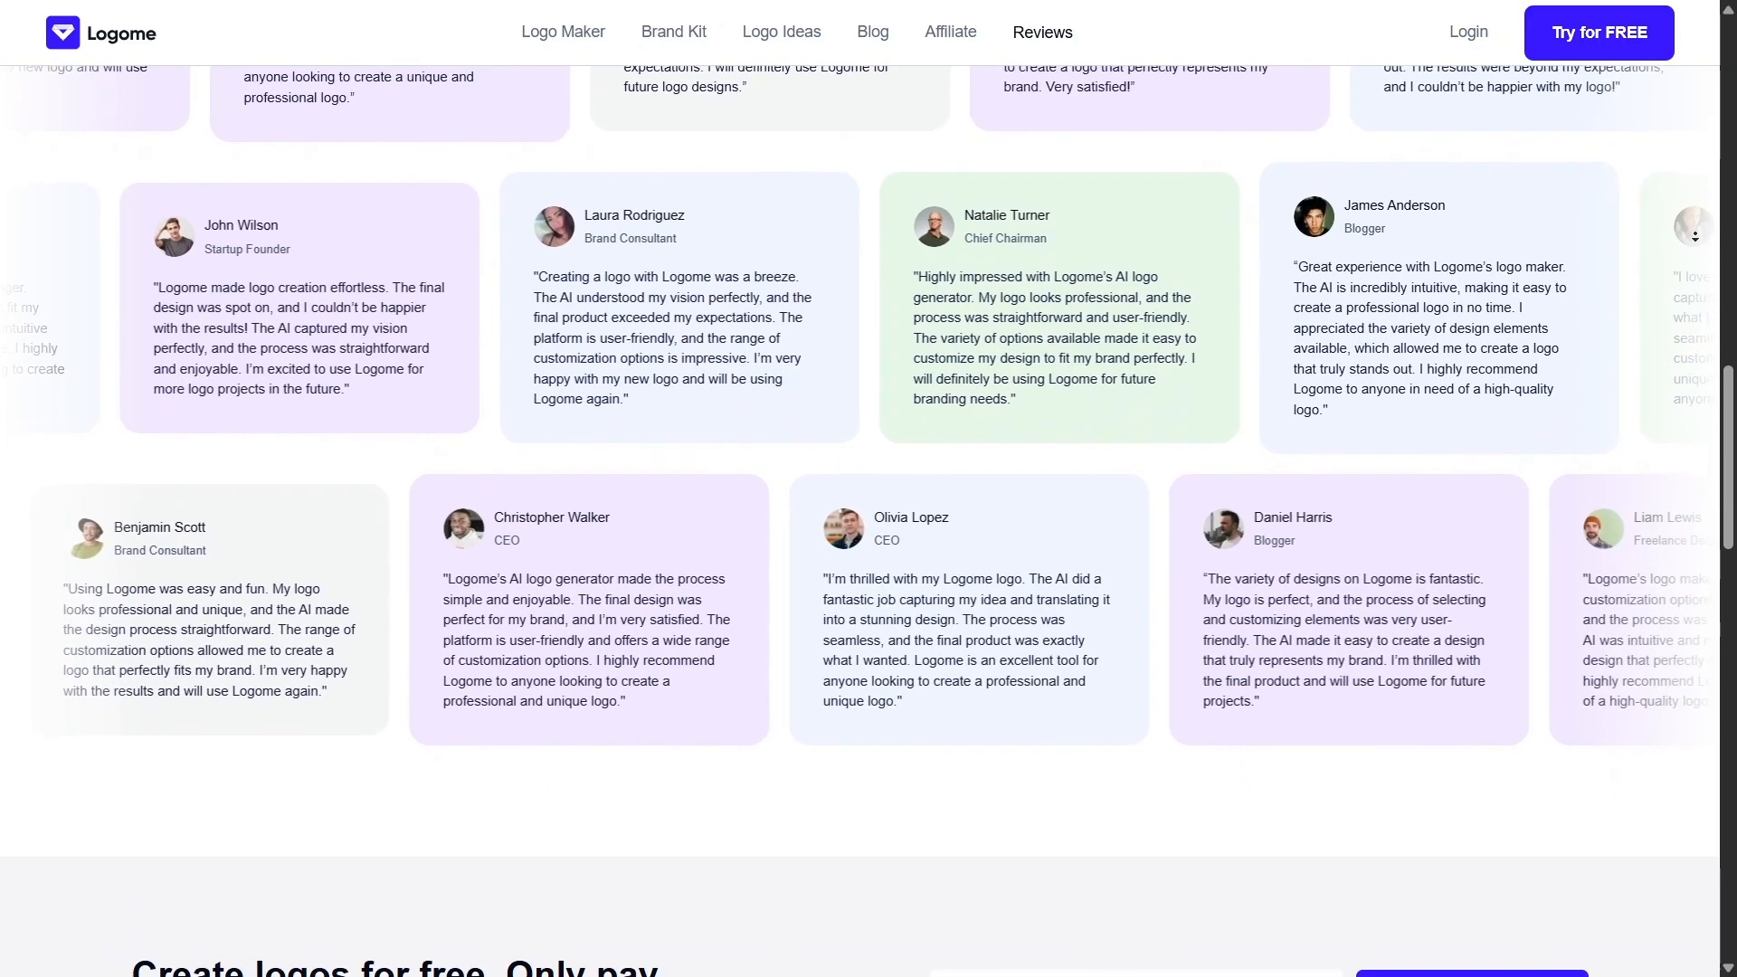
scroll(down, 3)
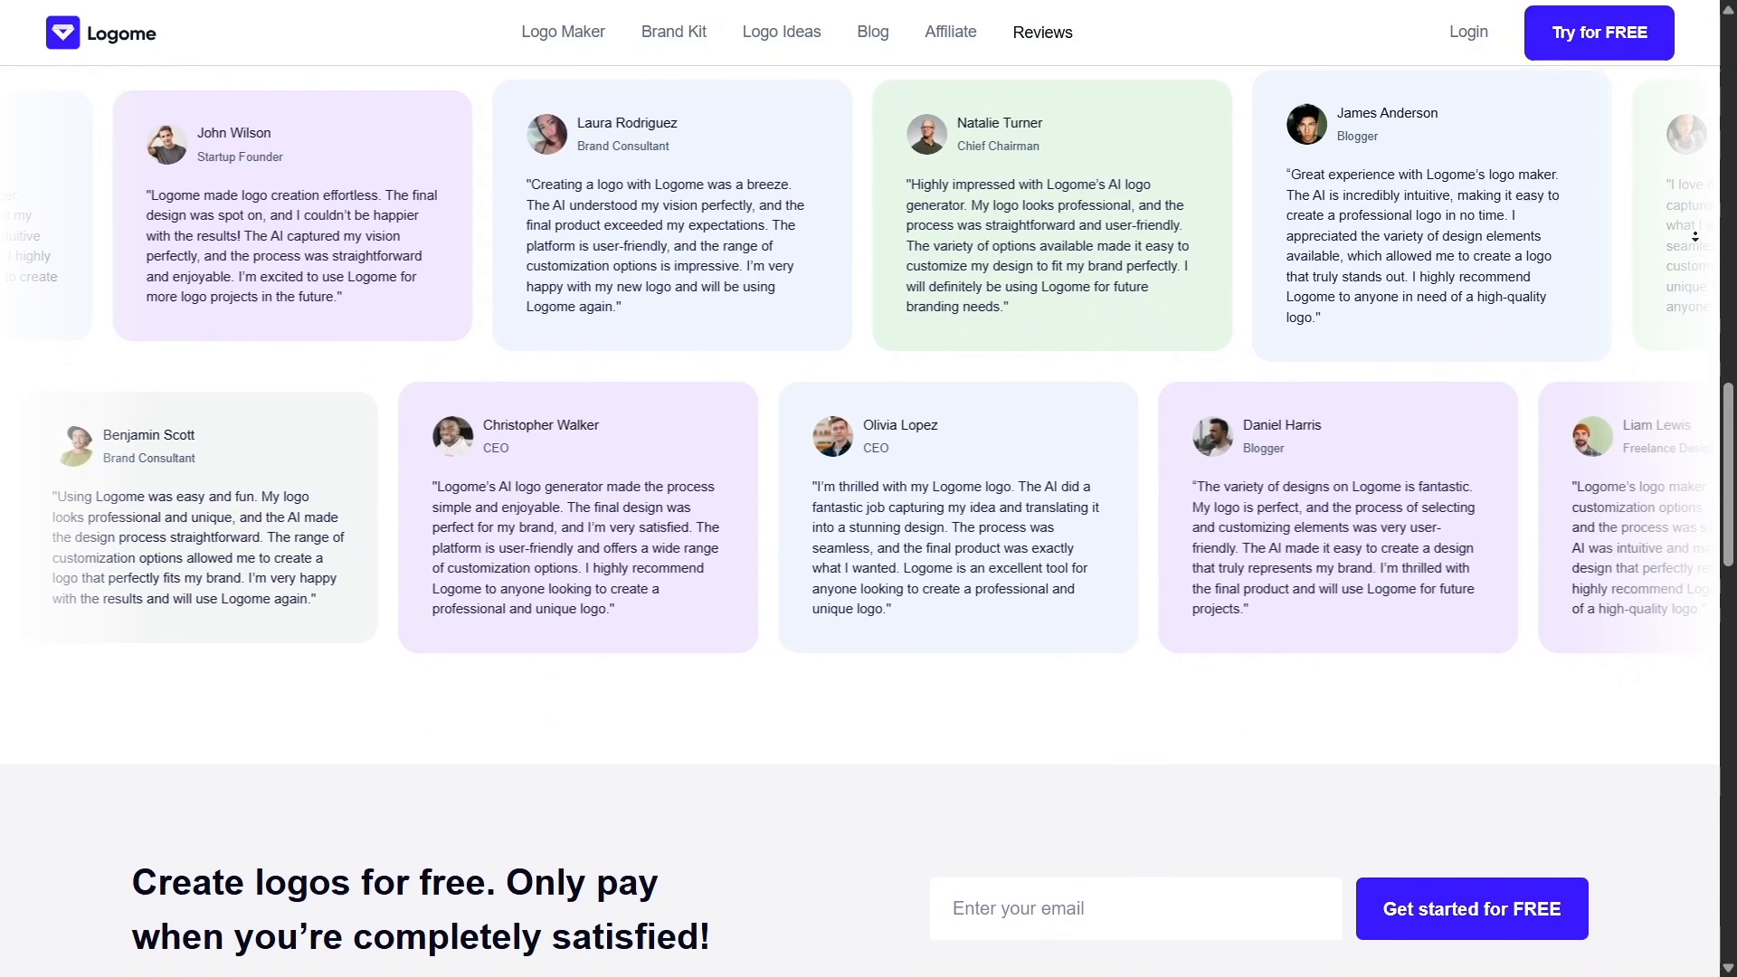